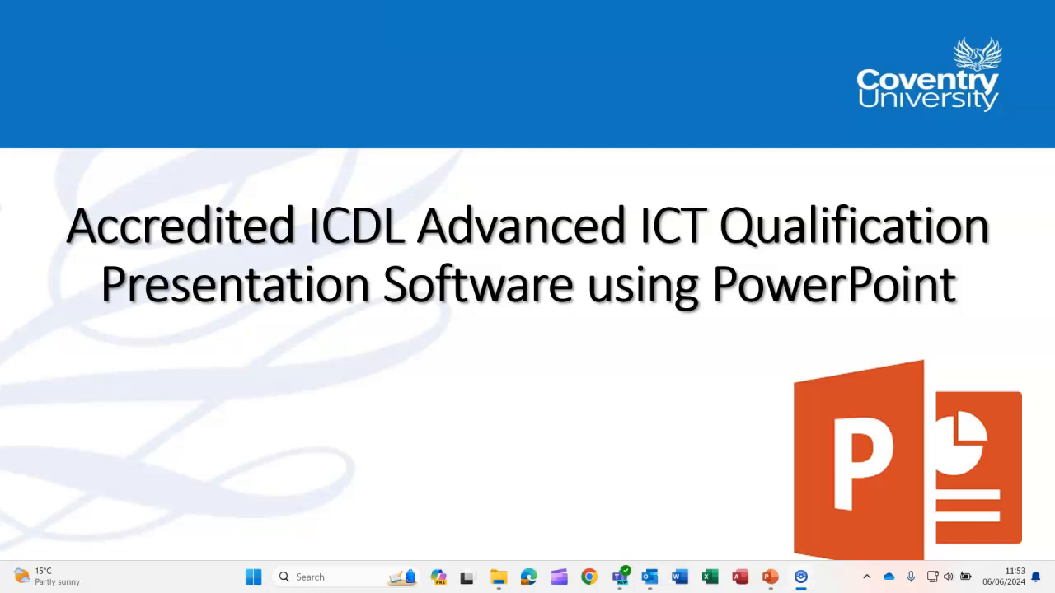
# Step: Show slide 9, 'The Slide Master', describing the three master page types
pyautogui.click(770, 577)
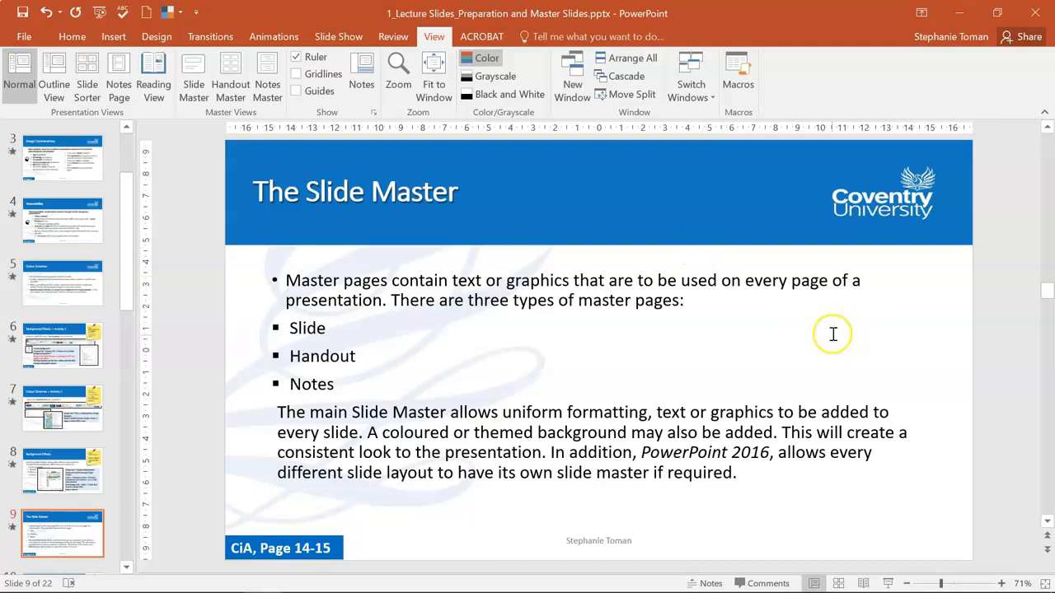
pyautogui.moveTo(619, 70)
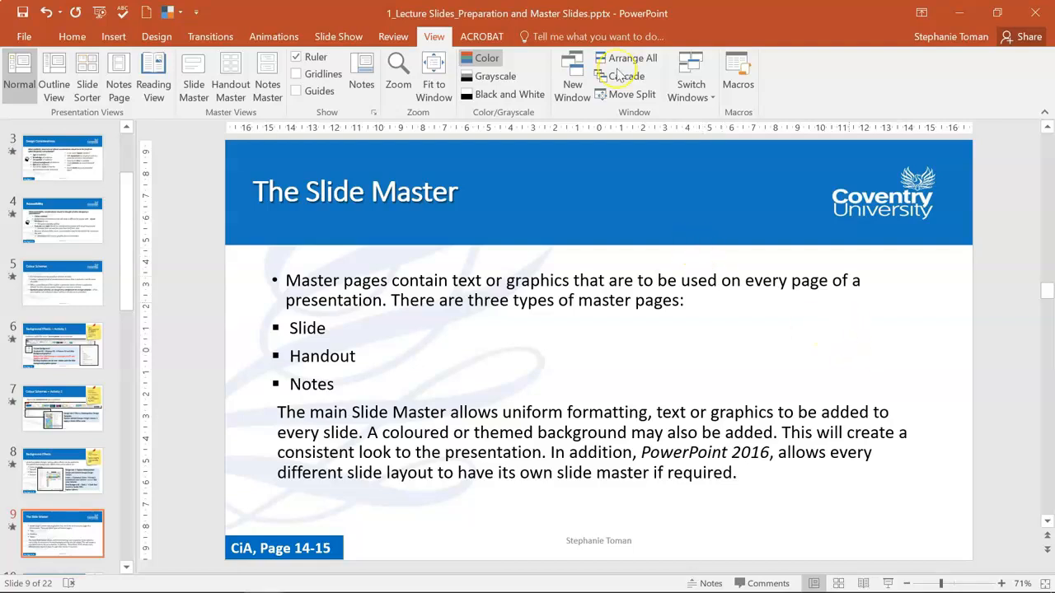
pyautogui.moveTo(597, 425)
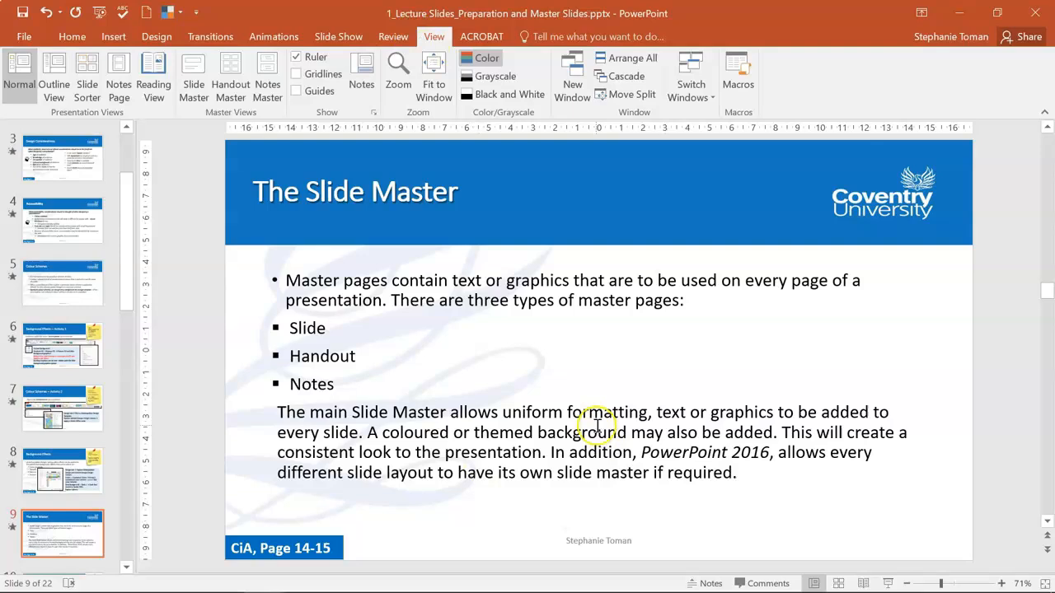
pyautogui.moveTo(739, 484)
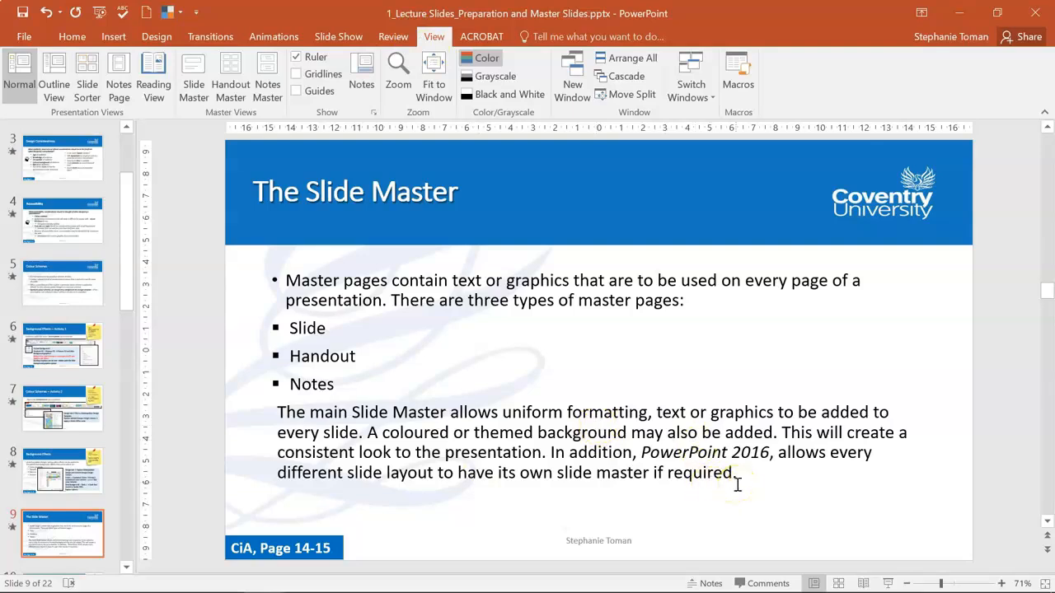
pyautogui.moveTo(244, 182)
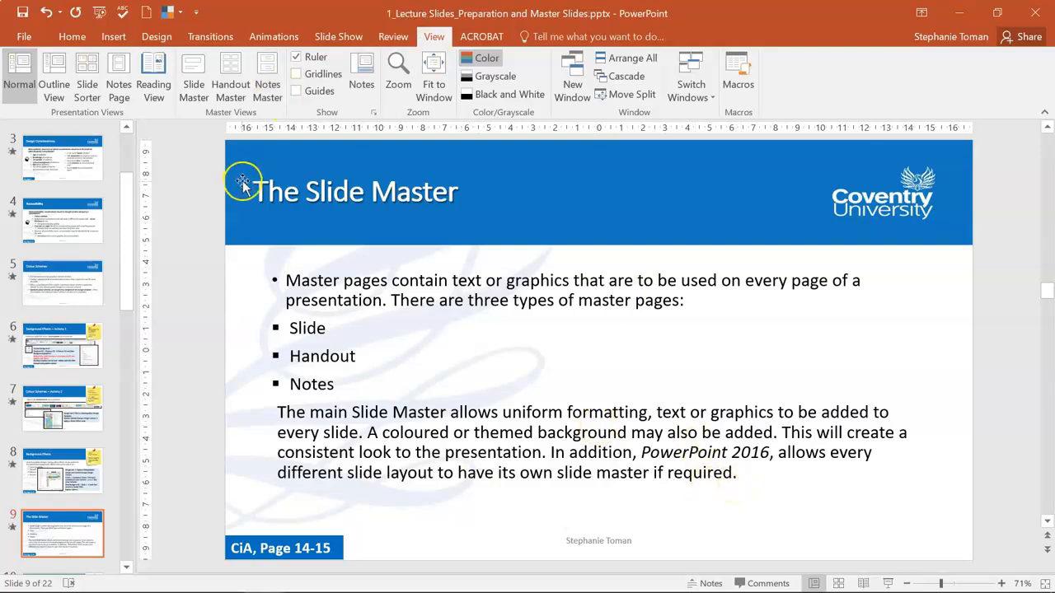
pyautogui.moveTo(462, 201)
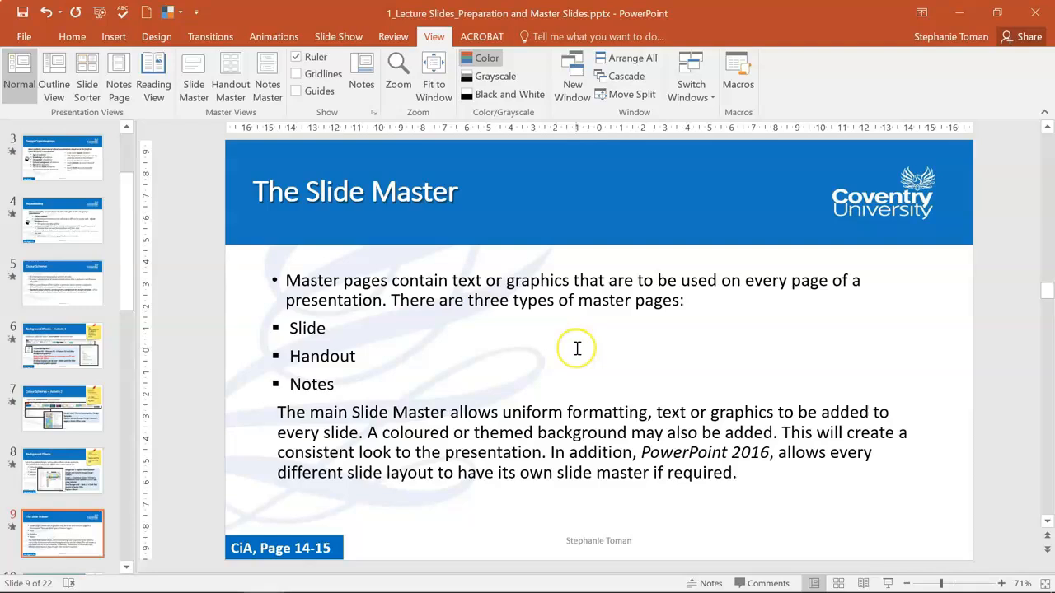
pyautogui.moveTo(577, 348)
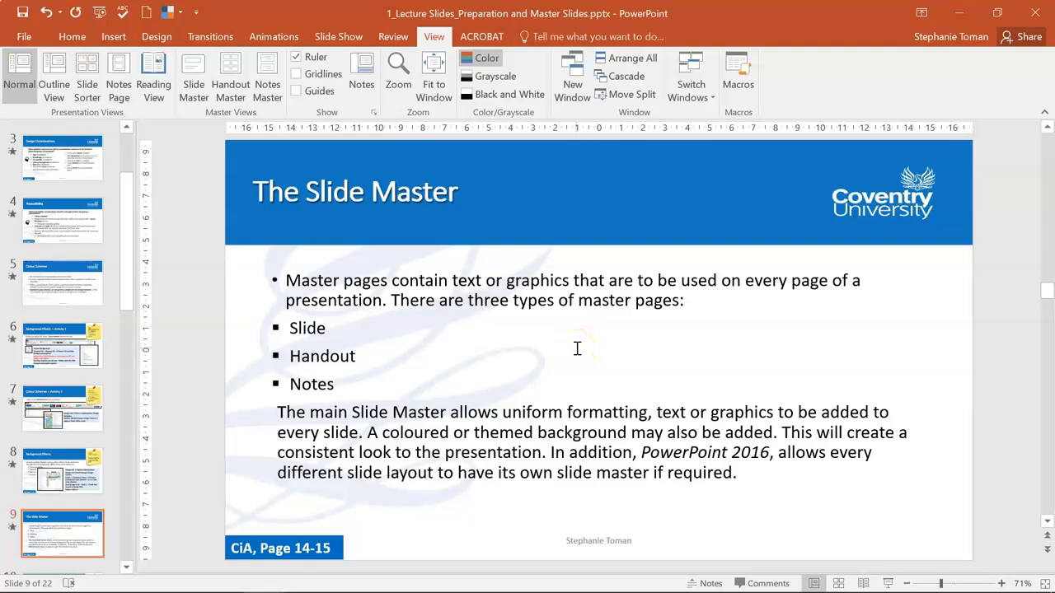
pyautogui.moveTo(112, 481)
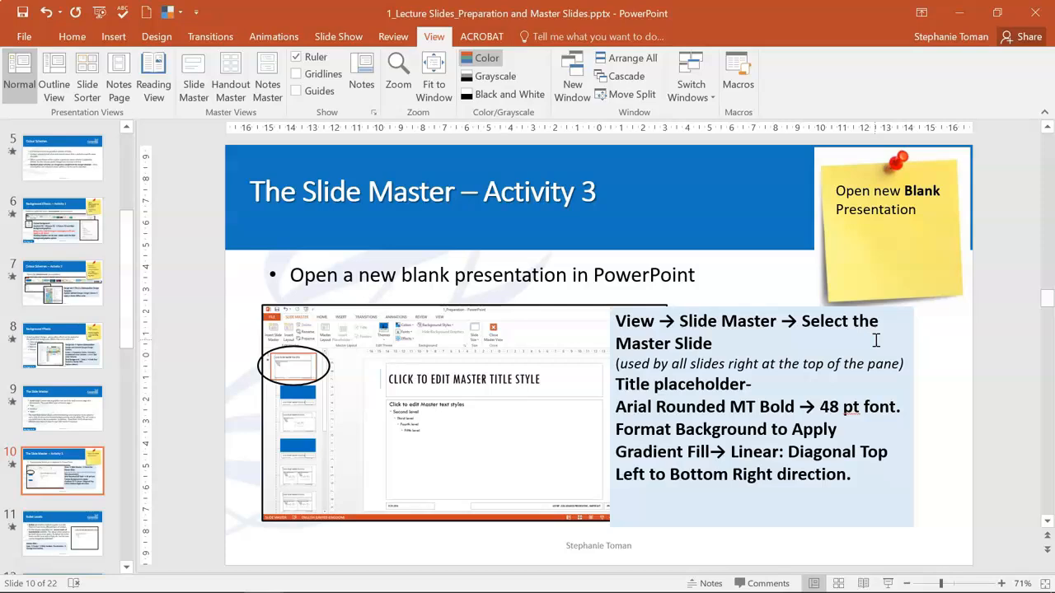
pyautogui.moveTo(573, 312)
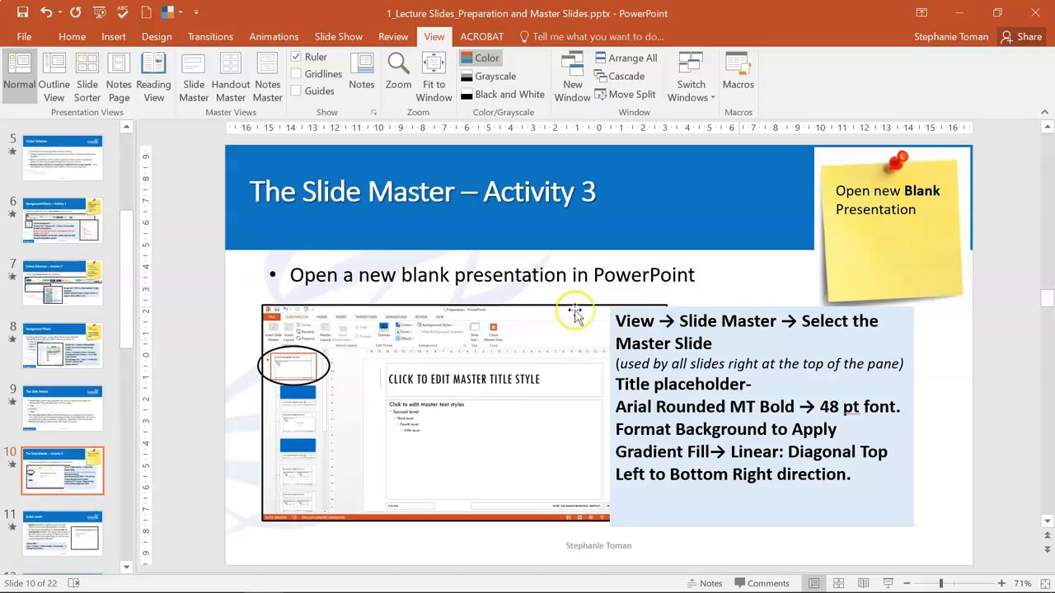
# Step: Show slide 10, 'The Slide Master – Activity 3', with its formatting steps
pyautogui.click(63, 409)
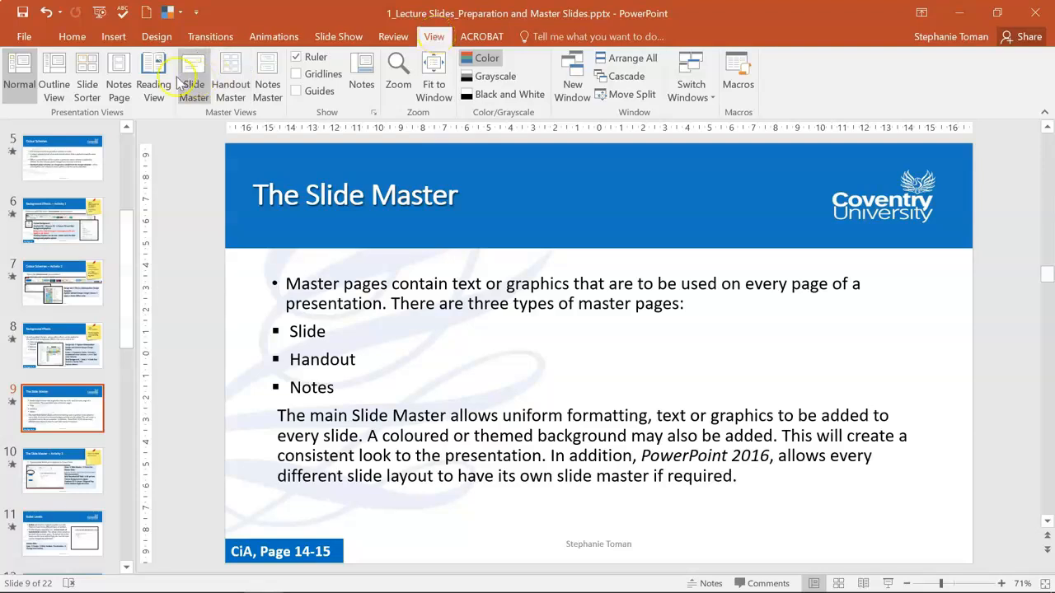
pyautogui.moveTo(195, 74)
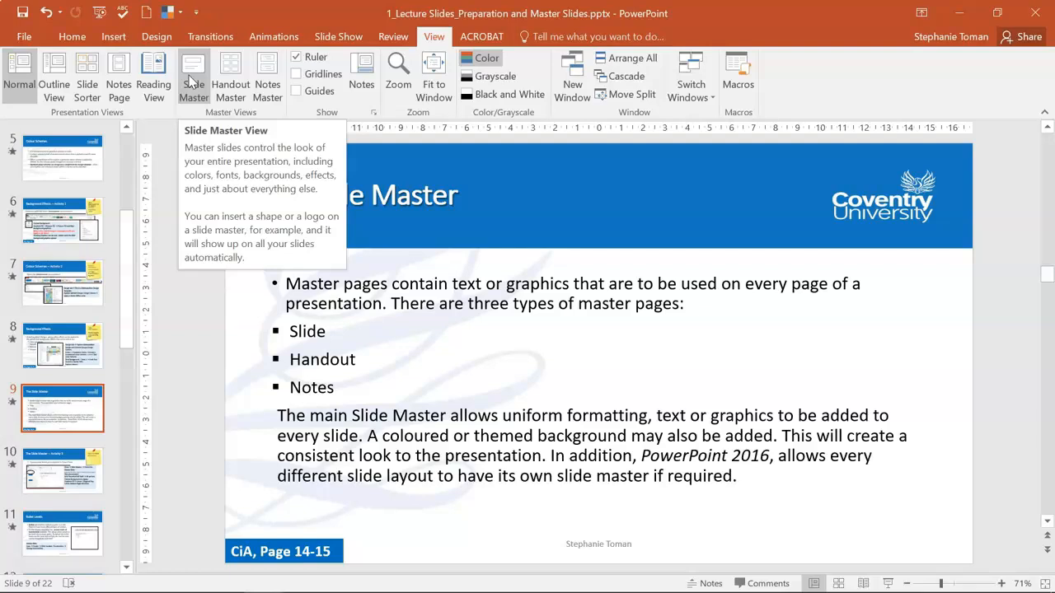
# Step: Switch the lecture deck into Slide Master view for editing
pyautogui.click(194, 74)
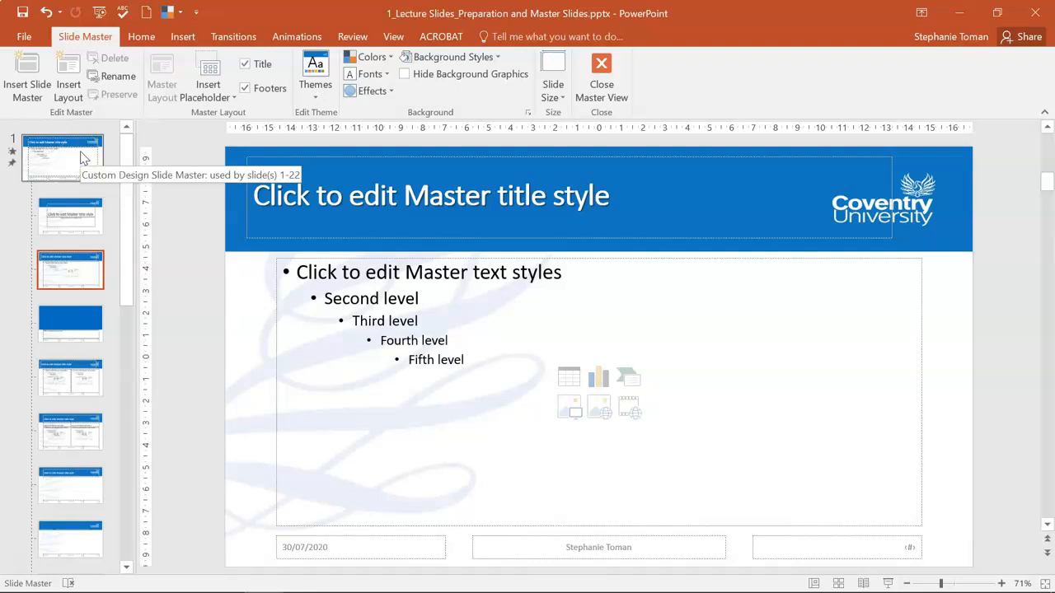
pyautogui.moveTo(74, 228)
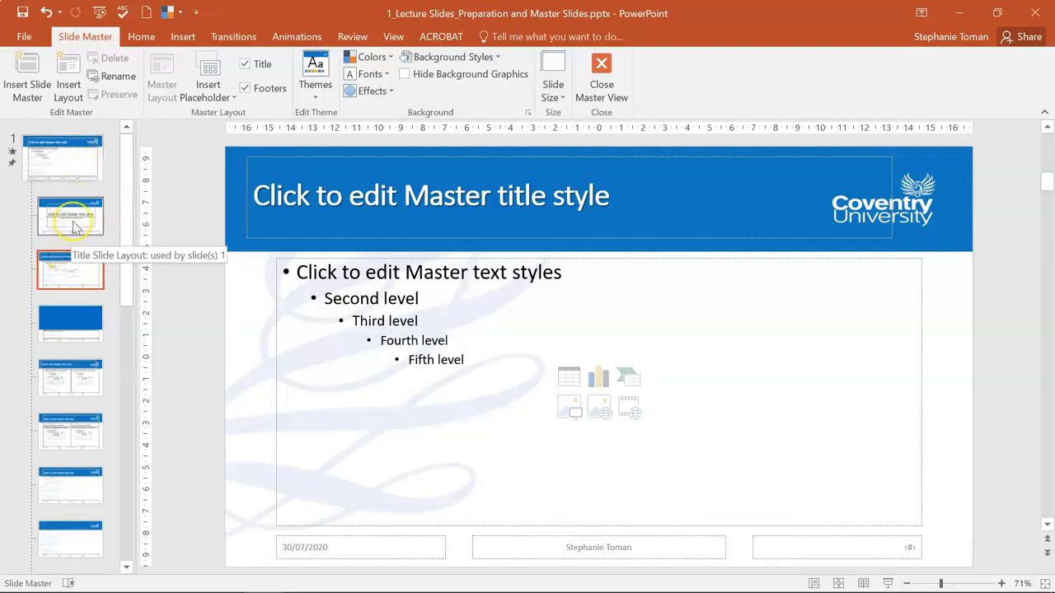
pyautogui.moveTo(71, 222)
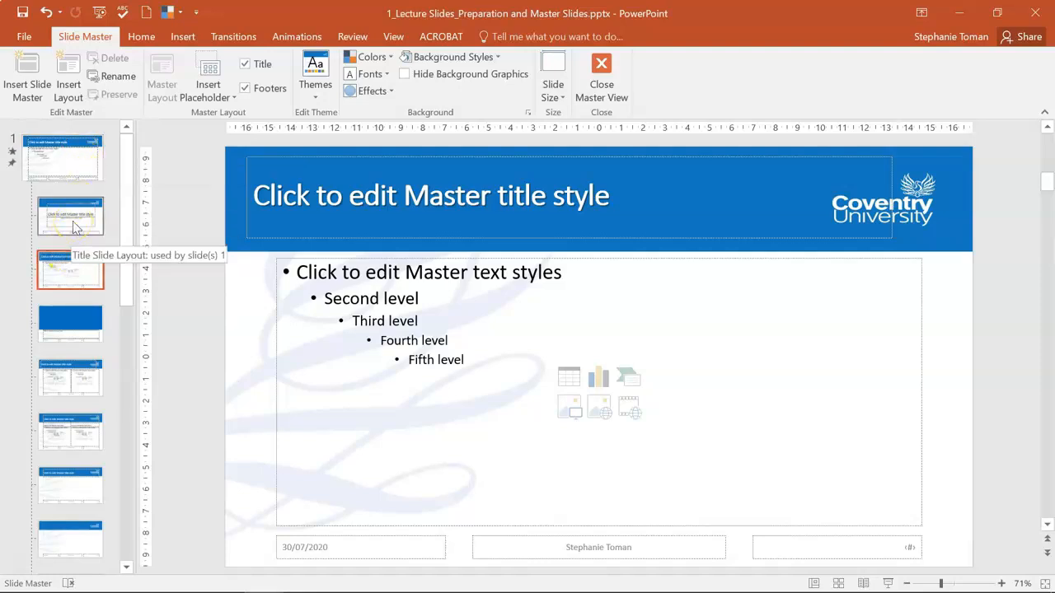
# Step: Make the top-level master title text 48 pt and red
pyautogui.click(63, 157)
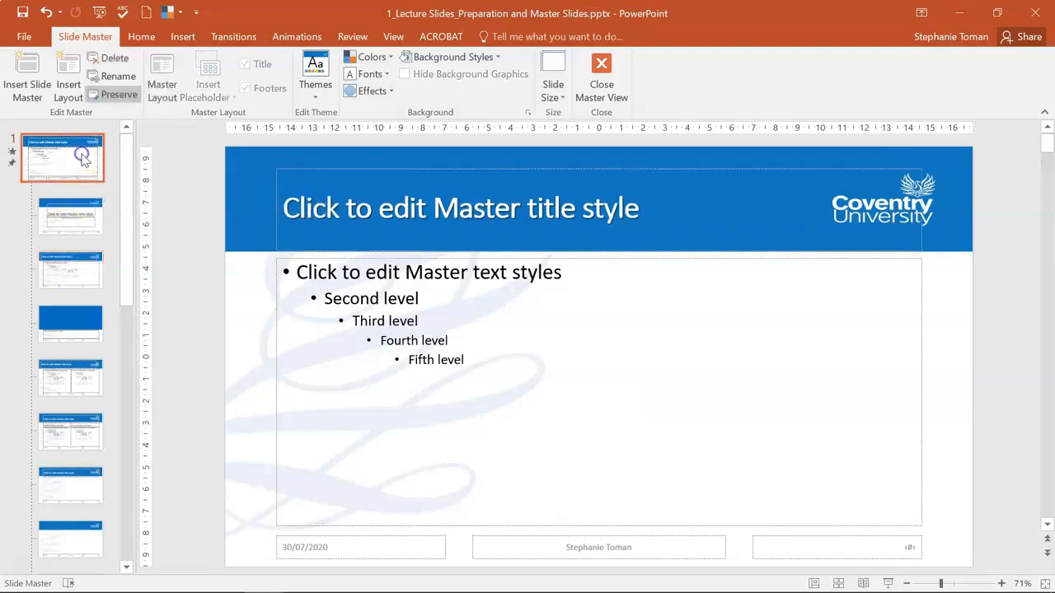
pyautogui.moveTo(643, 213)
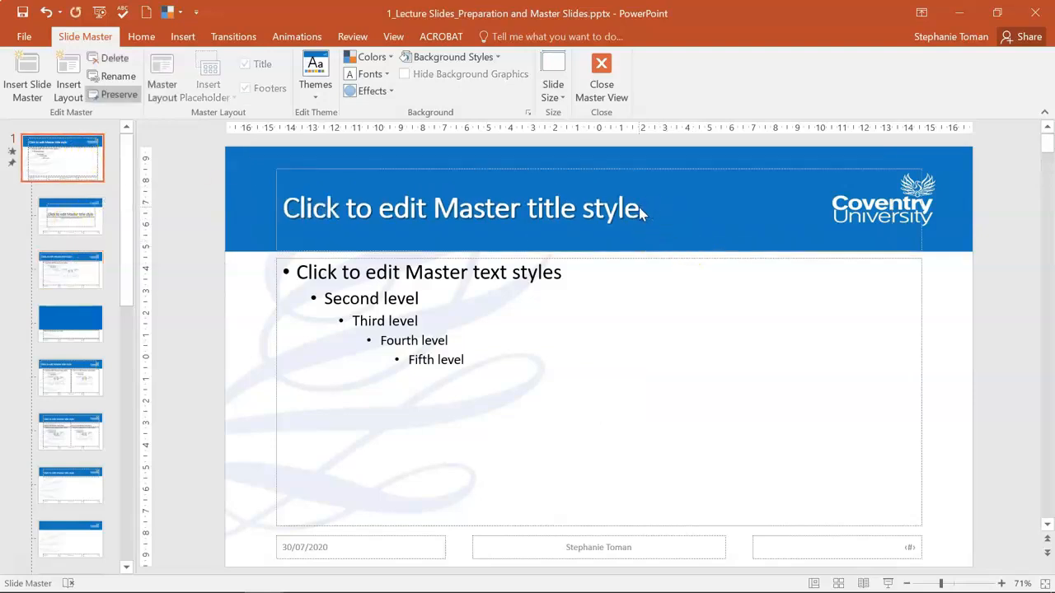
pyautogui.click(464, 208)
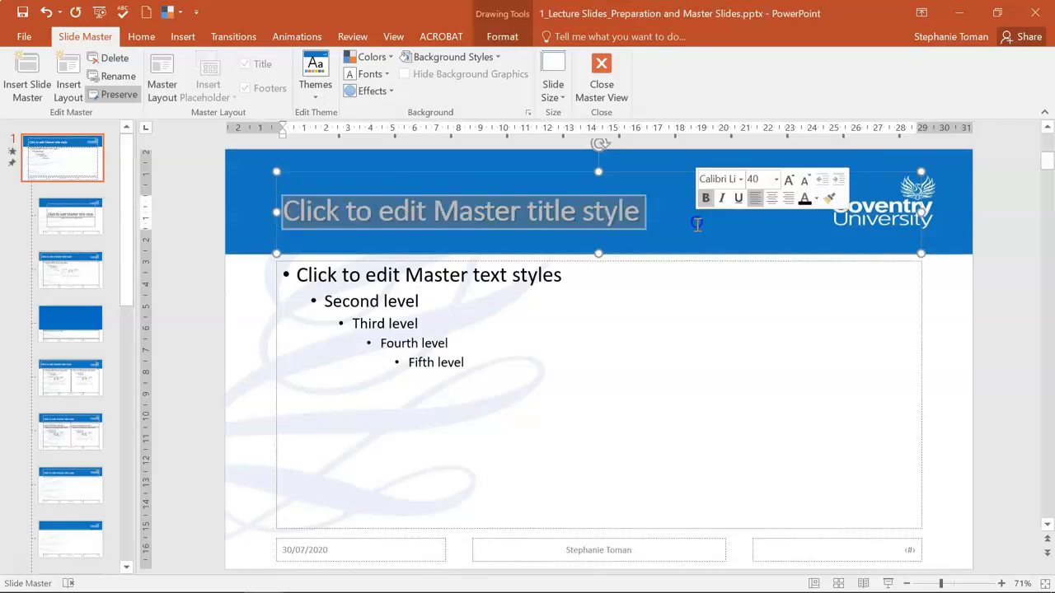
pyautogui.click(142, 37)
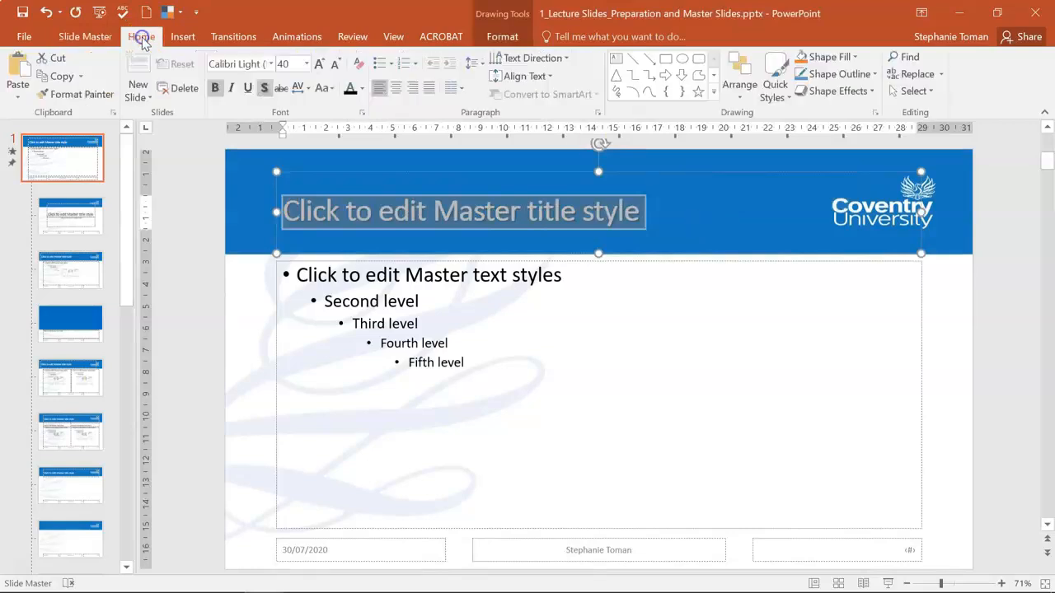
pyautogui.moveTo(320, 64)
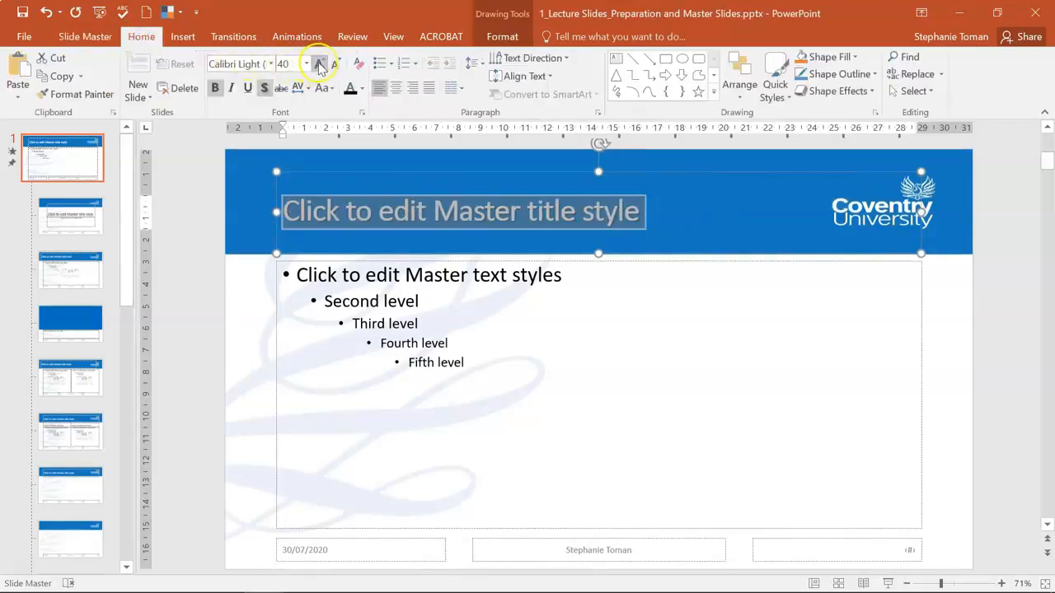
pyautogui.click(320, 63)
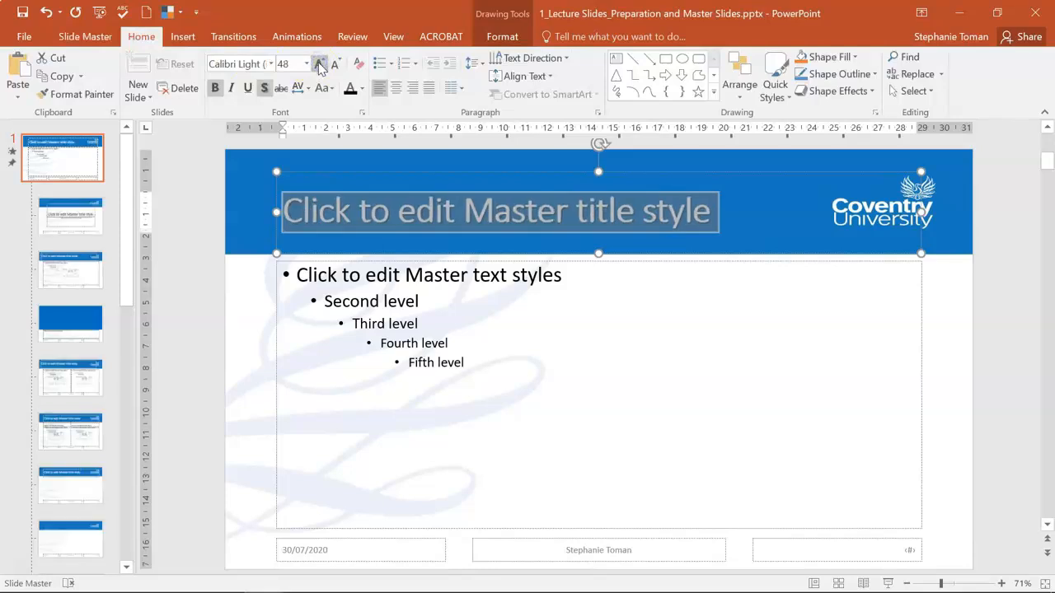
pyautogui.moveTo(349, 89)
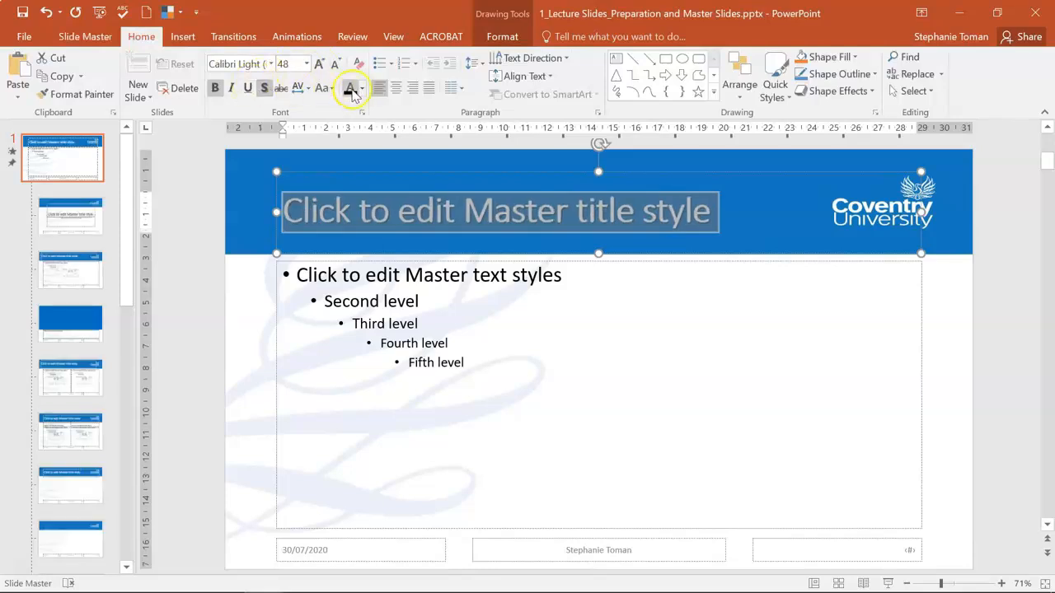
pyautogui.click(359, 89)
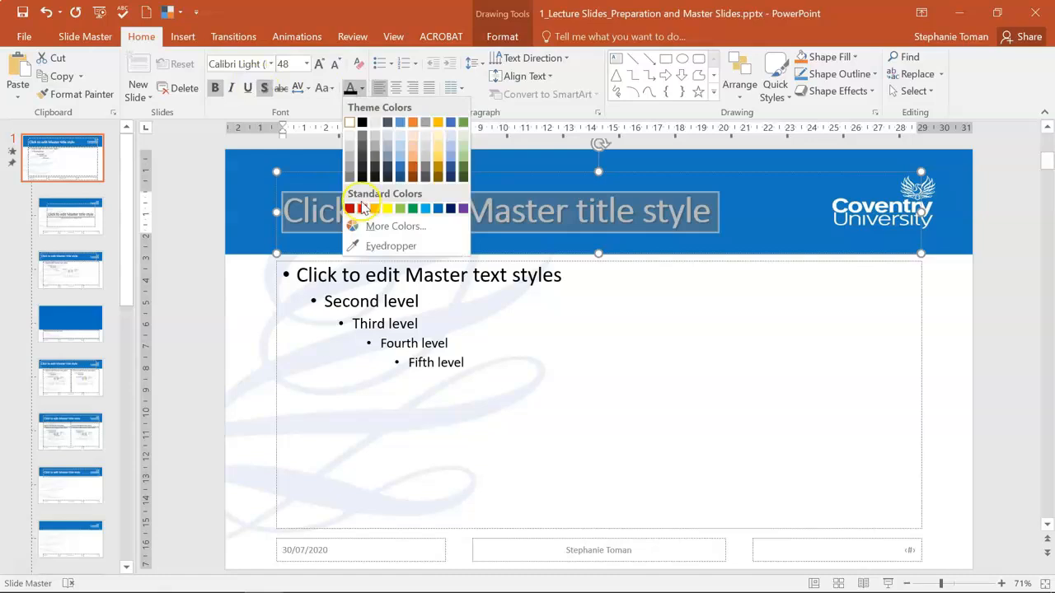
pyautogui.click(351, 208)
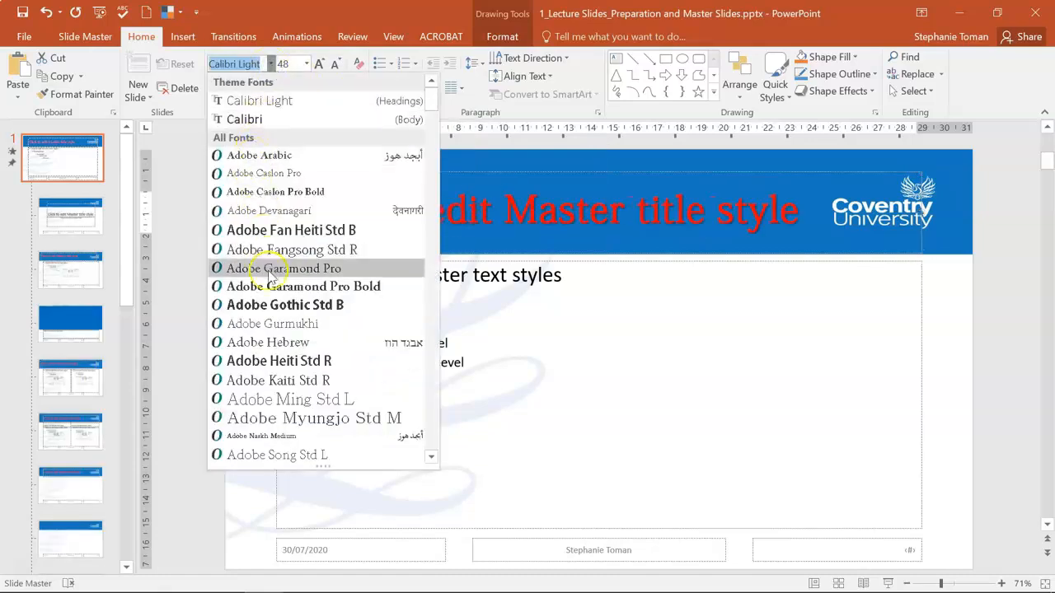
pyautogui.moveTo(290, 323)
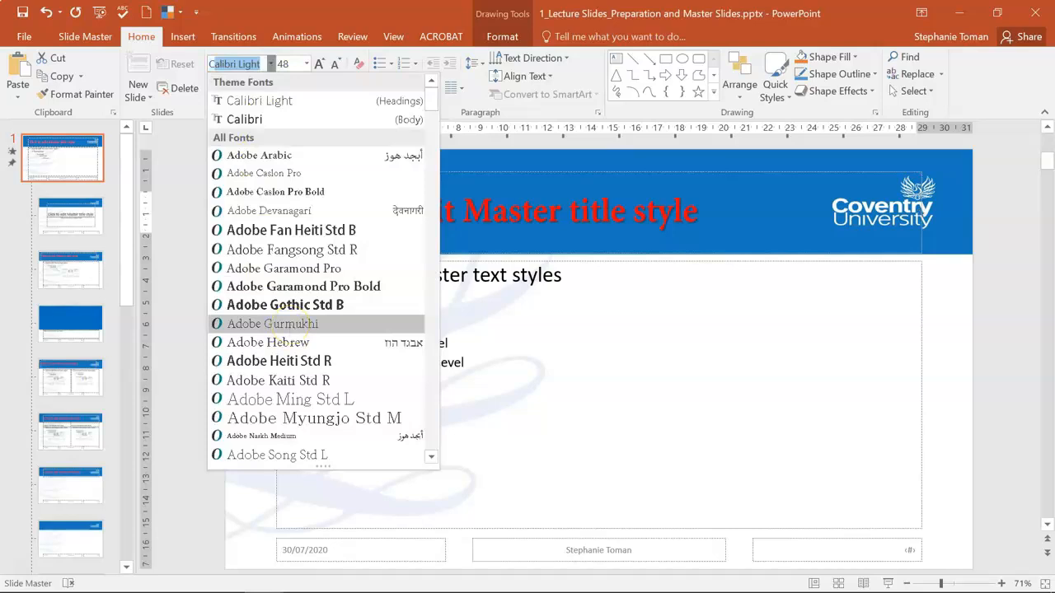
# Step: Set the master title font to Arial Black after briefly trying Adobe Hebrew
pyautogui.click(267, 341)
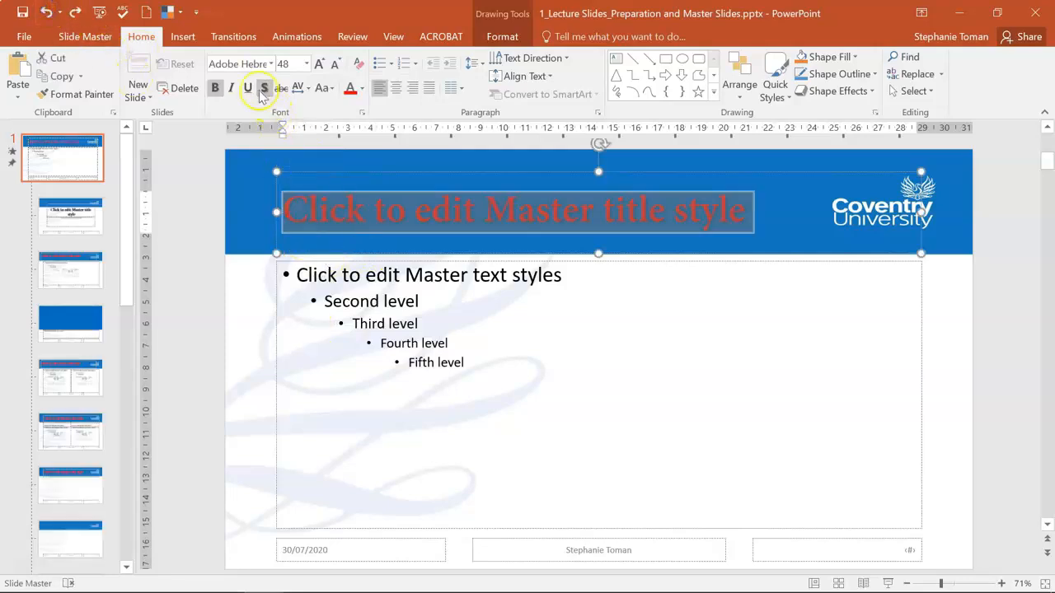
pyautogui.click(267, 62)
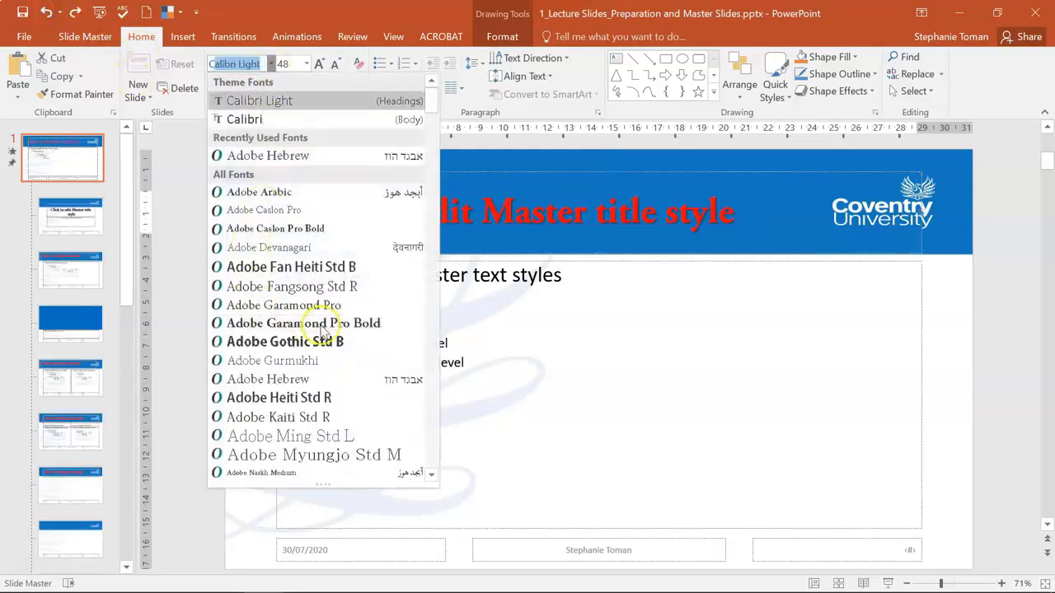
pyautogui.scroll(-3)
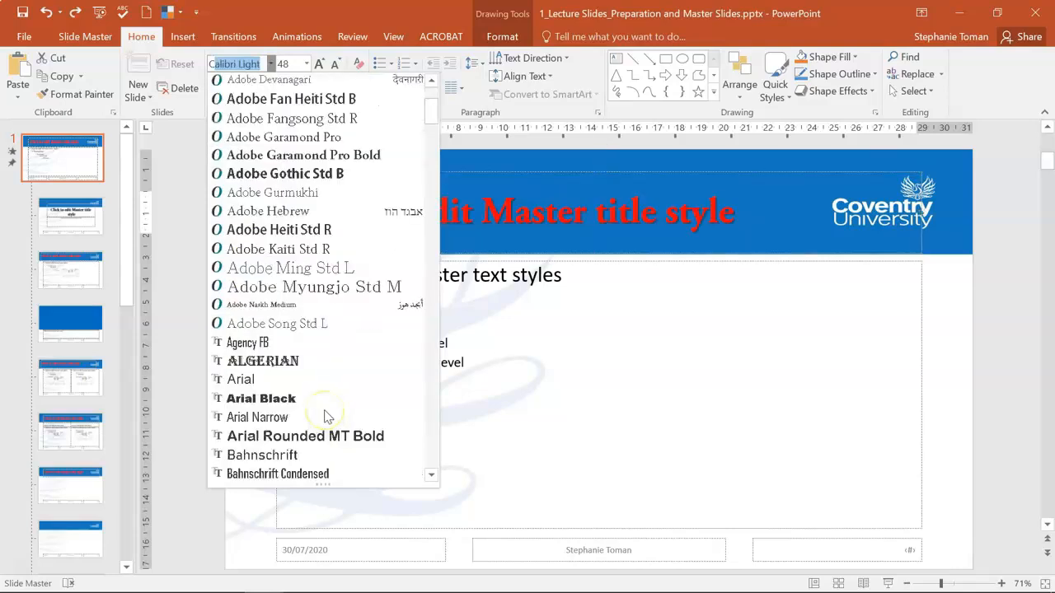
pyautogui.moveTo(260, 397)
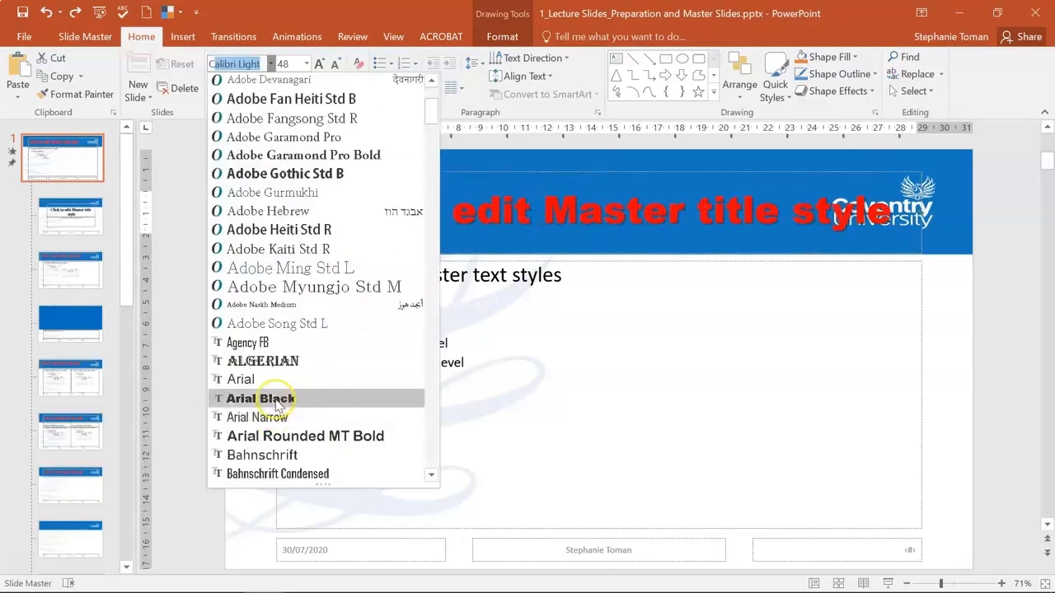
pyautogui.click(260, 397)
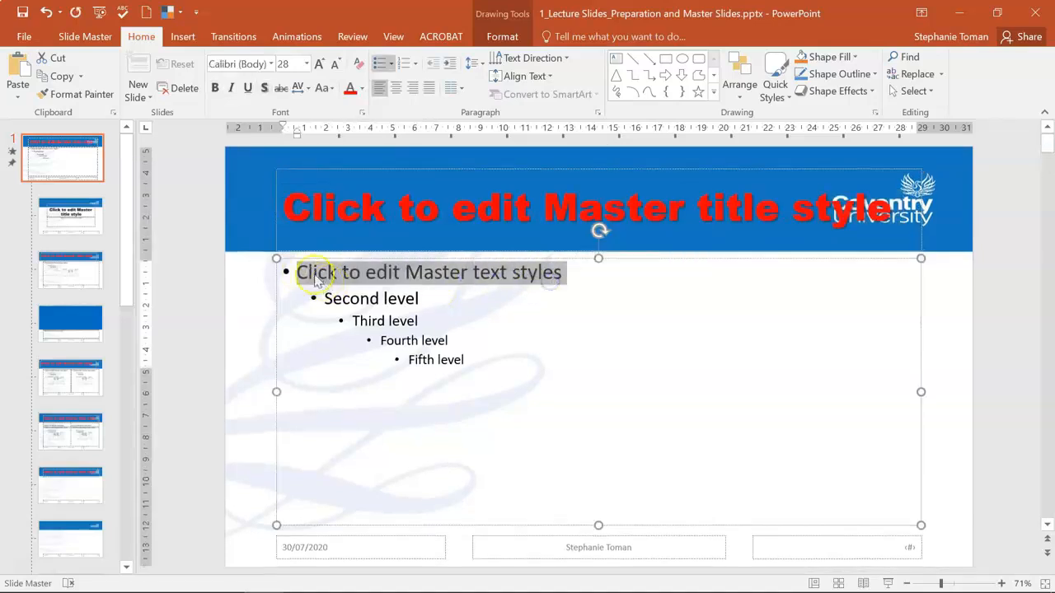
# Step: Give the master's first-level text hollow square bullets
pyautogui.rightClick(313, 272)
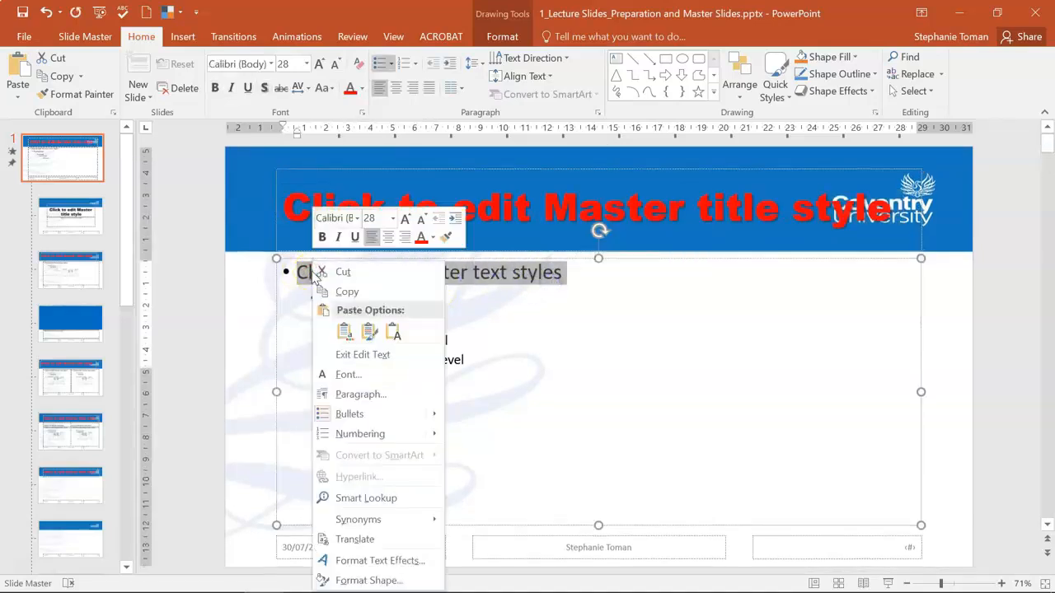
pyautogui.moveTo(359, 434)
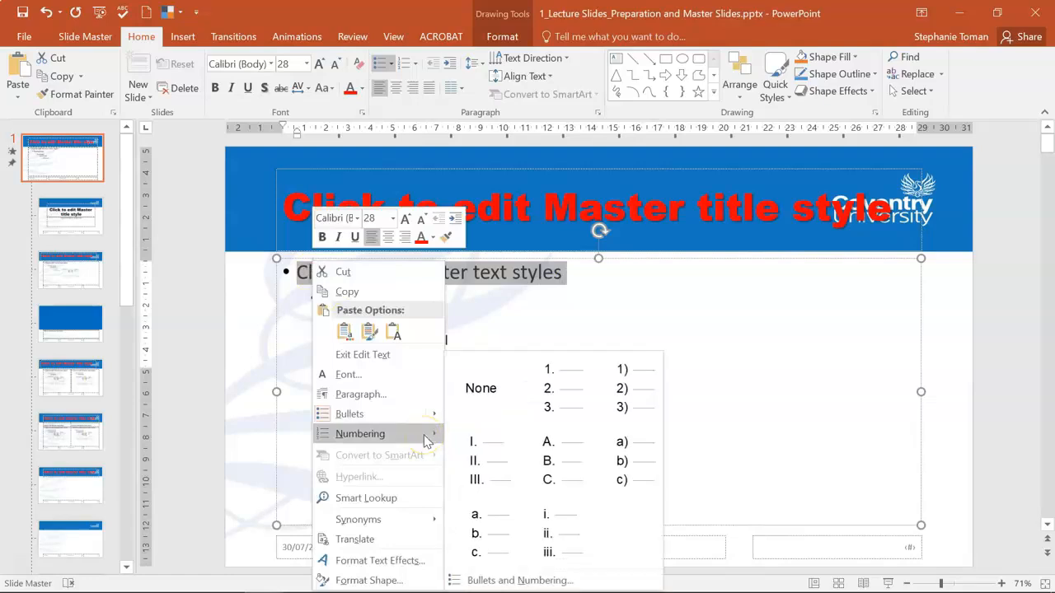
pyautogui.moveTo(349, 414)
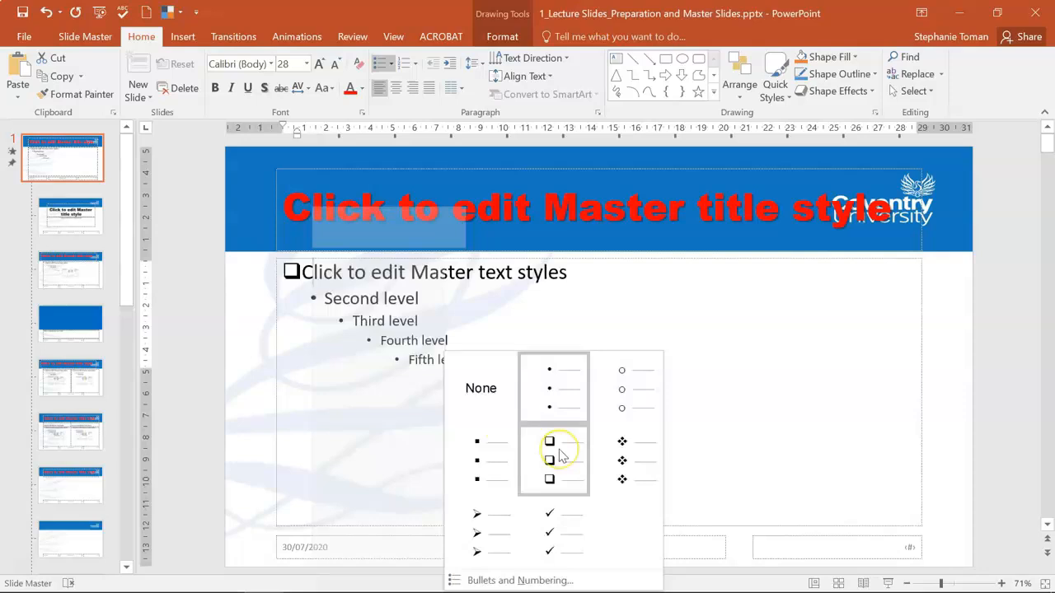
pyautogui.moveTo(551, 460)
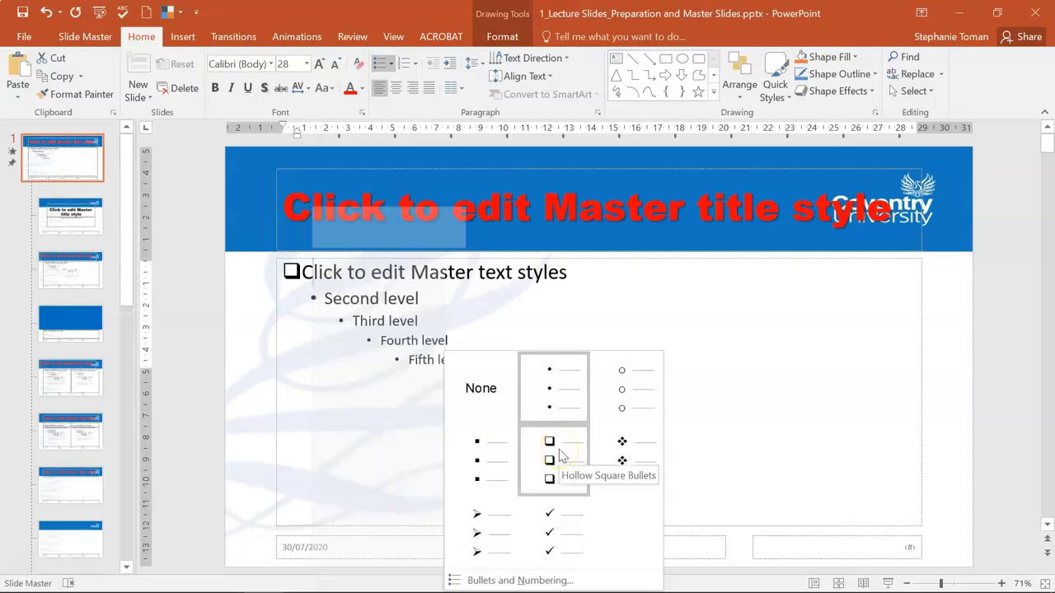
pyautogui.click(550, 442)
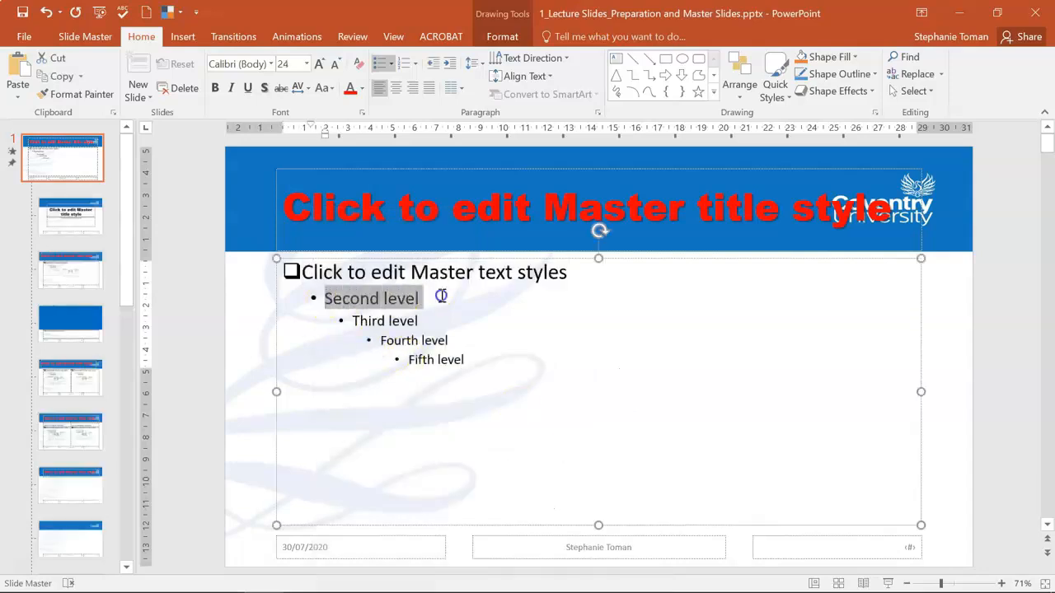
# Step: Give the second-level text solid square bullets and bring up bullet options for the third level
pyautogui.rightClick(371, 297)
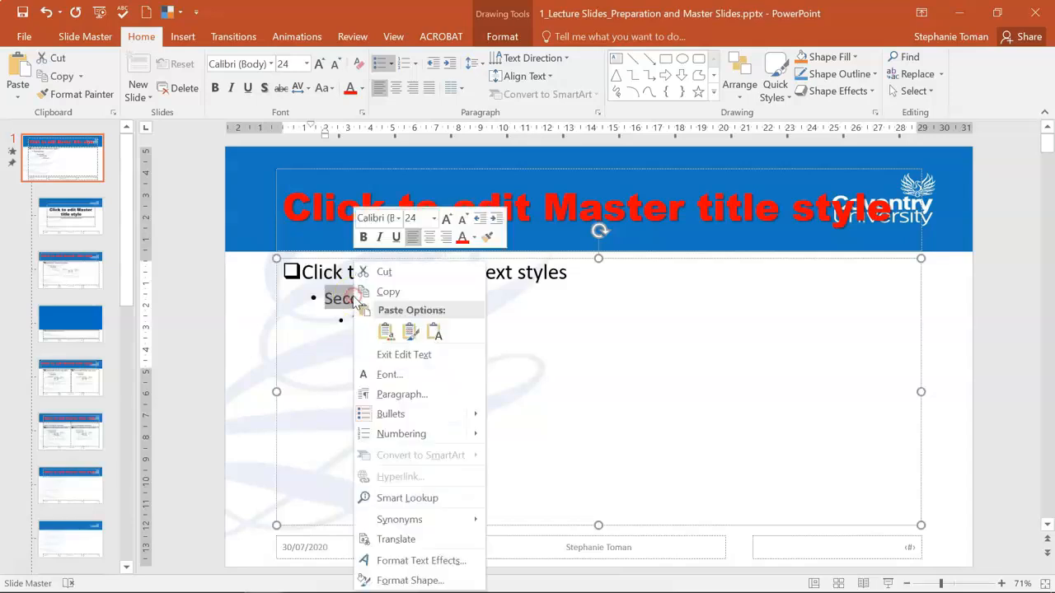
pyautogui.click(391, 413)
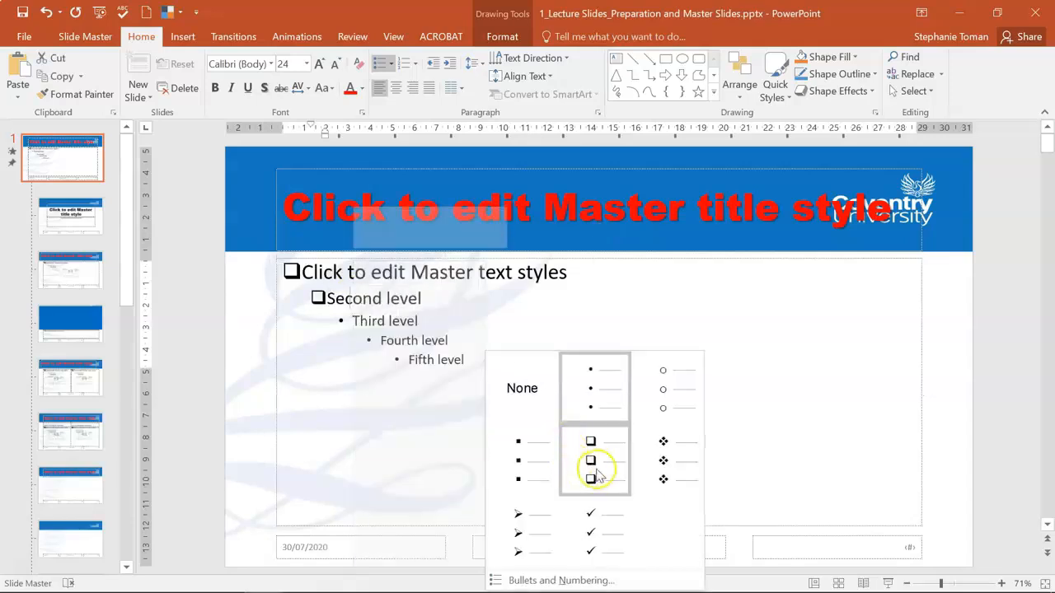
pyautogui.click(590, 460)
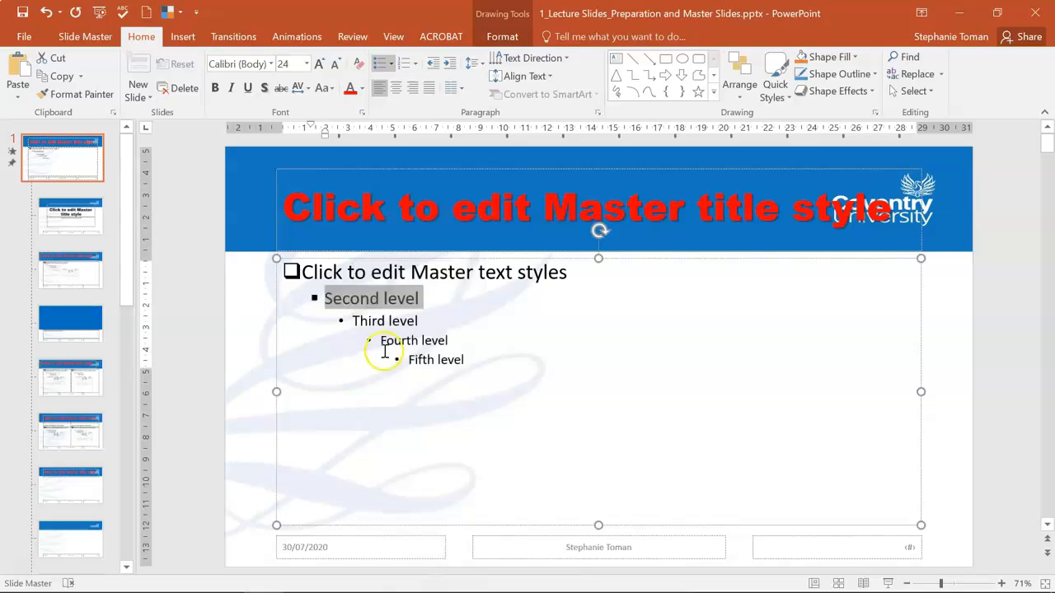
pyautogui.rightClick(384, 320)
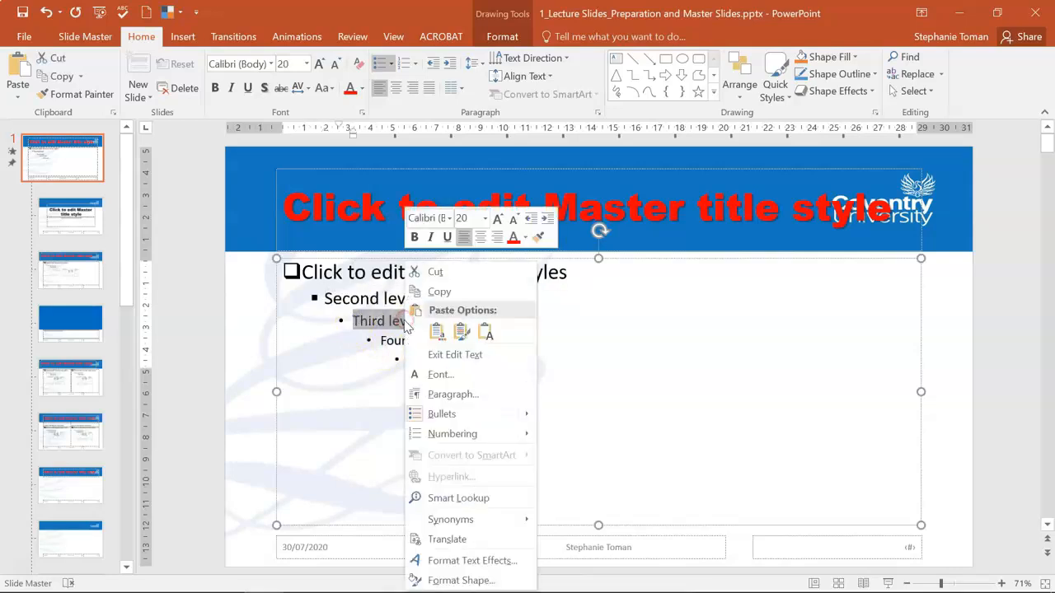
pyautogui.moveTo(452, 434)
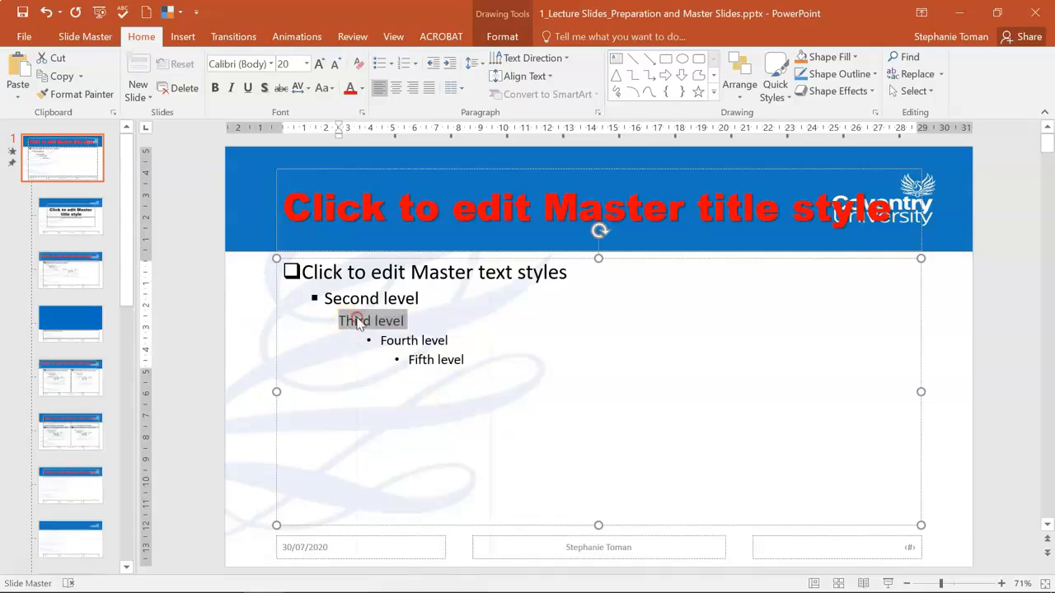
pyautogui.rightClick(371, 320)
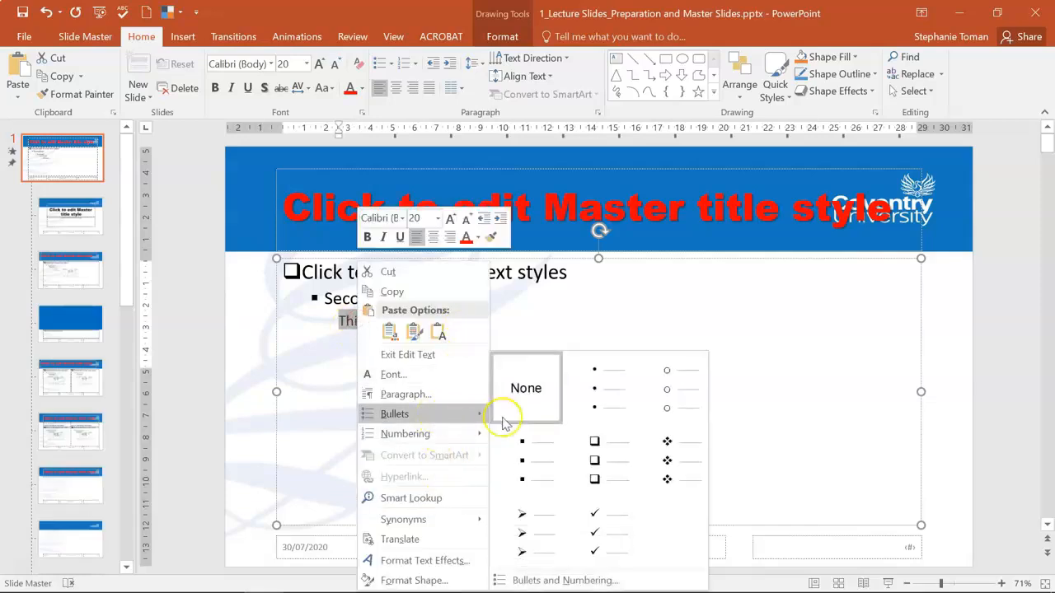
# Step: Choose the Wingdings smiley face as a custom bullet symbol for the third level
pyautogui.click(564, 580)
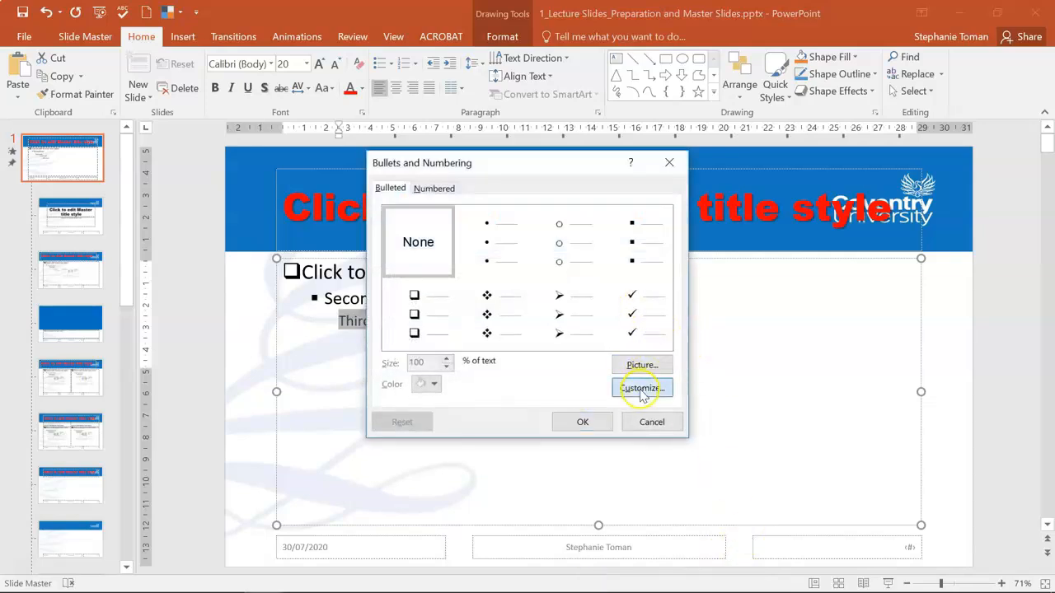
pyautogui.click(642, 389)
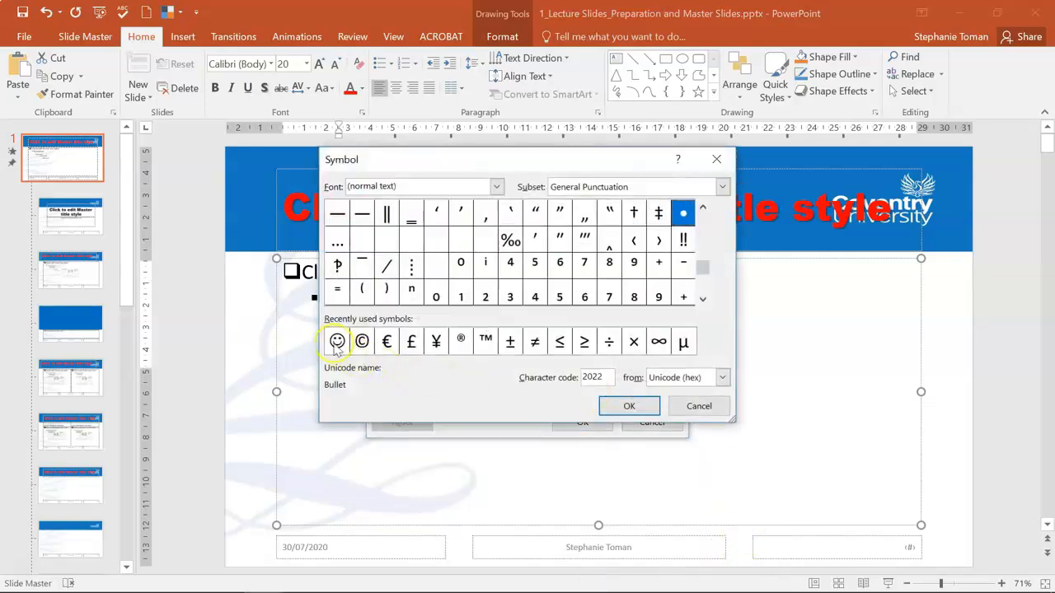
pyautogui.click(336, 342)
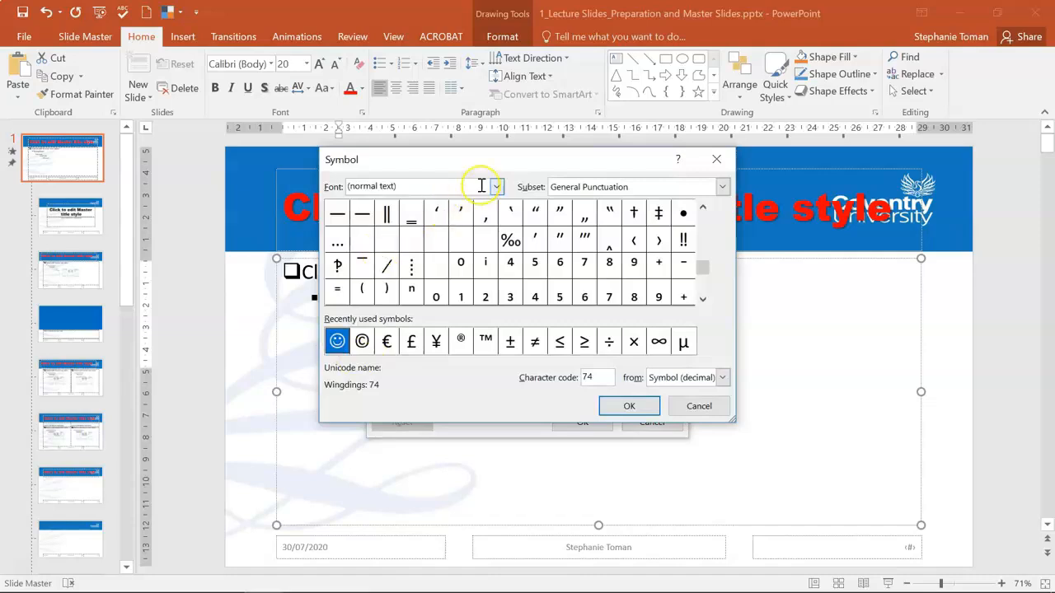
pyautogui.click(496, 187)
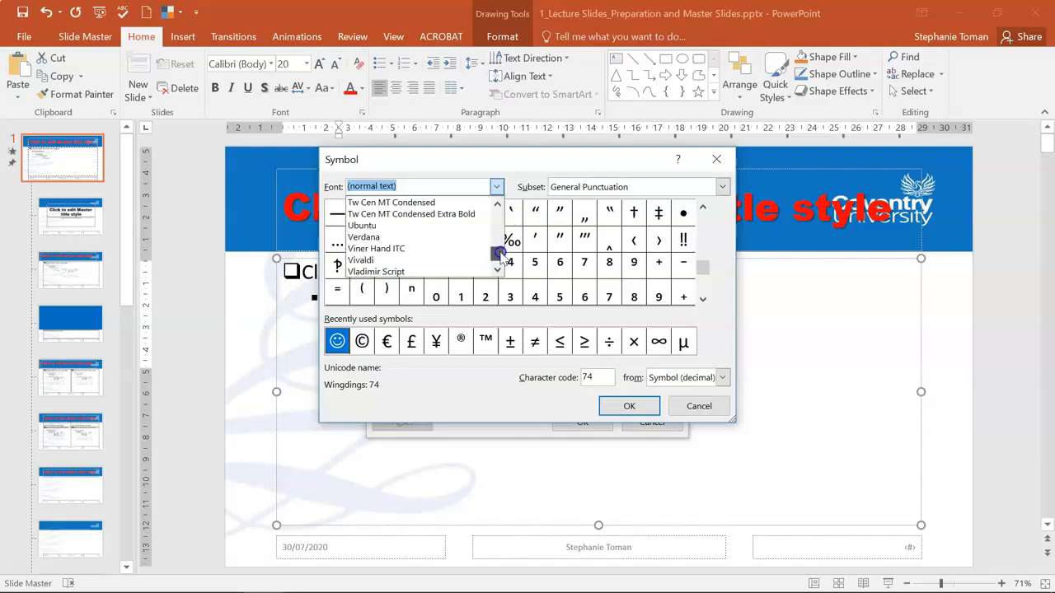
pyautogui.scroll(-3)
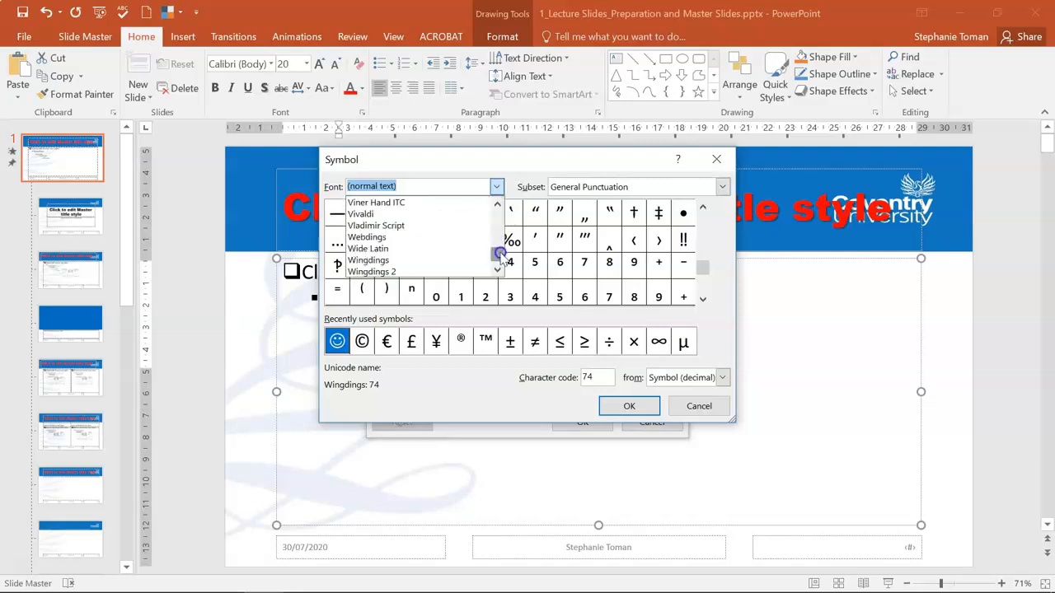
pyautogui.click(369, 261)
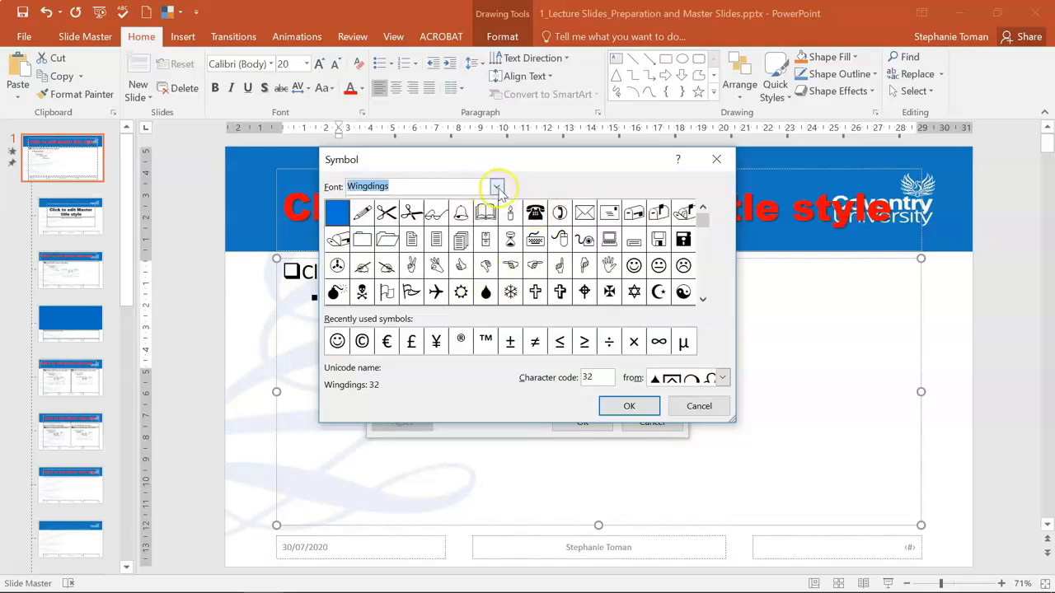
pyautogui.click(497, 184)
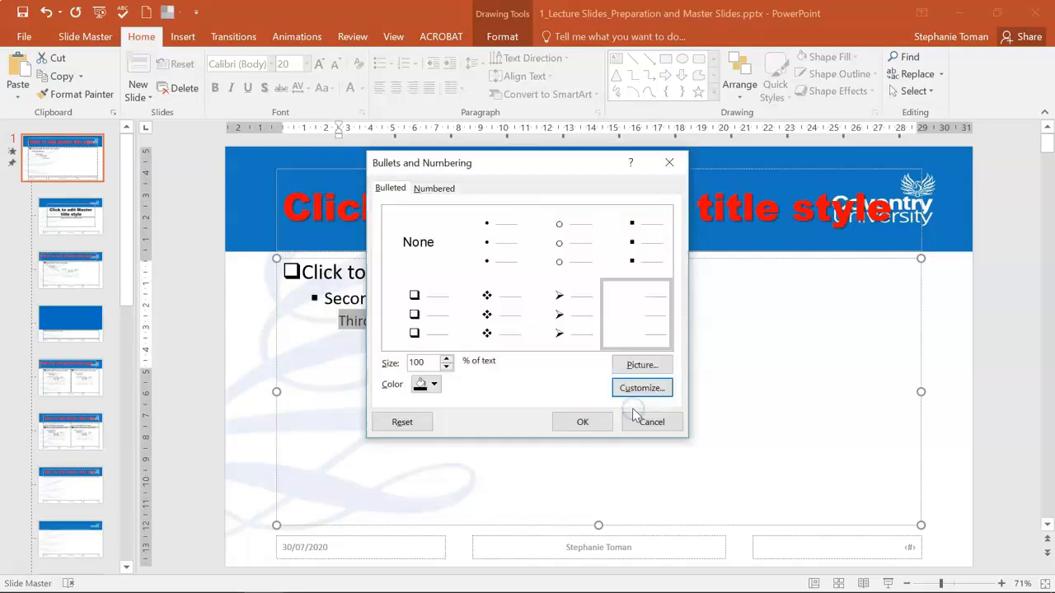
# Step: Confirm the smiley symbol and apply it as the third-level bullet
pyautogui.click(652, 422)
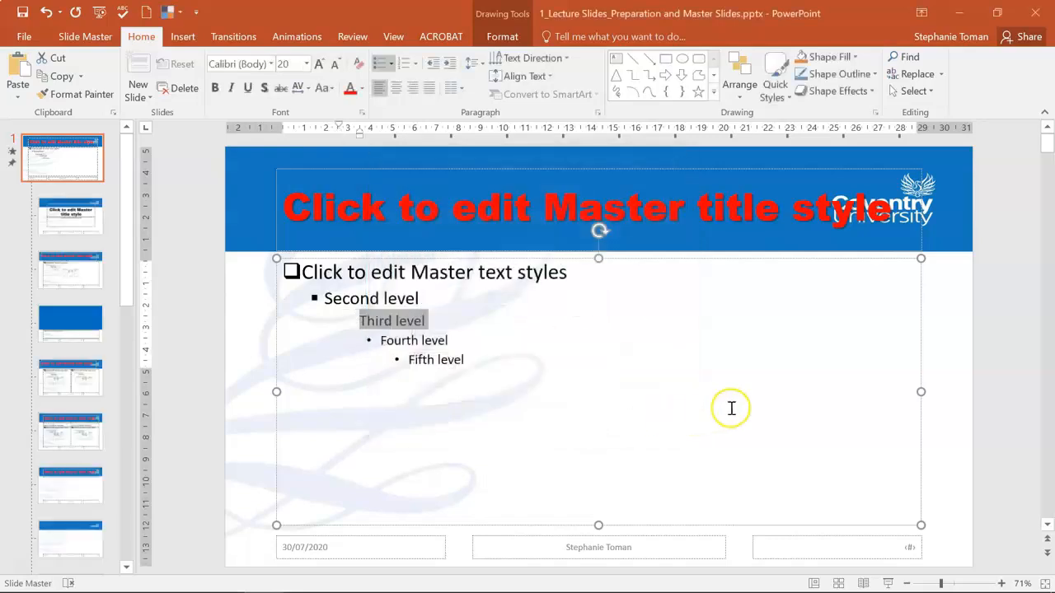
pyautogui.moveTo(435, 115)
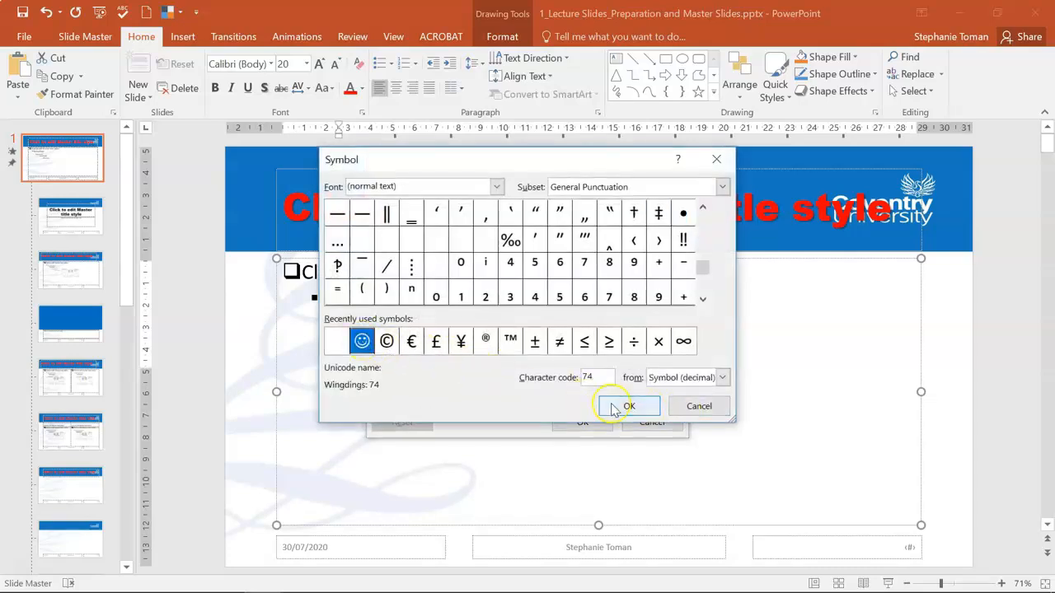
pyautogui.click(628, 406)
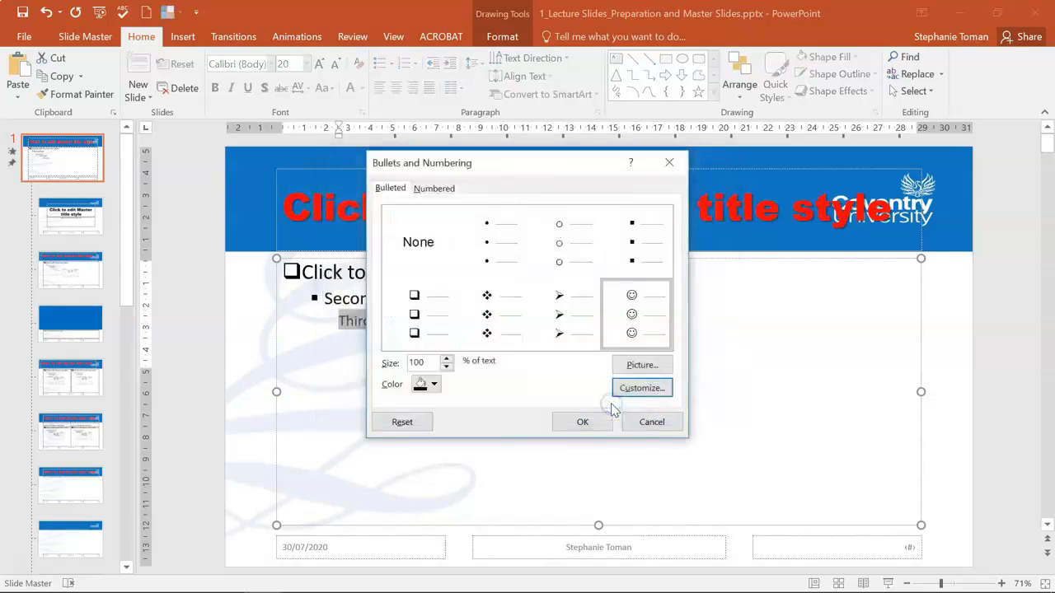
pyautogui.click(582, 422)
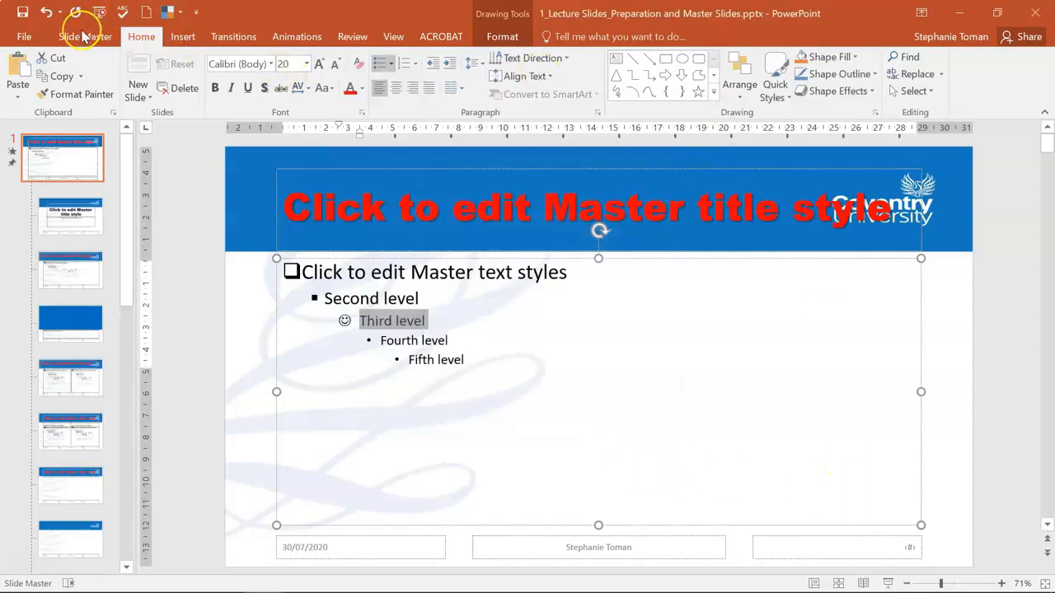
# Step: Leave master view, revisit the Slide Master slides and turn on bullets for the activity line
pyautogui.click(86, 37)
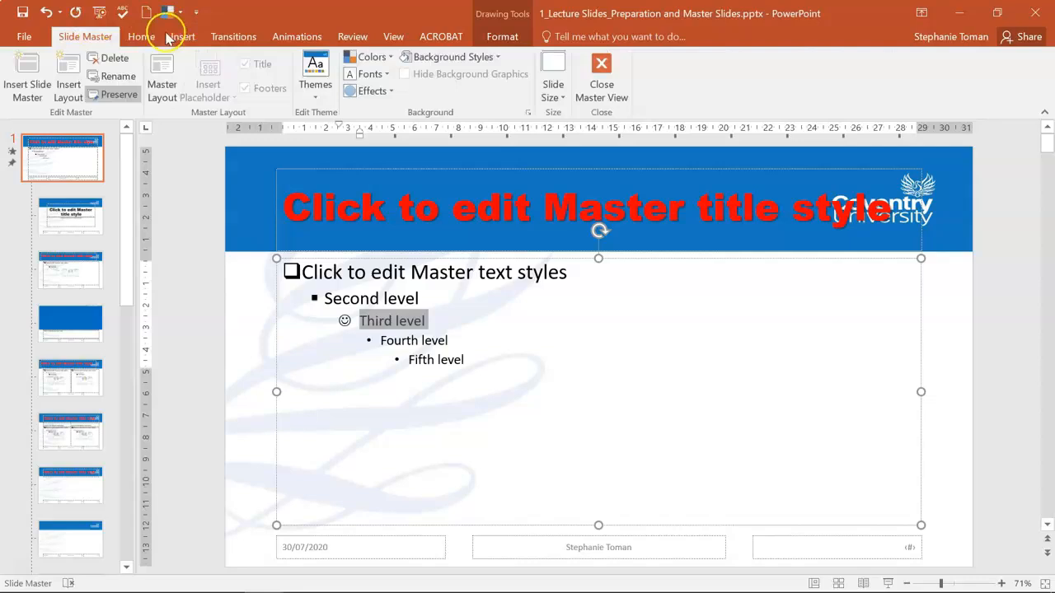
pyautogui.moveTo(86, 37)
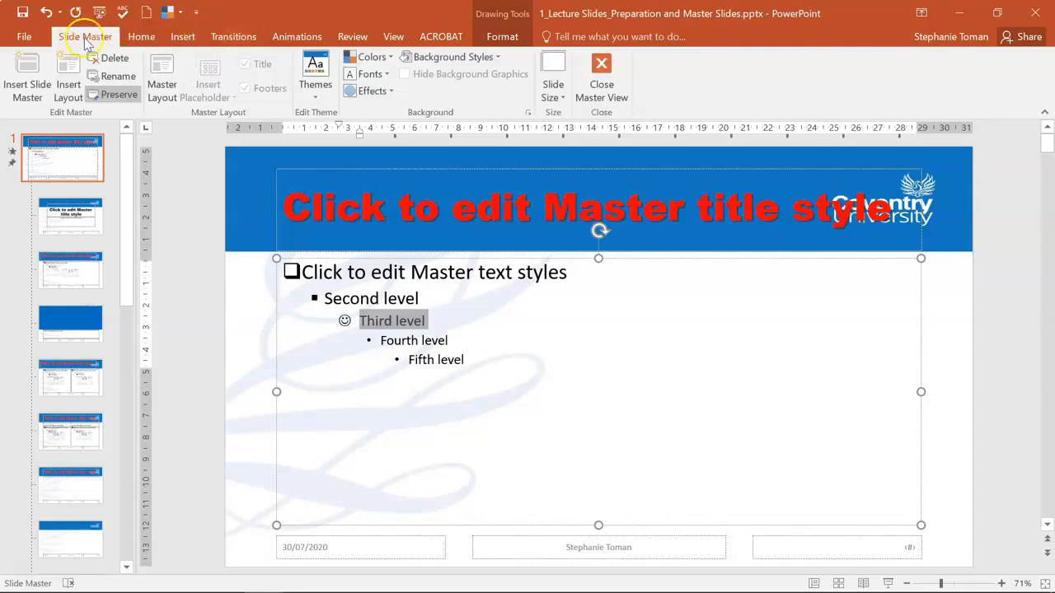
pyautogui.moveTo(600, 69)
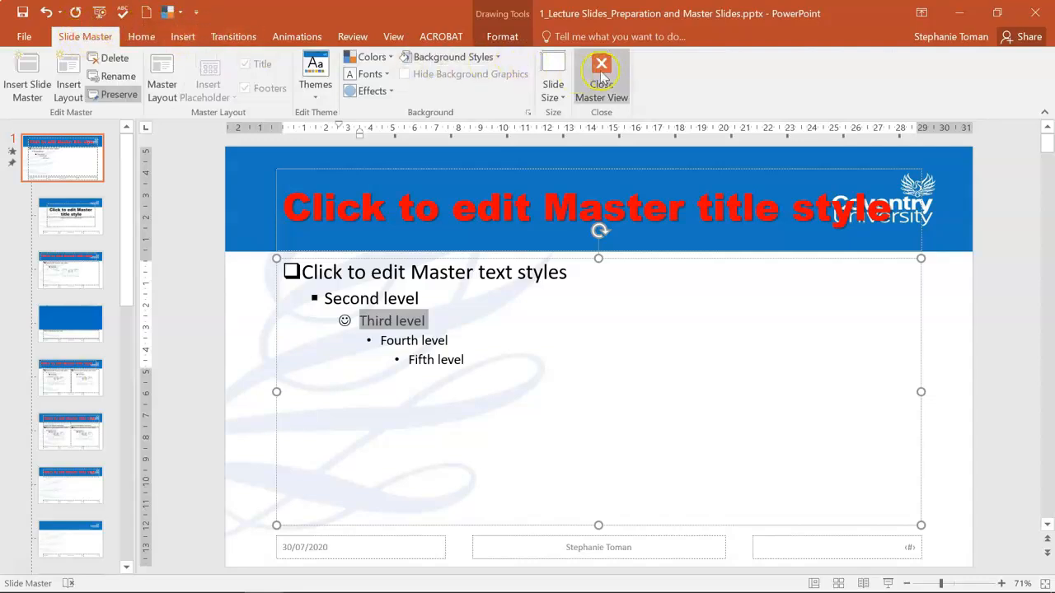
pyautogui.moveTo(600, 79)
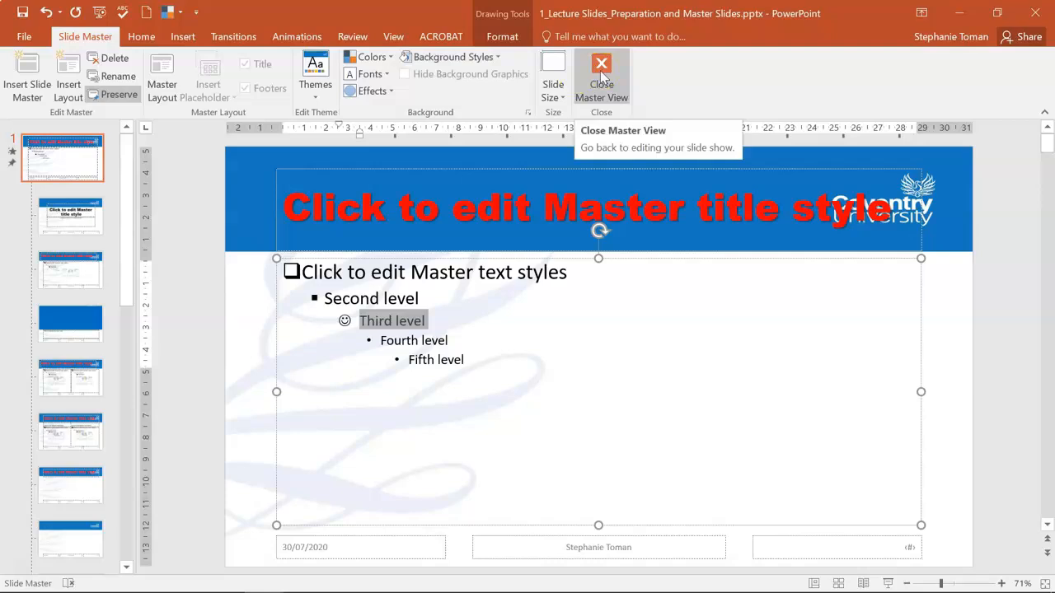
pyautogui.click(600, 74)
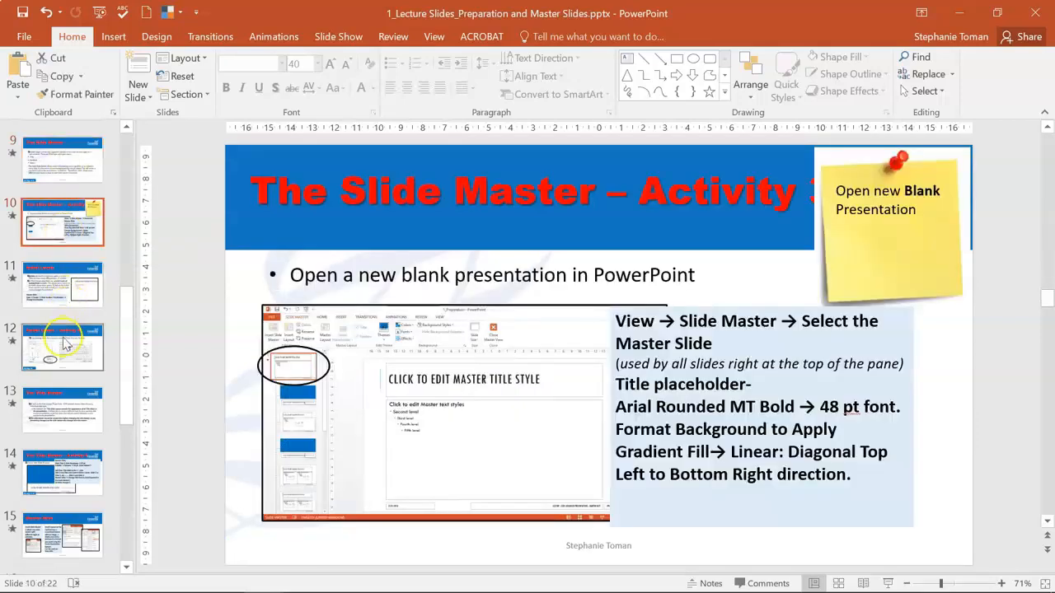
pyautogui.click(63, 158)
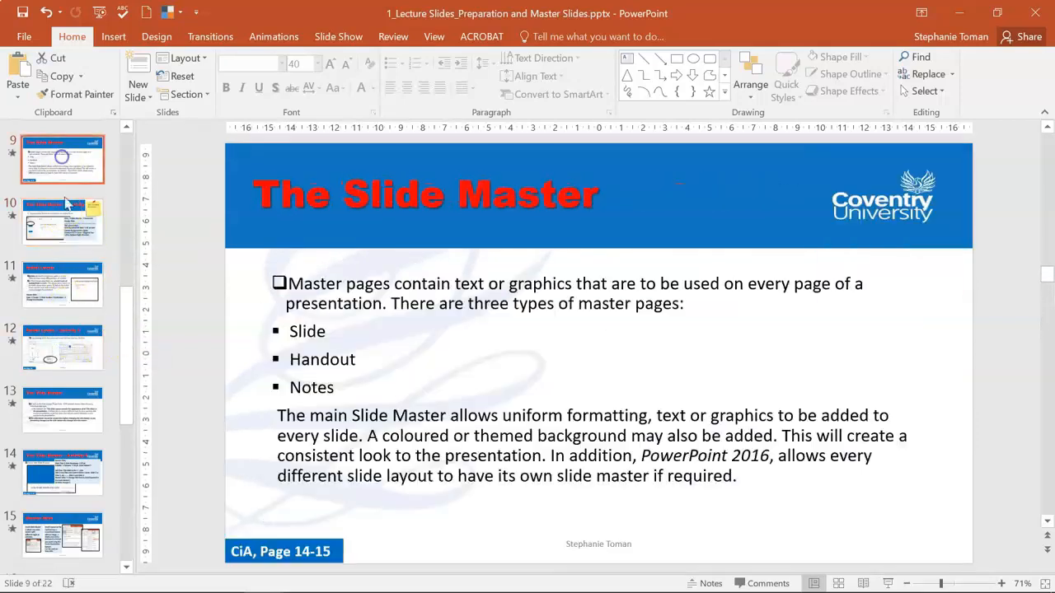
pyautogui.click(62, 346)
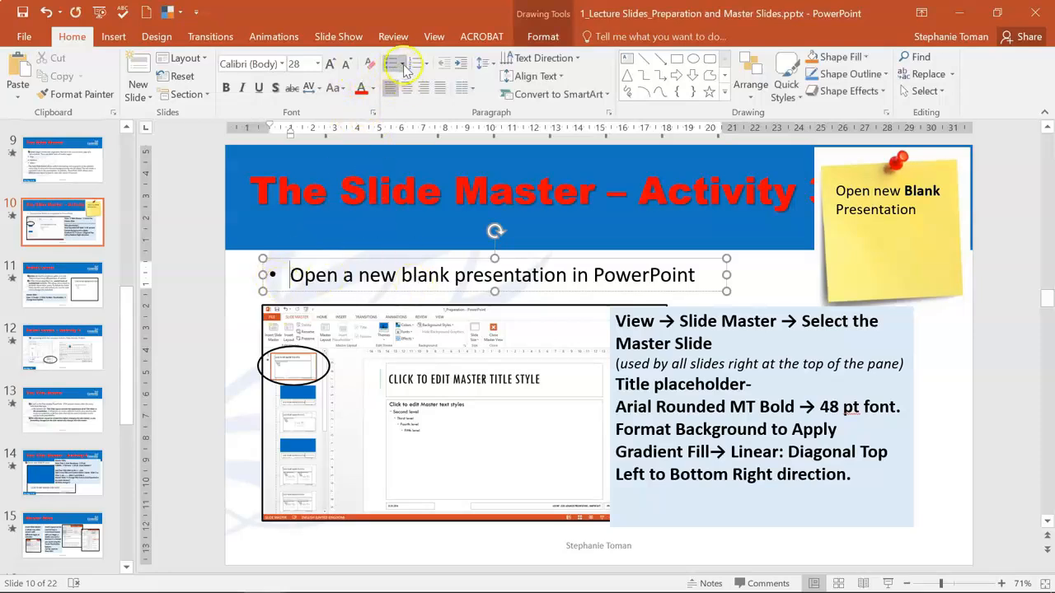
pyautogui.click(394, 62)
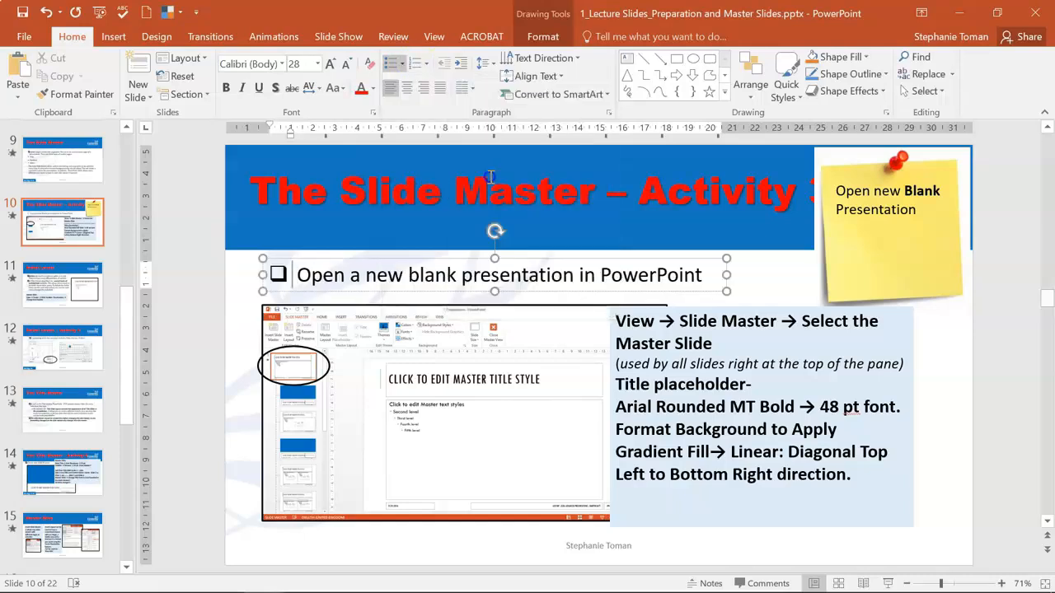
# Step: Step through the Slide Master, Title Master and Master Slide overview activity slides
pyautogui.click(63, 408)
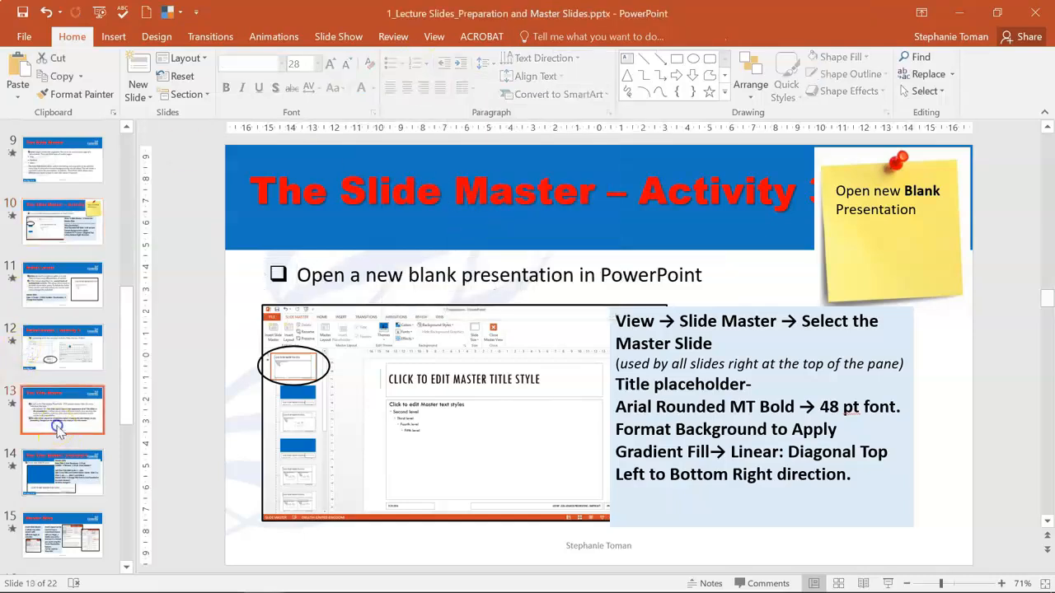
pyautogui.click(62, 472)
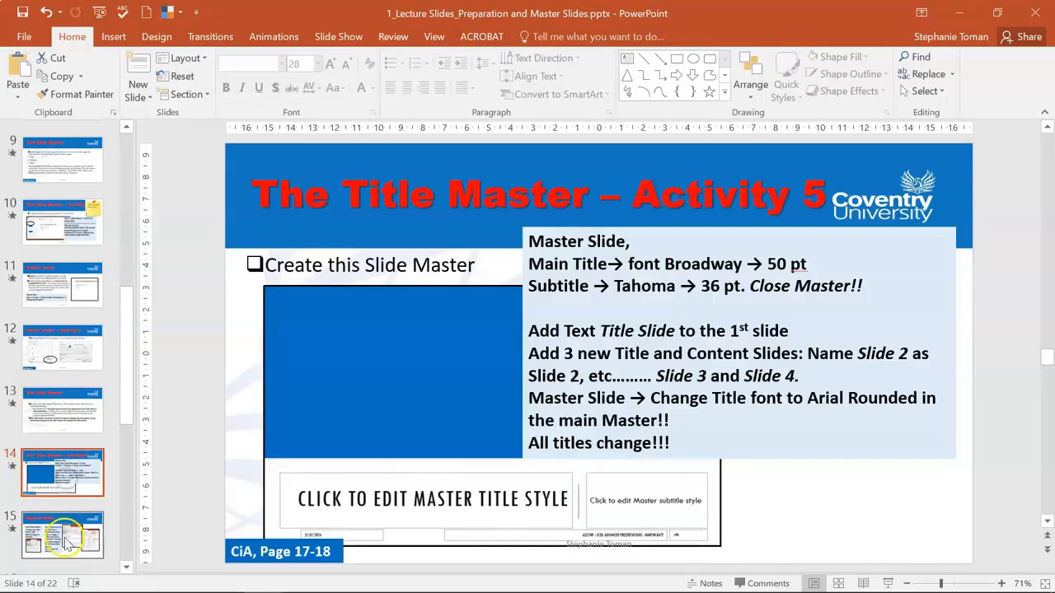
pyautogui.click(63, 534)
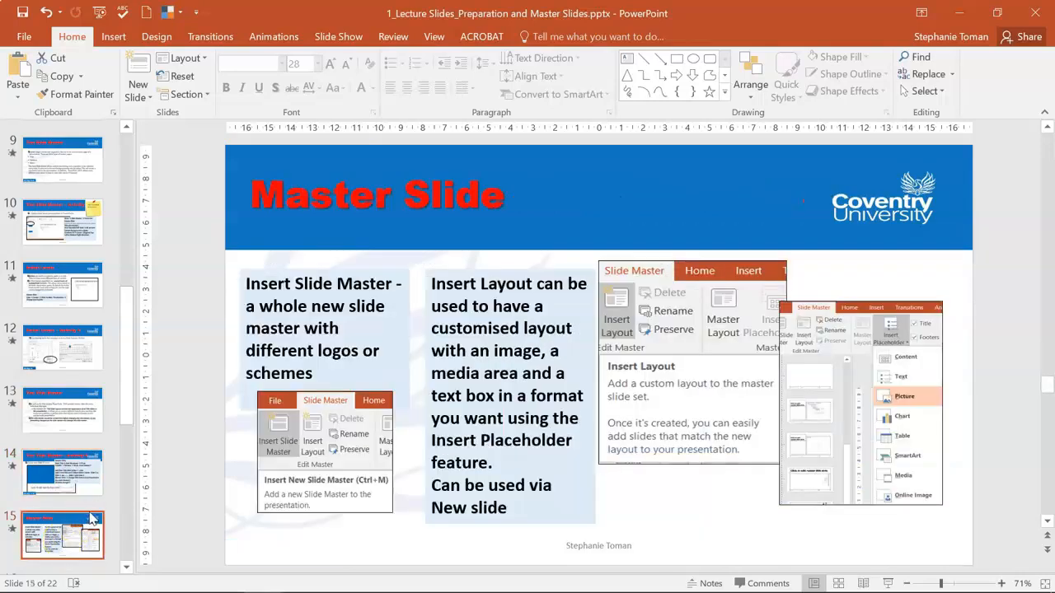
pyautogui.scroll(3)
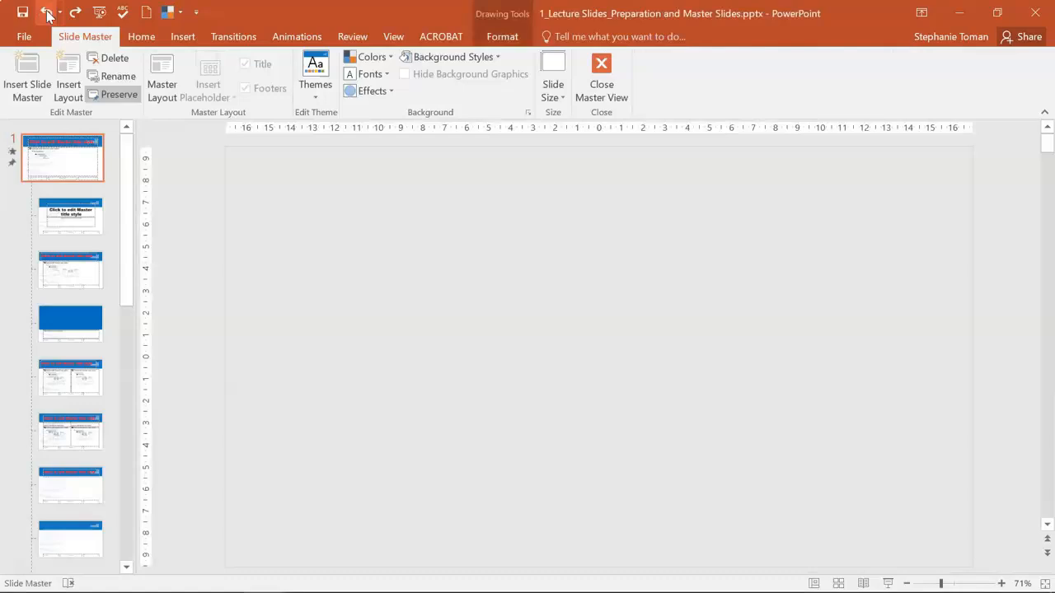
# Step: Insert the ostrich photo from file onto the top master slide
pyautogui.click(62, 157)
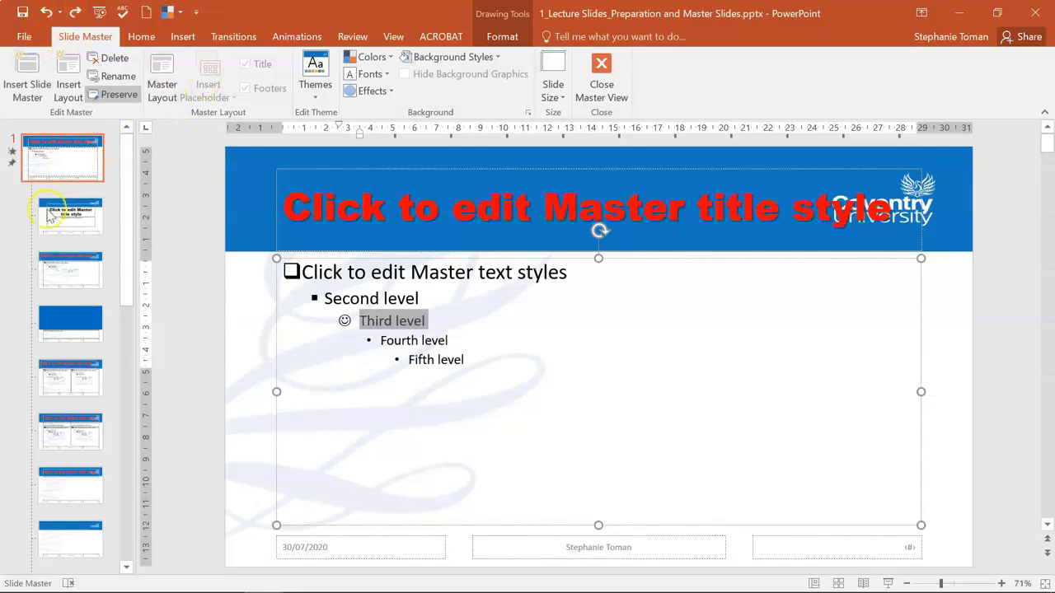
pyautogui.moveTo(69, 270)
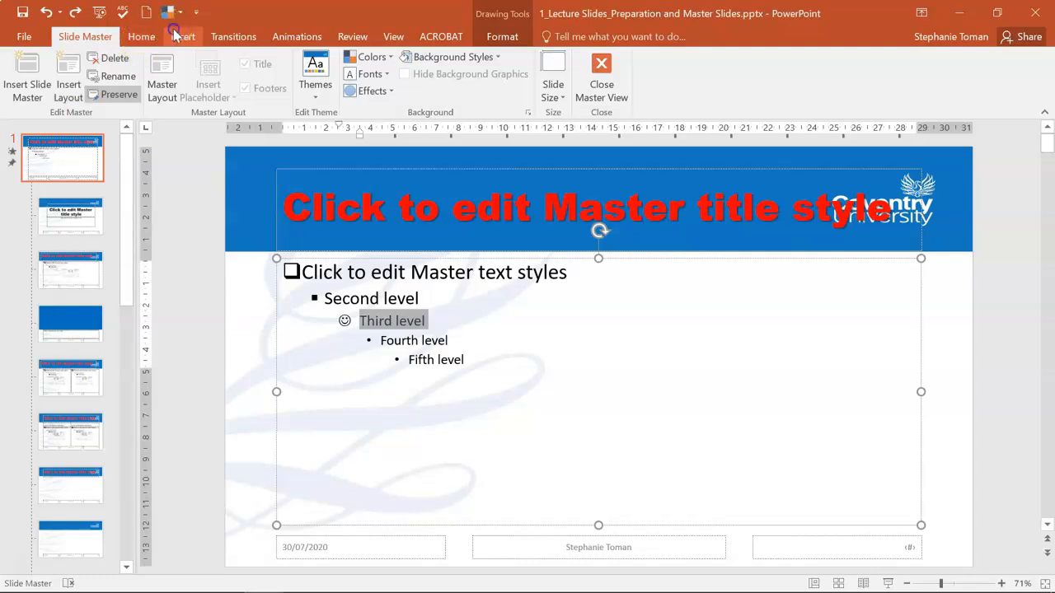
pyautogui.click(182, 37)
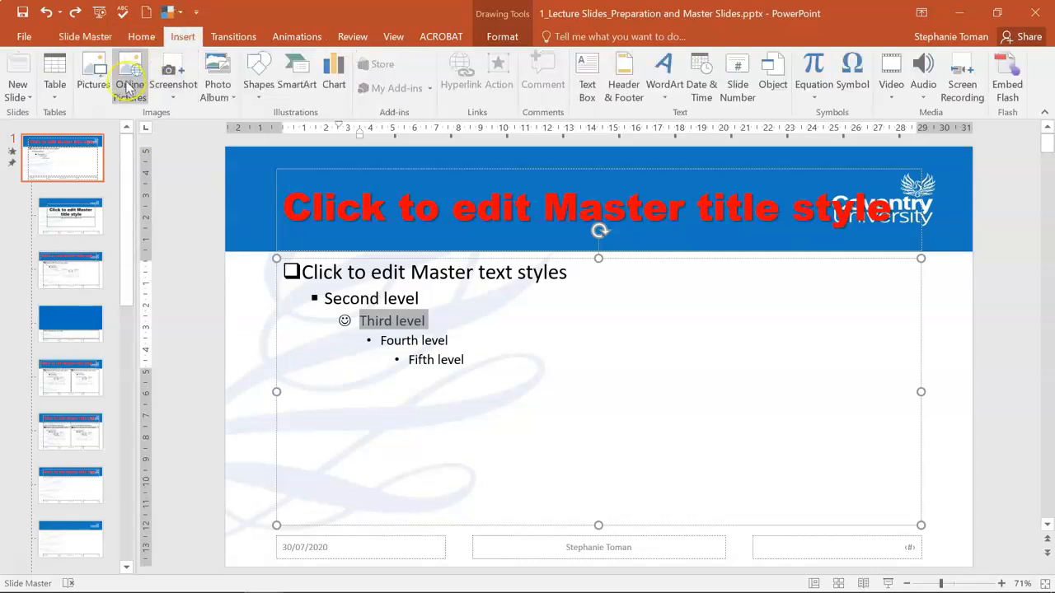
pyautogui.moveTo(92, 75)
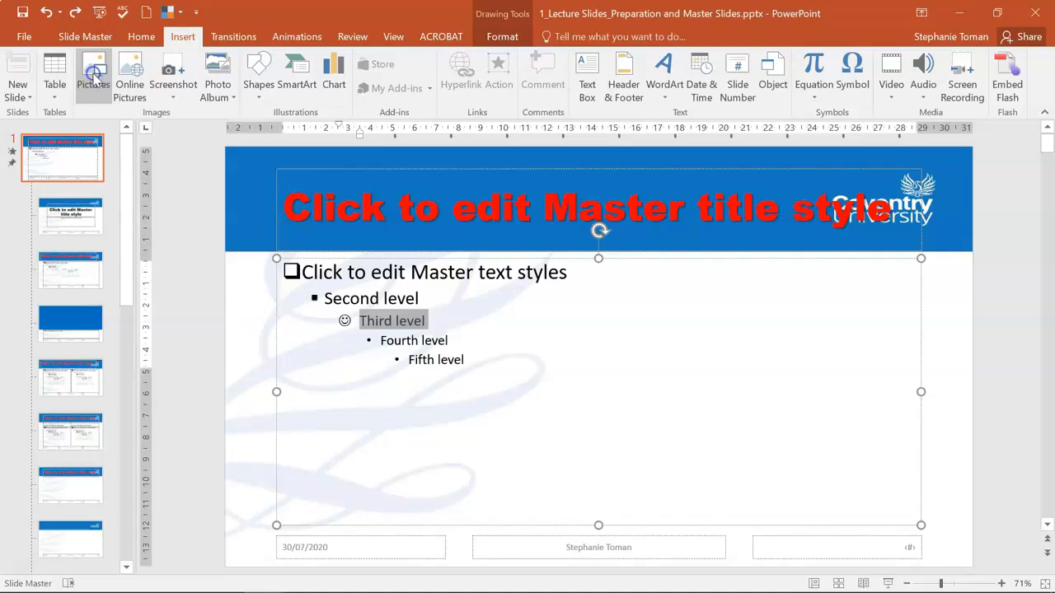
pyautogui.click(92, 75)
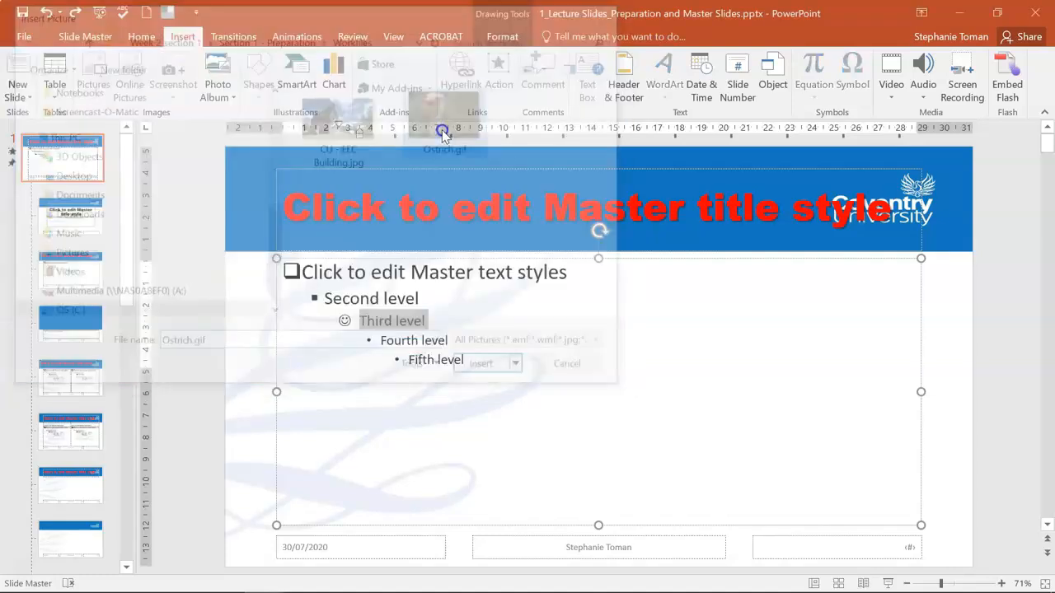
pyautogui.click(481, 364)
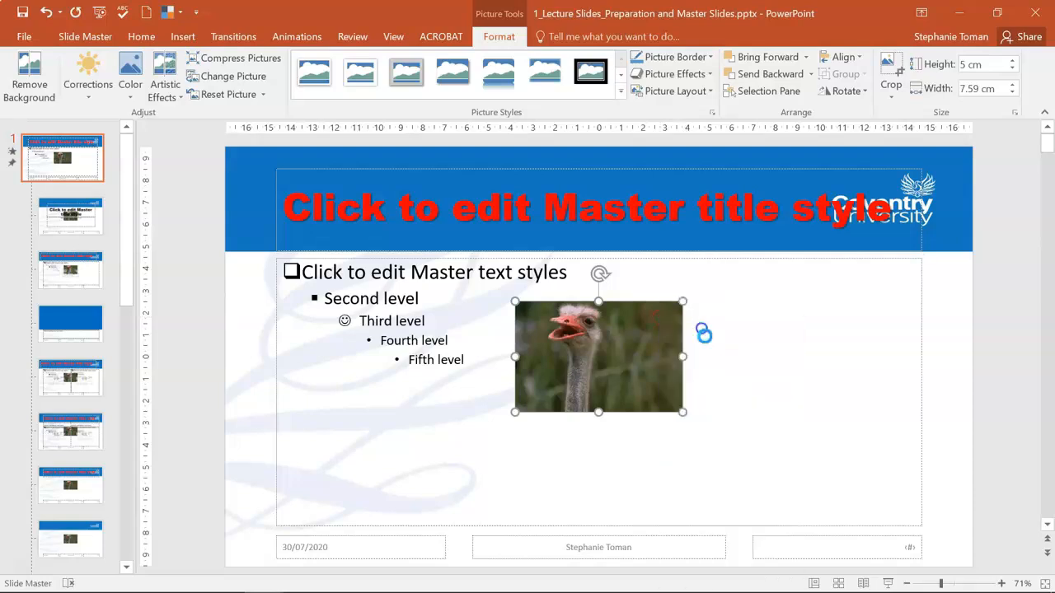
# Step: Cut the ostrich photo, paste it onto the layout and drag it to the bottom-right corner
pyautogui.press('delete')
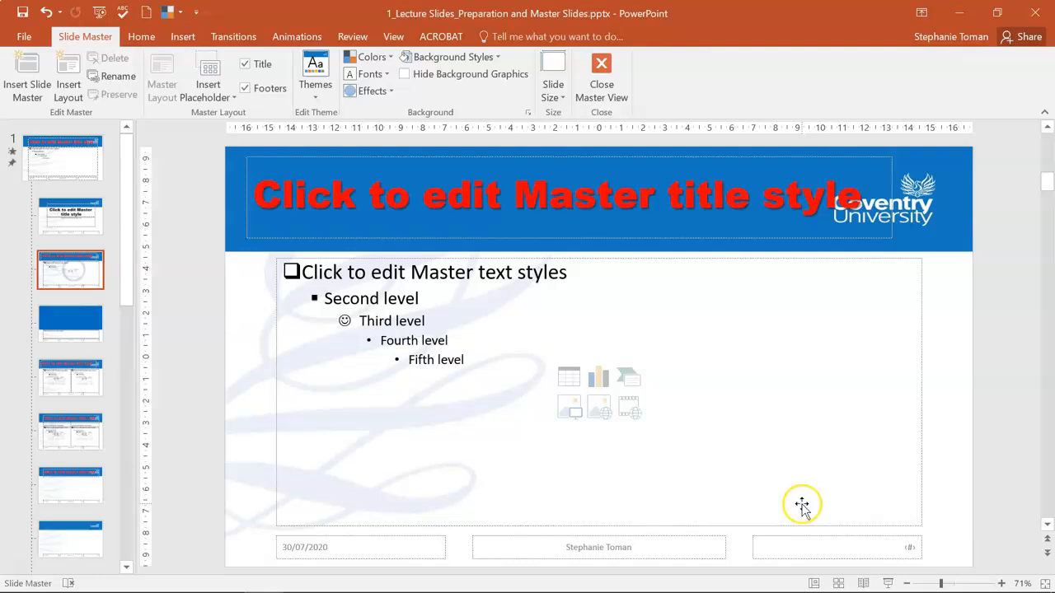
pyautogui.moveTo(877, 481)
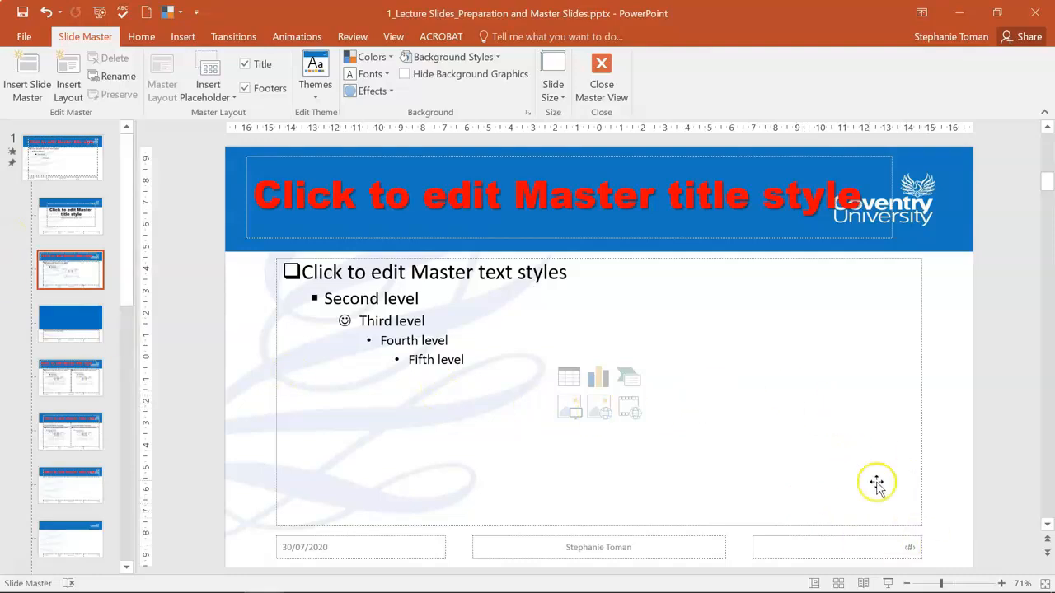
pyautogui.rightClick(877, 481)
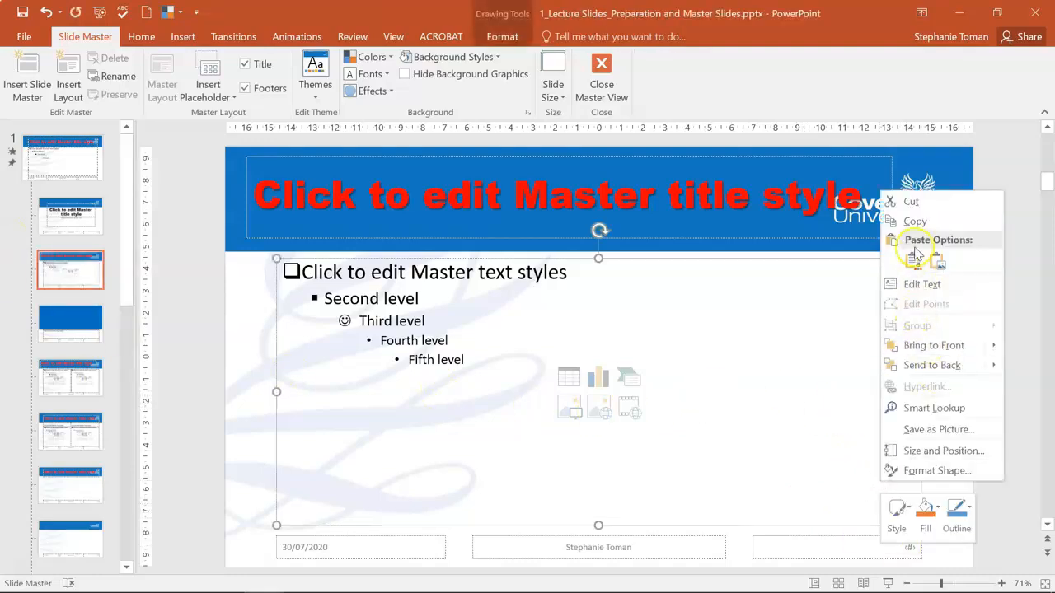
pyautogui.click(917, 256)
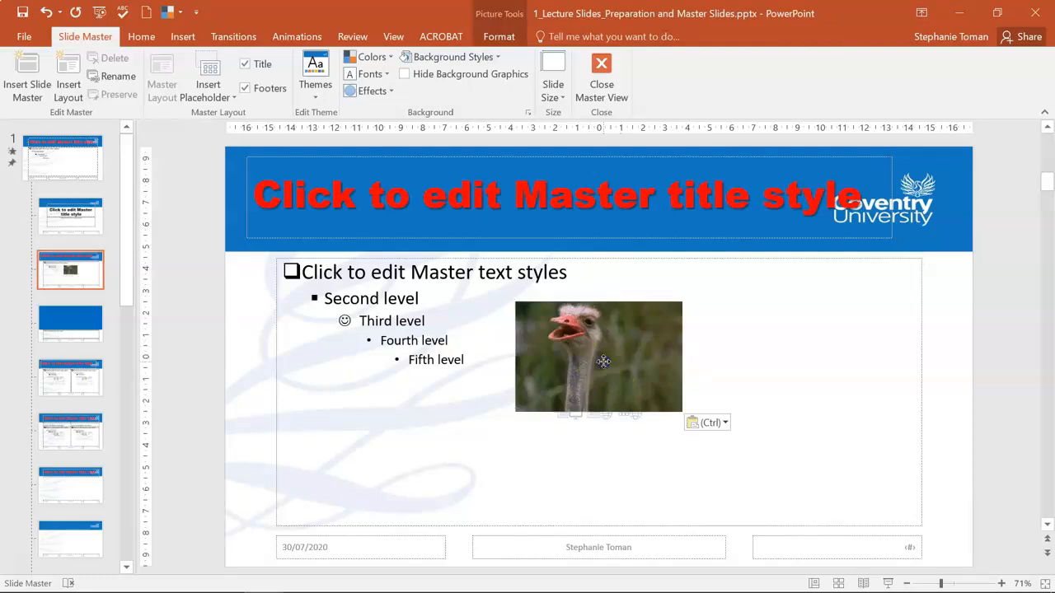
pyautogui.moveTo(598, 356); pyautogui.dragTo(874, 506)
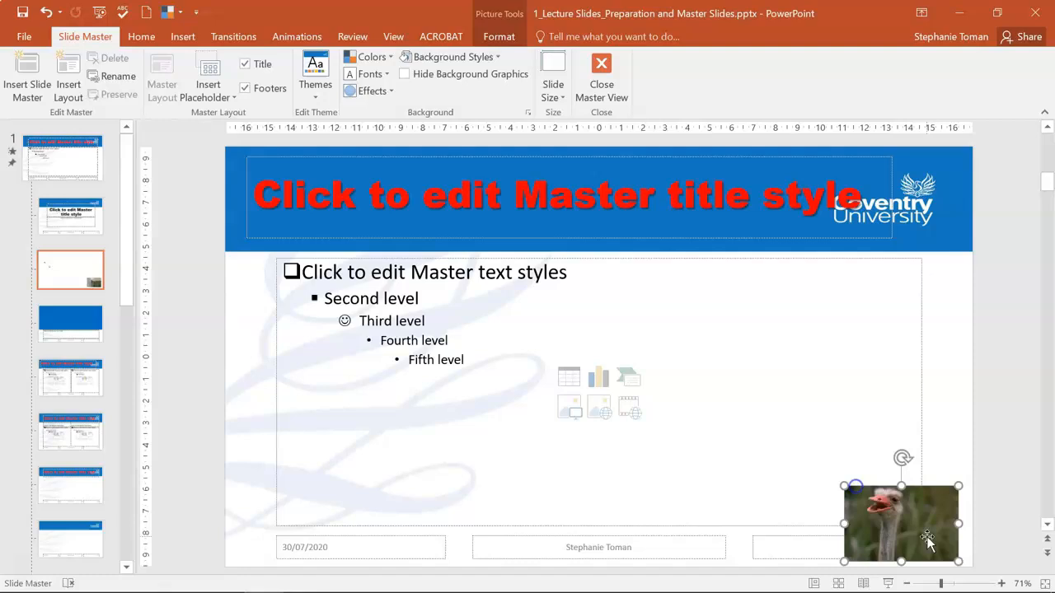
pyautogui.moveTo(937, 427)
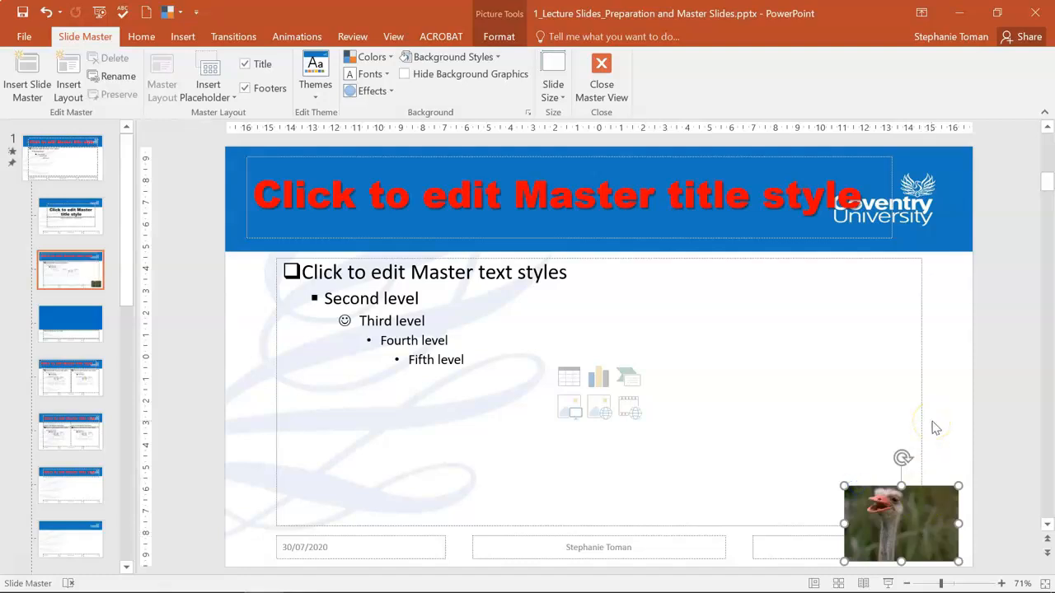
pyautogui.moveTo(95, 284)
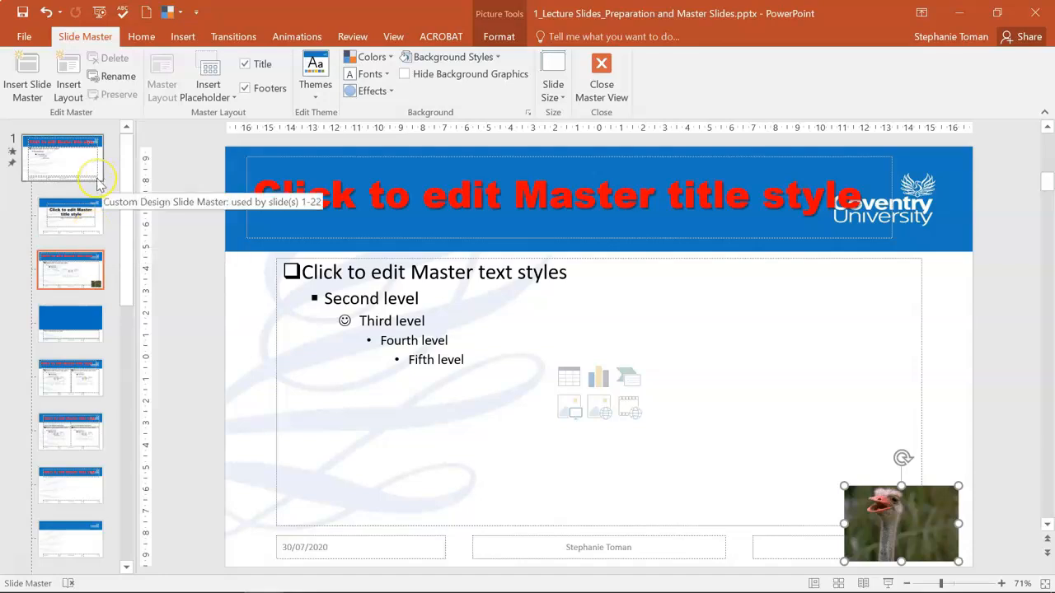
pyautogui.moveTo(98, 425)
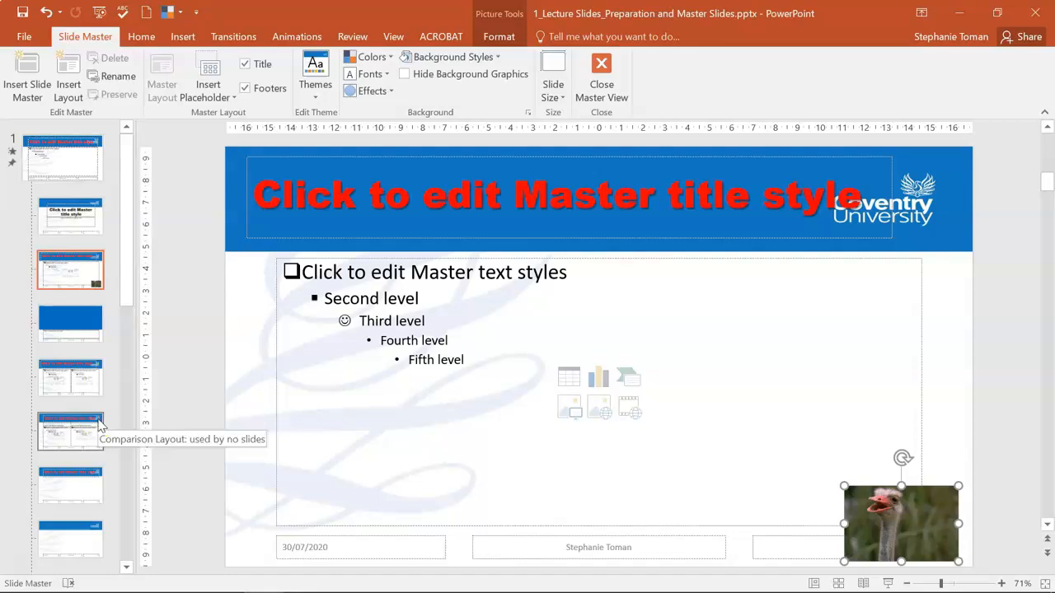
pyautogui.rightClick(901, 524)
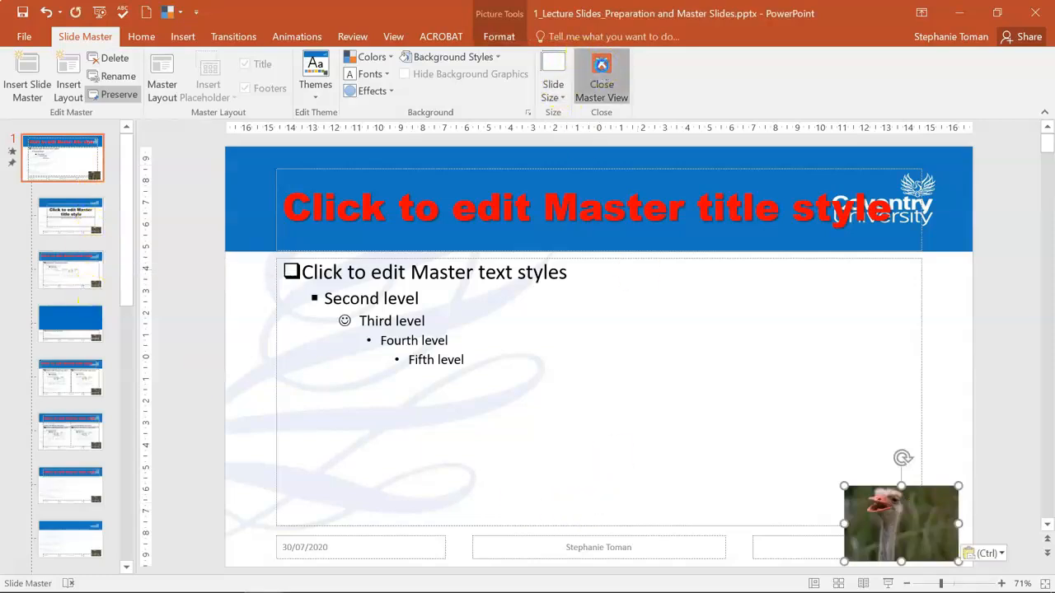
# Step: Reopen the slide master, undo the title styling and return to normal slide view
pyautogui.click(602, 79)
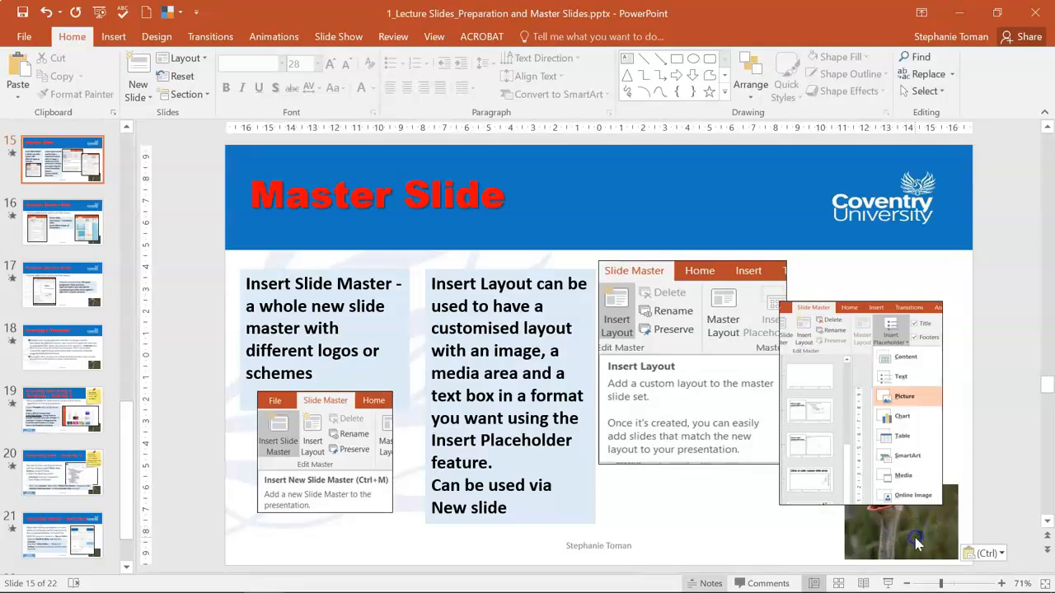
pyautogui.moveTo(507, 42)
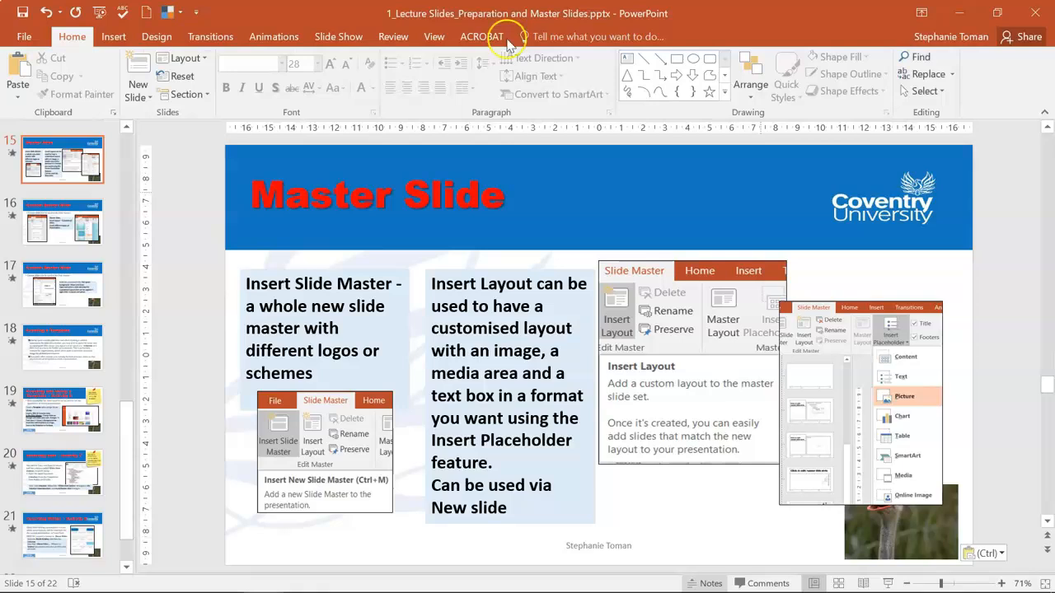
pyautogui.click(436, 37)
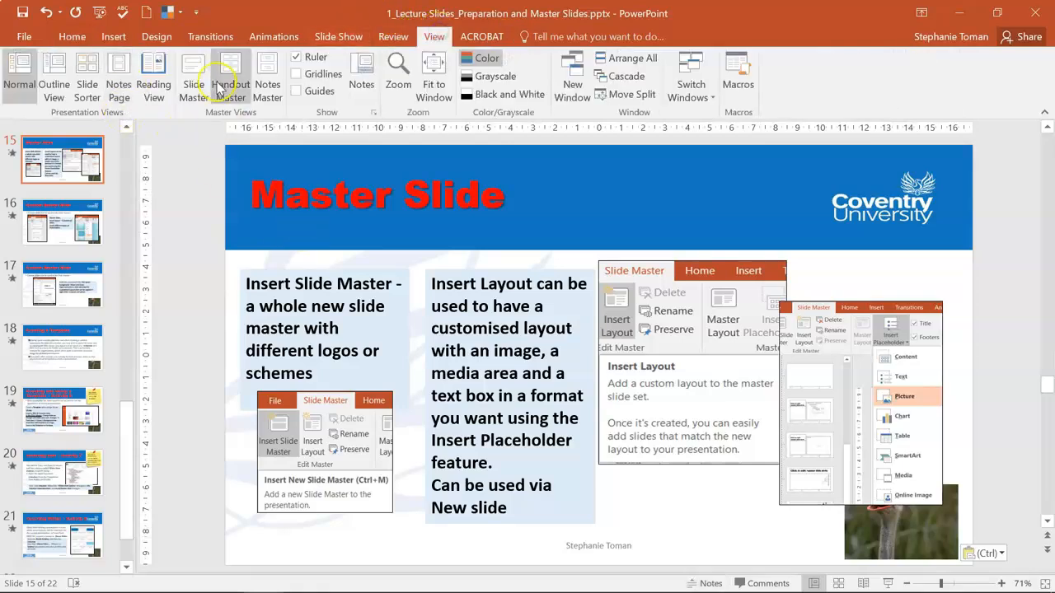
pyautogui.moveTo(231, 75)
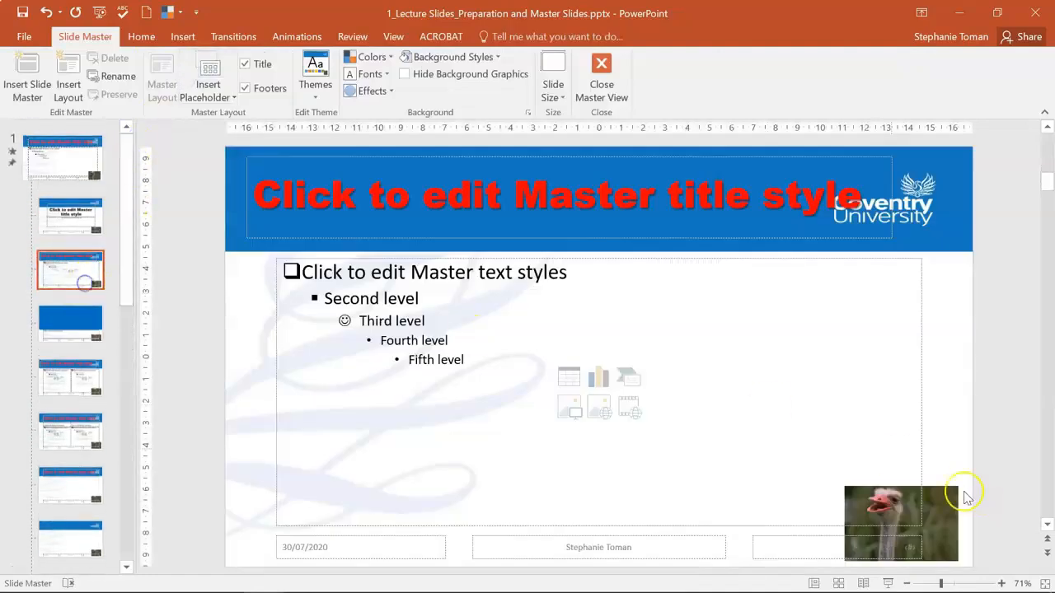
pyautogui.moveTo(948, 494)
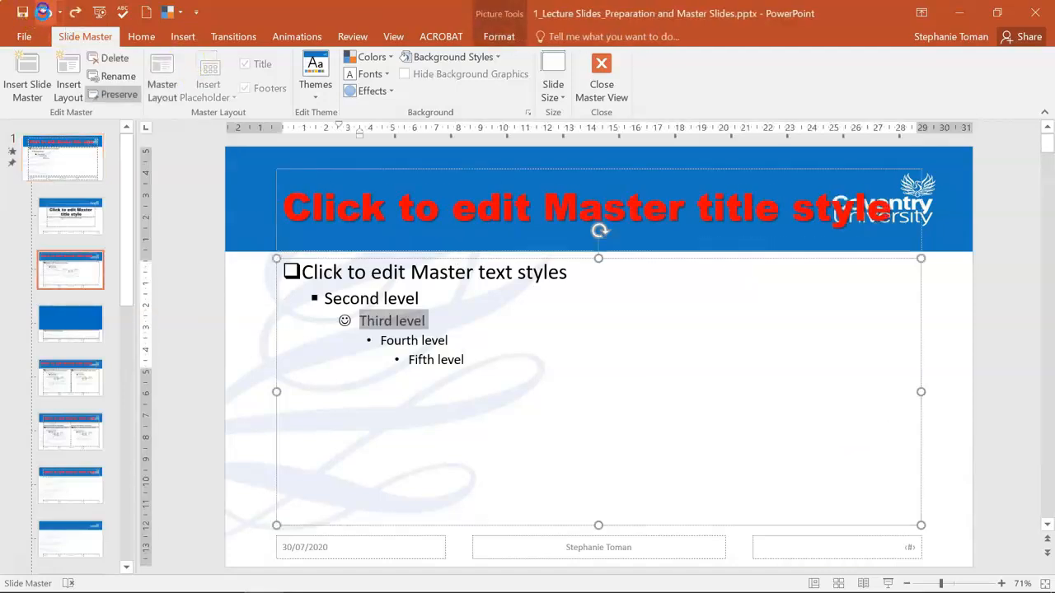
pyautogui.click(517, 211)
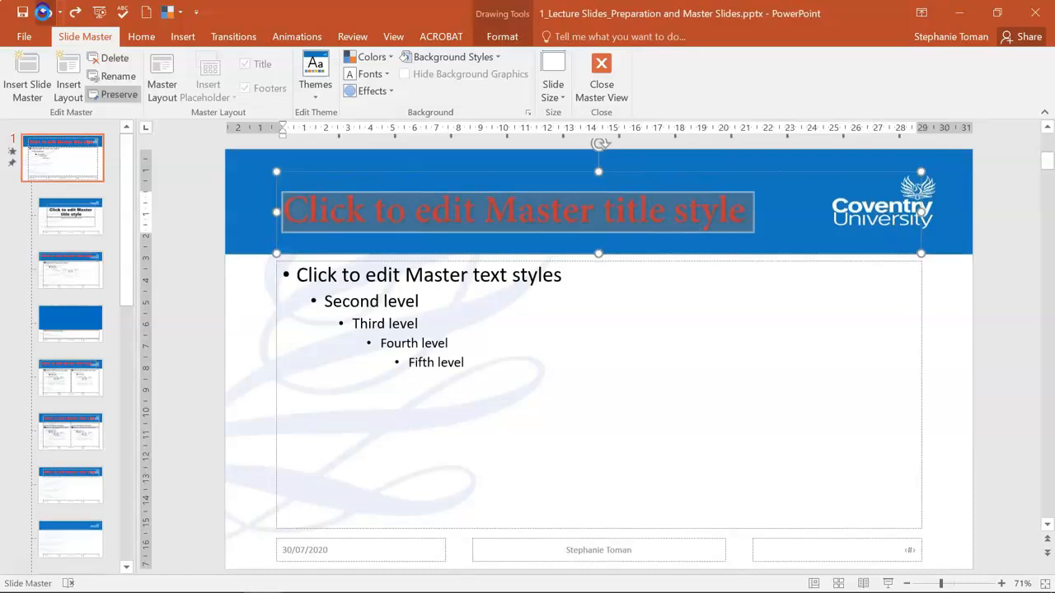
pyautogui.click(600, 79)
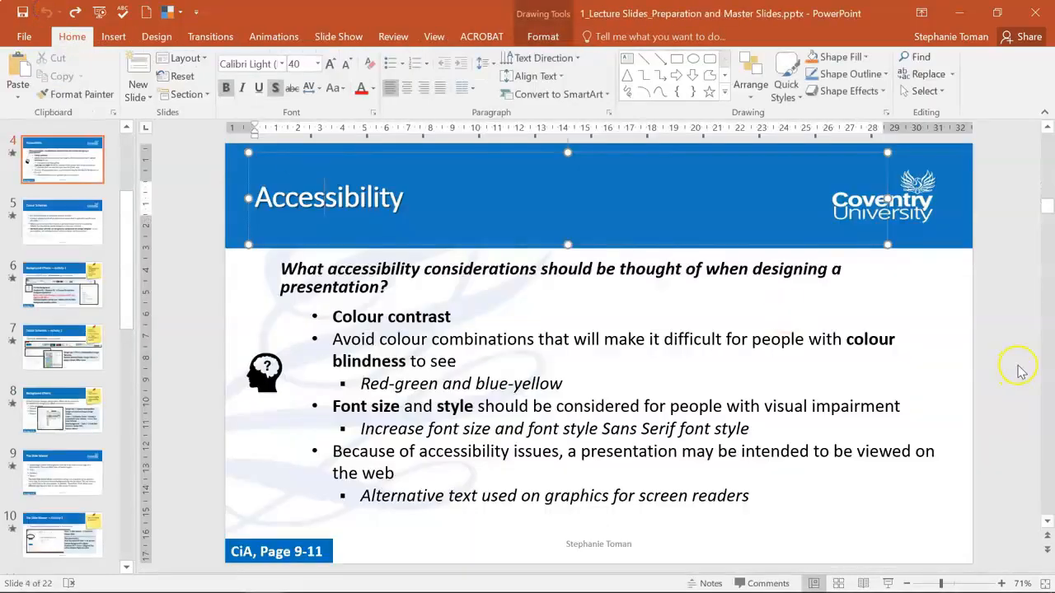
# Step: Enter Slide Master view in the new presentation and select the top-level master slide
pyautogui.click(63, 284)
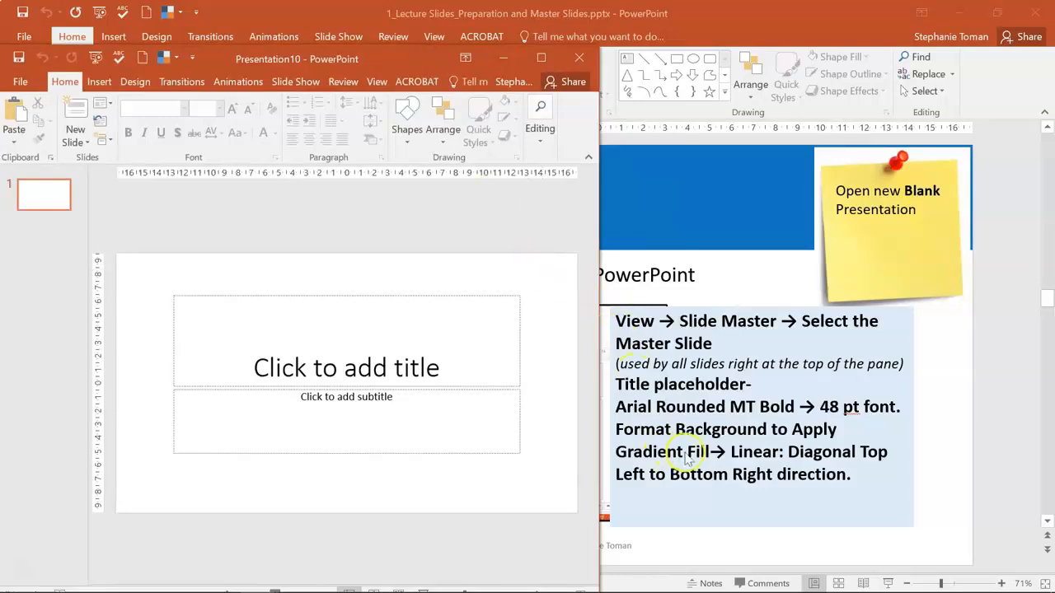
pyautogui.moveTo(297, 81)
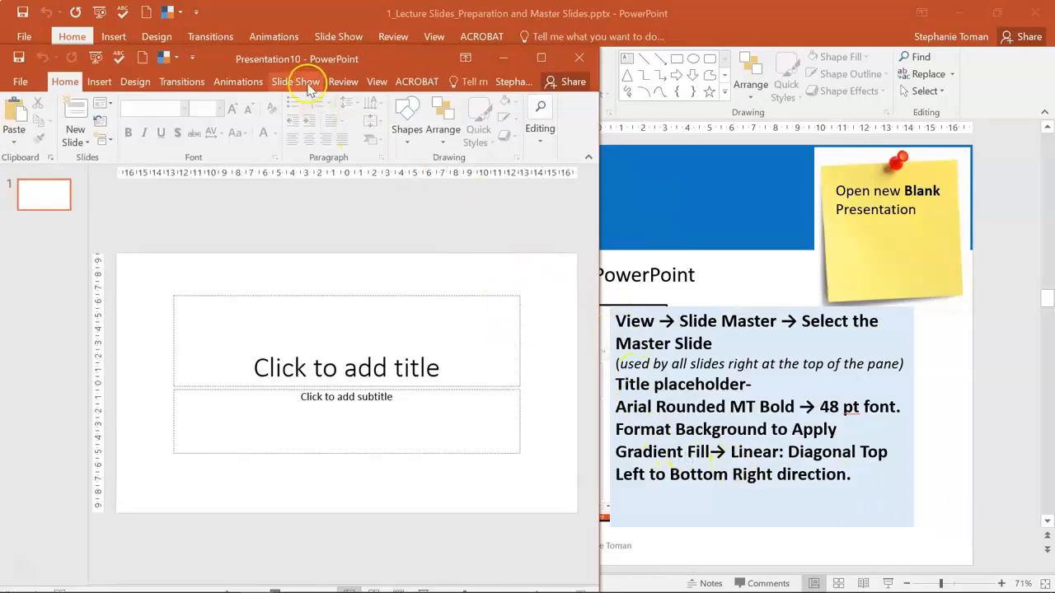
pyautogui.moveTo(376, 82)
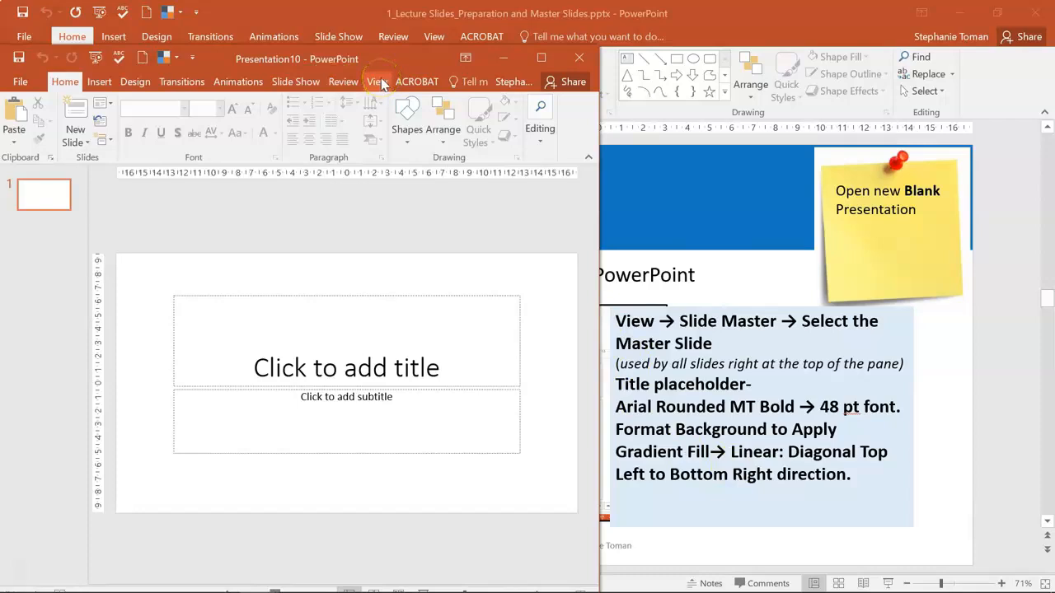
pyautogui.click(376, 80)
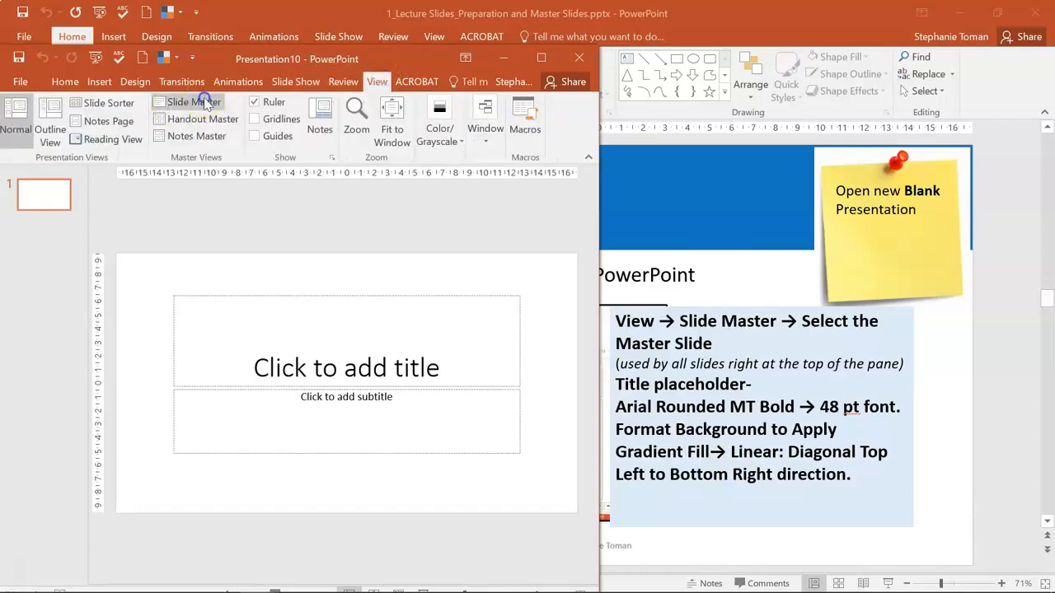
pyautogui.click(194, 102)
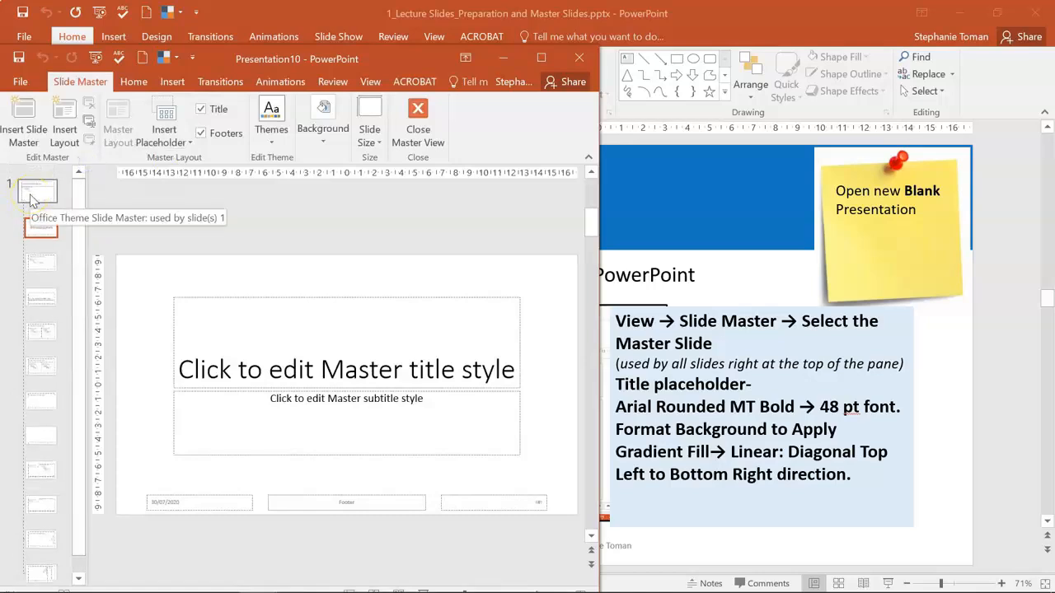
pyautogui.click(37, 192)
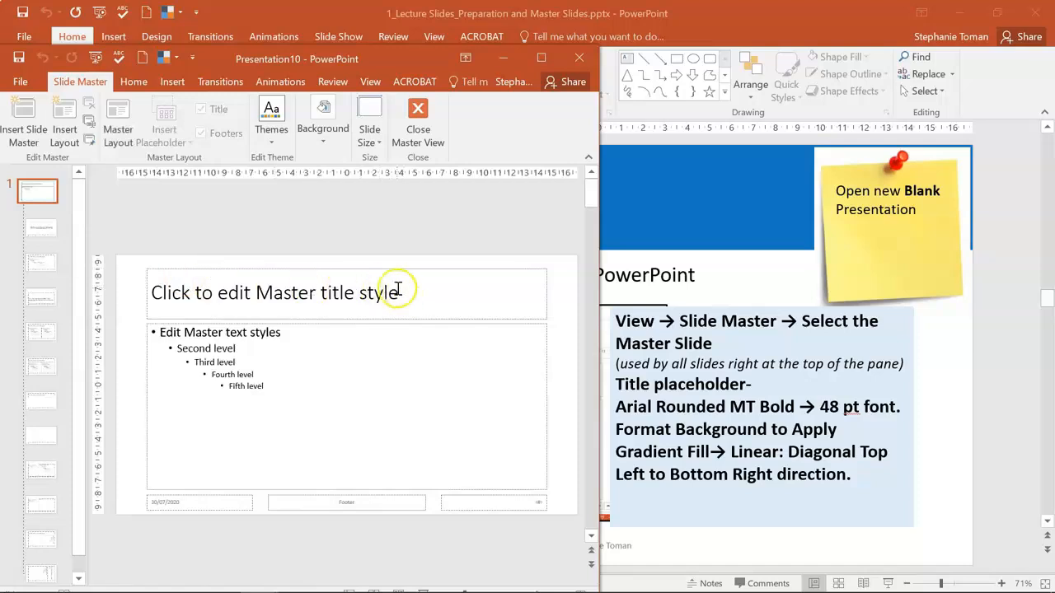
# Step: Format the master title placeholder as Arial Rounded MT Bold at 48 pt
pyautogui.click(274, 293)
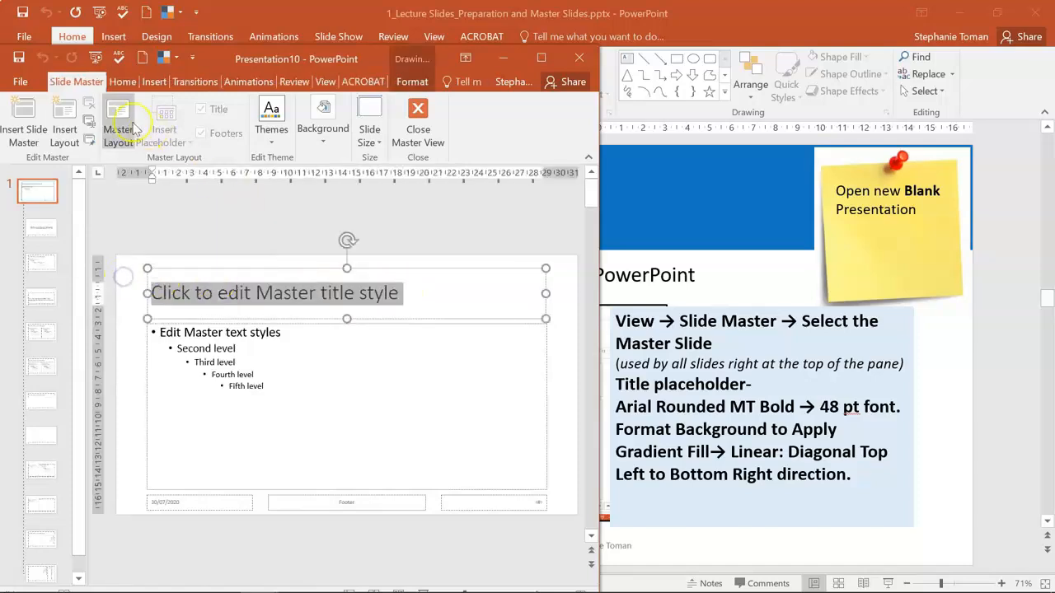
pyautogui.click(122, 81)
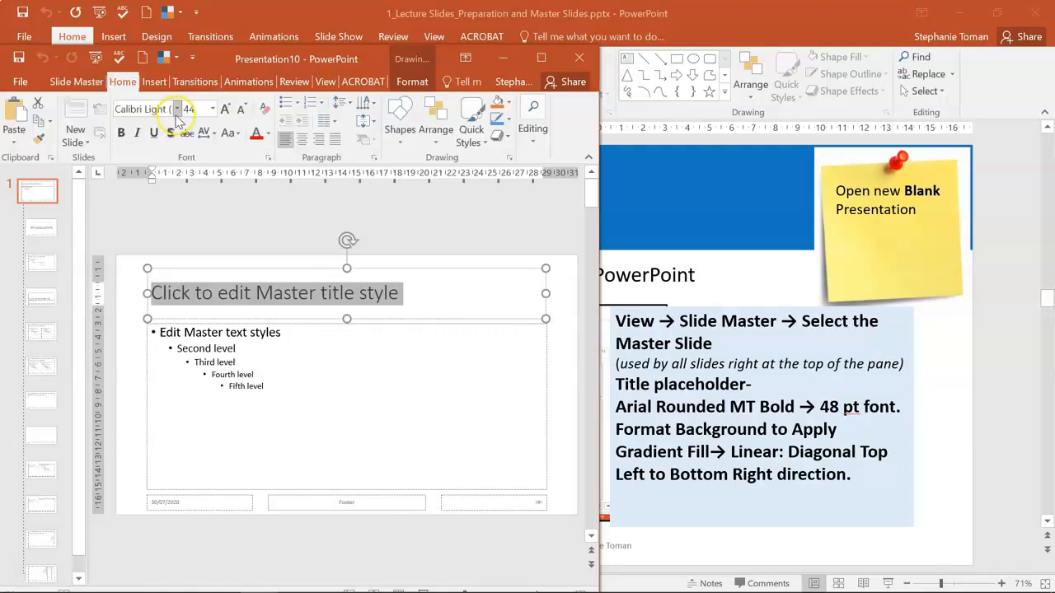
pyautogui.click(175, 109)
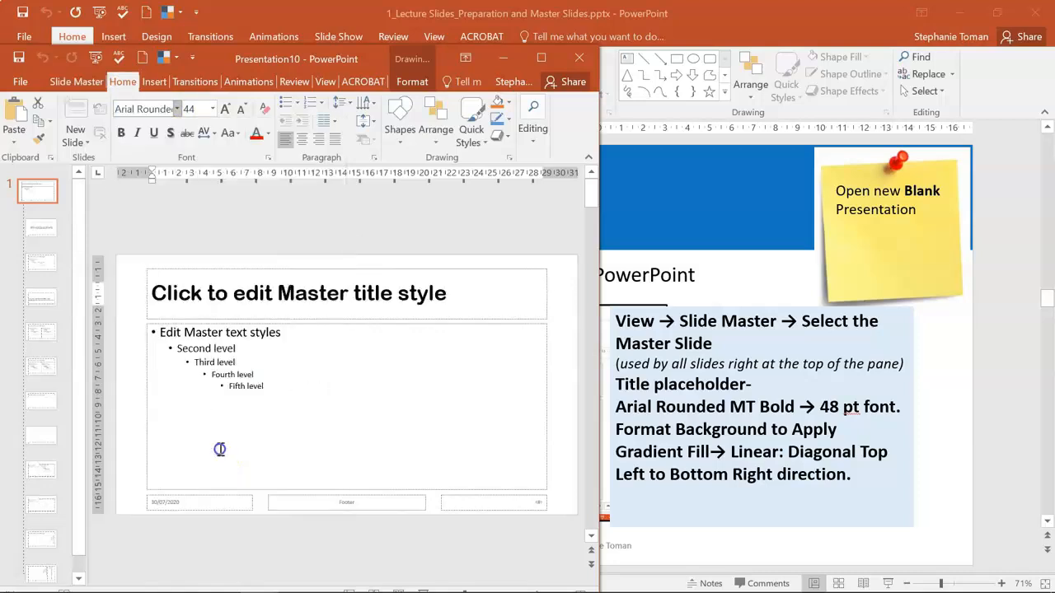
pyautogui.click(298, 293)
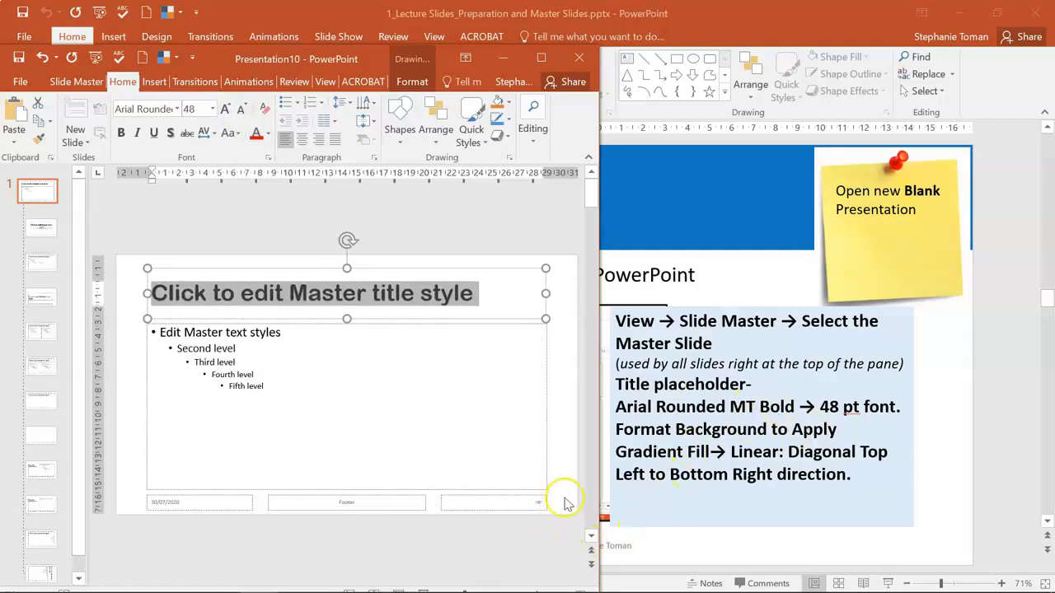
# Step: Apply a blue linear diagonal gradient fill to the master background, then bring the lecture slides forward
pyautogui.rightClick(563, 494)
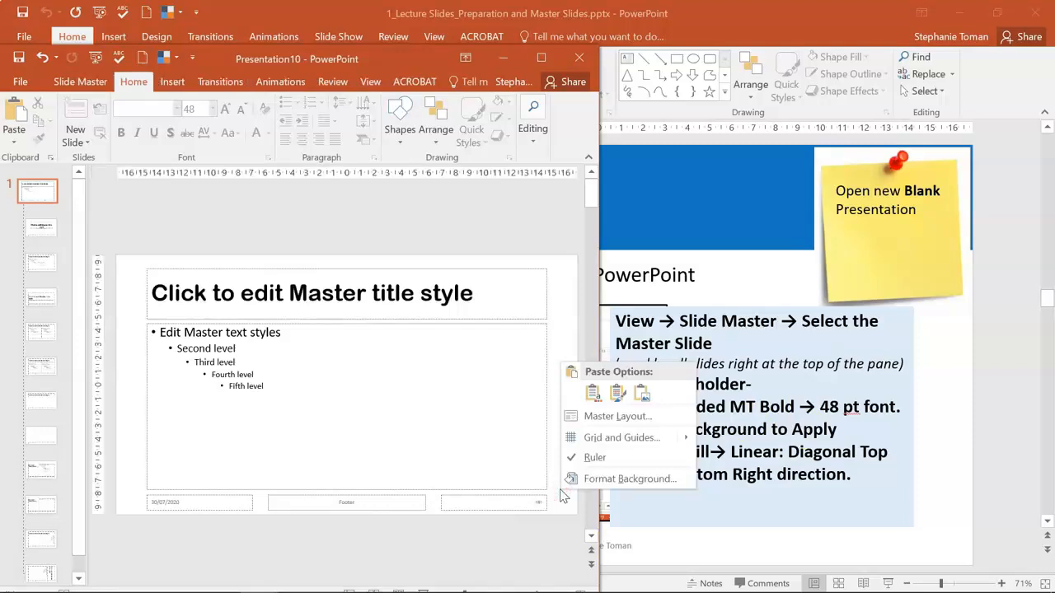
pyautogui.moveTo(628, 478)
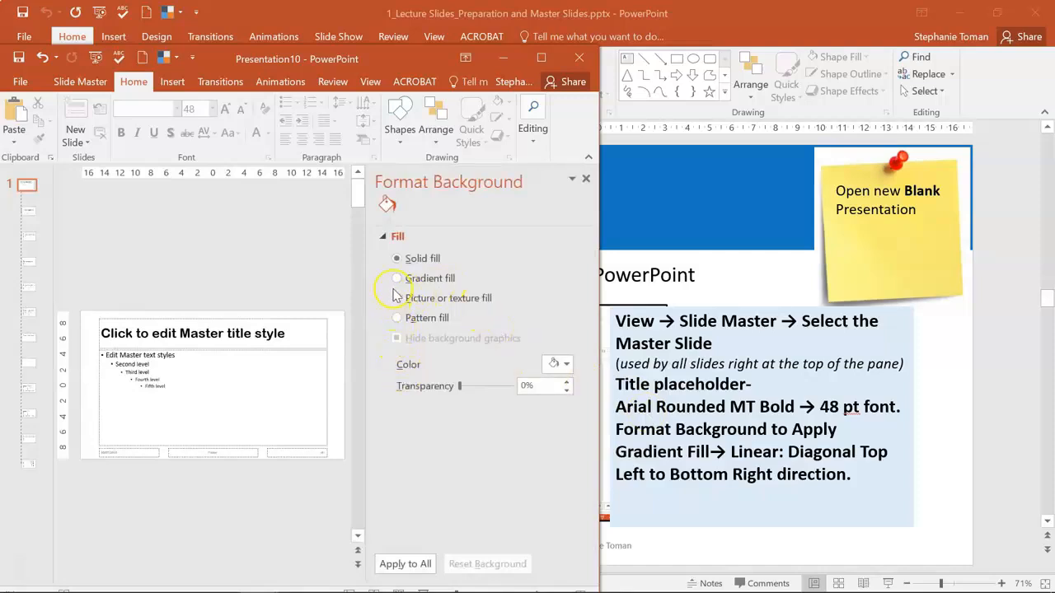
pyautogui.click(397, 277)
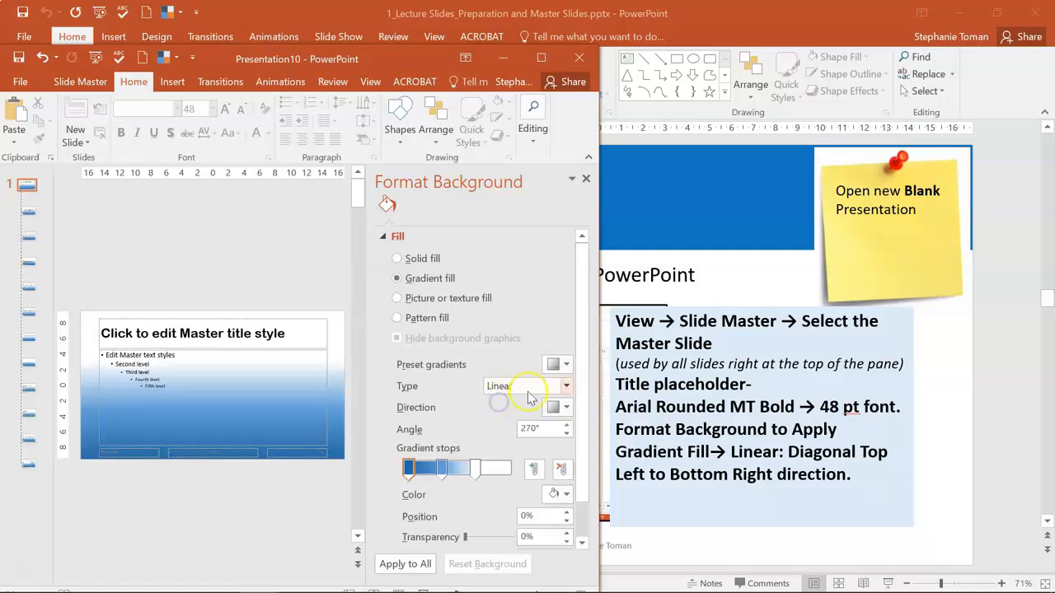
pyautogui.moveTo(557, 407)
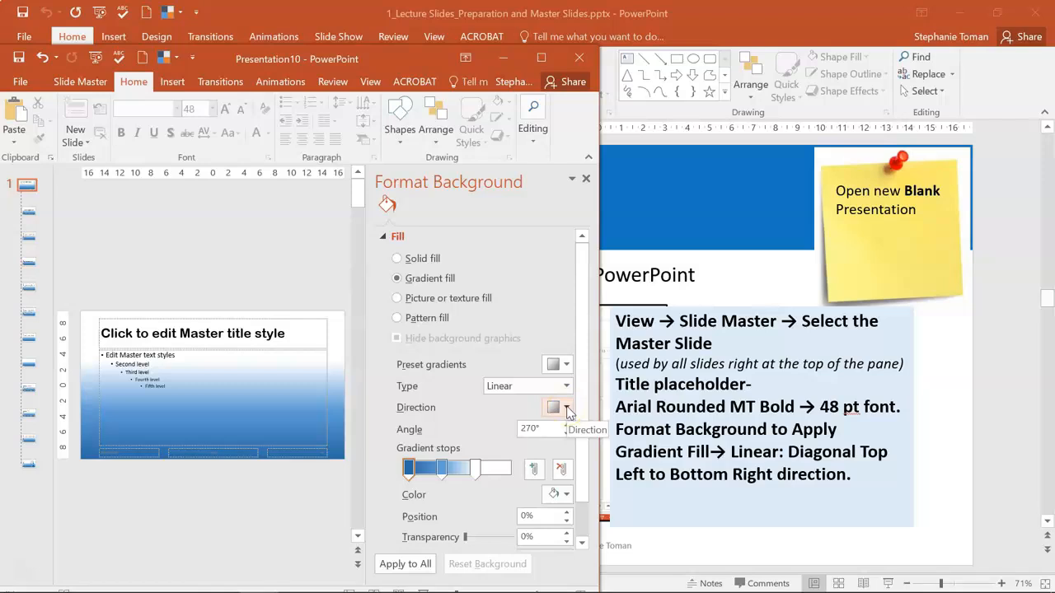
pyautogui.click(567, 407)
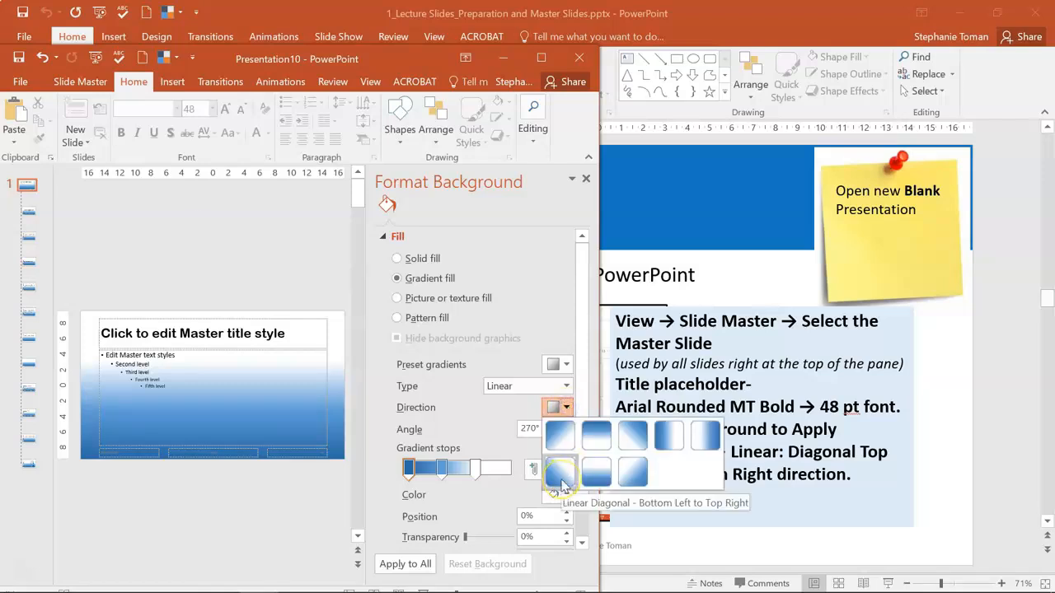
pyautogui.moveTo(559, 435)
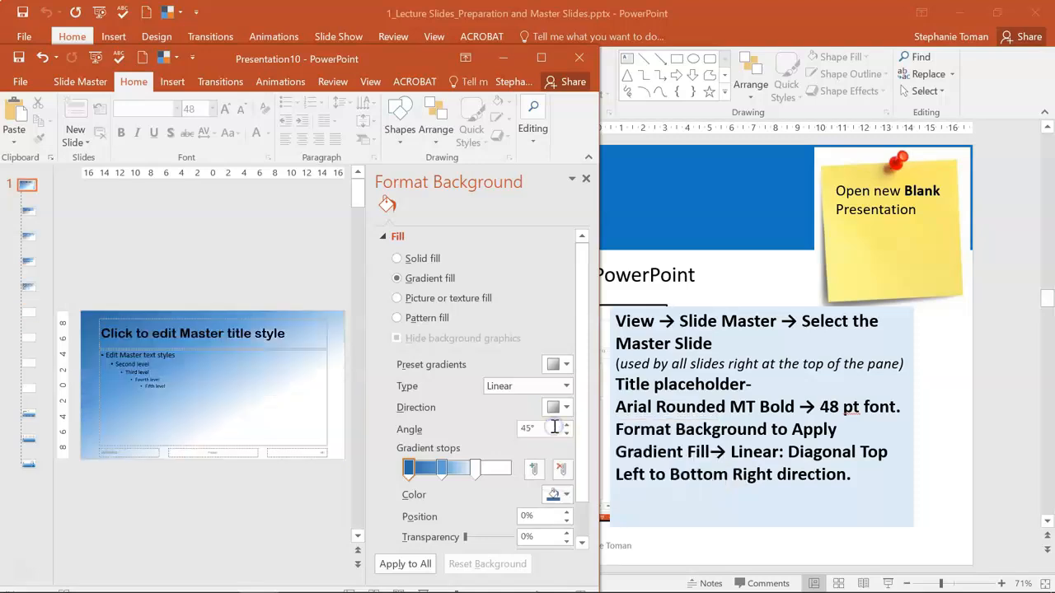
pyautogui.moveTo(633, 577)
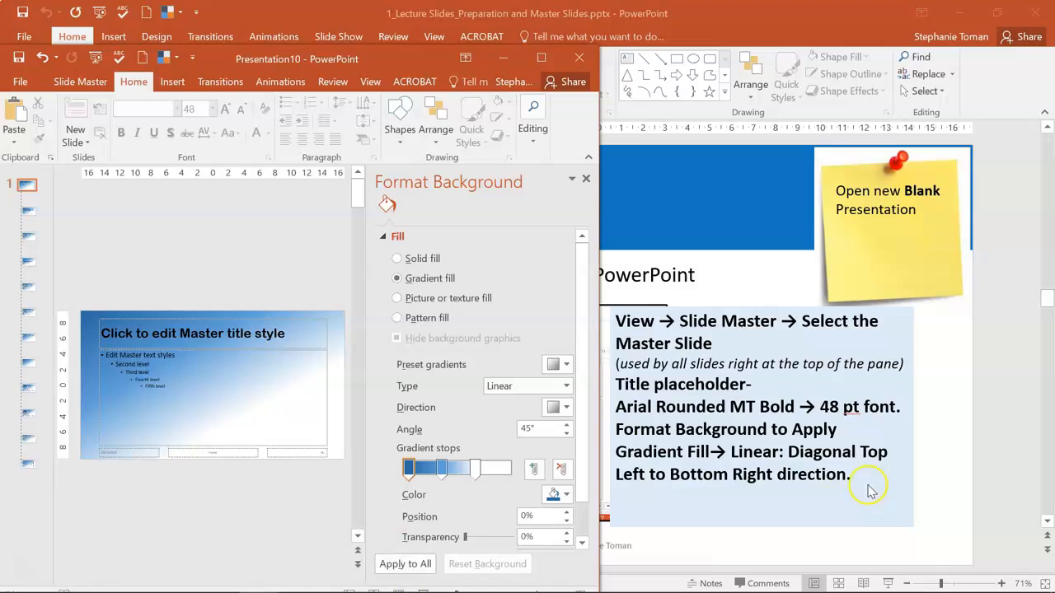
pyautogui.moveTo(415, 56)
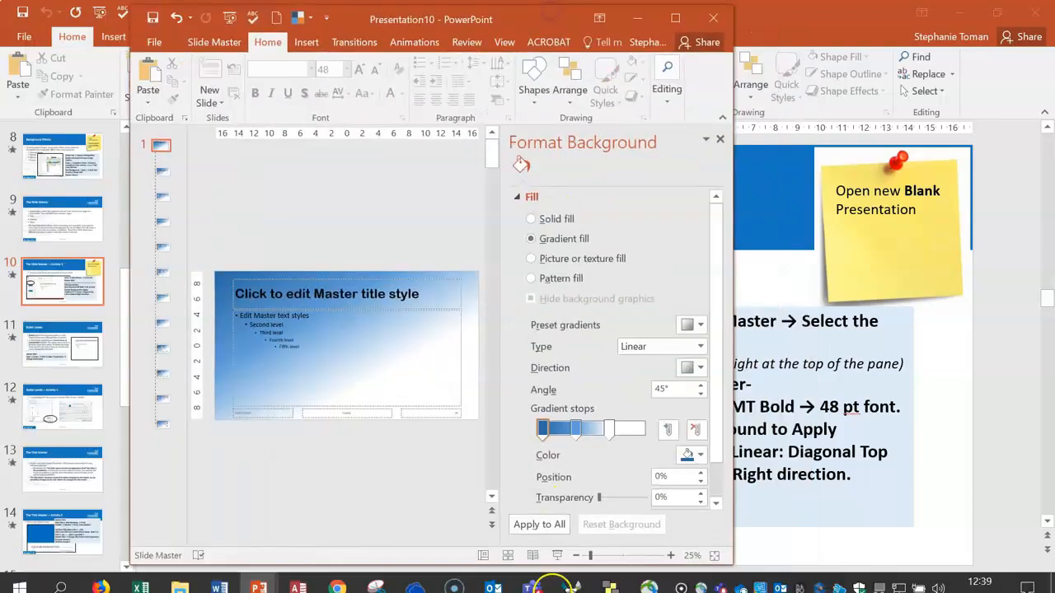
pyautogui.click(539, 524)
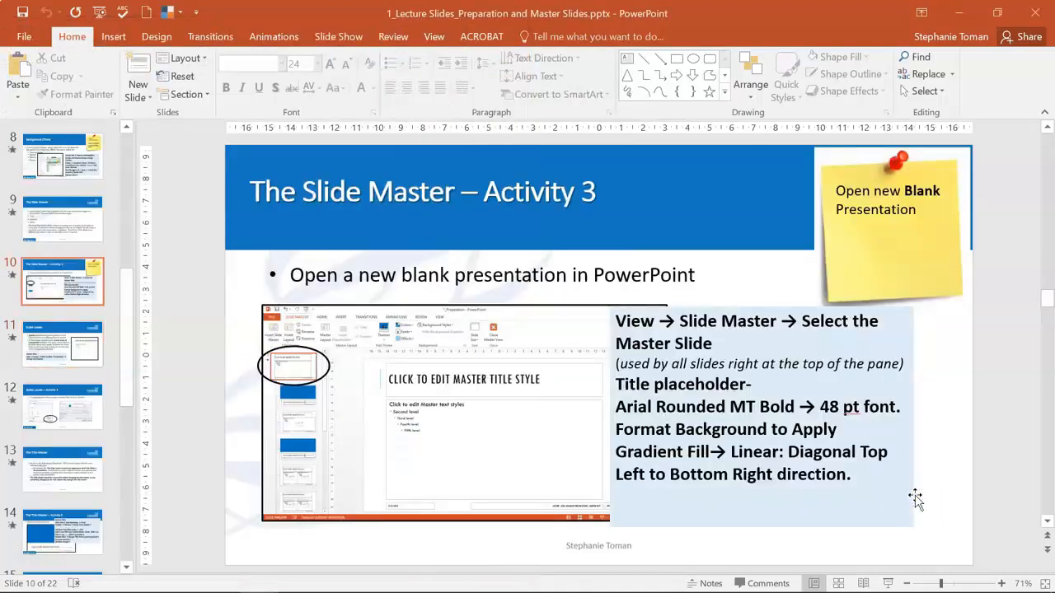
# Step: View the lecture deck's Bullet Levels slide, then switch windows back to Presentation10
pyautogui.click(63, 345)
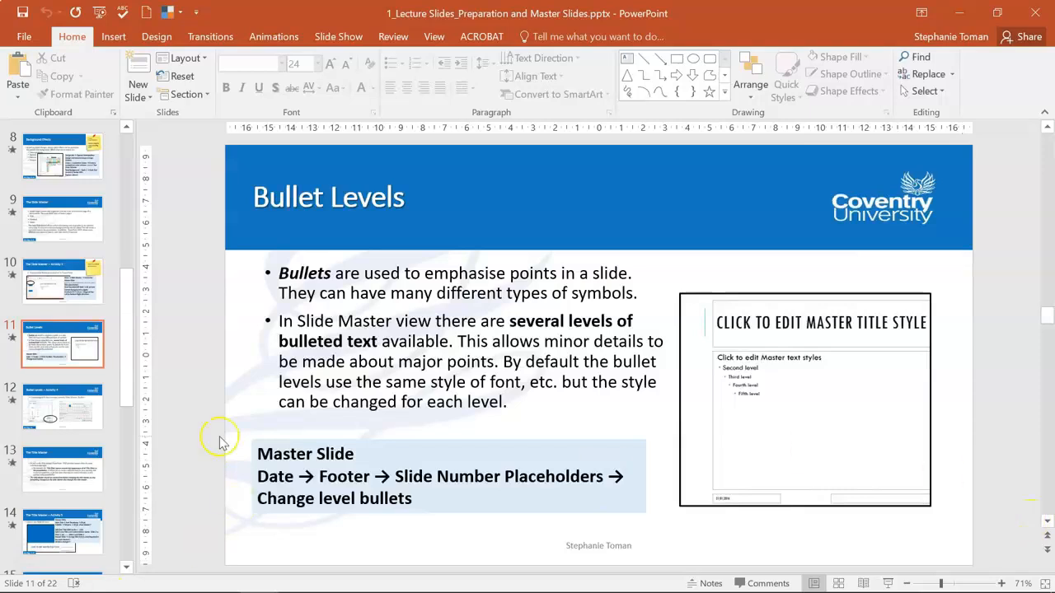
pyautogui.moveTo(448, 459)
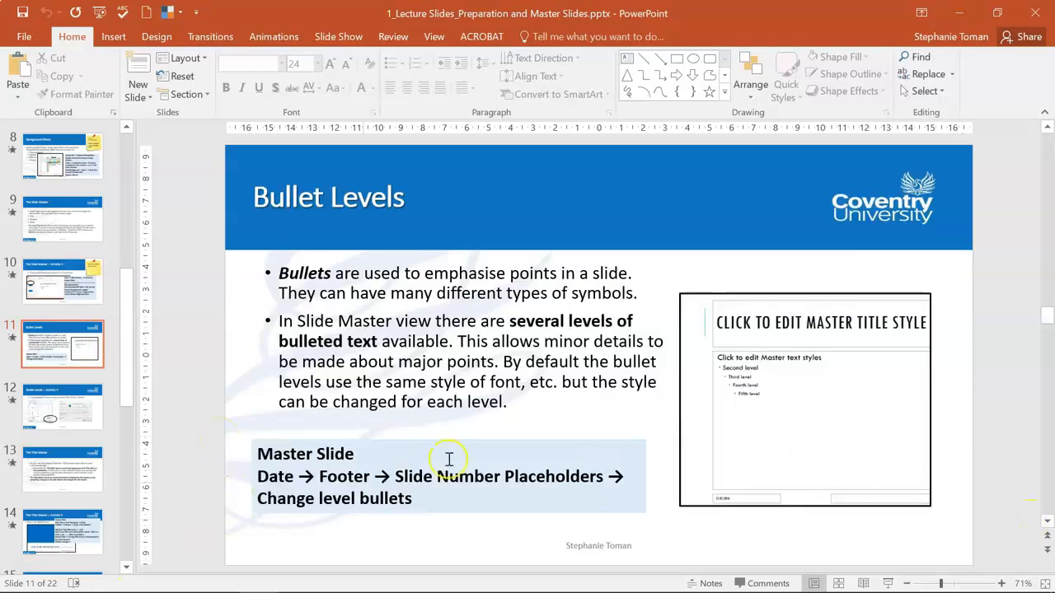
pyautogui.moveTo(926, 218)
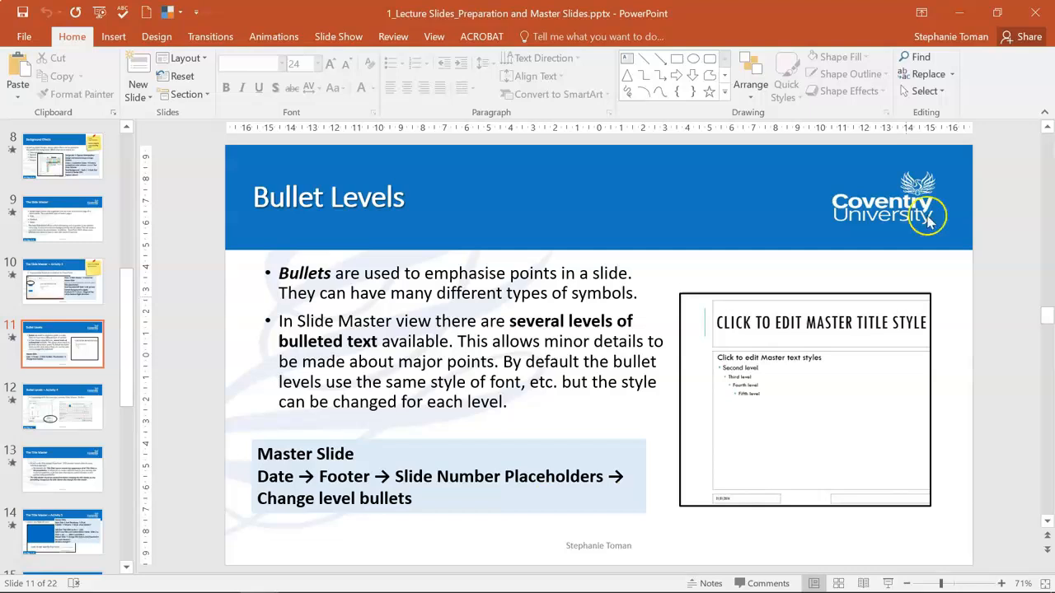
pyautogui.moveTo(591, 119)
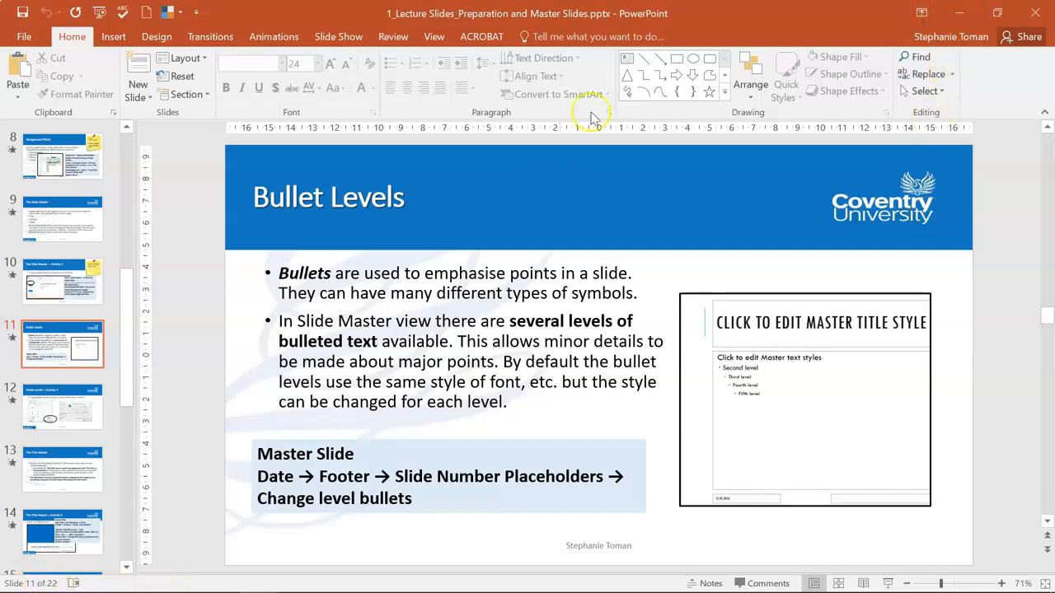
pyautogui.click(433, 36)
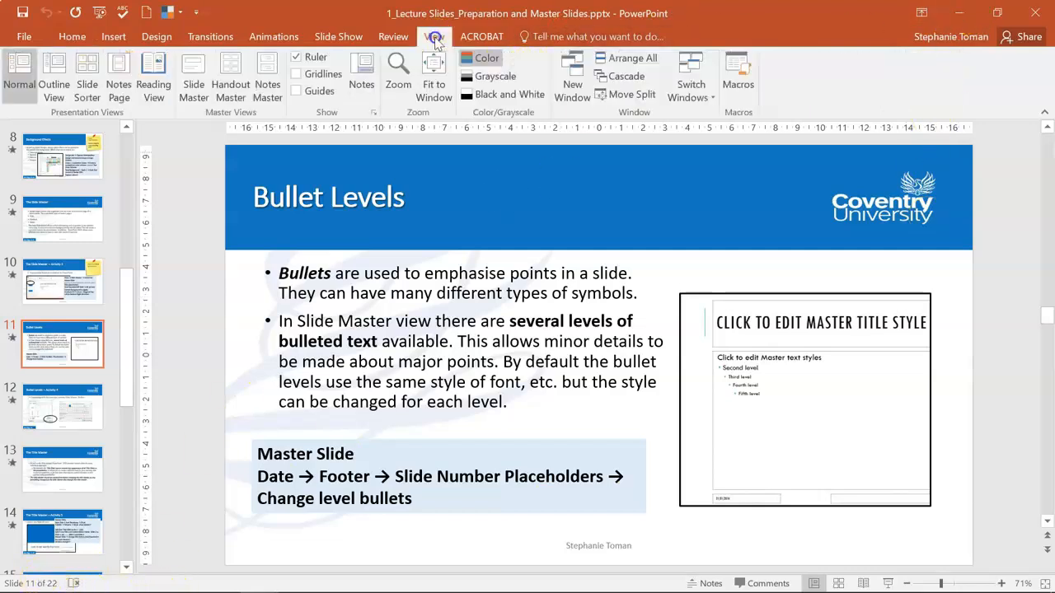
pyautogui.click(690, 79)
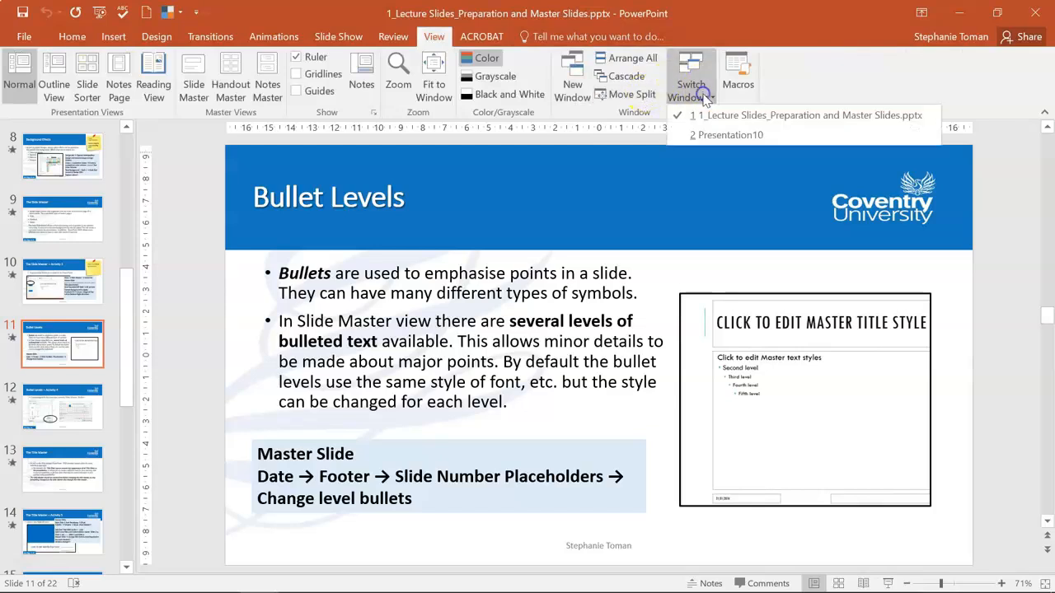
pyautogui.click(730, 135)
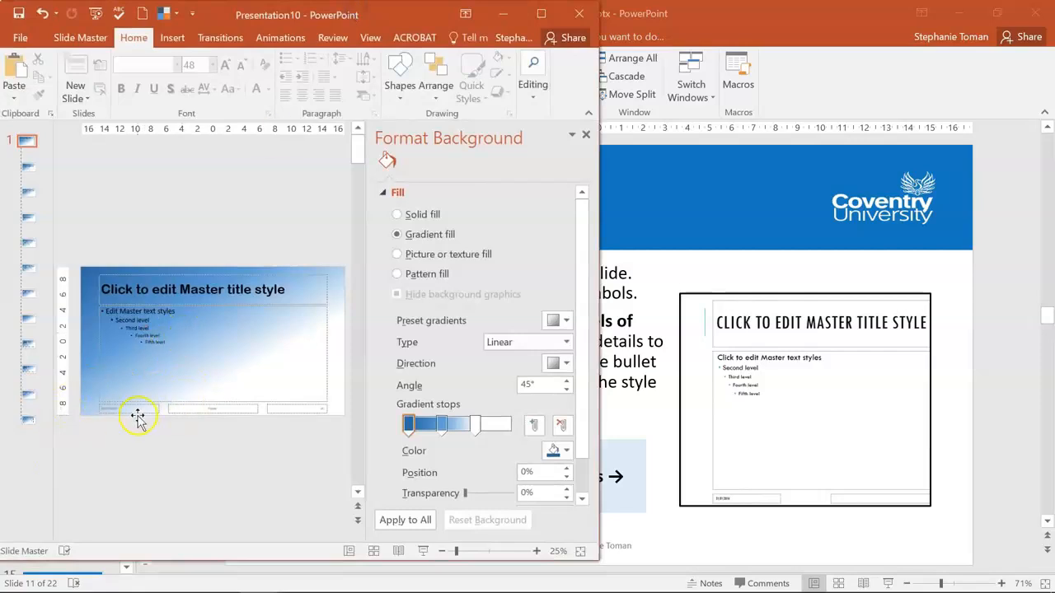
# Step: Maximize the new presentation's window and close Master View to show the gradient title slide
pyautogui.click(213, 409)
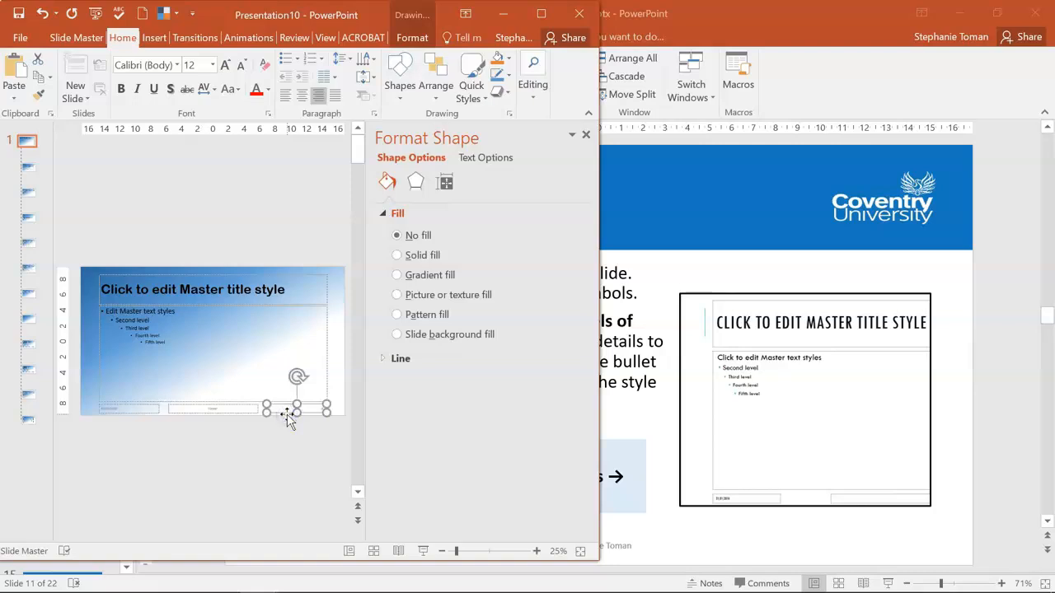
pyautogui.click(544, 14)
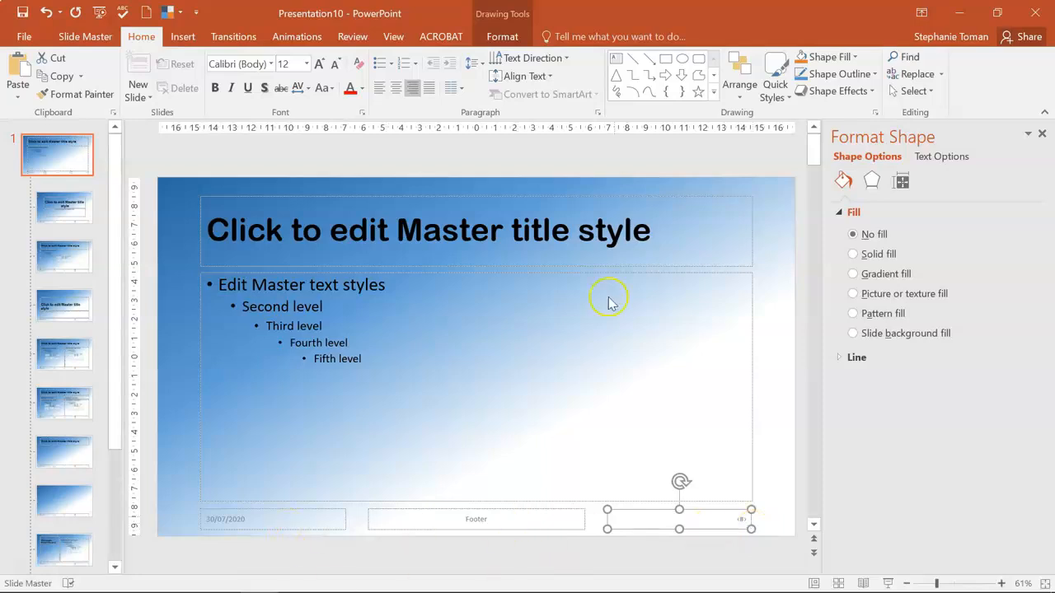
pyautogui.moveTo(404, 211)
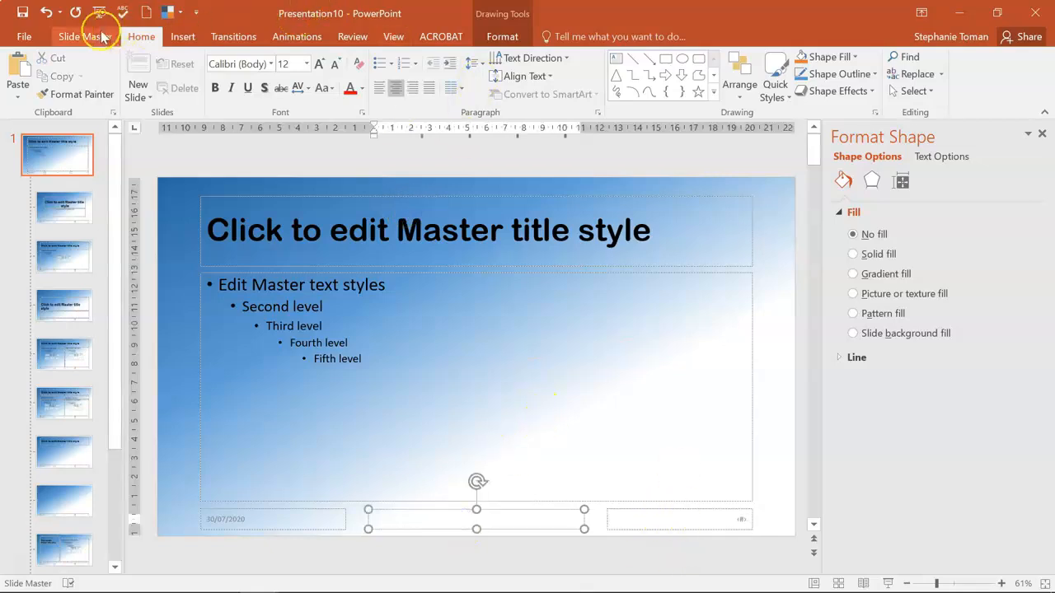
pyautogui.click(86, 37)
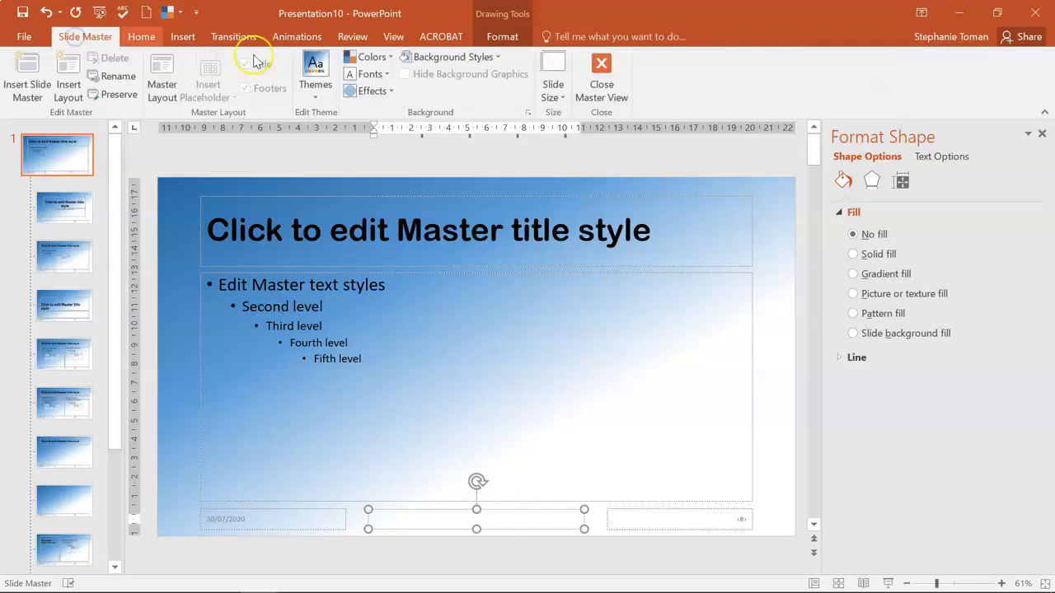
pyautogui.click(602, 79)
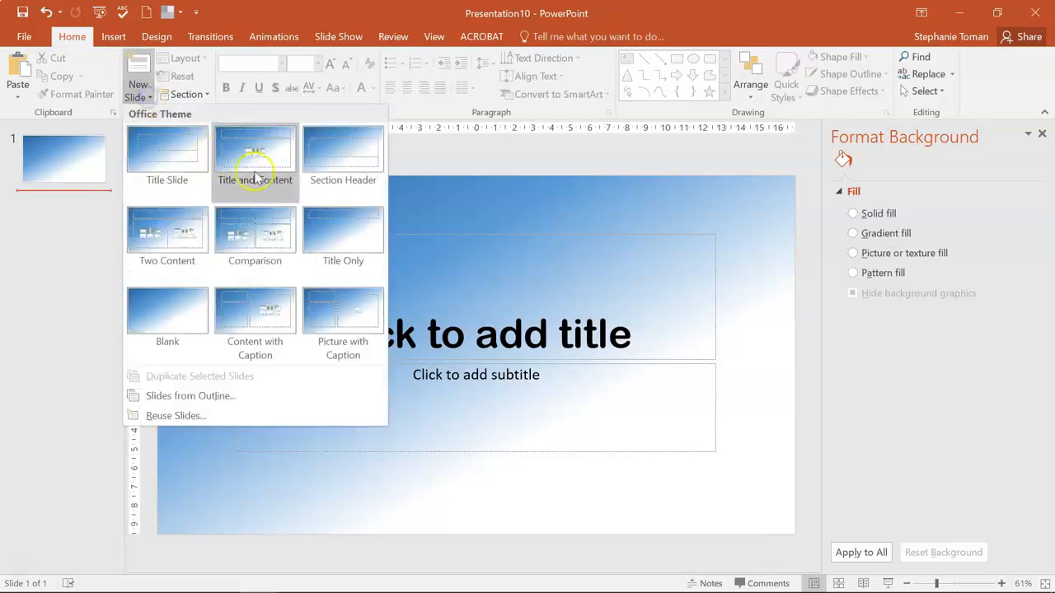
# Step: Add a Title and Content slide and bring up the Header and Footer dialog
pyautogui.click(254, 157)
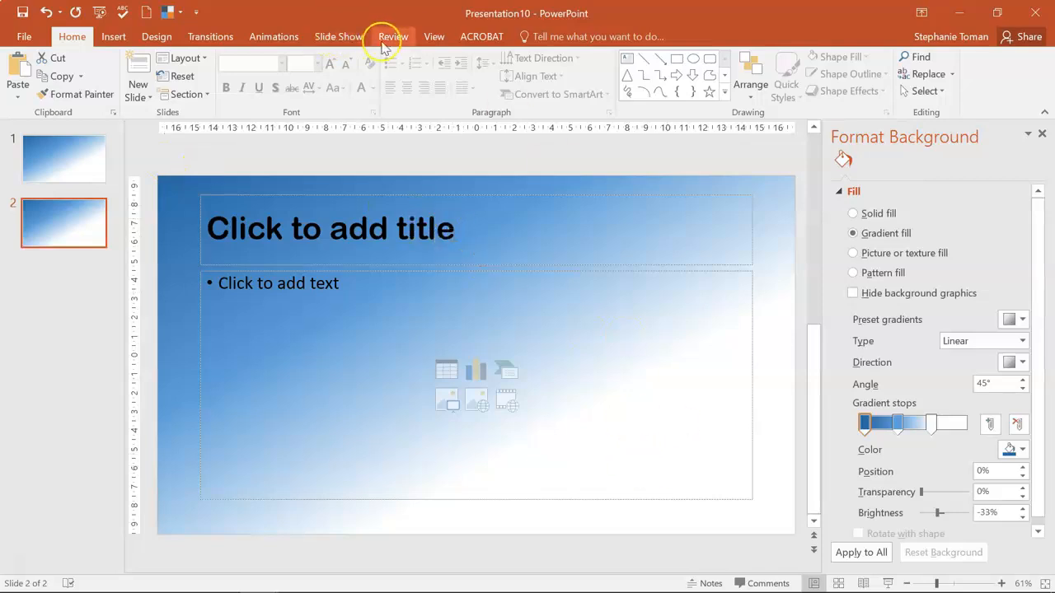
pyautogui.click(112, 36)
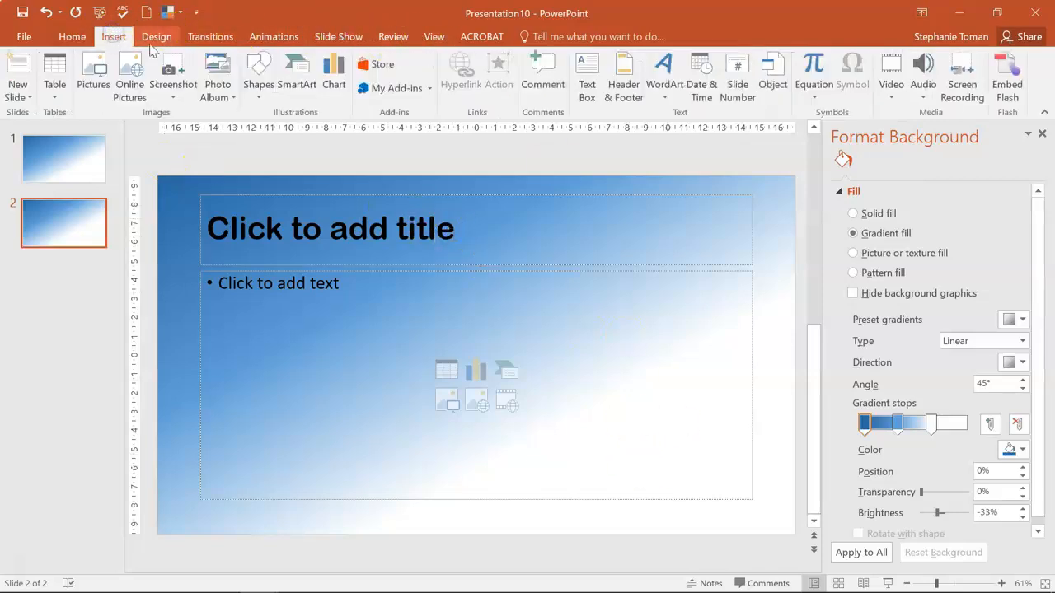
pyautogui.moveTo(623, 79)
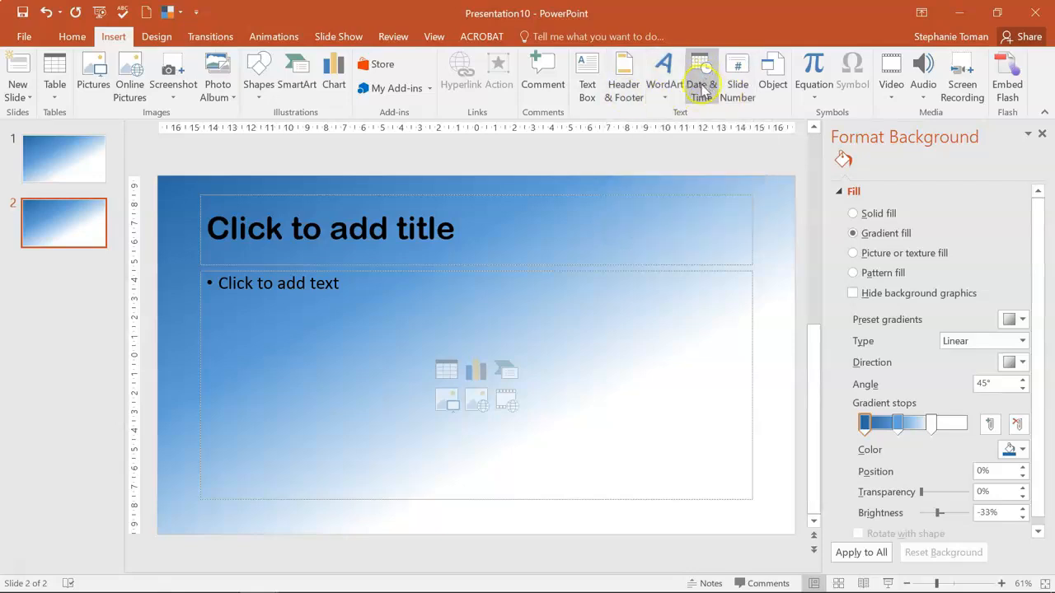
pyautogui.moveTo(623, 75)
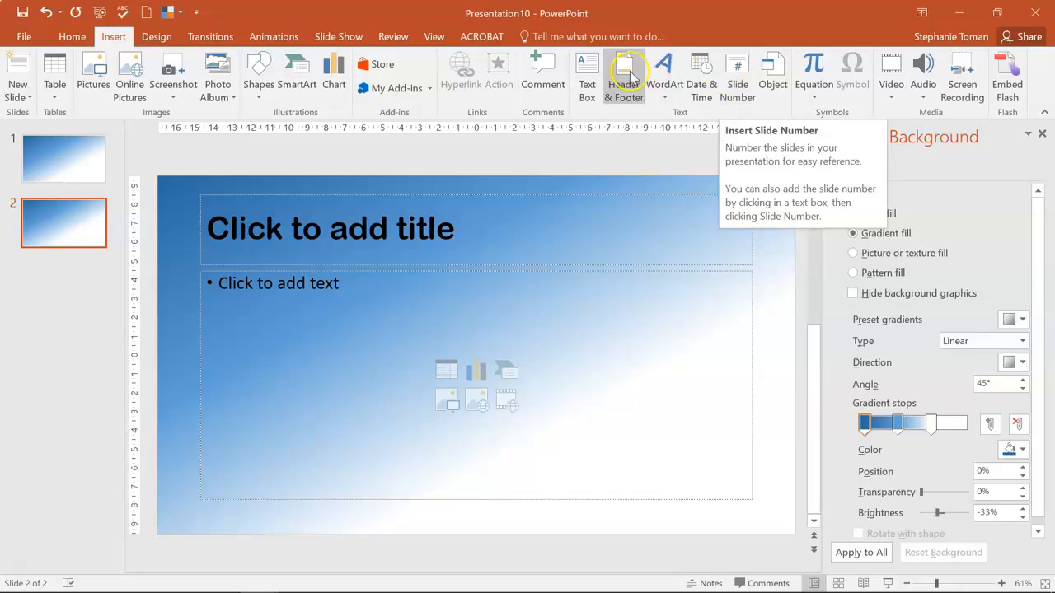
pyautogui.click(623, 79)
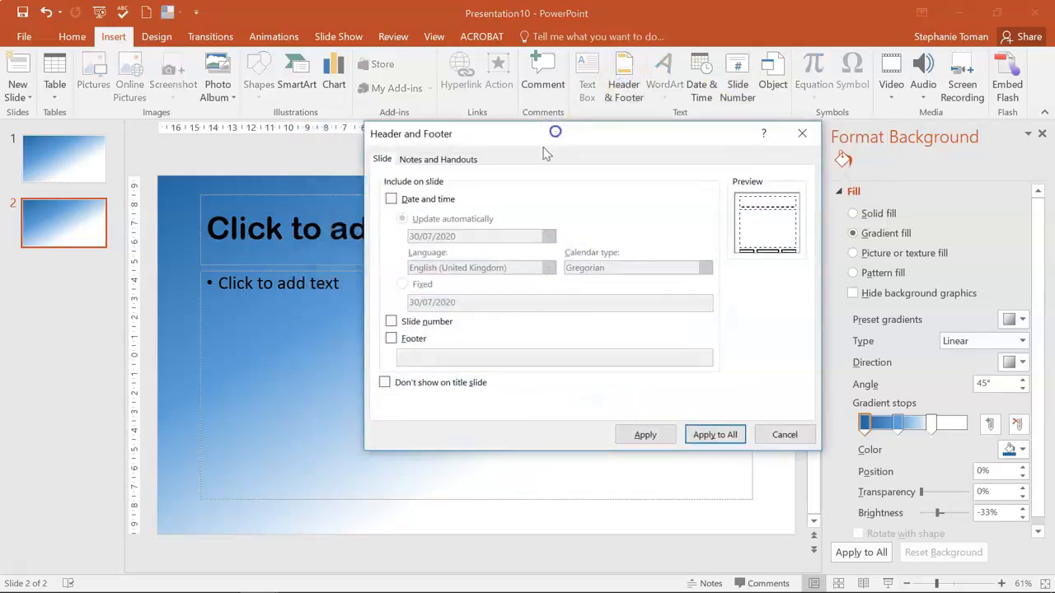
# Step: Enable the date and a footer reading 'ygygygygy' and apply them to all slides
pyautogui.click(392, 198)
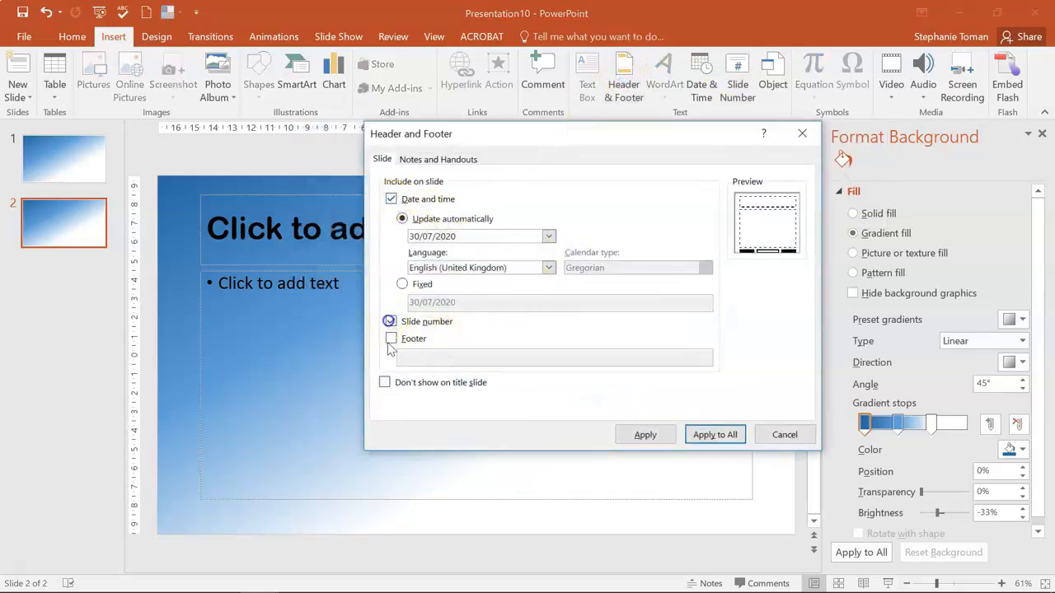
pyautogui.click(390, 338)
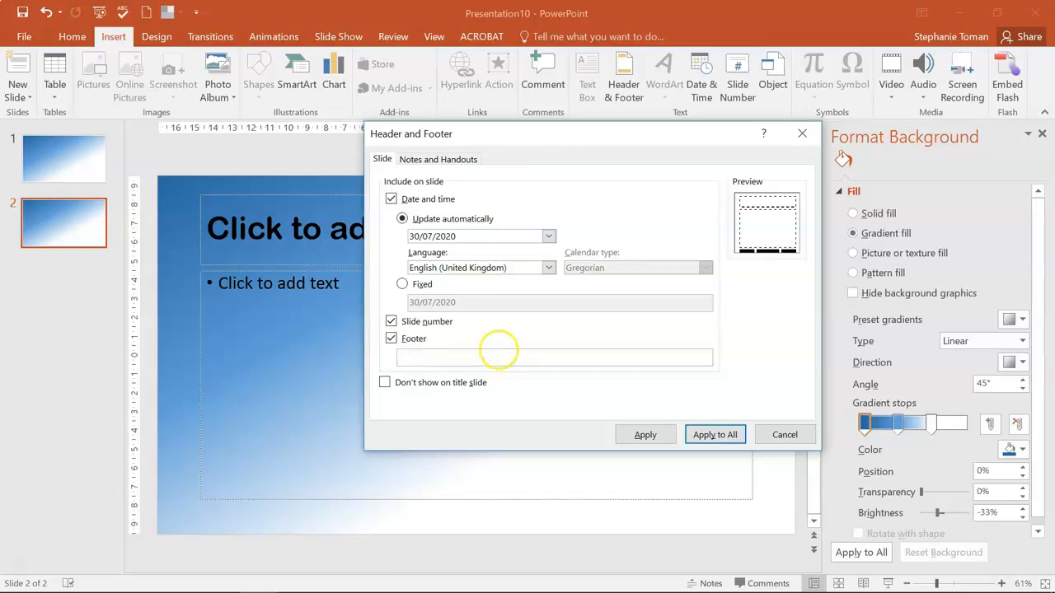
pyautogui.write('ygygygygy')
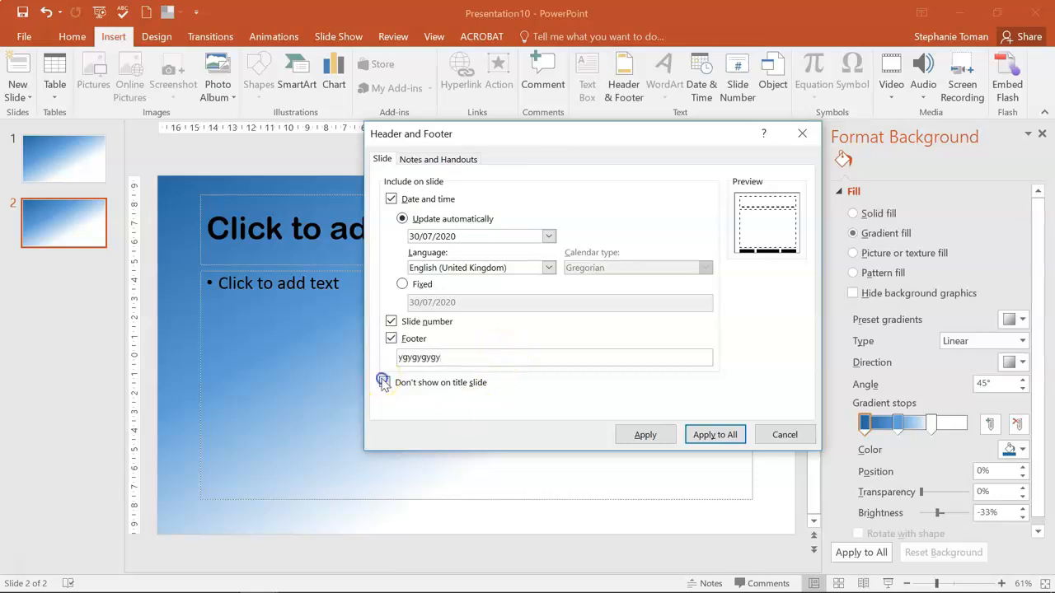
pyautogui.click(713, 435)
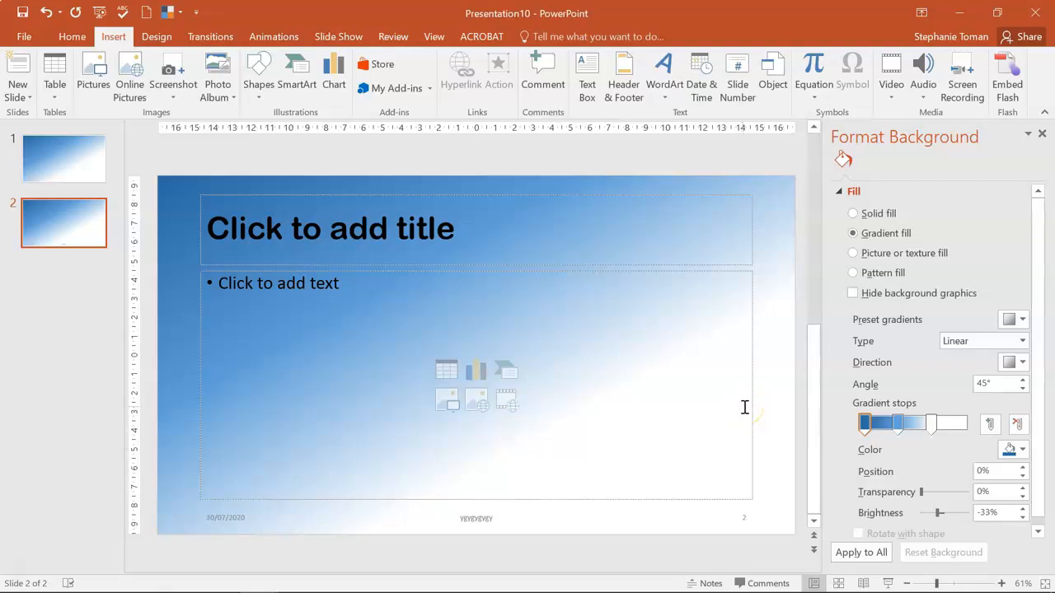
pyautogui.moveTo(767, 411)
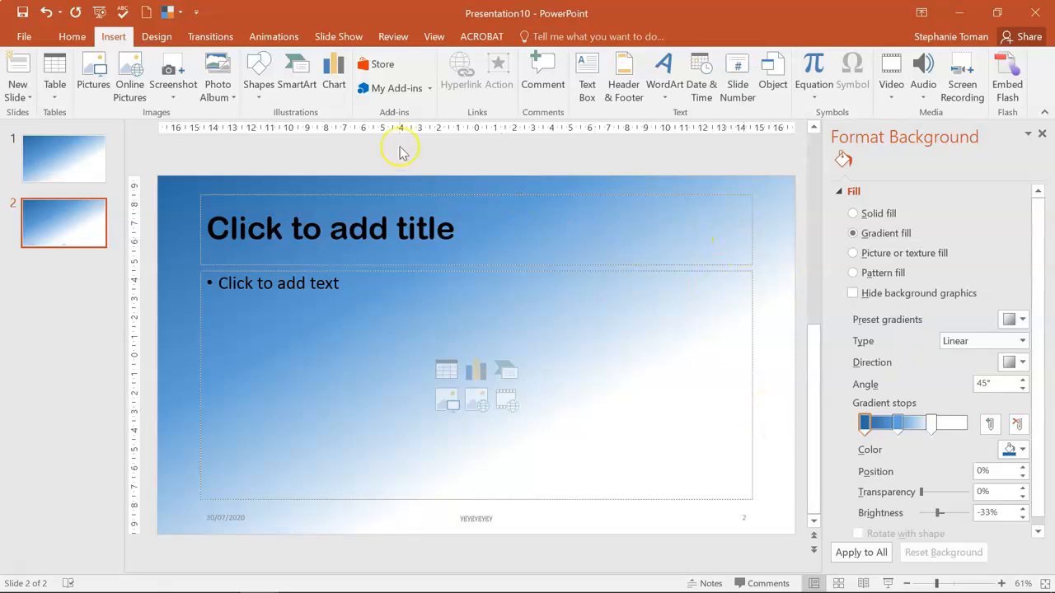
pyautogui.moveTo(525, 20)
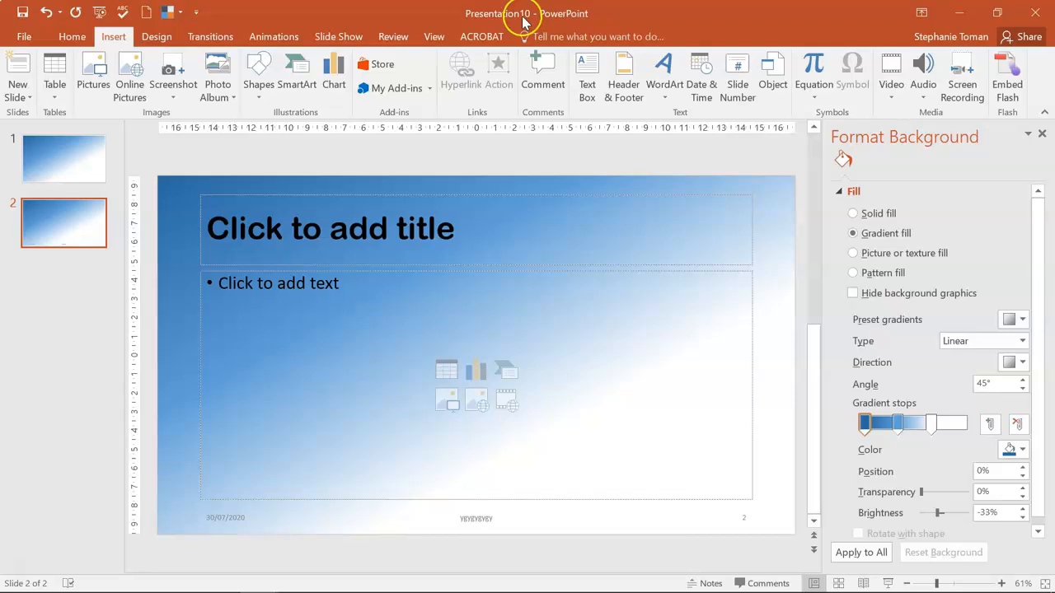
pyautogui.click(434, 36)
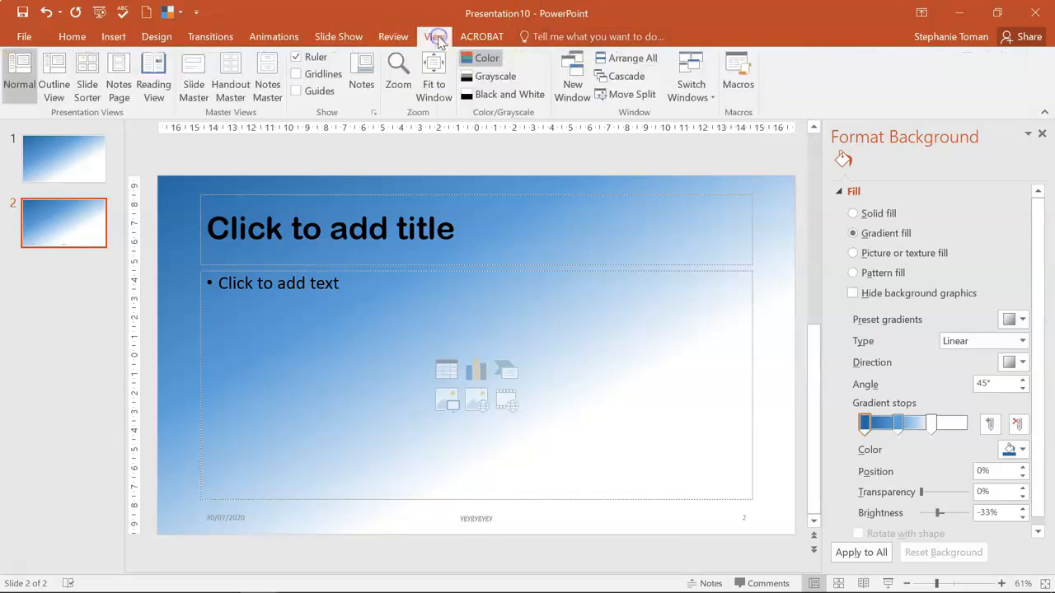
pyautogui.click(690, 79)
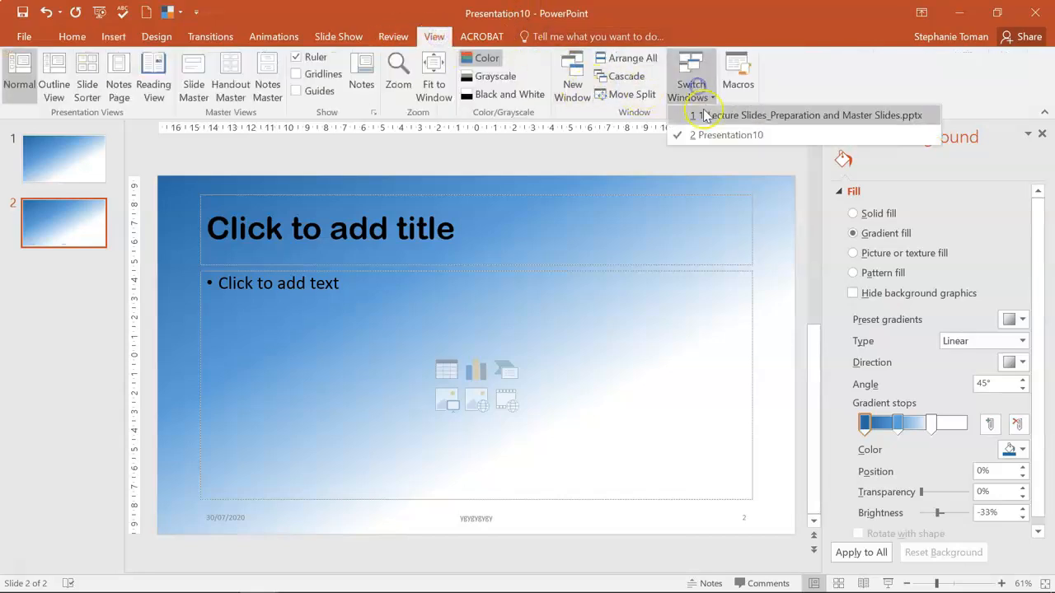
pyautogui.click(816, 115)
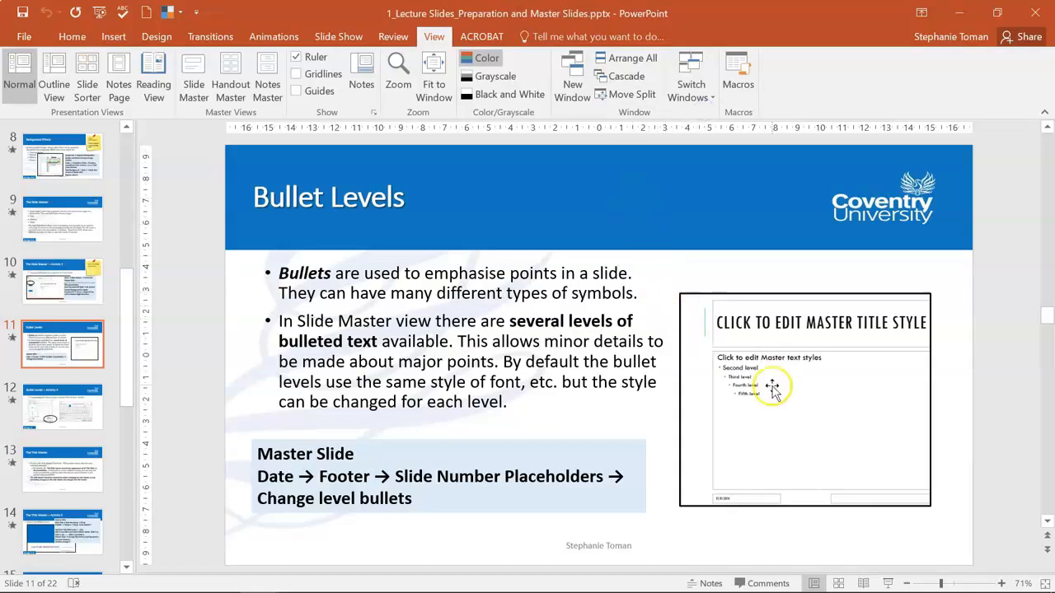
pyautogui.moveTo(761, 404)
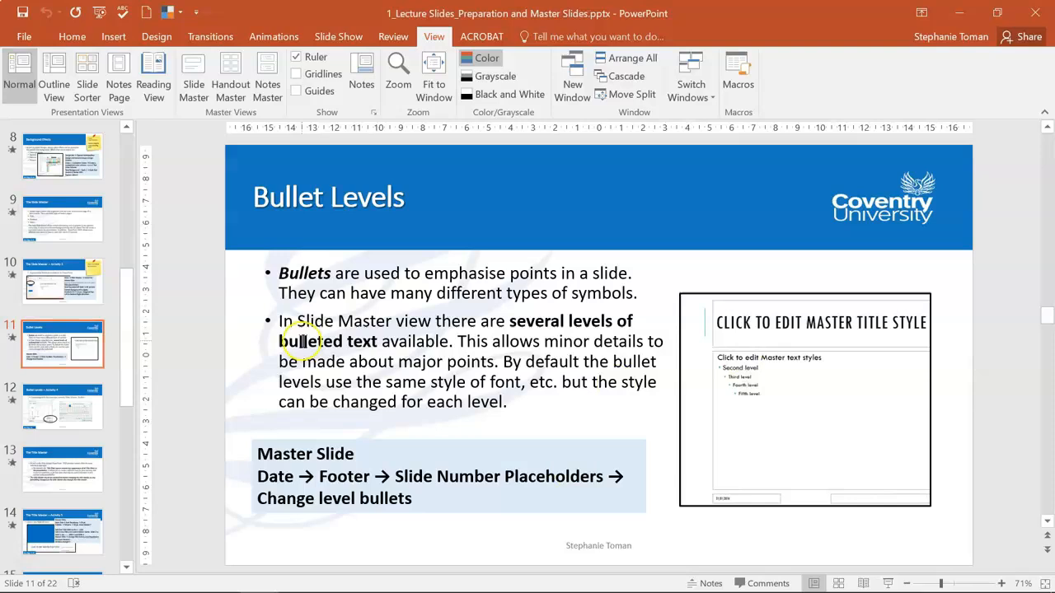
pyautogui.click(63, 403)
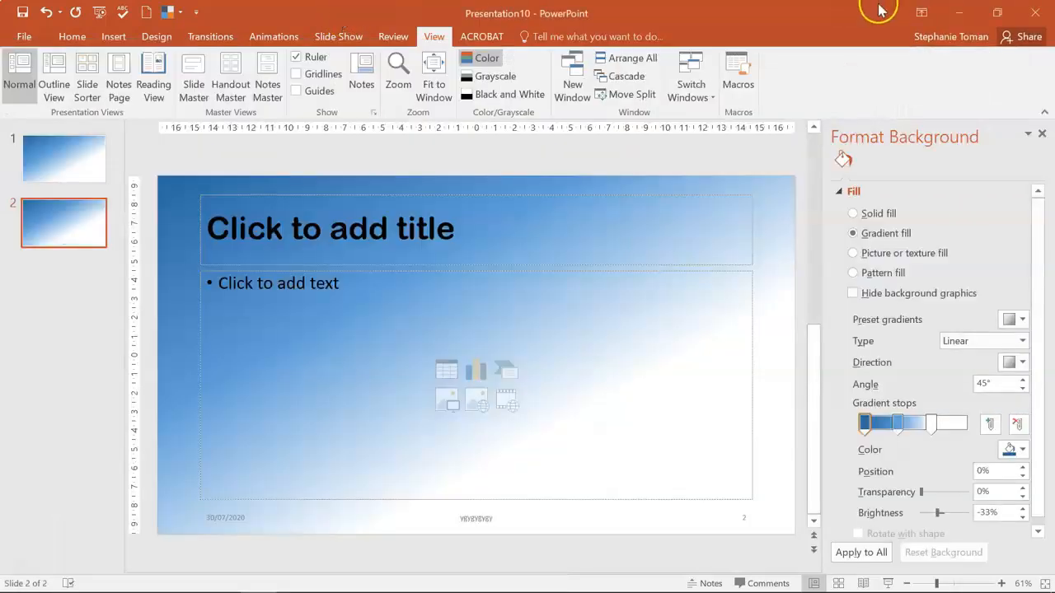
# Step: Close the gradient practice presentation, discarding its unsaved changes
pyautogui.click(1035, 13)
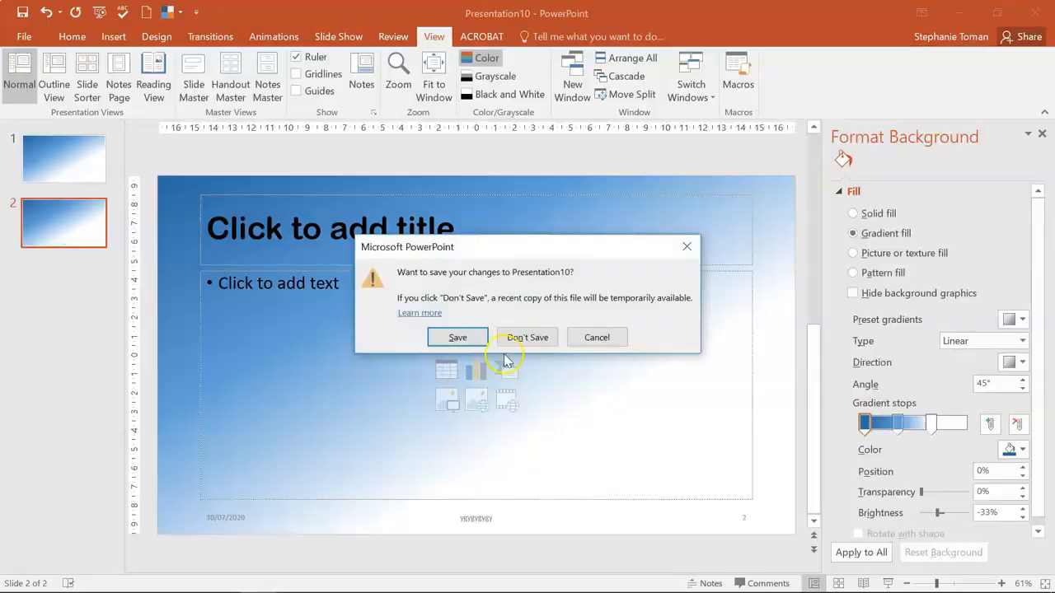
pyautogui.click(528, 336)
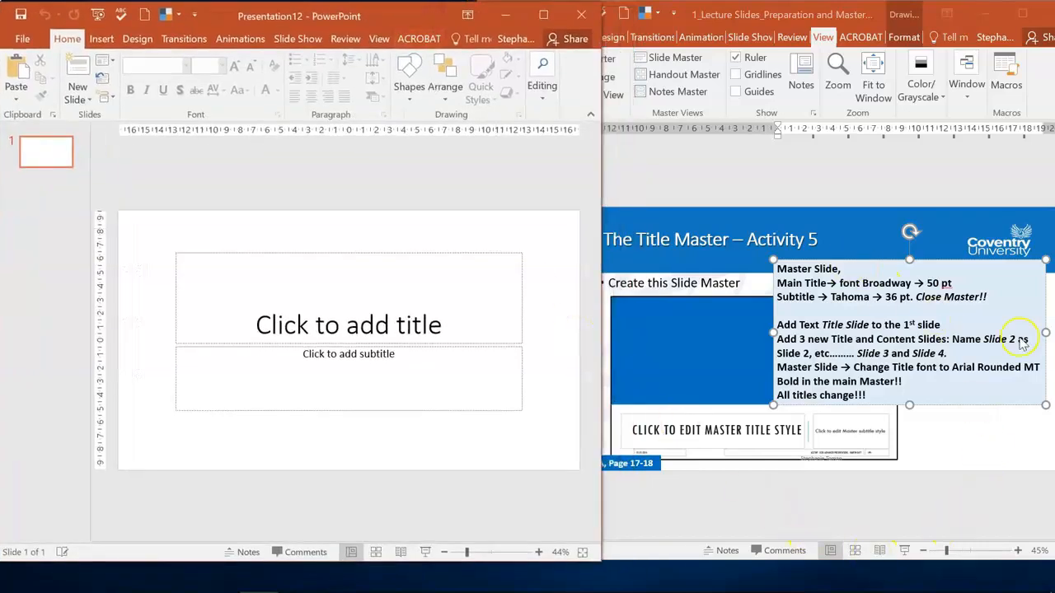
# Step: In Slide Master view, set the master title placeholder to the Broadway font
pyautogui.click(379, 38)
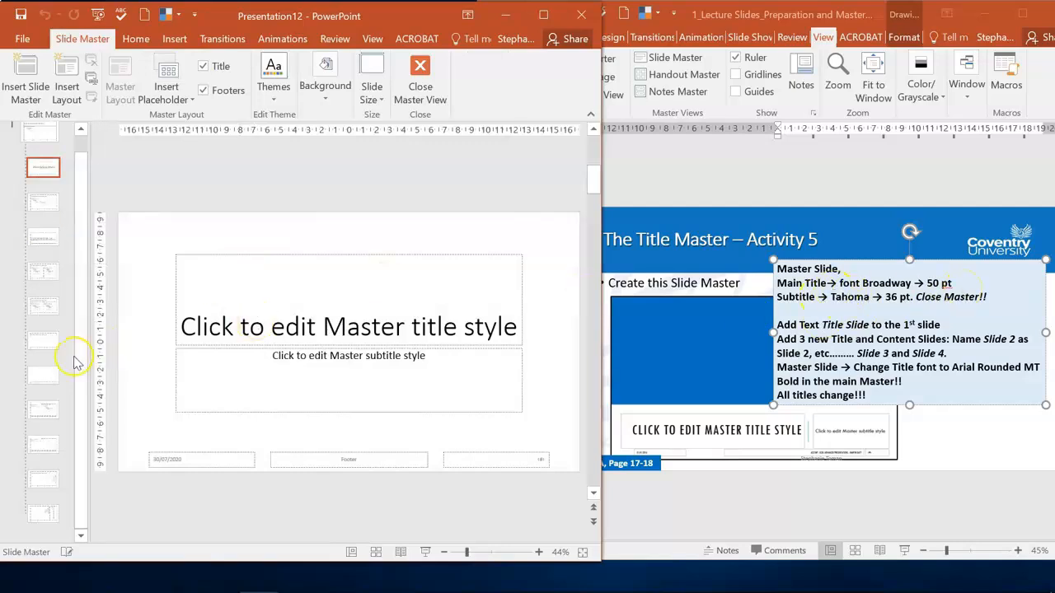
pyautogui.click(40, 148)
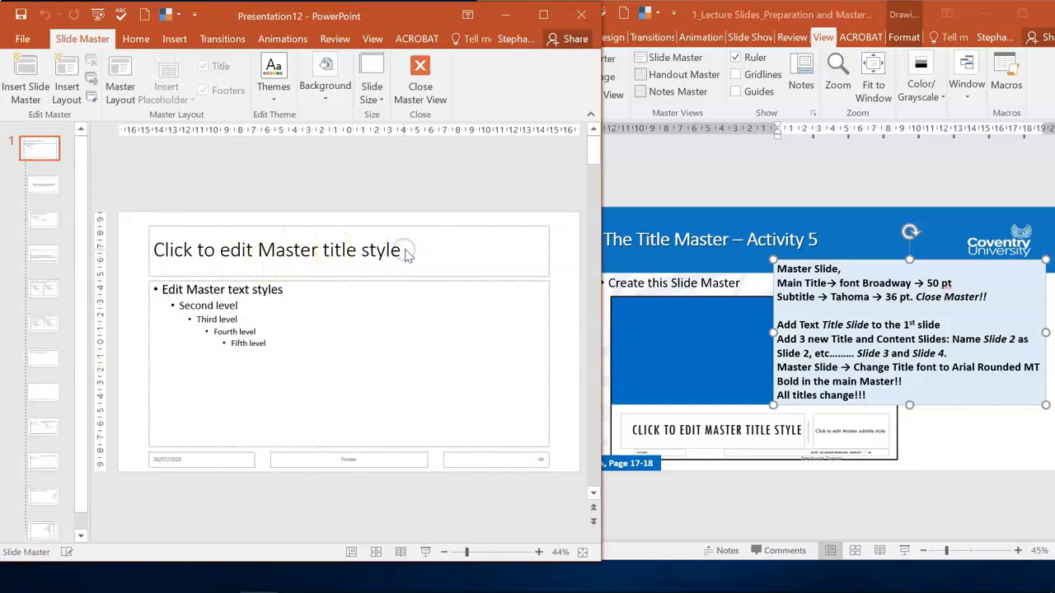
pyautogui.click(277, 251)
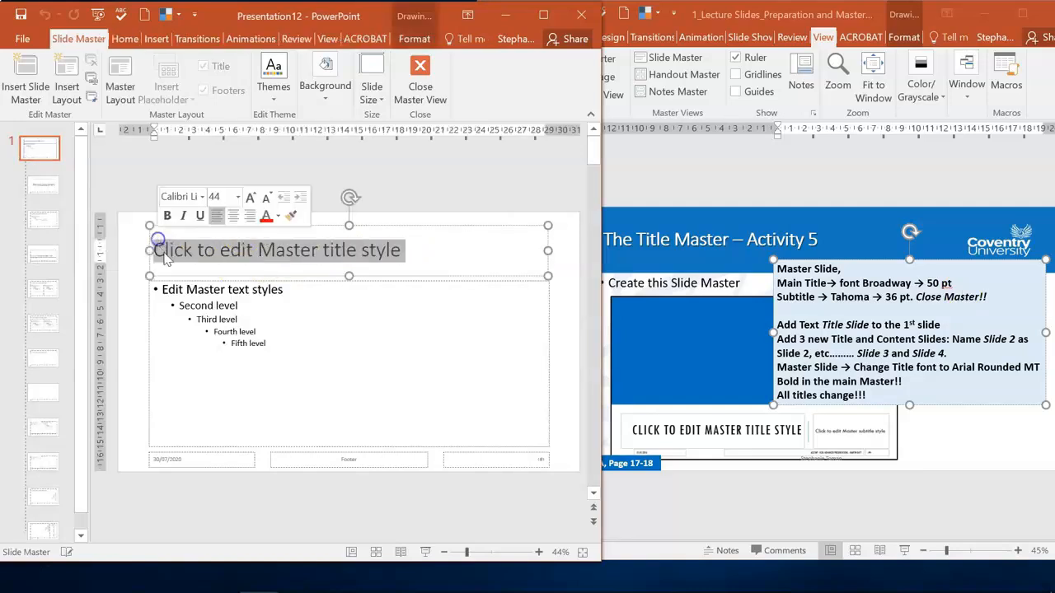
pyautogui.click(125, 40)
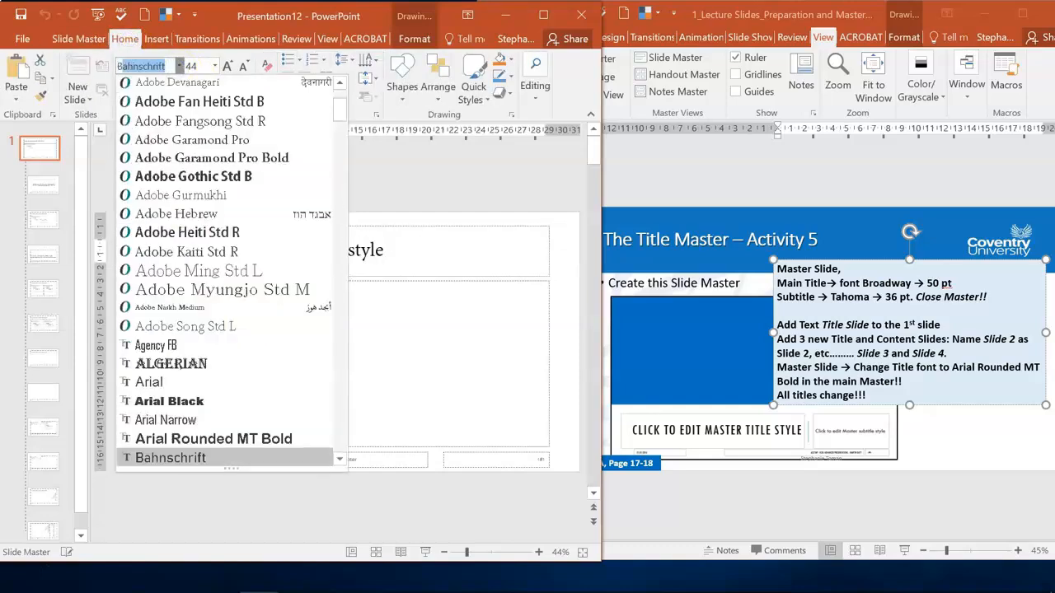
pyautogui.scroll(-3)
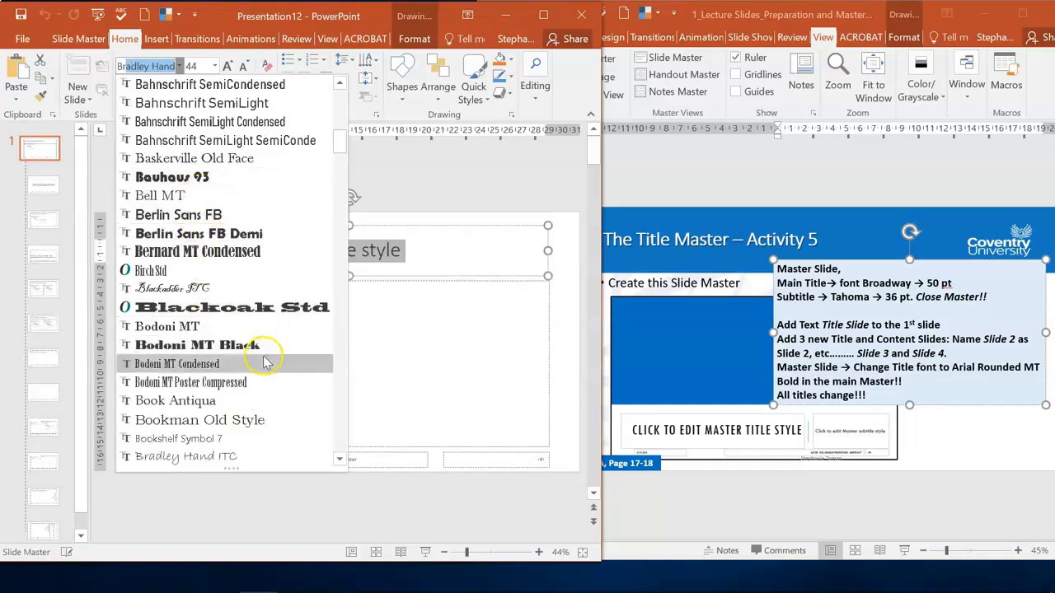
pyautogui.scroll(-3)
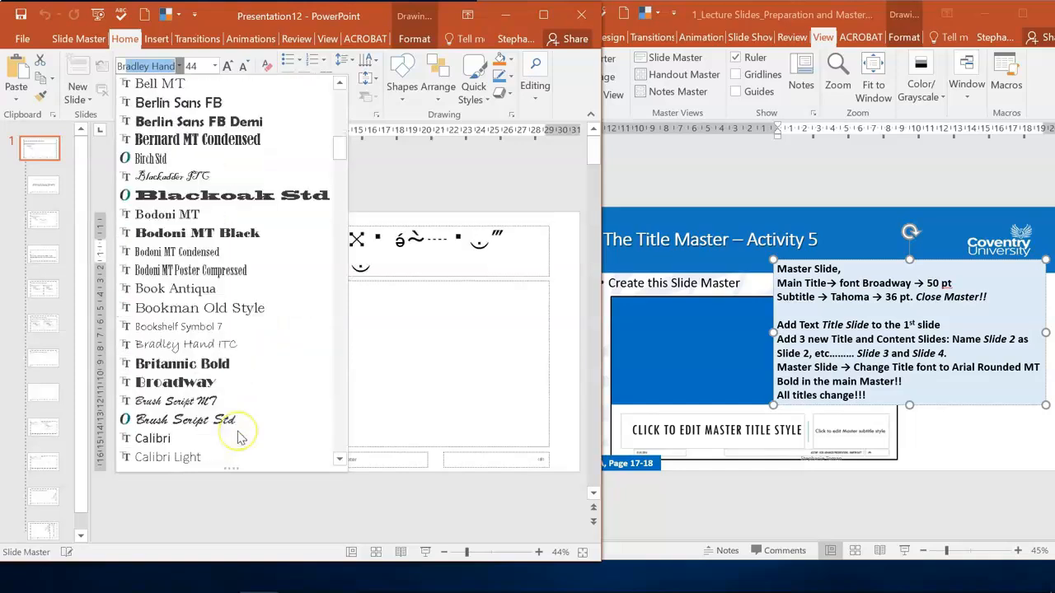
pyautogui.click(175, 382)
pyautogui.write('50')
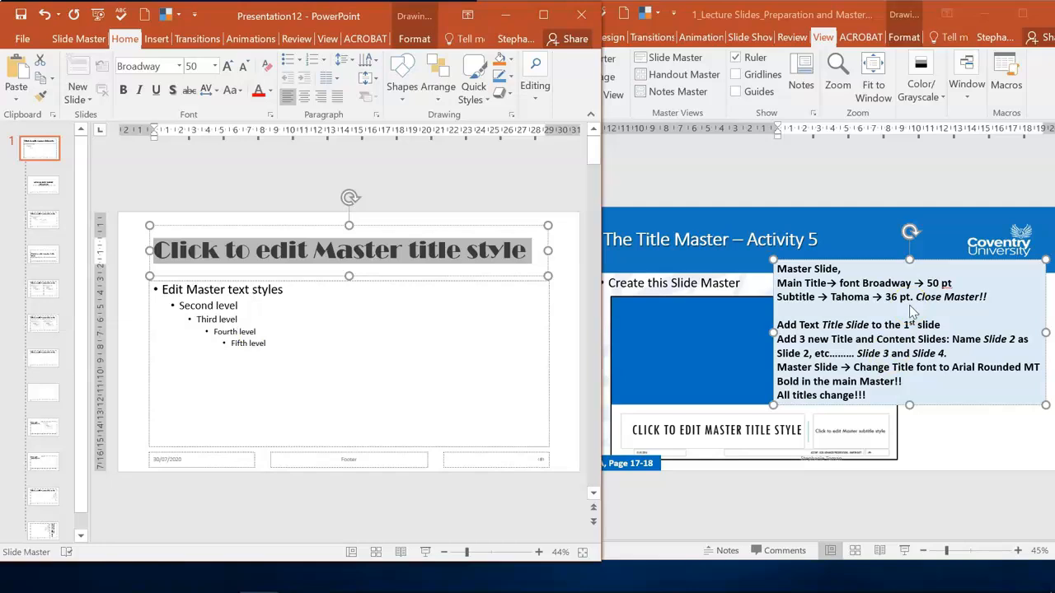
# Step: On the Title Slide layout, select the subtitle placeholder for Tahoma 36 pt and return to the master tools
pyautogui.click(43, 185)
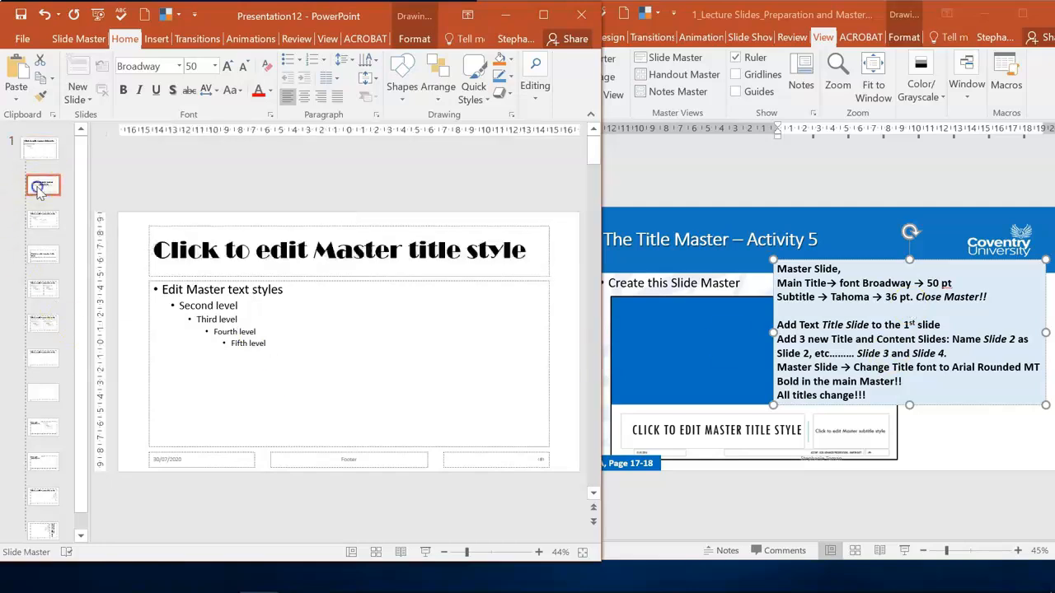
pyautogui.click(43, 185)
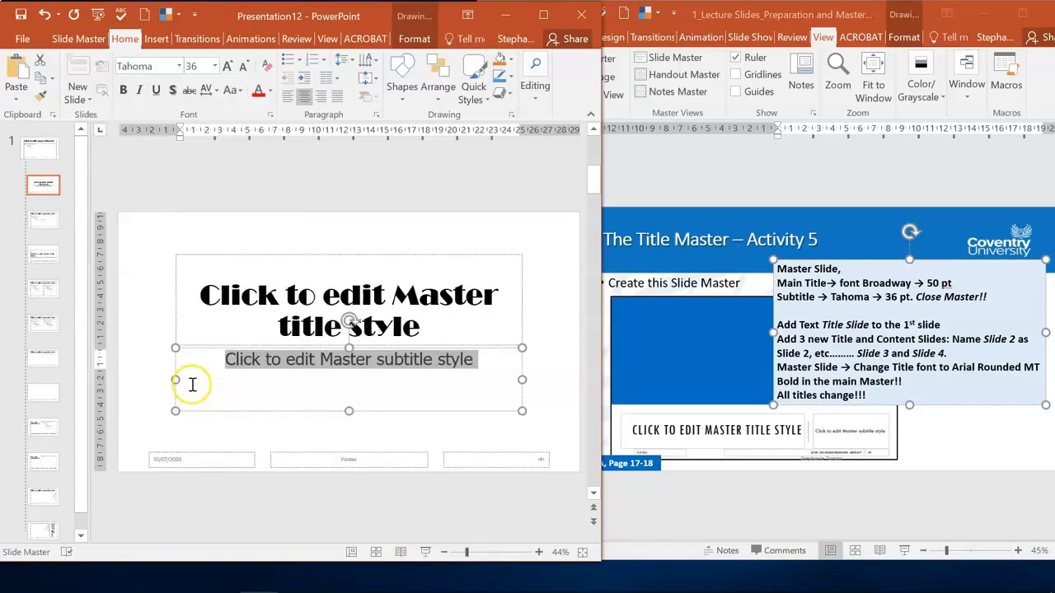
pyautogui.moveTo(953, 323)
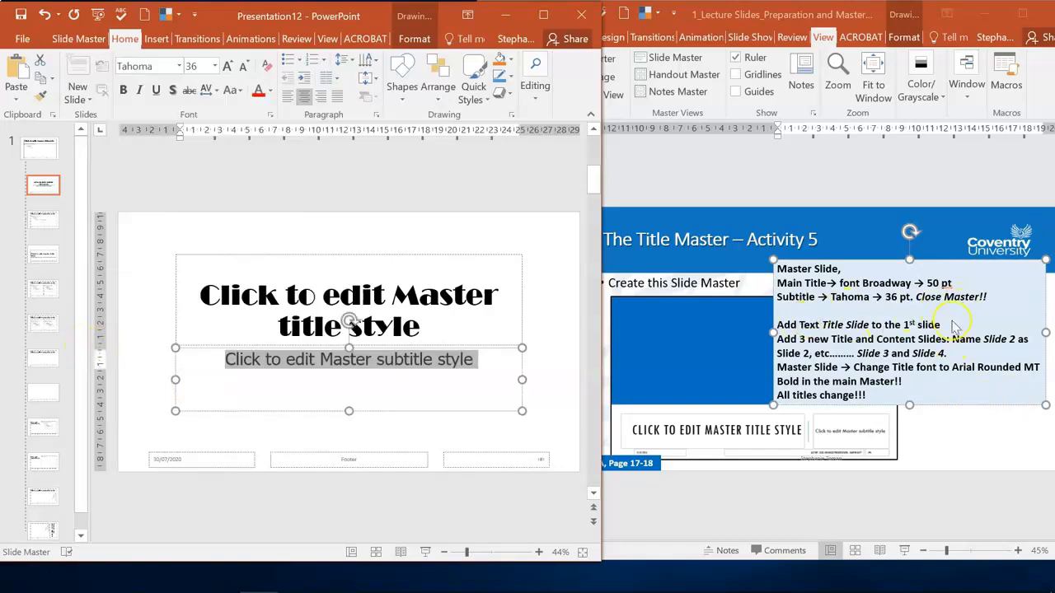
pyautogui.click(79, 39)
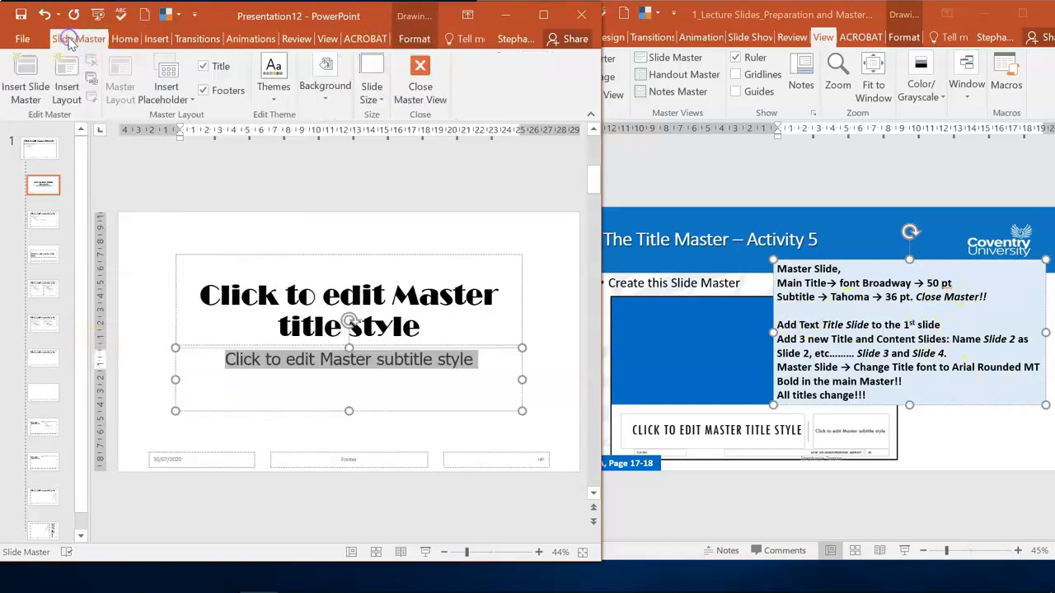
# Step: Close master view and insert new Title and Content slides to reach five slides
pyautogui.click(419, 79)
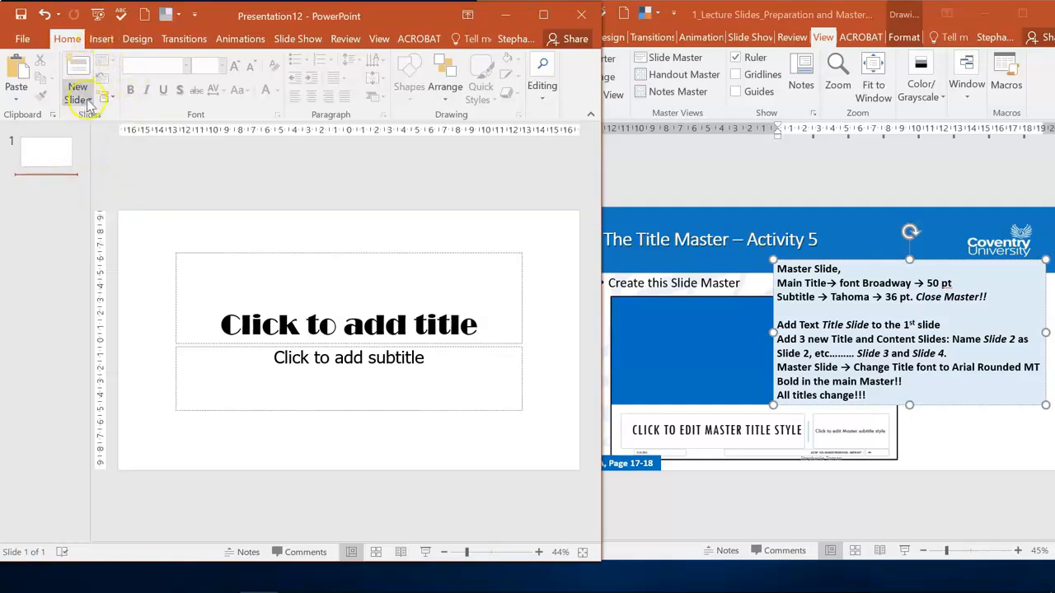
pyautogui.click(77, 86)
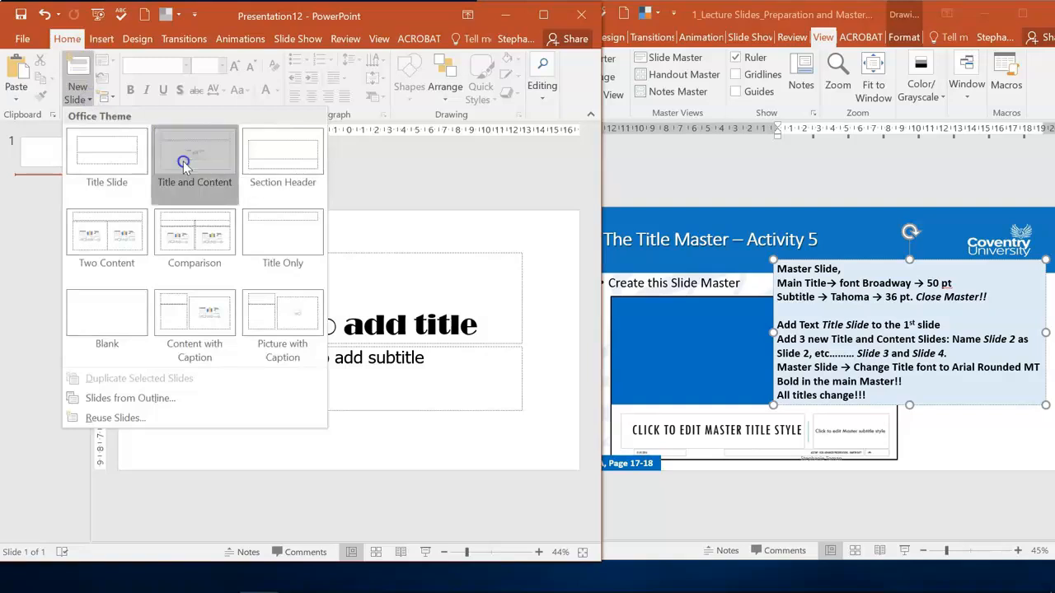
pyautogui.click(195, 157)
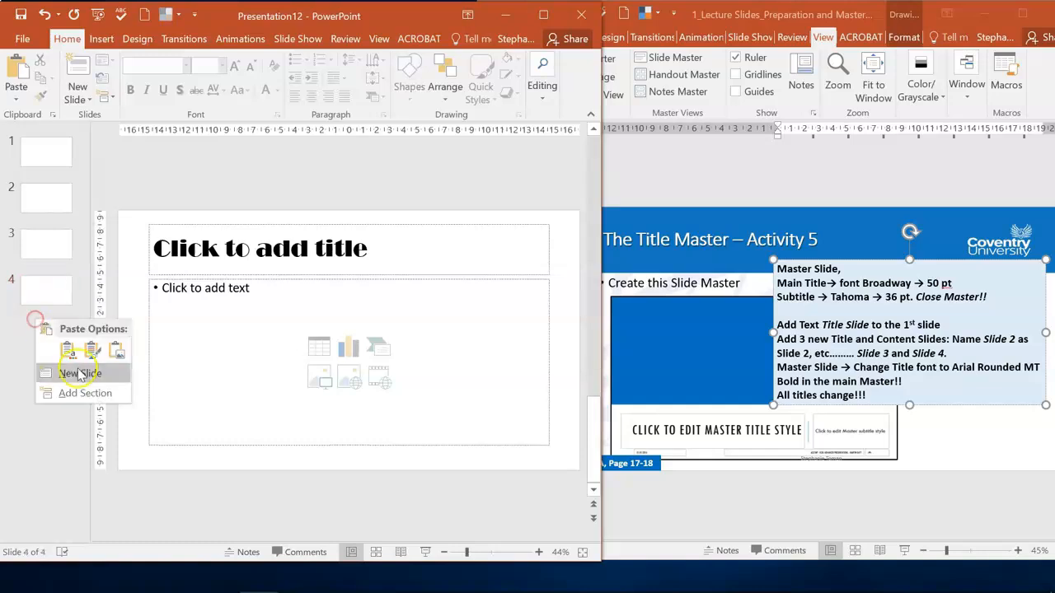
pyautogui.click(79, 373)
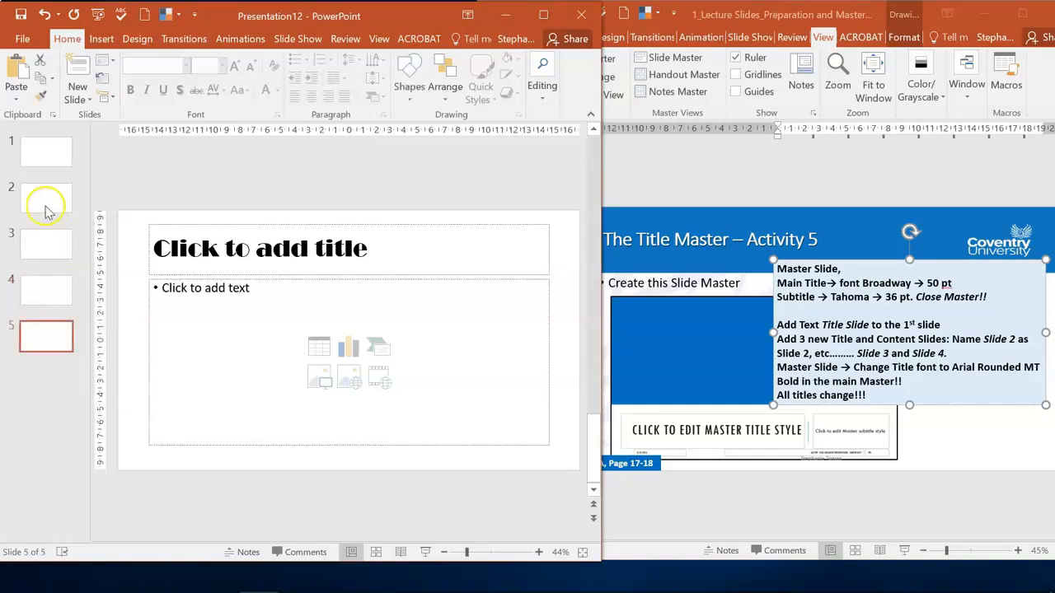
pyautogui.moveTo(46, 336)
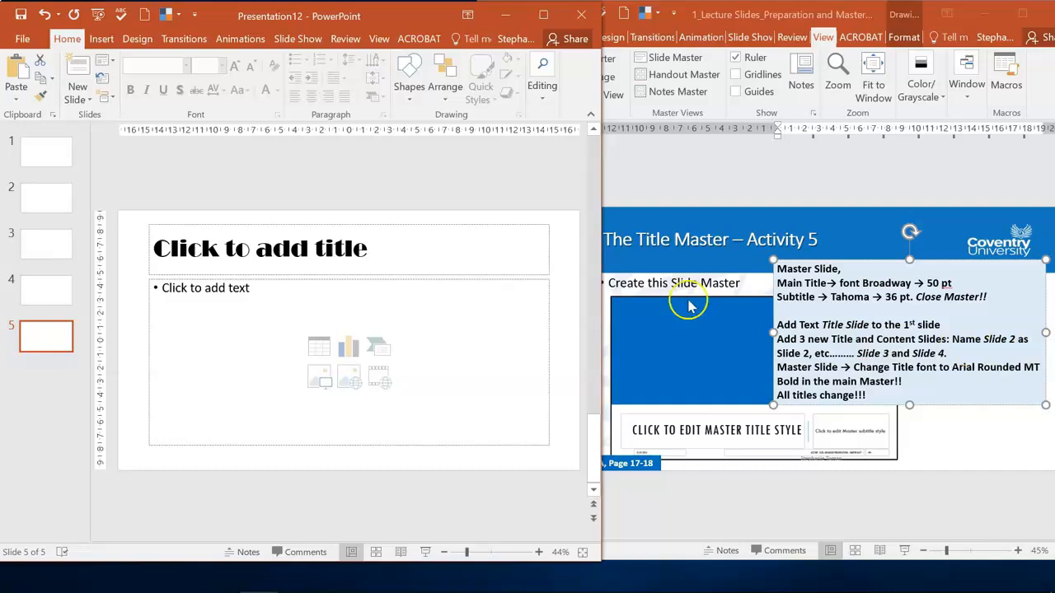
# Step: Title the second and third slides 'Slide 1' and 'Slide'
pyautogui.click(46, 198)
pyautogui.write('S')
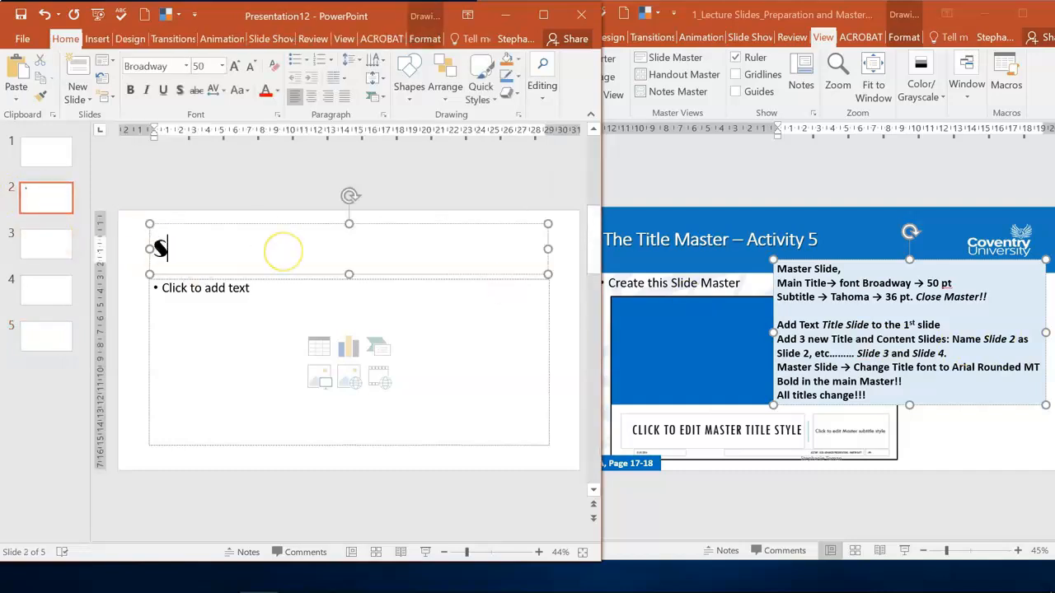
pyautogui.write('lide 1')
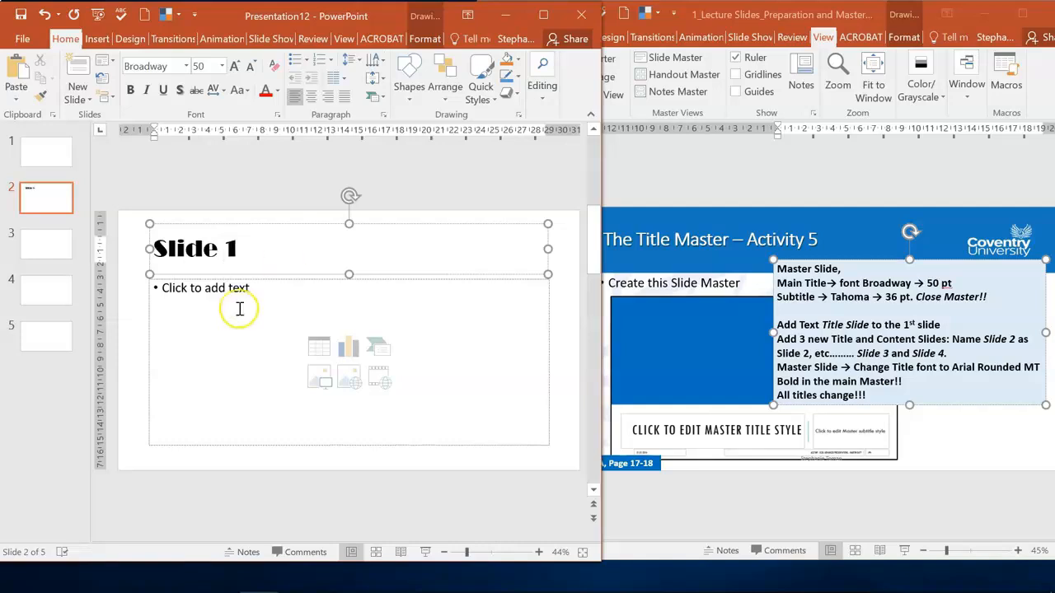
pyautogui.click(46, 244)
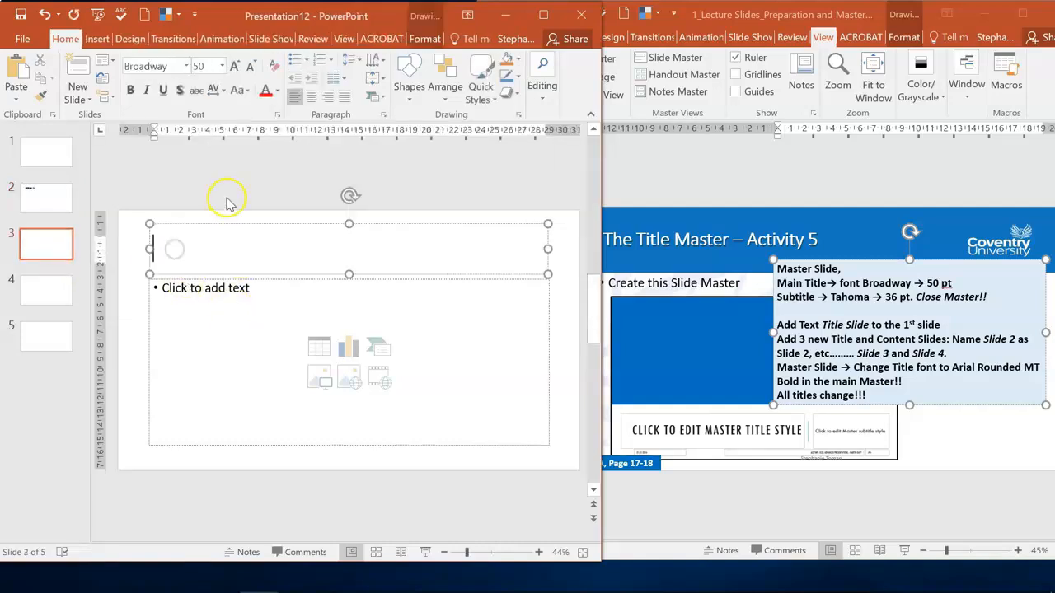
pyautogui.write('Slide')
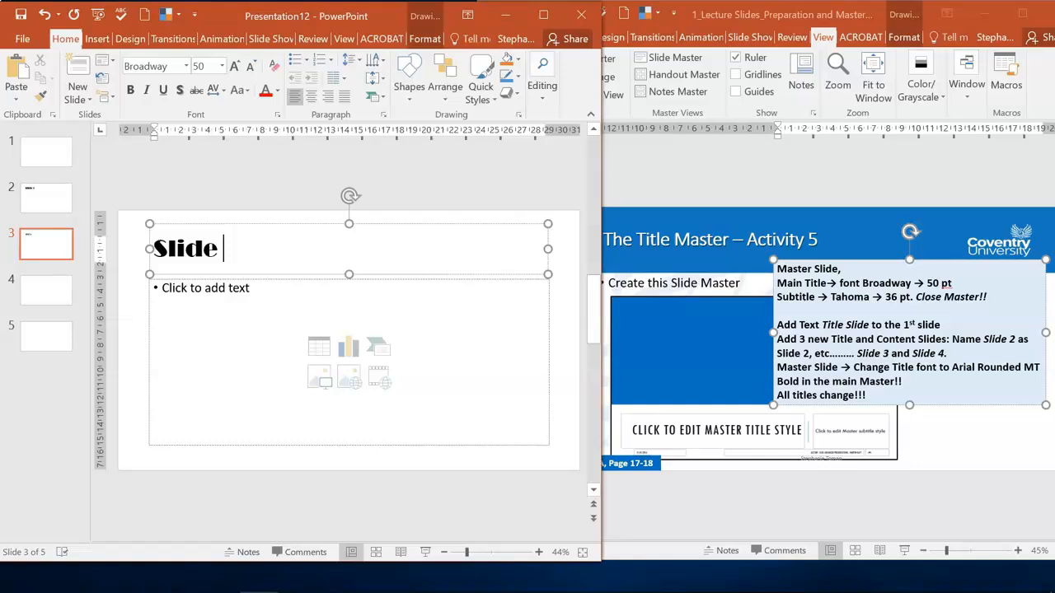
pyautogui.click(46, 291)
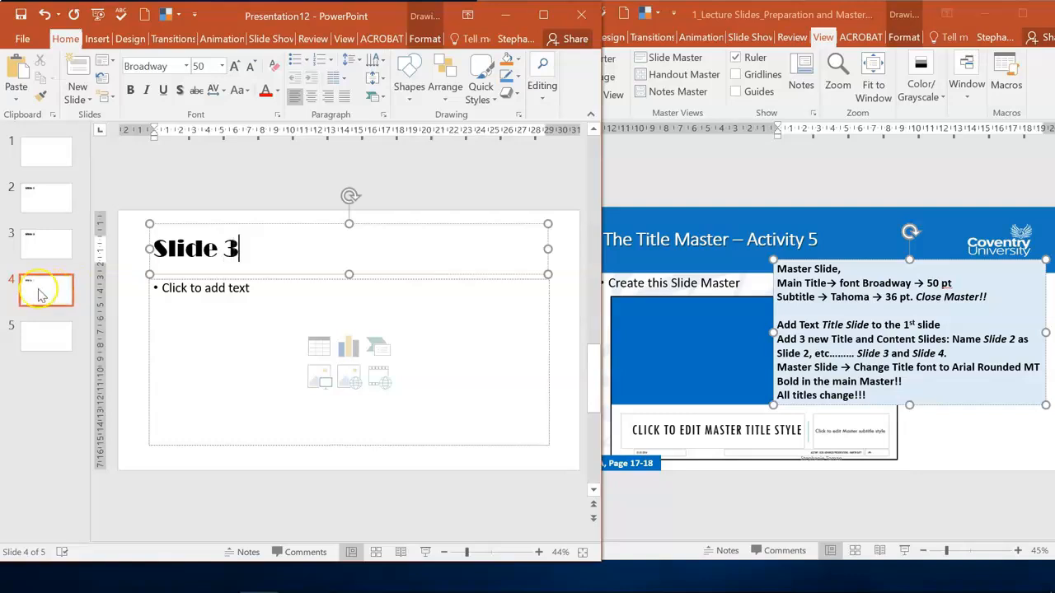
# Step: Title the fifth slide 'Slide 4' and select that title text
pyautogui.click(46, 336)
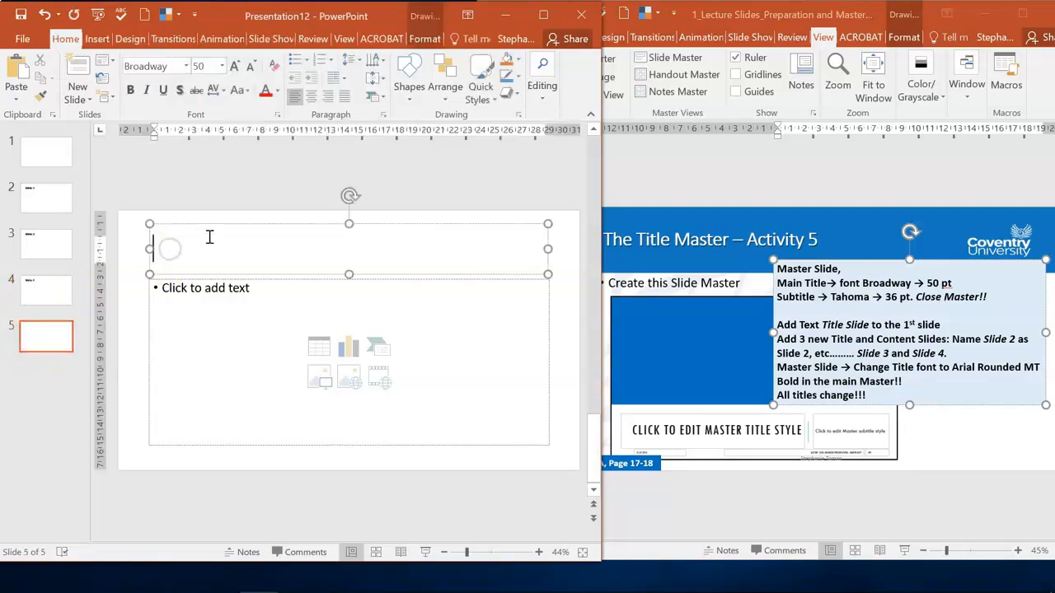
pyautogui.write('Slide 4')
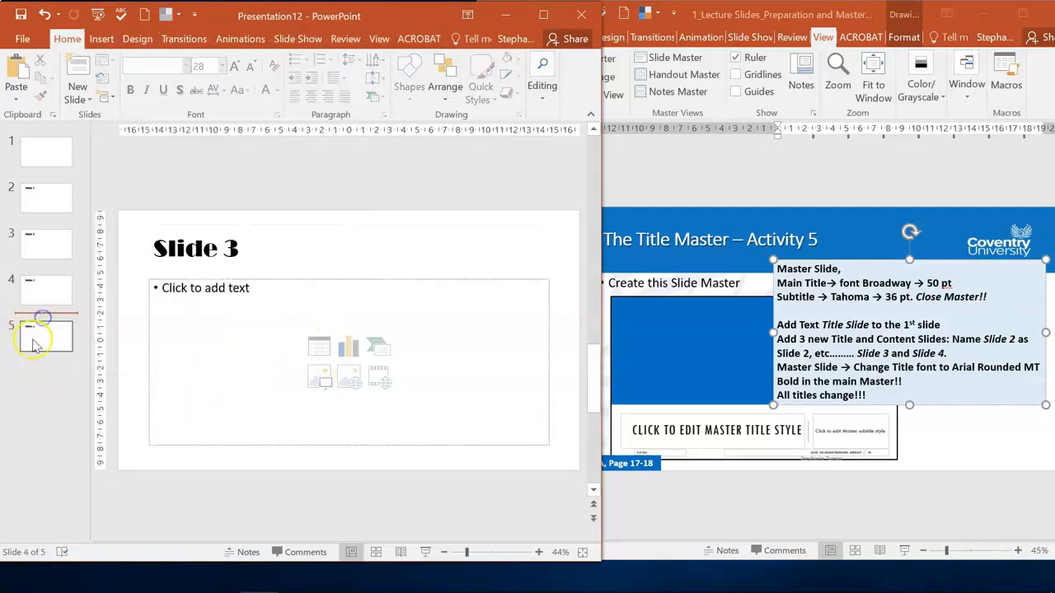
pyautogui.click(47, 337)
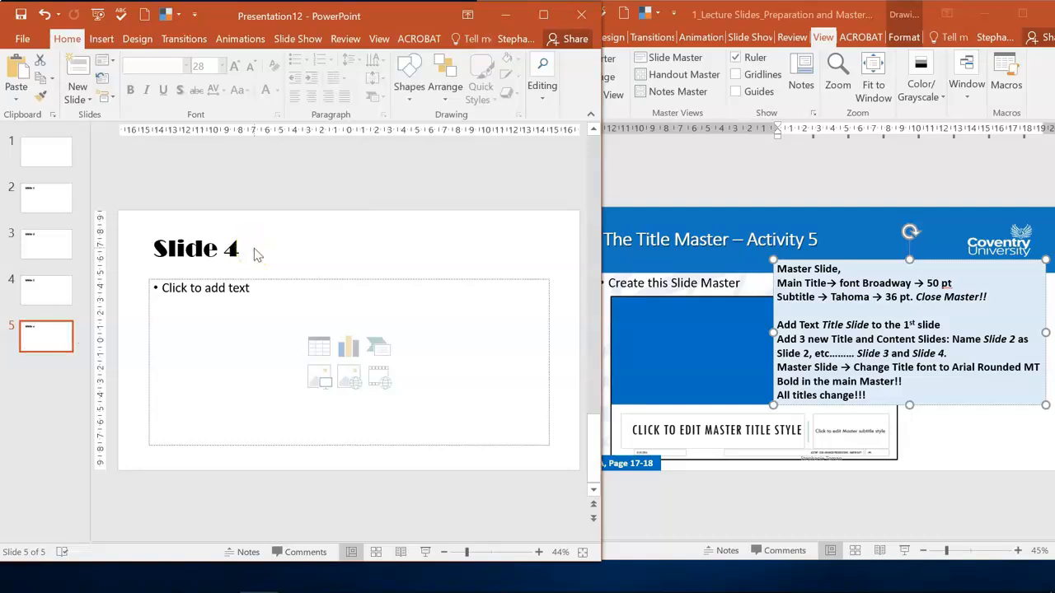
pyautogui.click(156, 249)
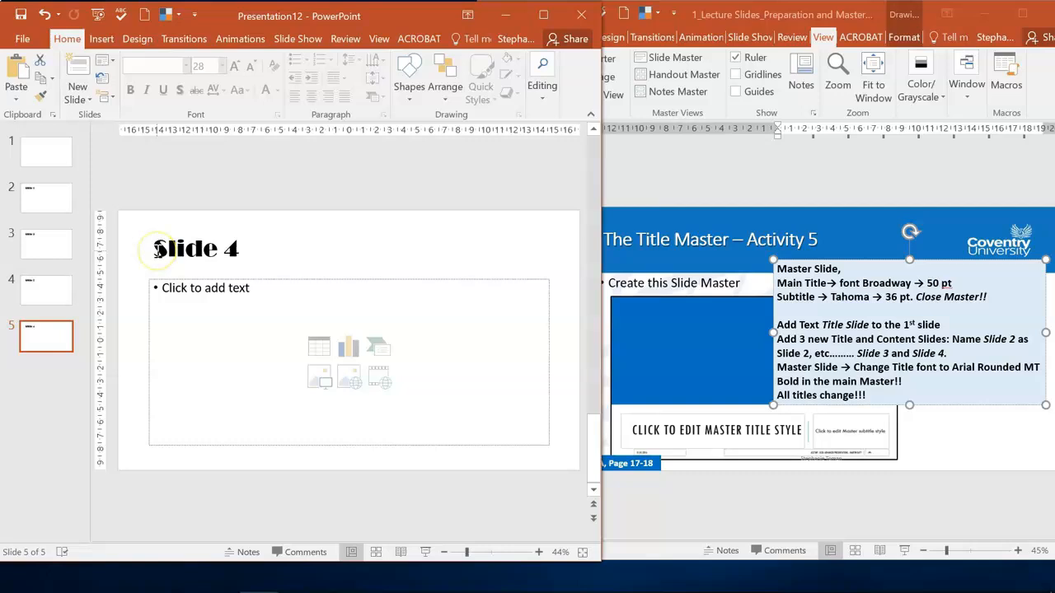
pyautogui.click(197, 249)
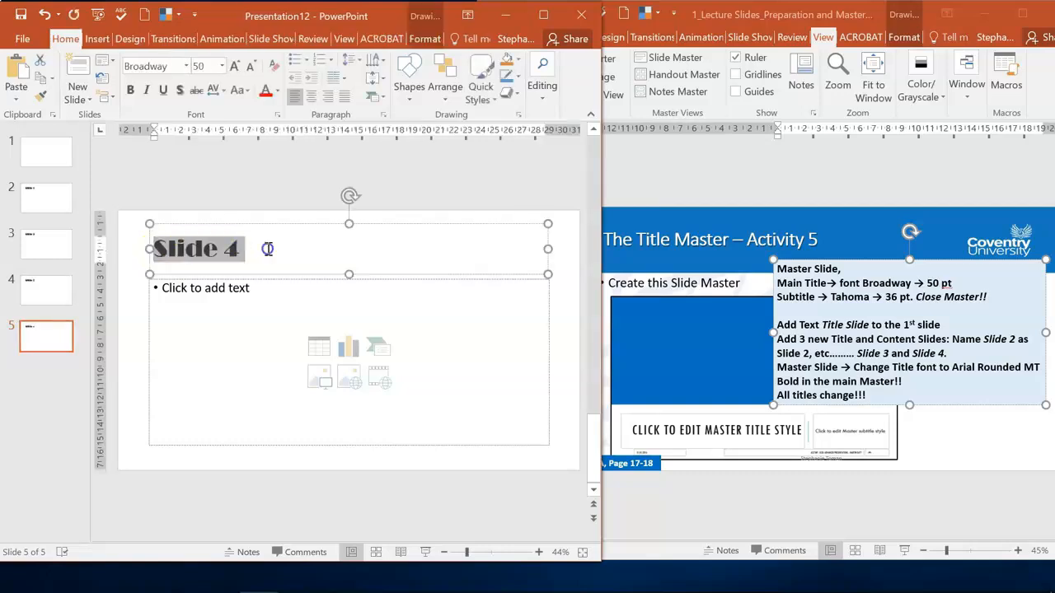
# Step: Change the Slide 4 title font to Bell MT and add a sixth blank slide
pyautogui.click(267, 249)
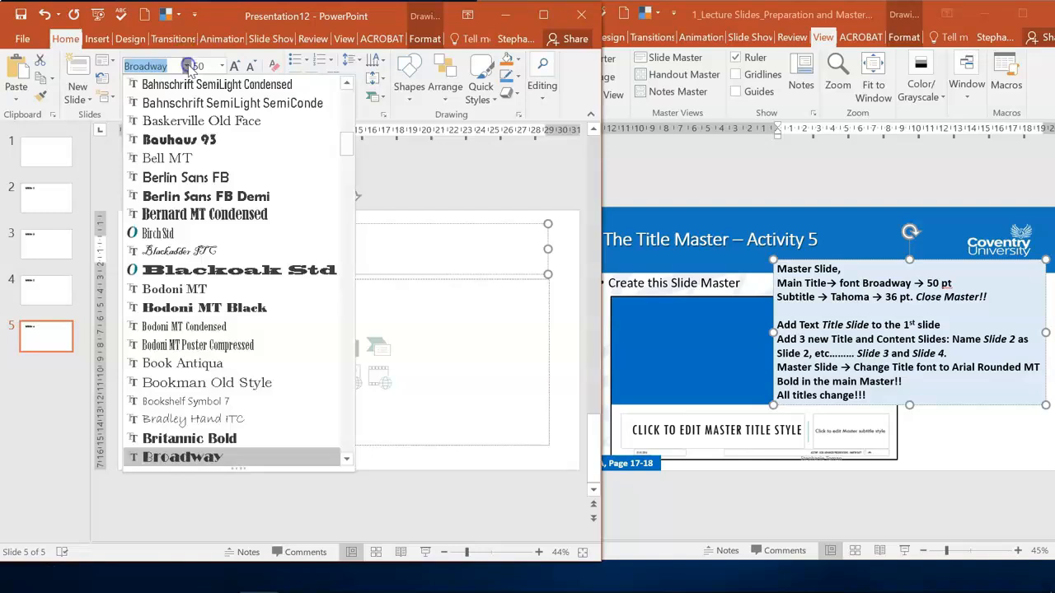
pyautogui.click(167, 159)
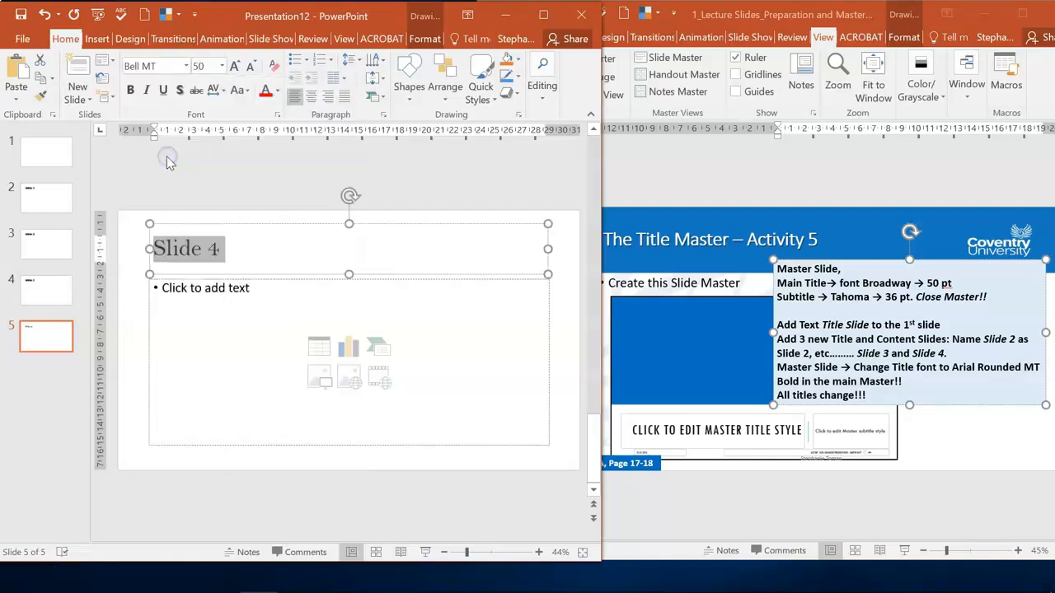
pyautogui.click(47, 153)
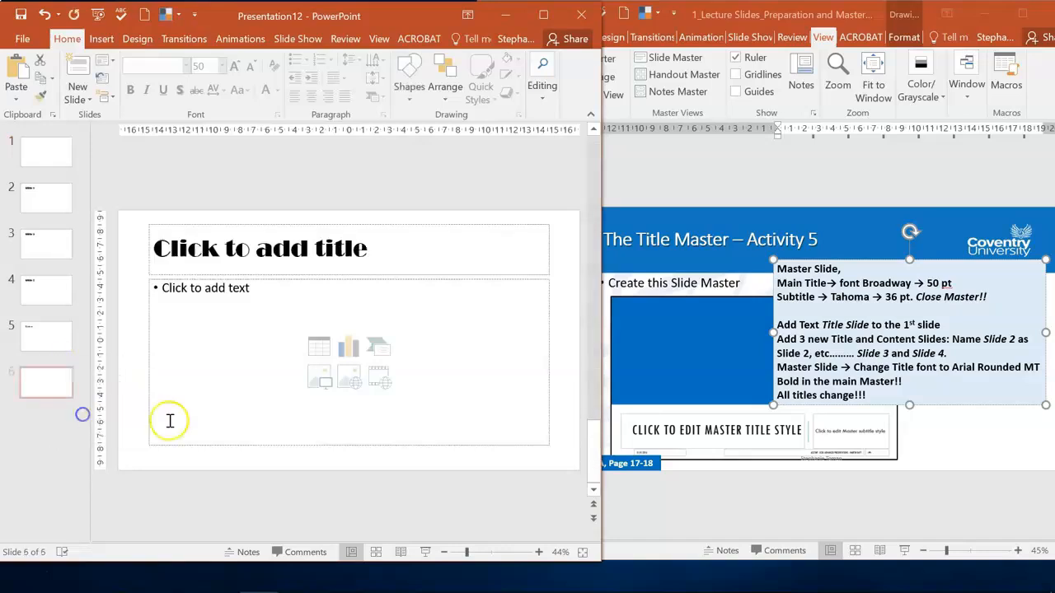
pyautogui.click(46, 337)
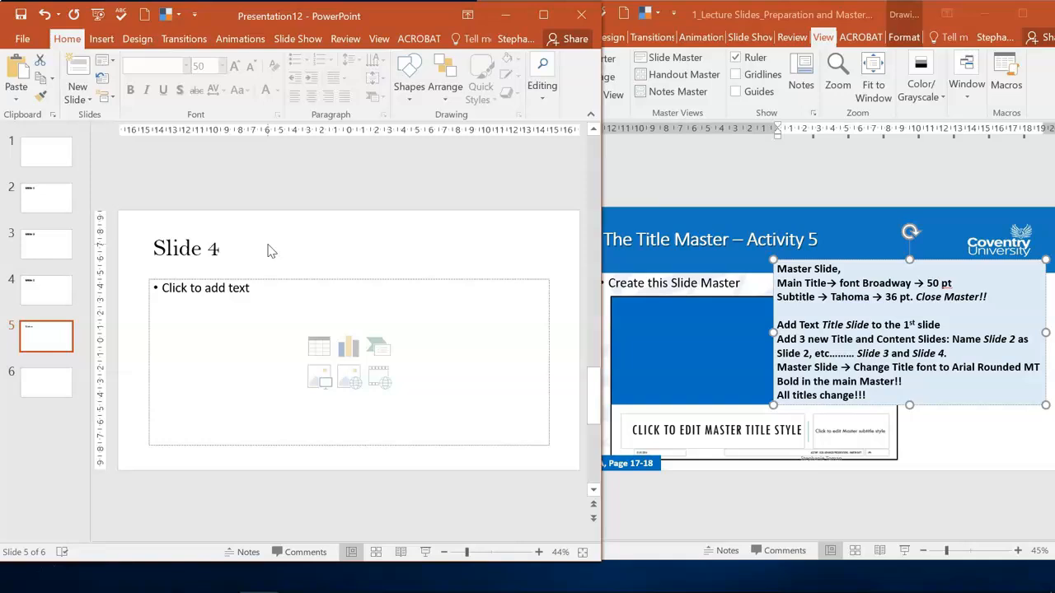
pyautogui.moveTo(58, 161)
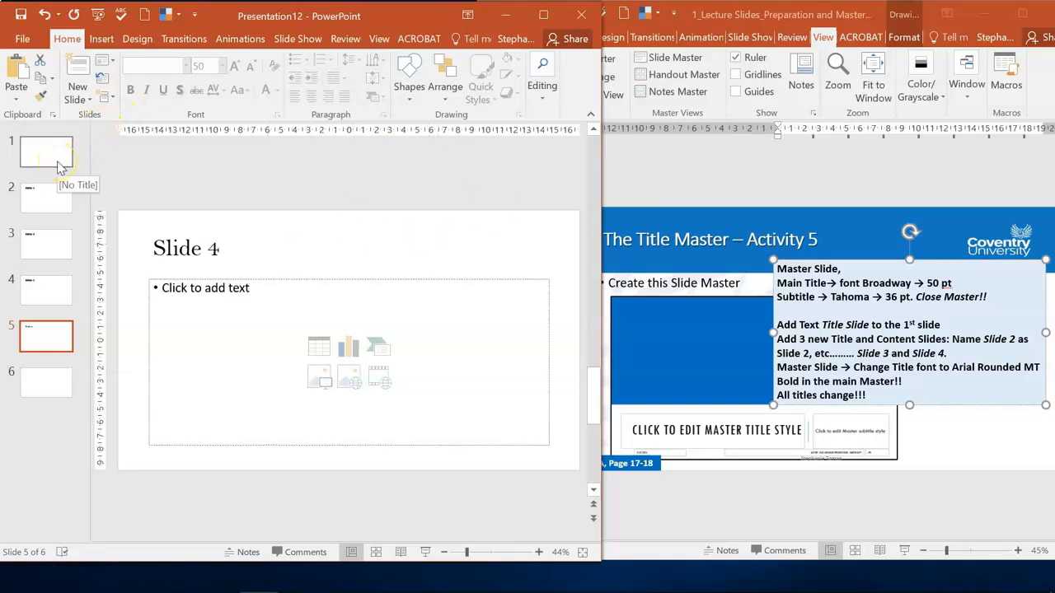
# Step: Title the first slide 'Title Slide' and the sixth slide 'Slide 6'
pyautogui.click(47, 152)
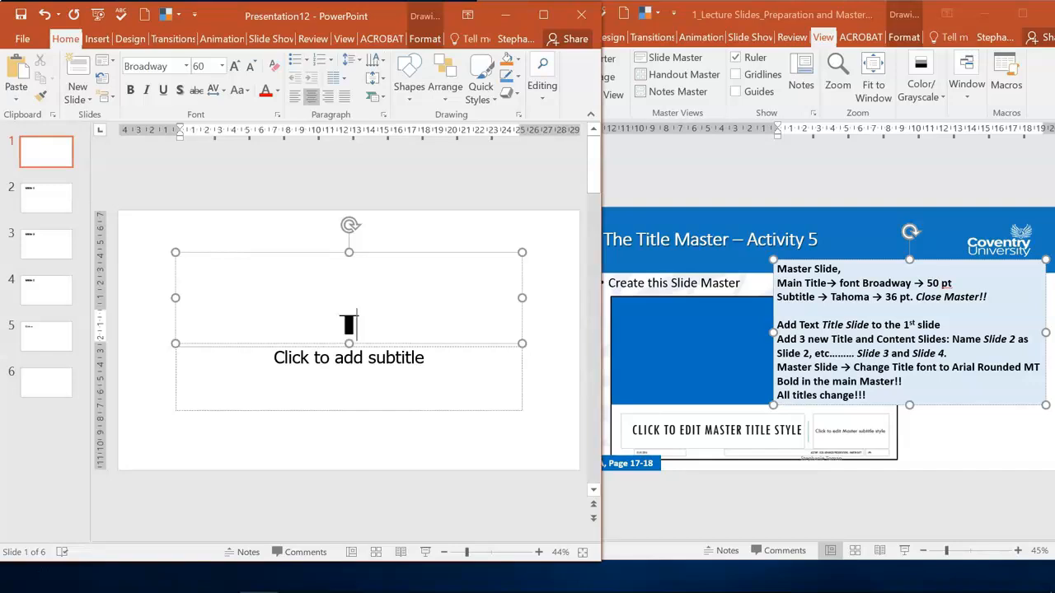
pyautogui.write('Title Slide')
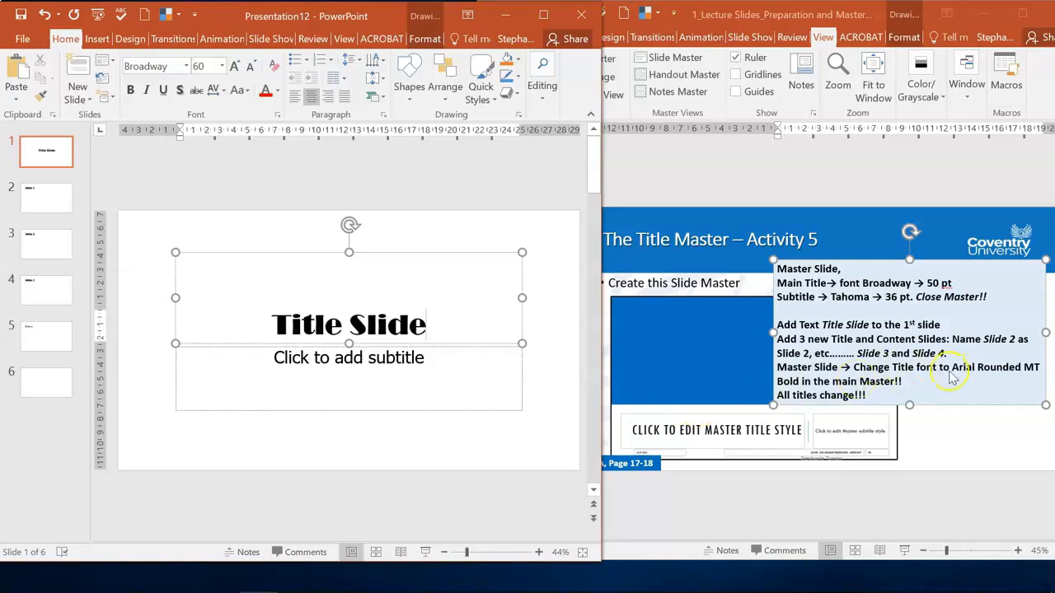
pyautogui.moveTo(953, 371)
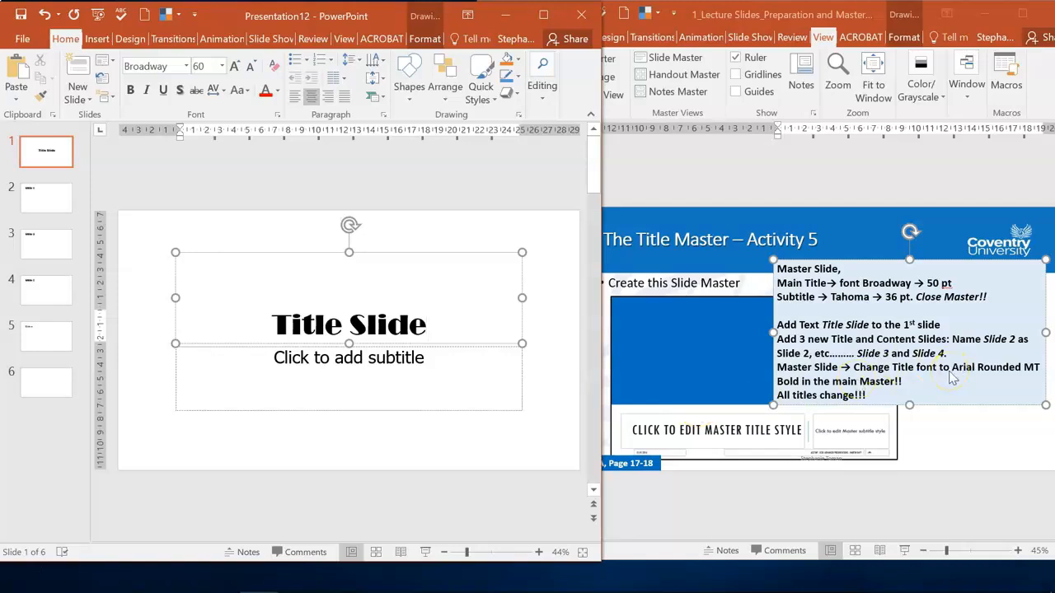
pyautogui.moveTo(882, 392)
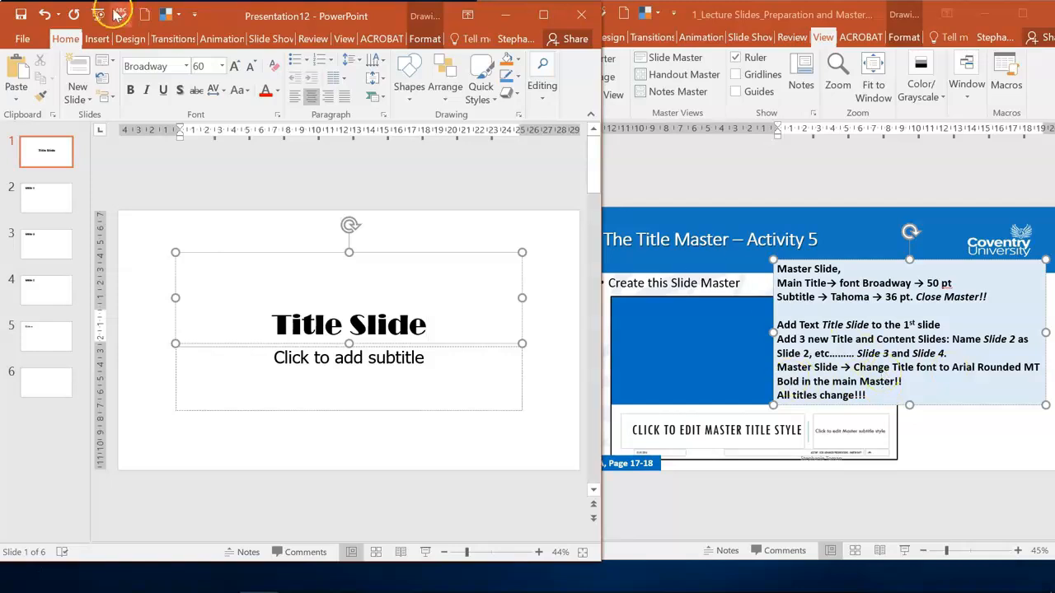
pyautogui.click(46, 151)
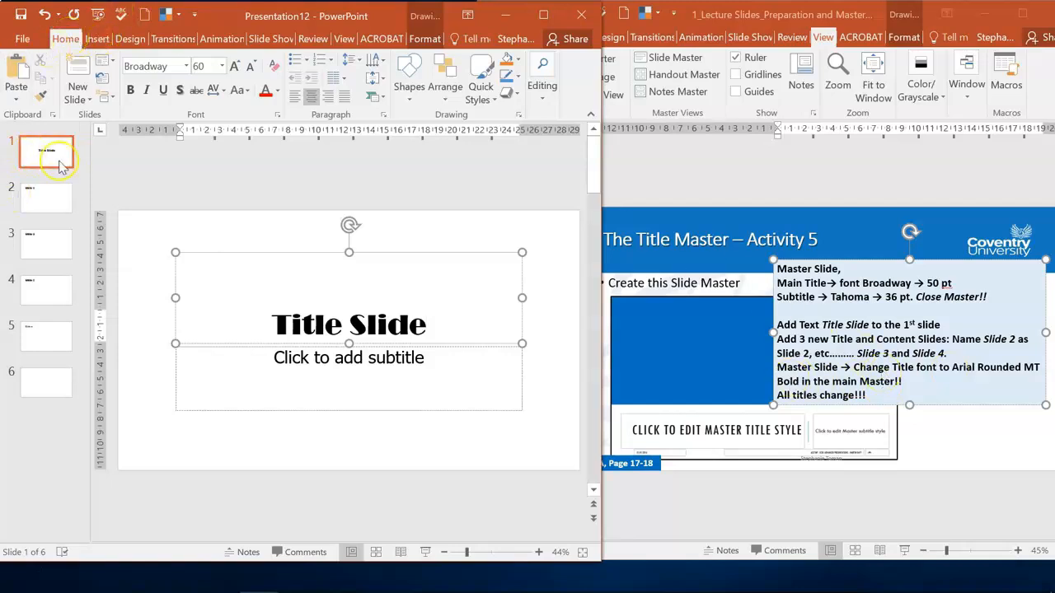
pyautogui.click(46, 290)
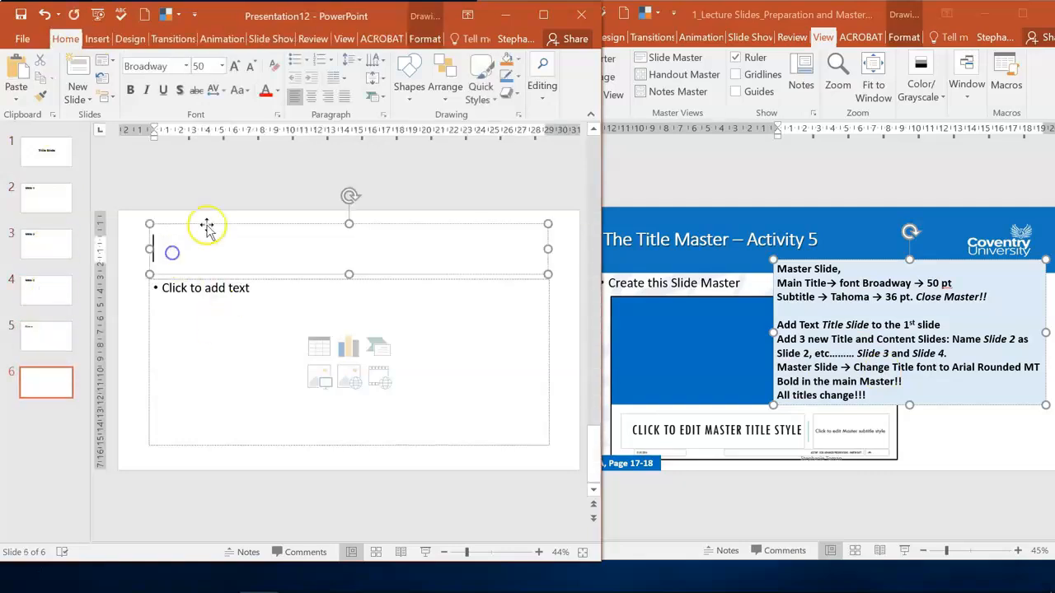
pyautogui.write('Slide 6')
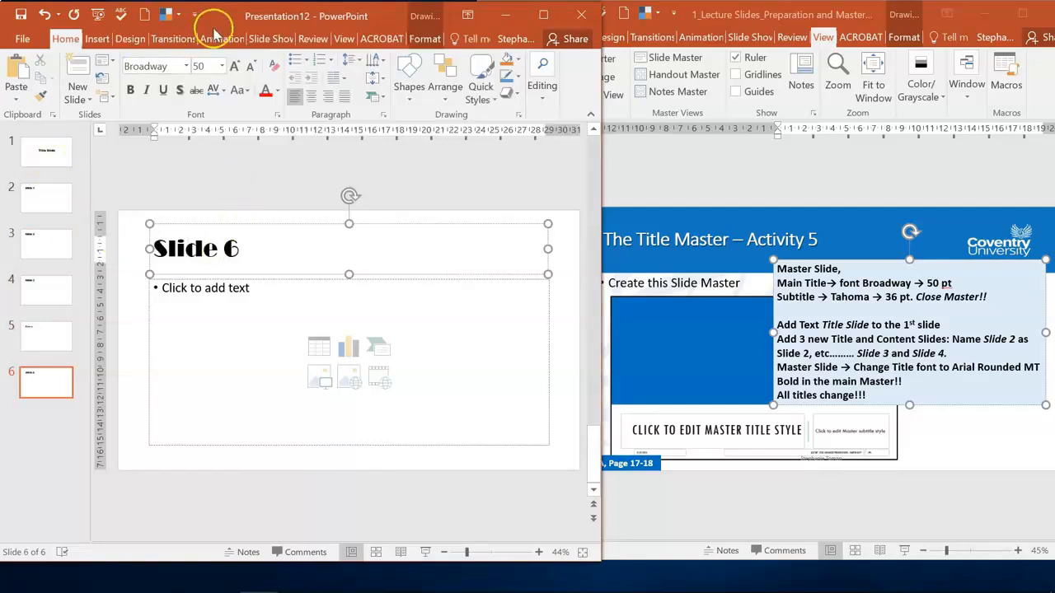
pyautogui.click(343, 39)
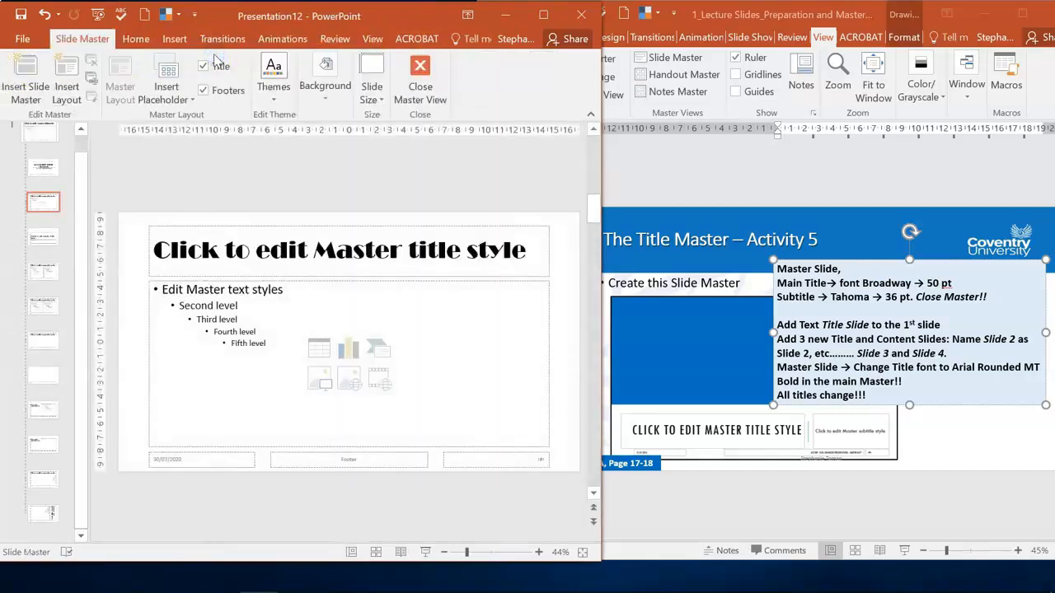
# Step: Select the main slide master's title placeholder after checking the title slide layout
pyautogui.click(39, 148)
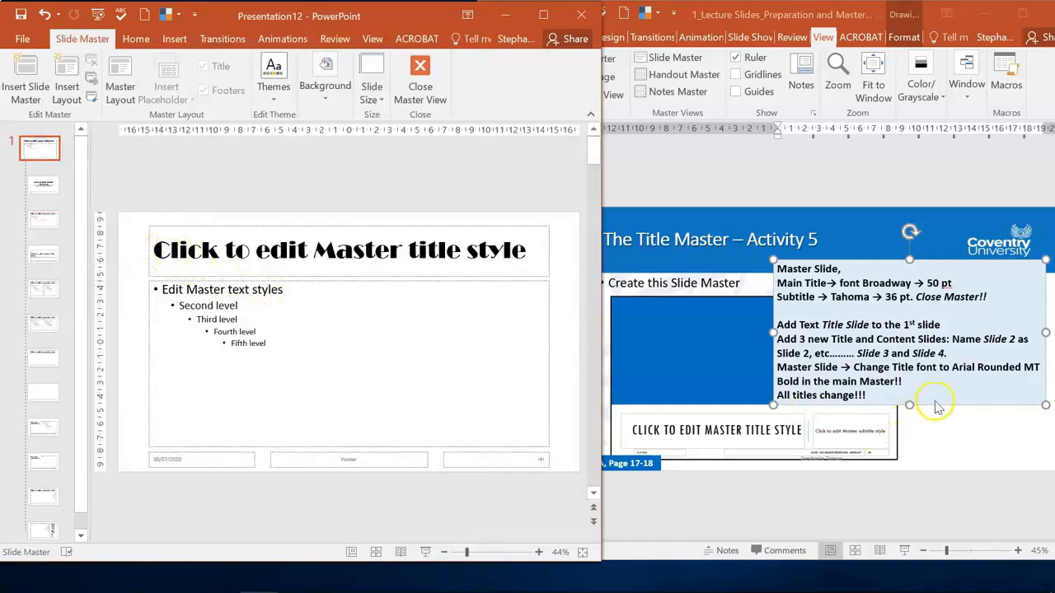
pyautogui.click(339, 251)
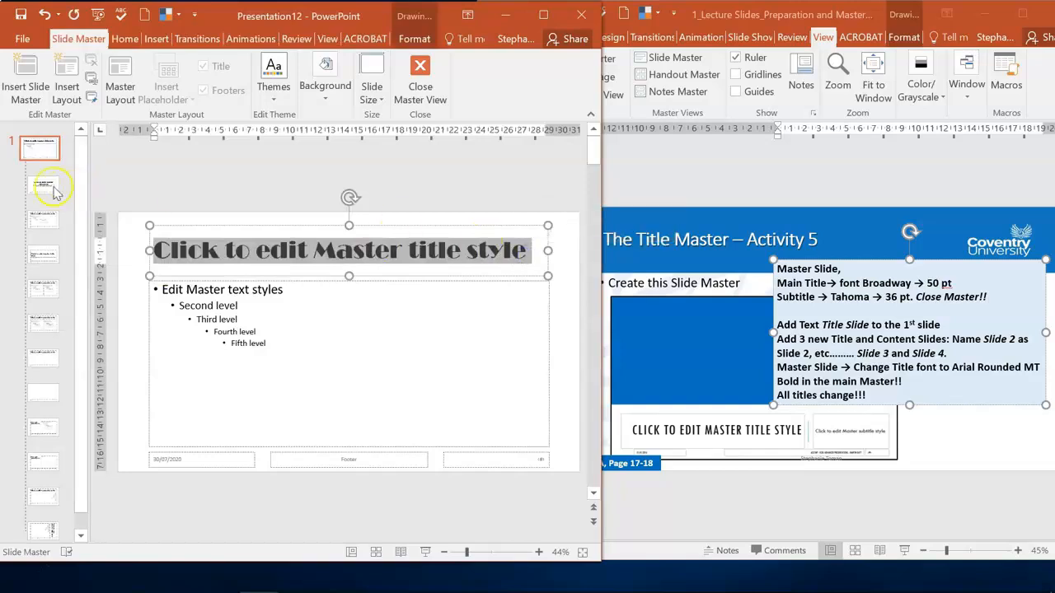
pyautogui.click(43, 185)
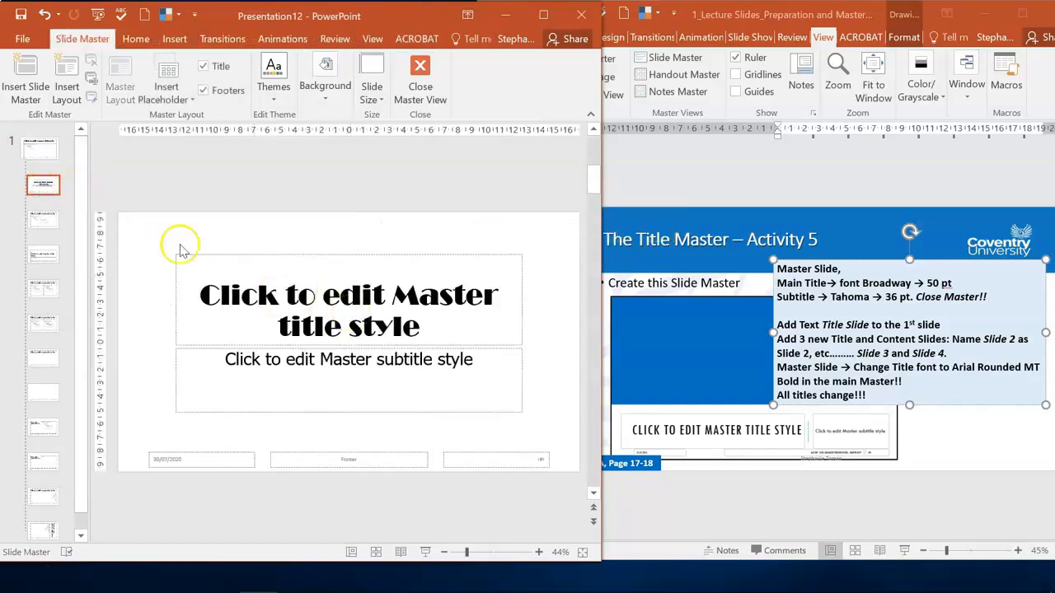
pyautogui.click(43, 184)
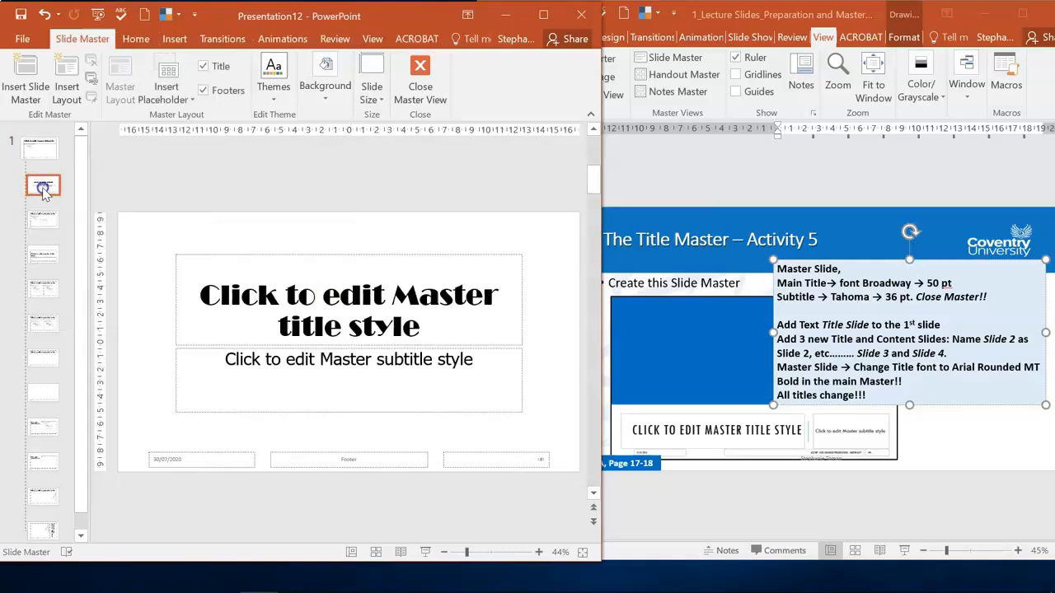
pyautogui.click(33, 145)
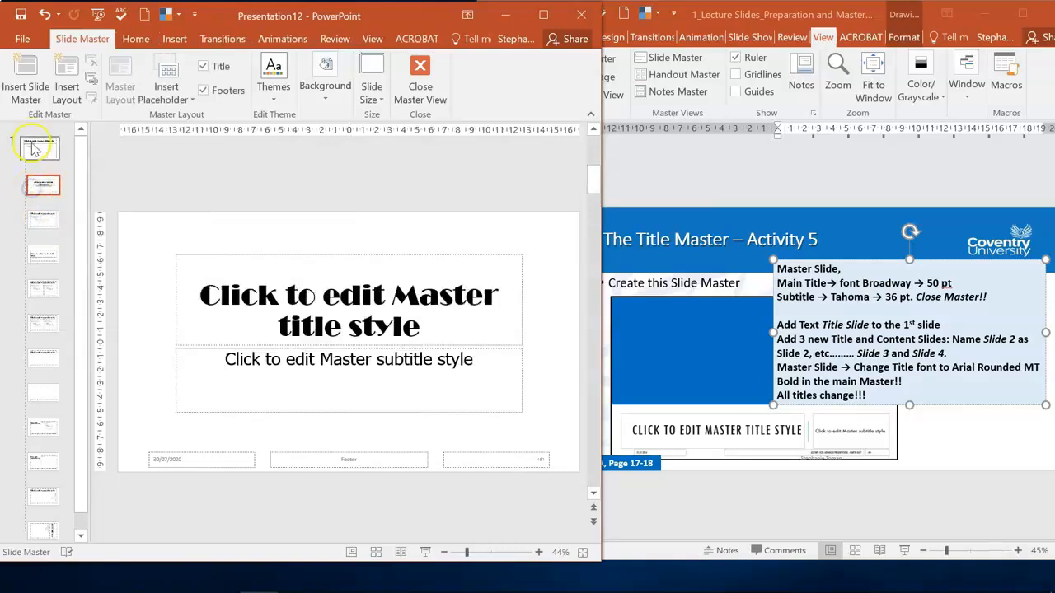
# Step: Apply Arial Rounded MT Bold to the master title style from the Home font box
pyautogui.click(40, 148)
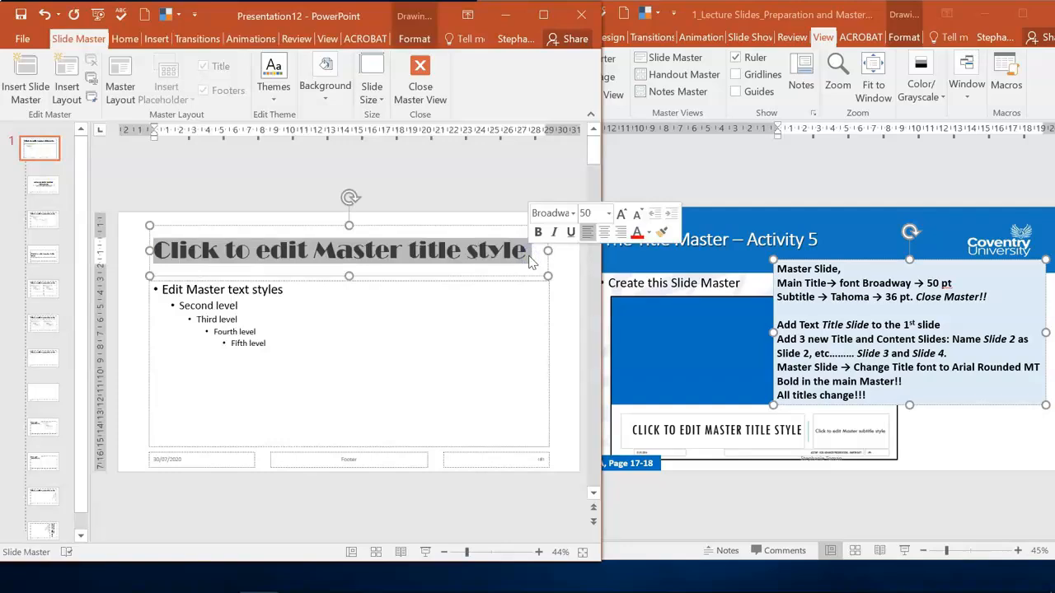
pyautogui.click(125, 40)
pyautogui.write('Arial')
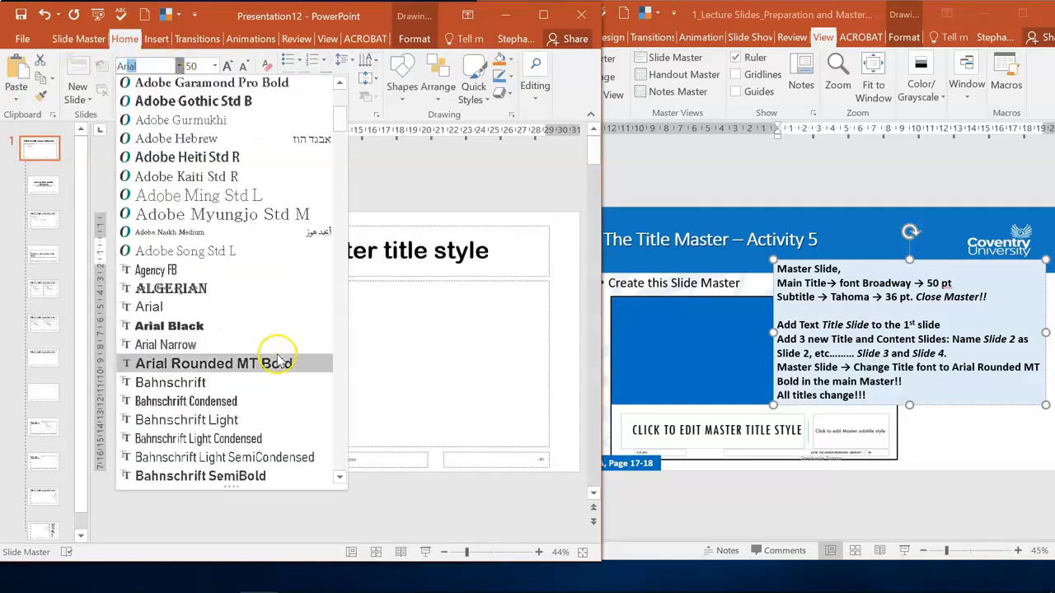
pyautogui.click(213, 364)
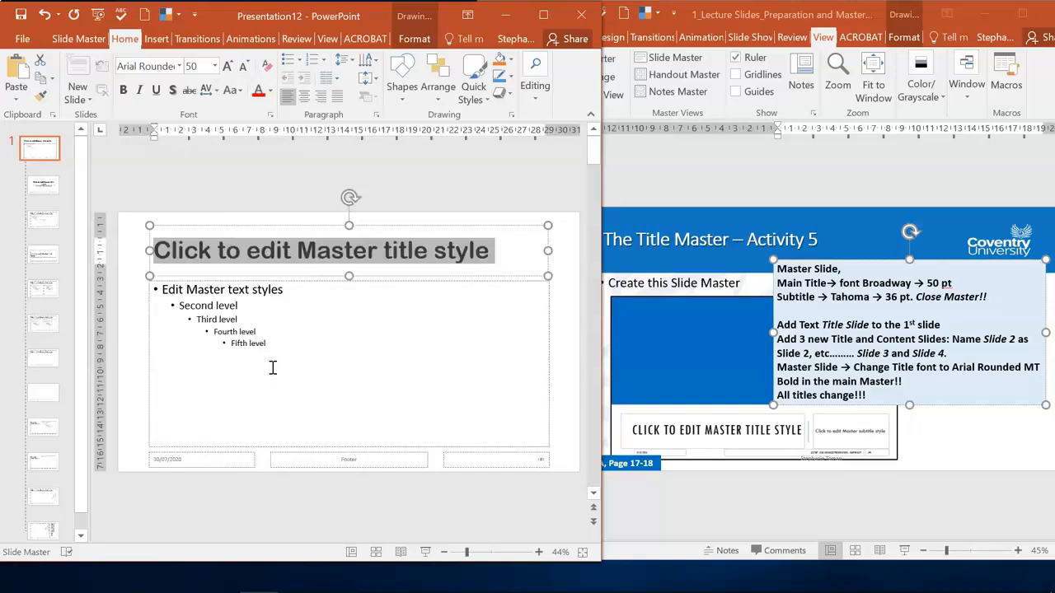
pyautogui.moveTo(50, 465)
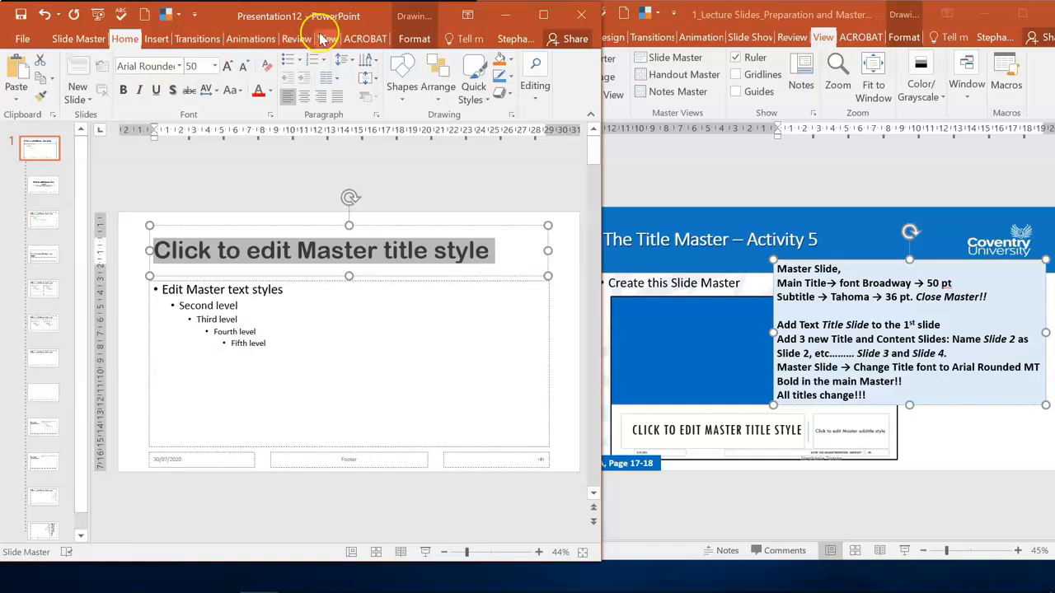
pyautogui.click(79, 40)
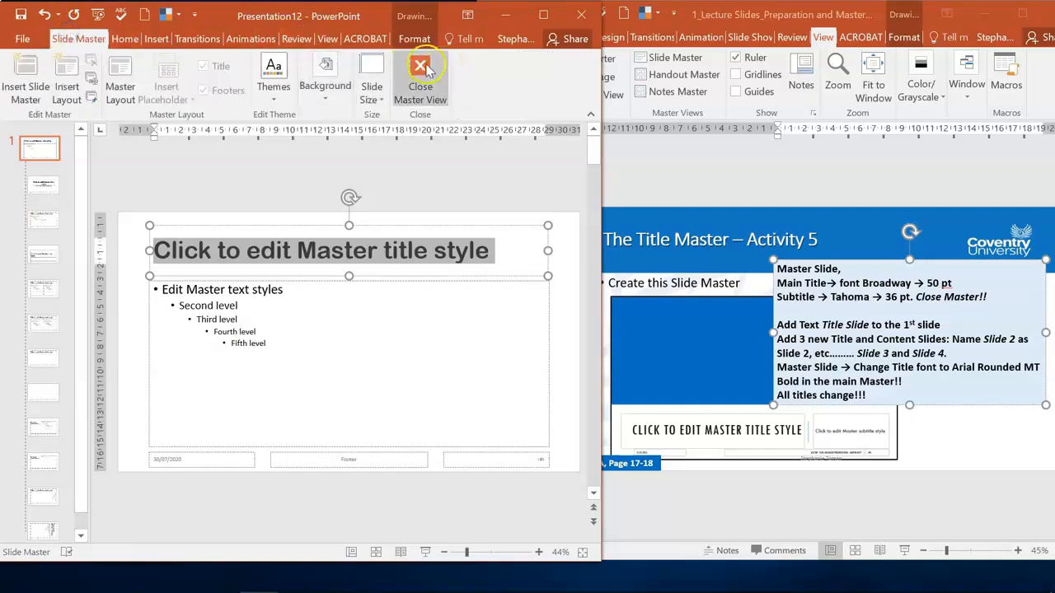
# Step: Close Master View, then switch windows back to Presentation12 from the lecture deck
pyautogui.click(420, 74)
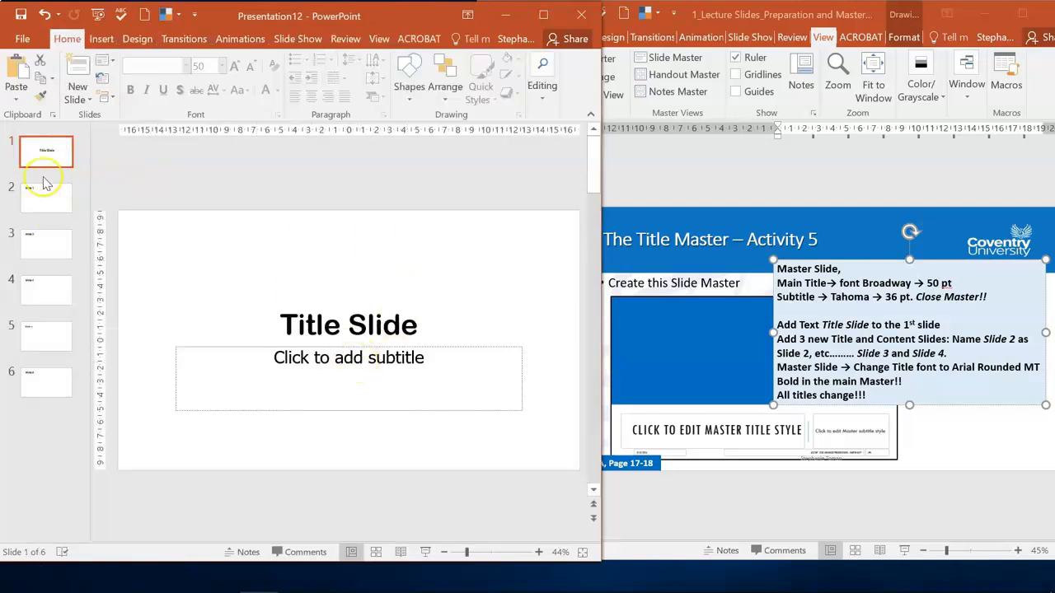
pyautogui.click(46, 337)
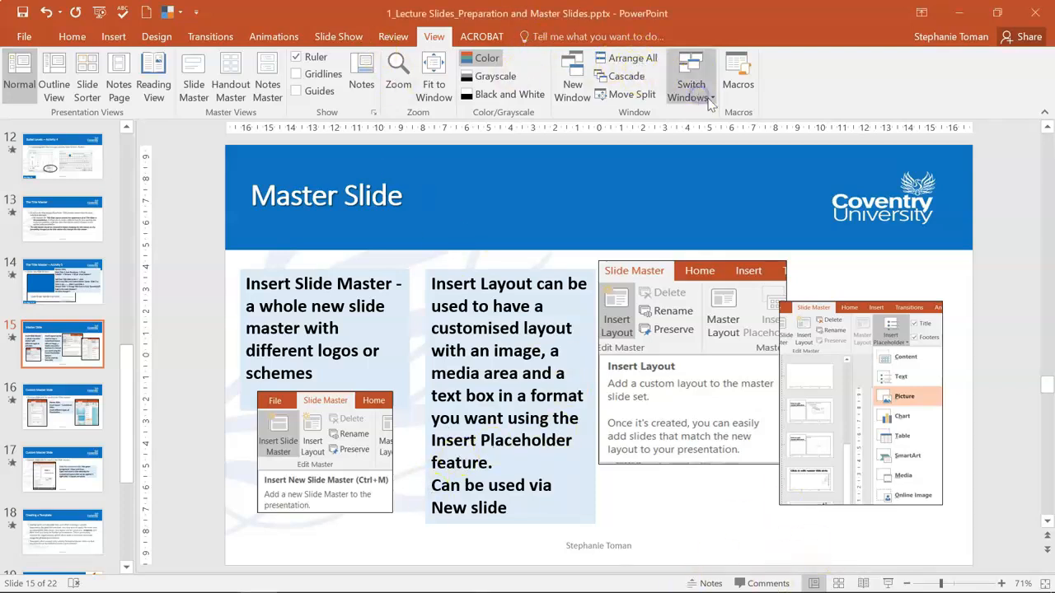
pyautogui.click(691, 79)
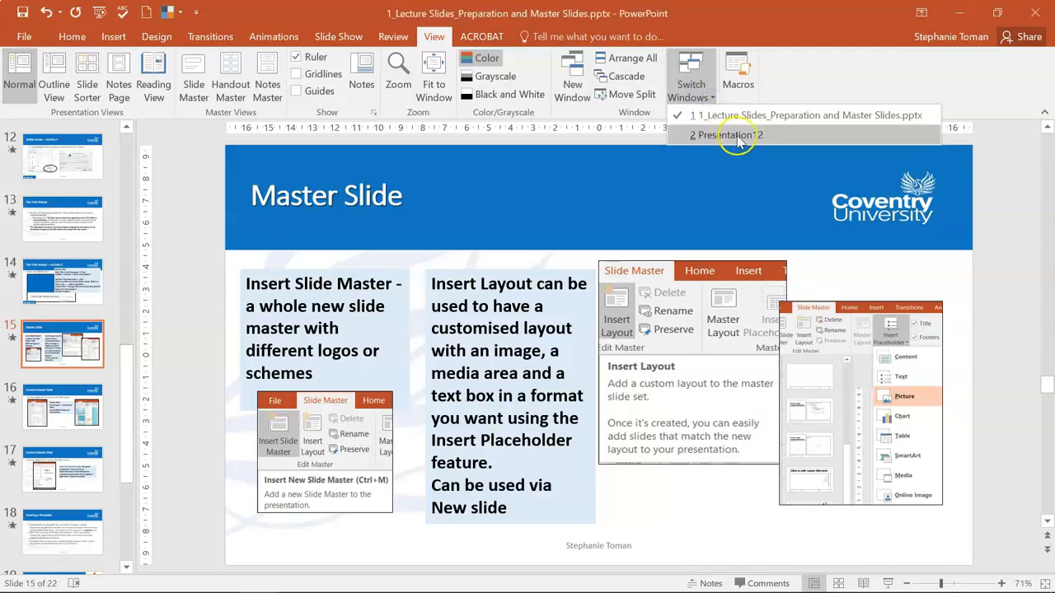
pyautogui.click(733, 135)
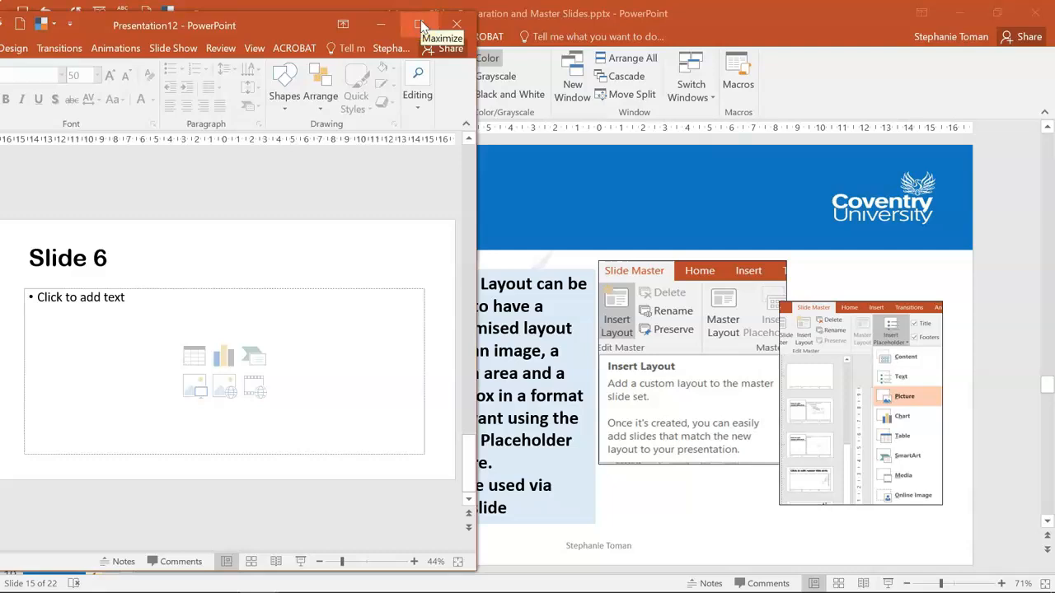
# Step: Maximize the Presentation12 window and reopen Slide Master view
pyautogui.click(422, 25)
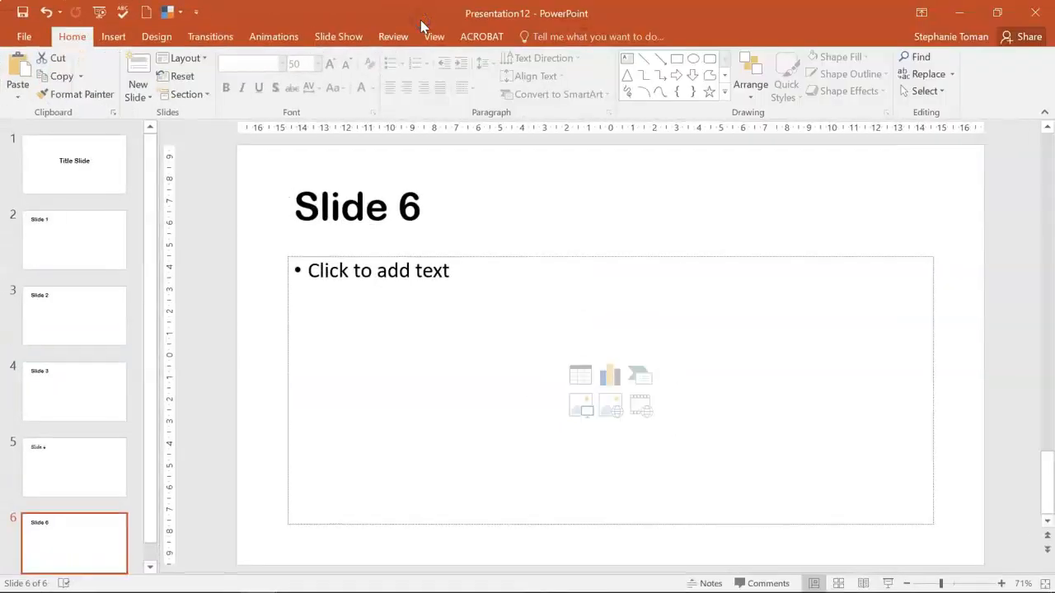
pyautogui.click(434, 36)
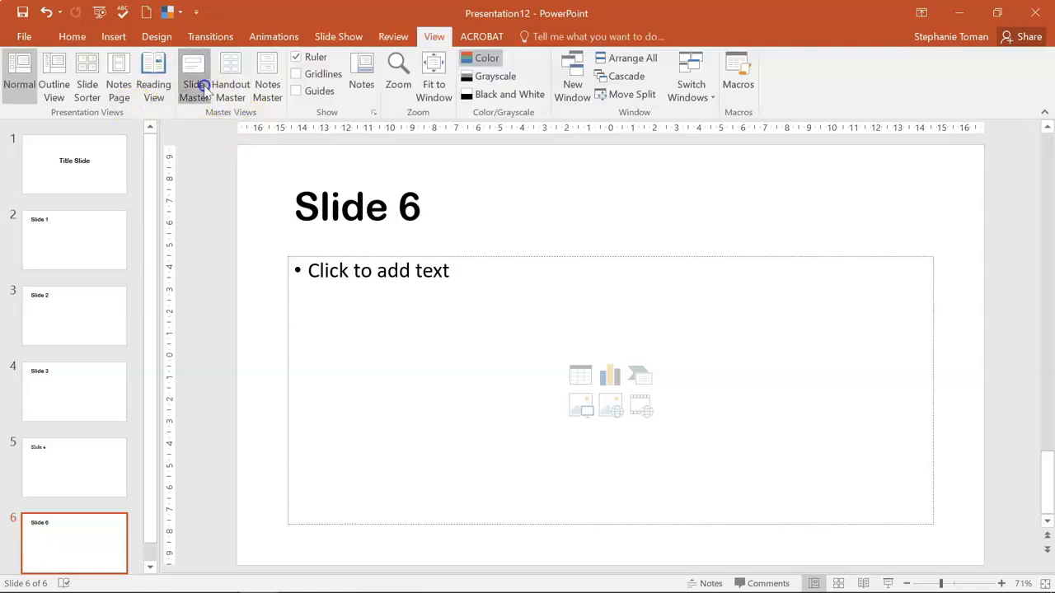
pyautogui.click(193, 74)
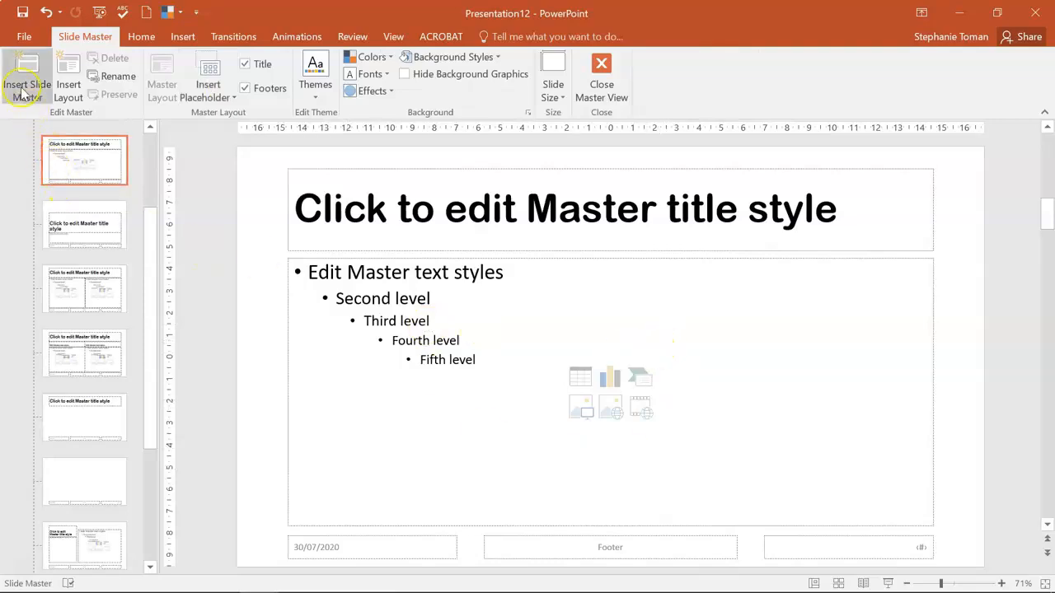
pyautogui.moveTo(26, 79)
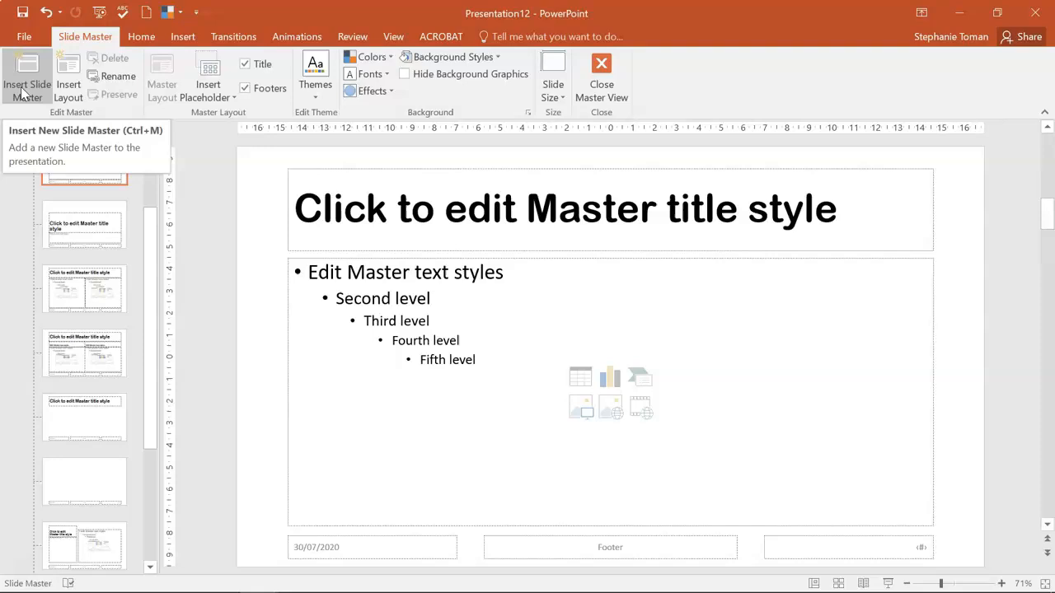
pyautogui.moveTo(67, 84)
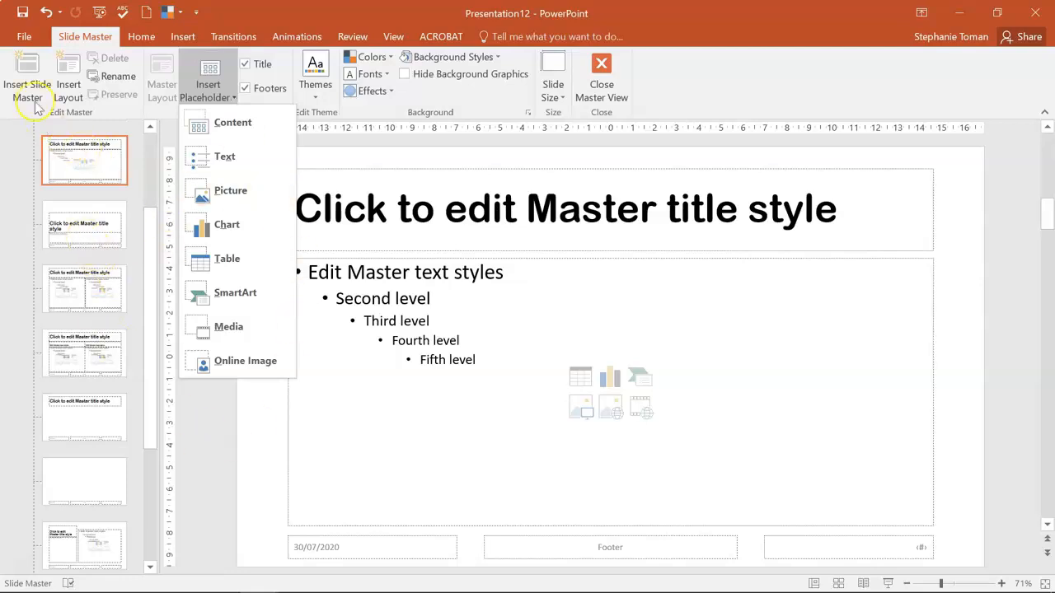
pyautogui.moveTo(420, 462)
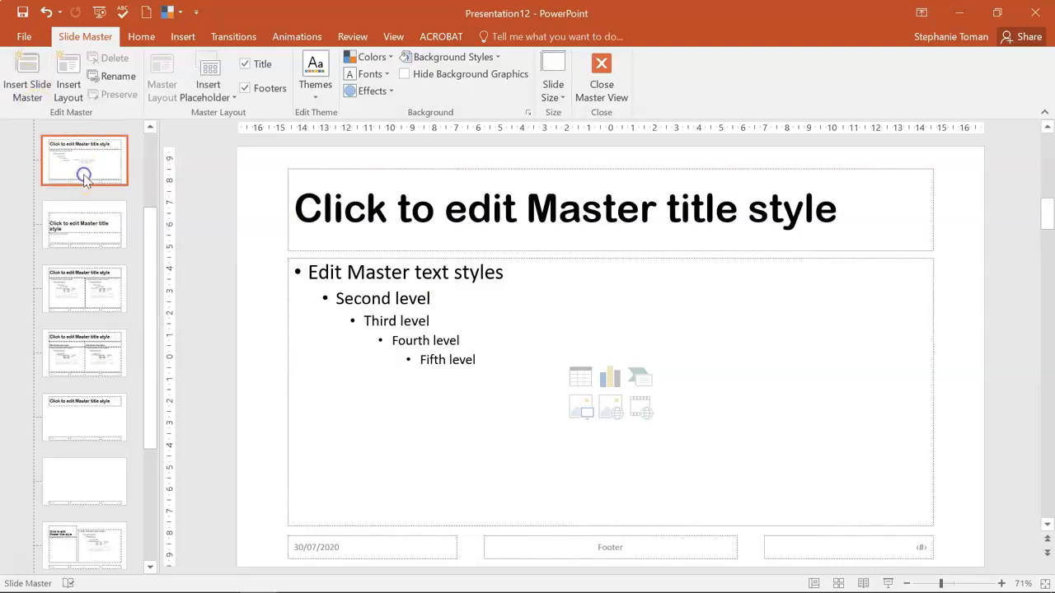
# Step: Insert a second slide master and give the first master a gradient fill background
pyautogui.click(27, 82)
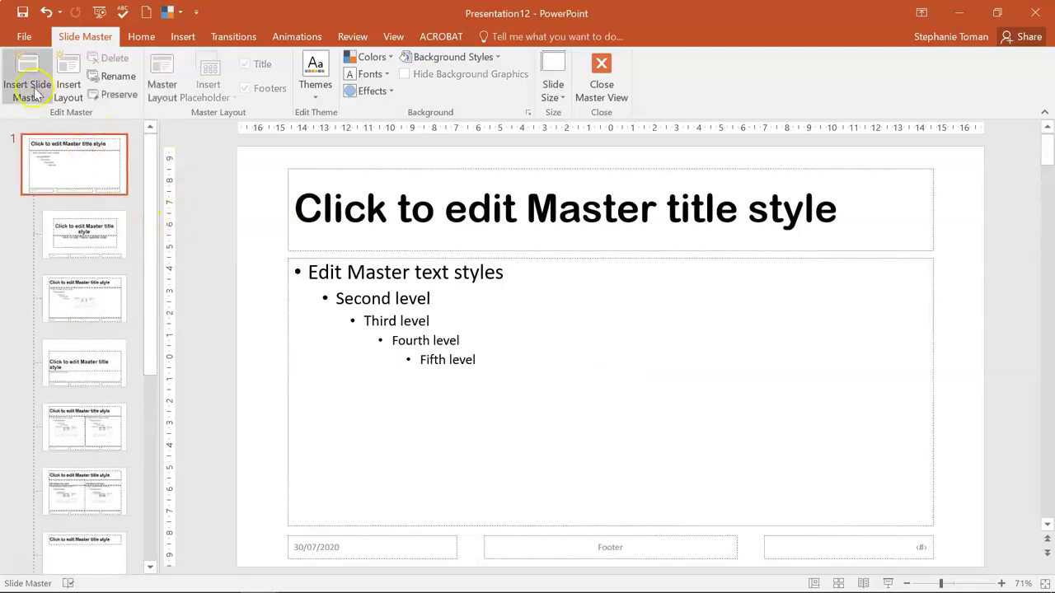
pyautogui.click(26, 79)
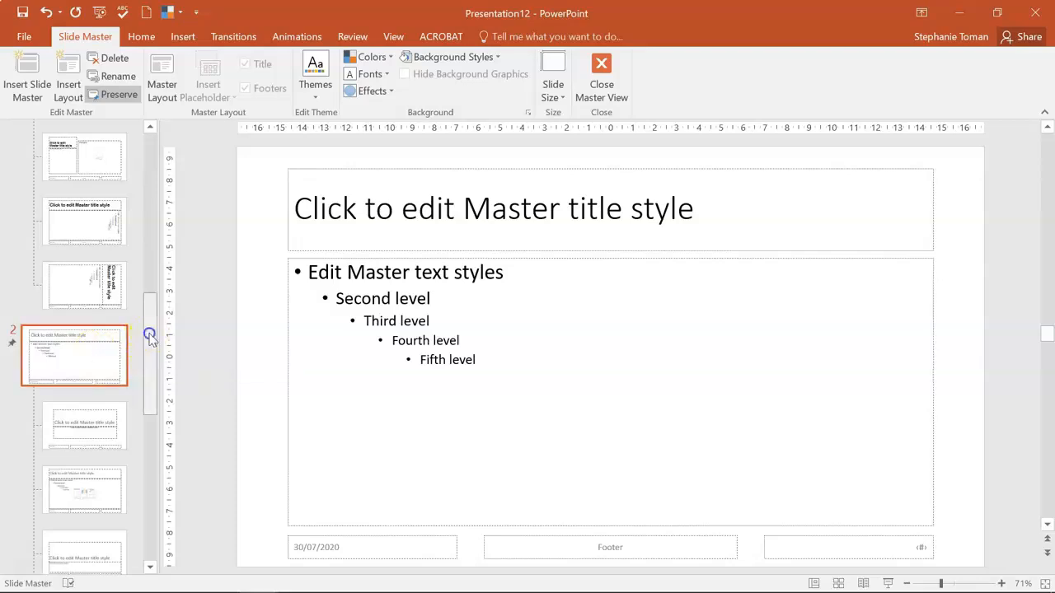
pyautogui.click(75, 165)
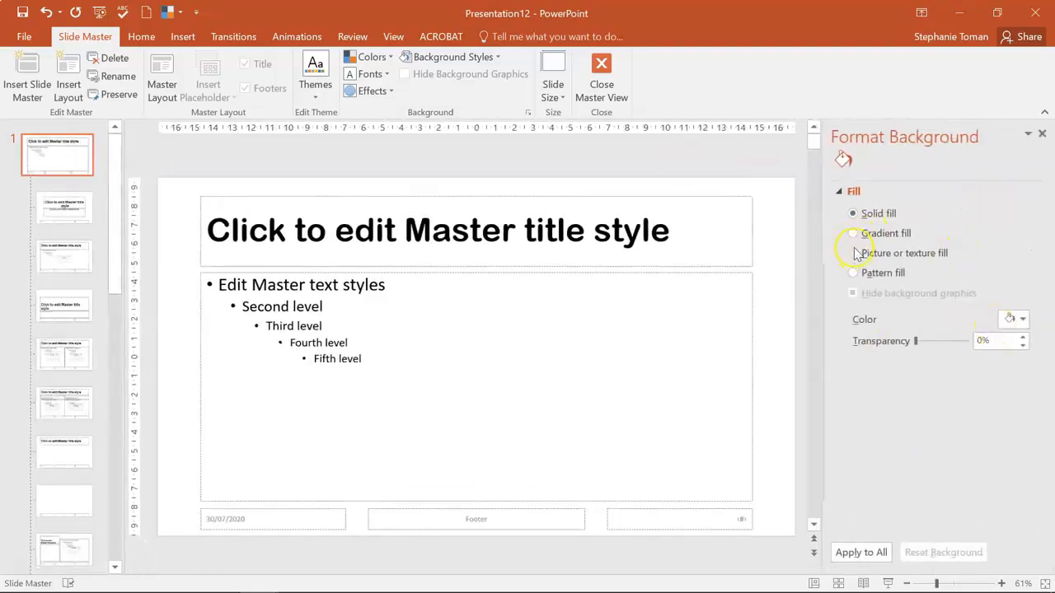
pyautogui.click(854, 235)
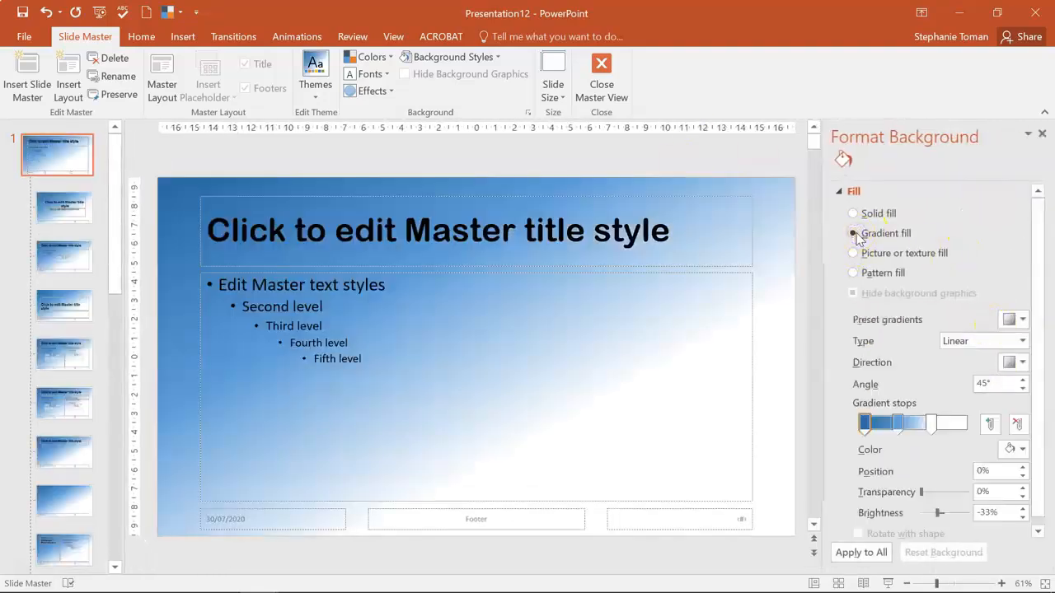
# Step: Give the second master a gradient background and change its gradient stops to green
pyautogui.scroll(-3)
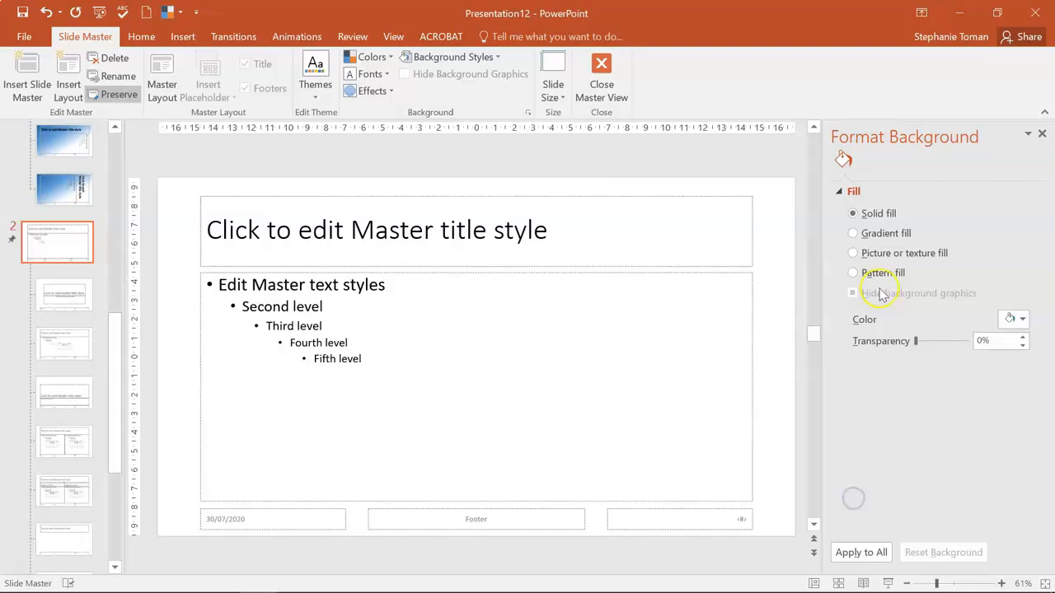
pyautogui.click(854, 234)
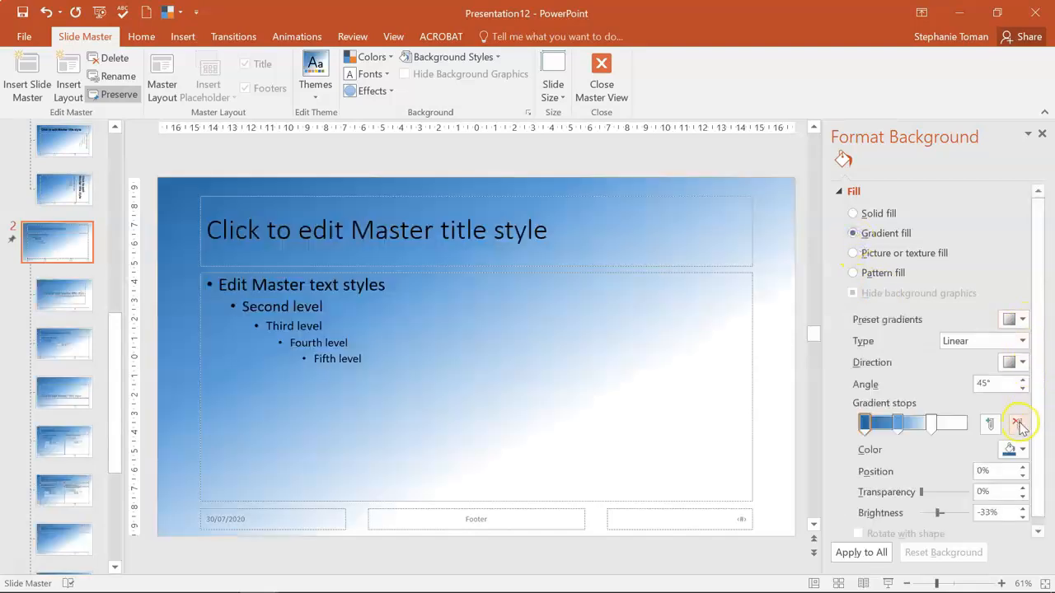
pyautogui.click(1019, 424)
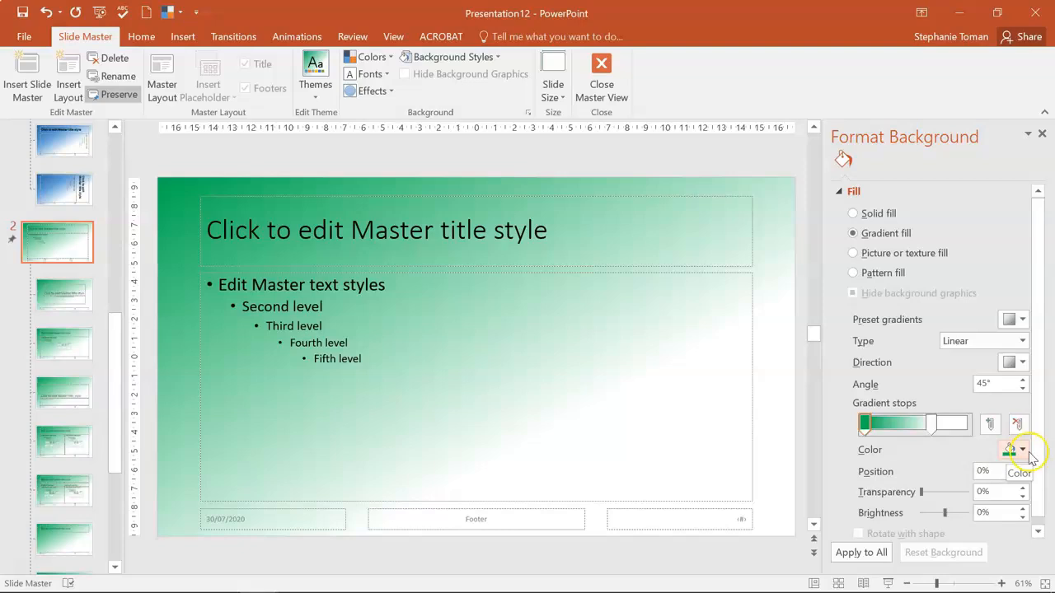
pyautogui.moveTo(30, 196)
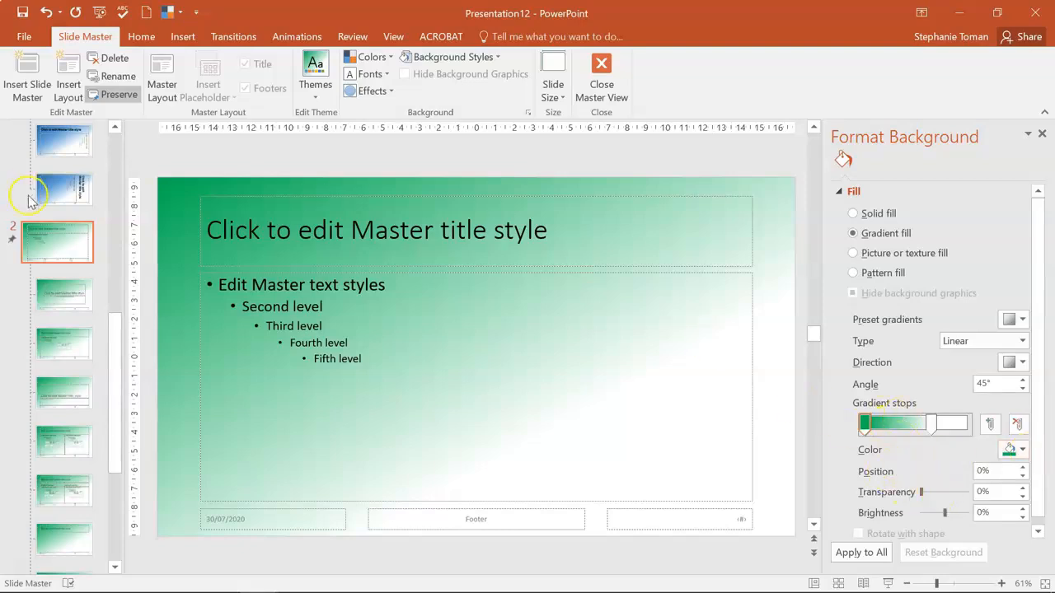
pyautogui.scroll(3)
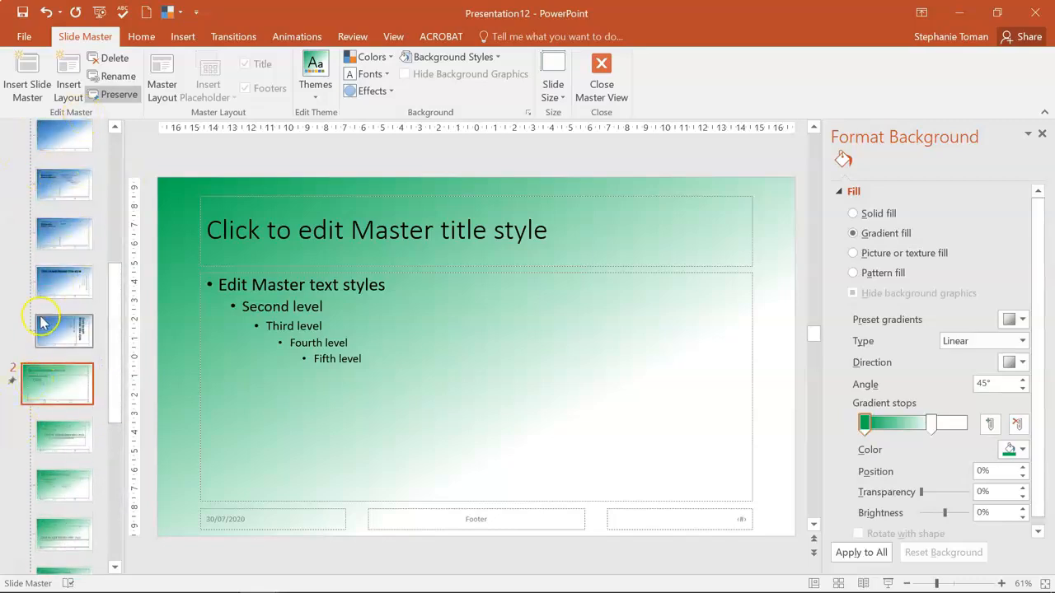
pyautogui.moveTo(64, 330)
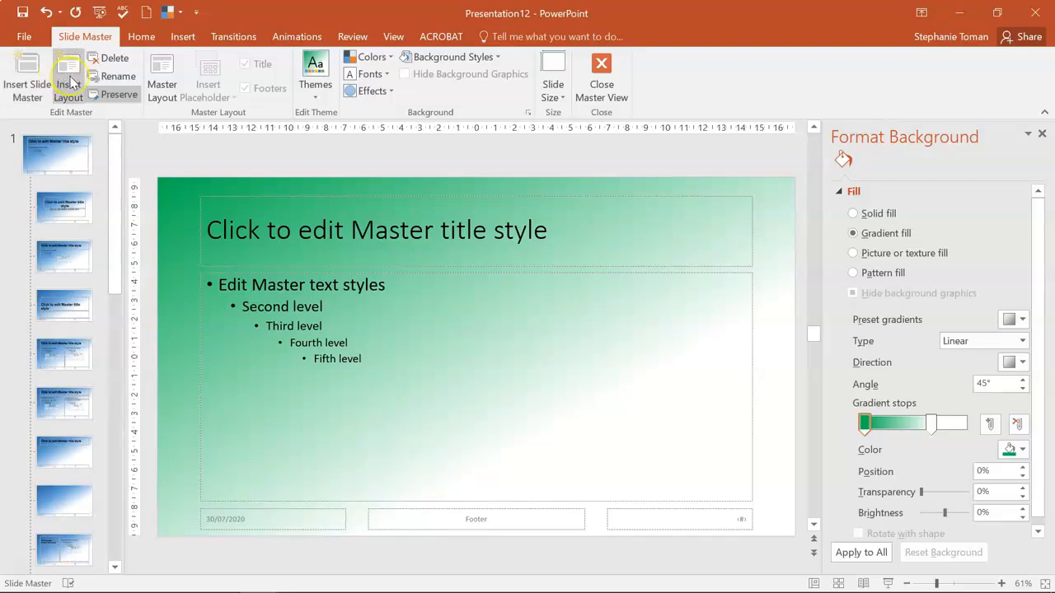
pyautogui.moveTo(69, 84)
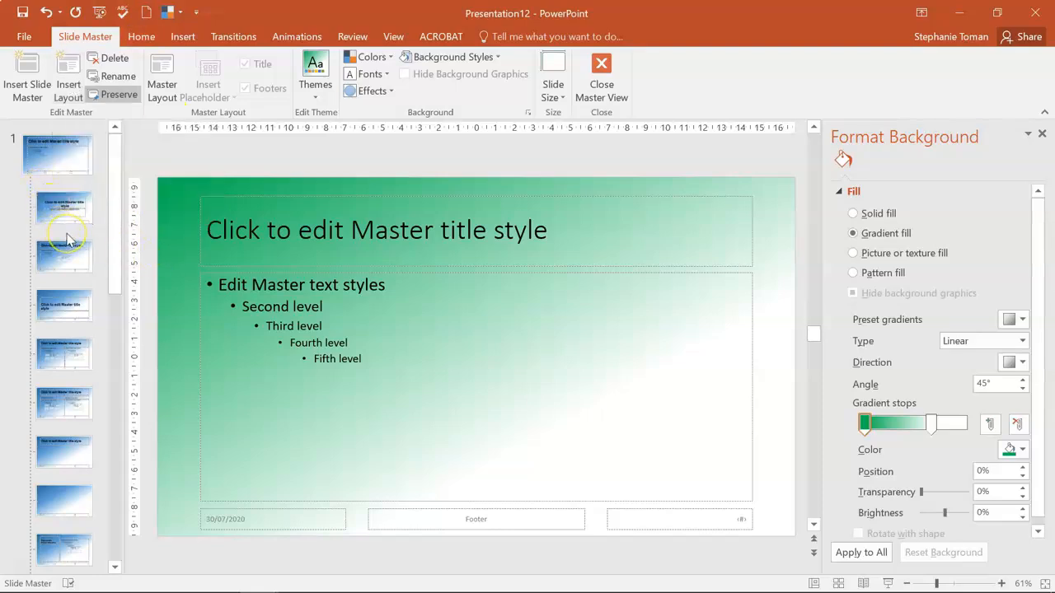
# Step: Insert a new custom layout under the first master and remove its footer placeholder
pyautogui.click(64, 204)
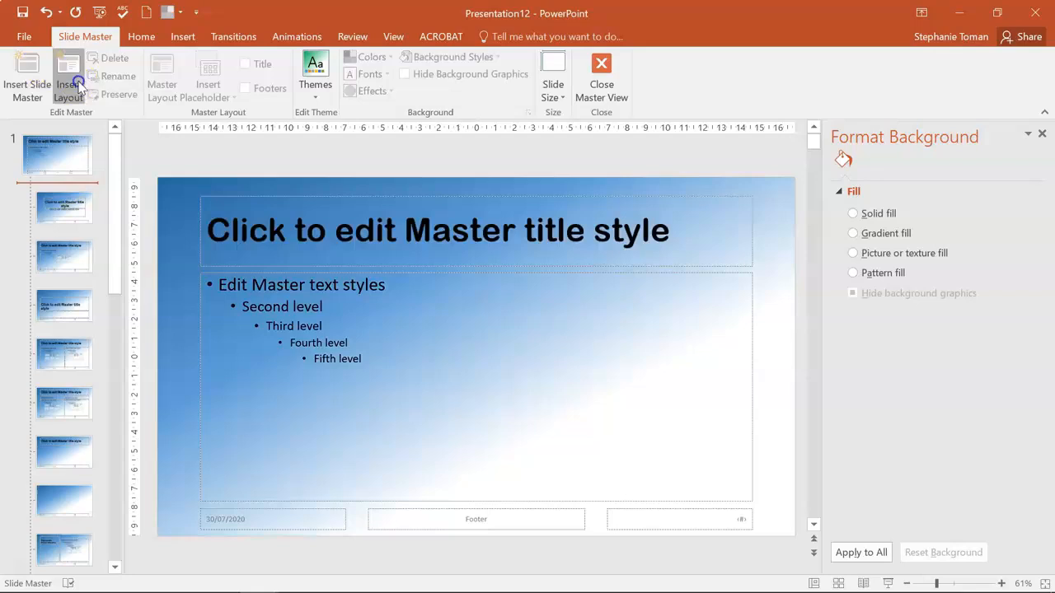
pyautogui.click(62, 208)
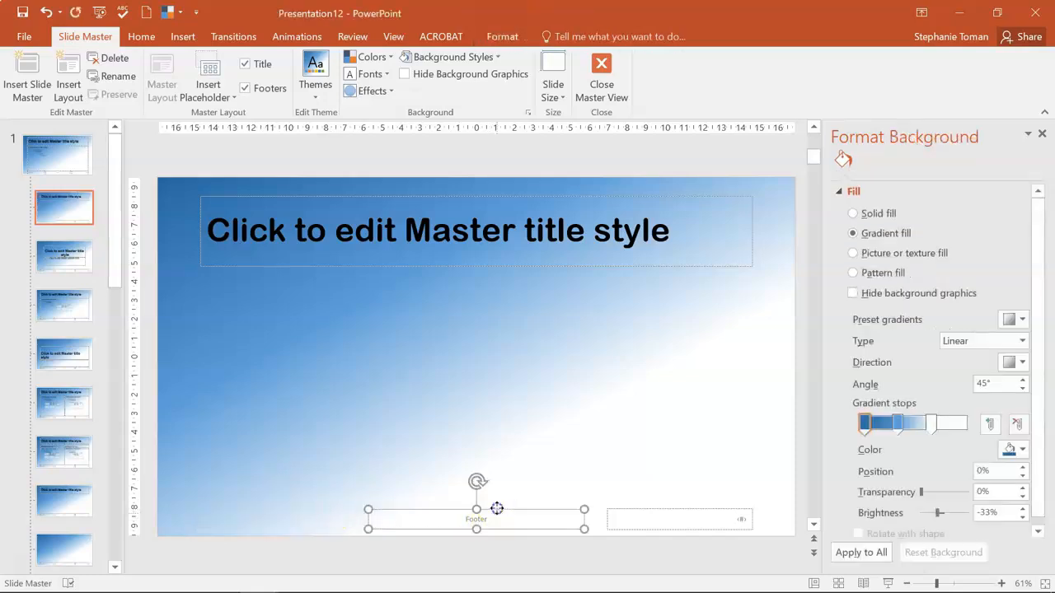
pyautogui.click(217, 286)
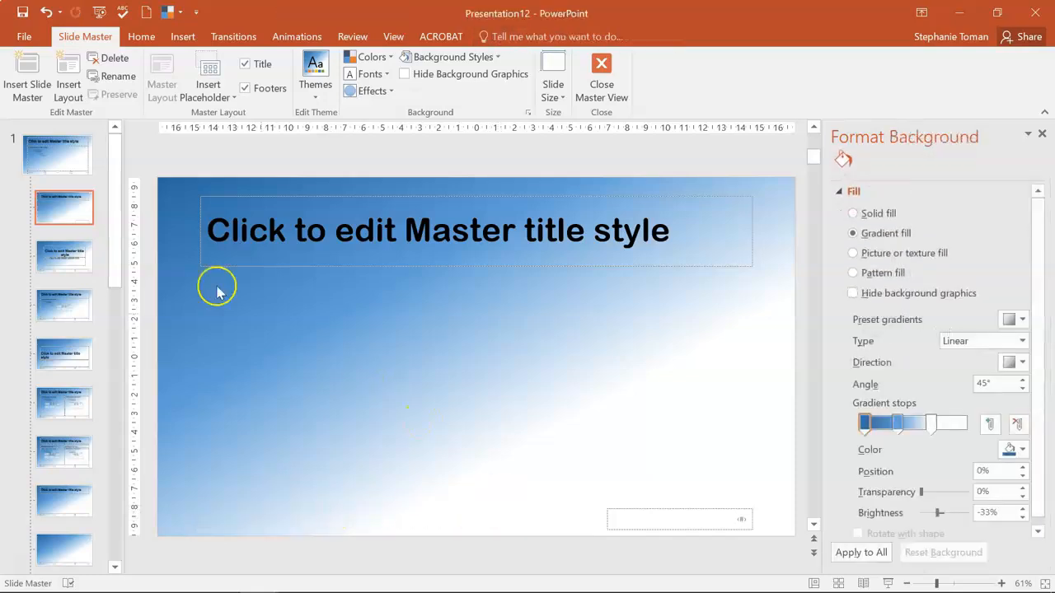
pyautogui.moveTo(64, 223)
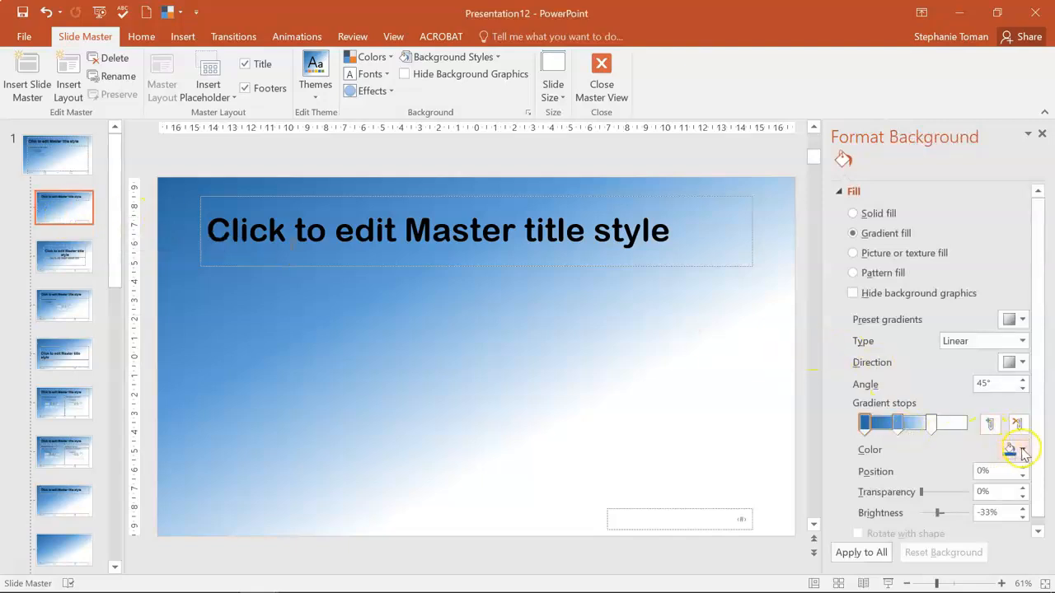
# Step: Recolour a gradient stop and shift its blend position for the layout's own gradient
pyautogui.click(1009, 448)
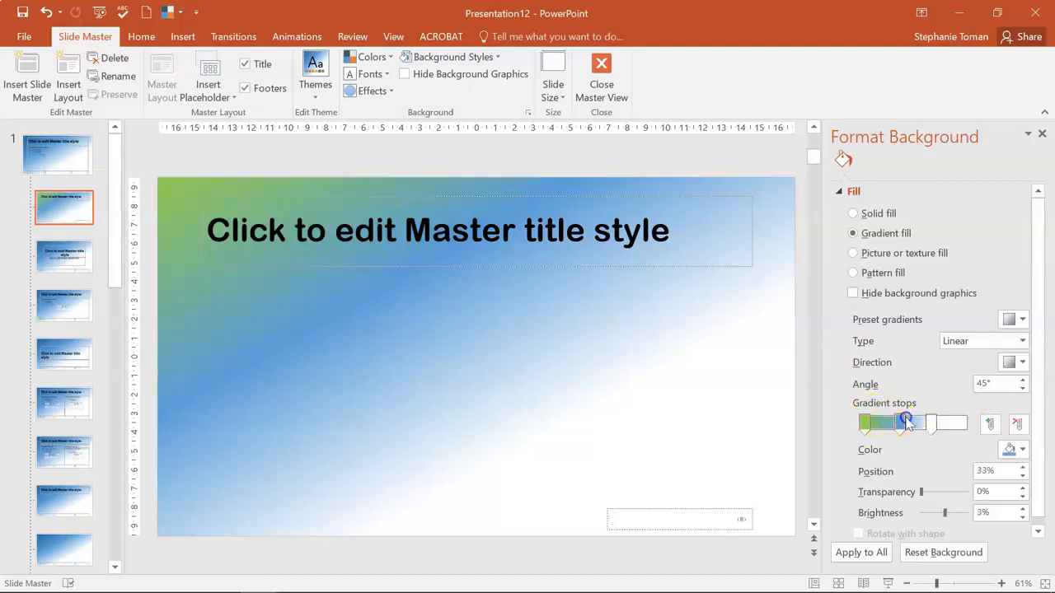
pyautogui.moveTo(903, 422); pyautogui.dragTo(915, 422)
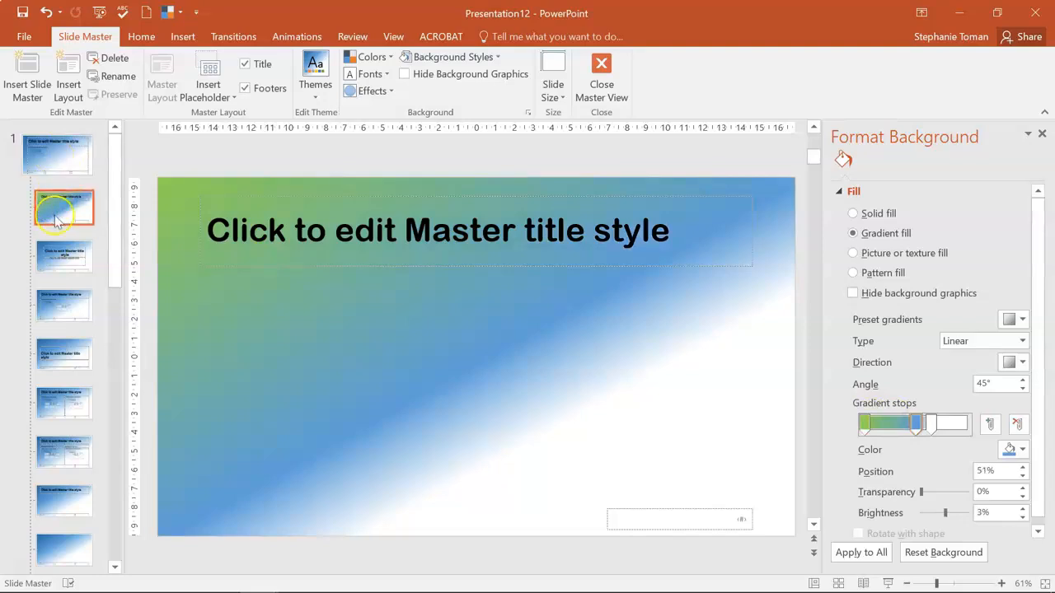
pyautogui.click(208, 82)
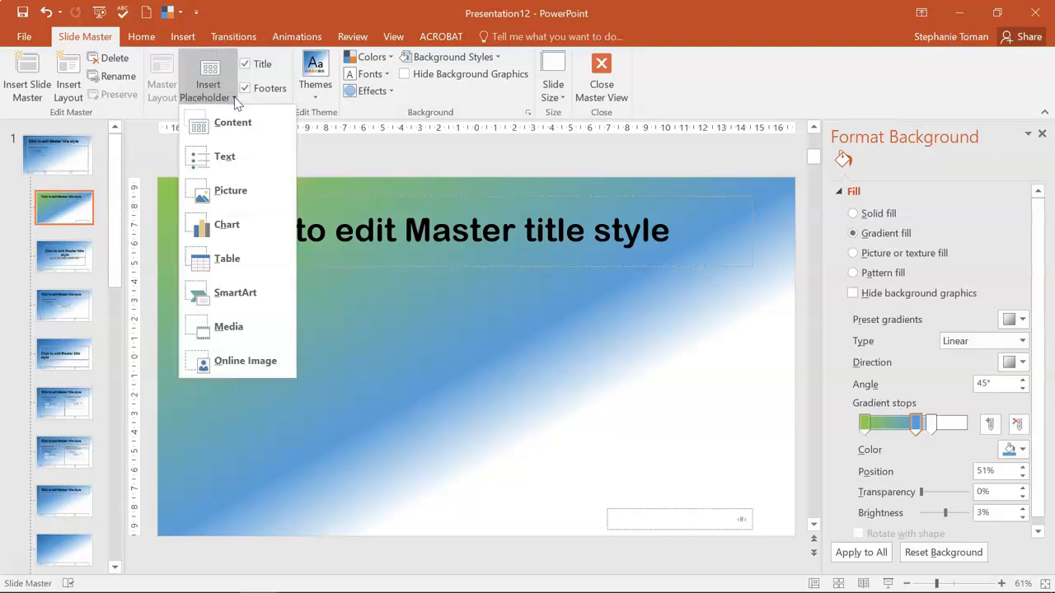
pyautogui.moveTo(231, 191)
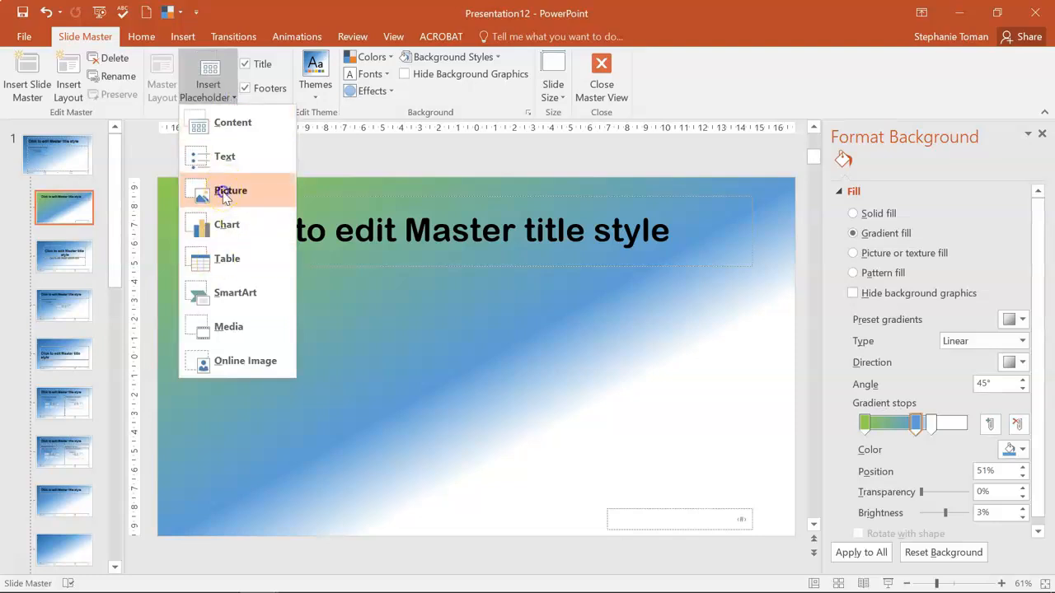
# Step: Insert a Picture placeholder on the left of the custom layout
pyautogui.click(230, 191)
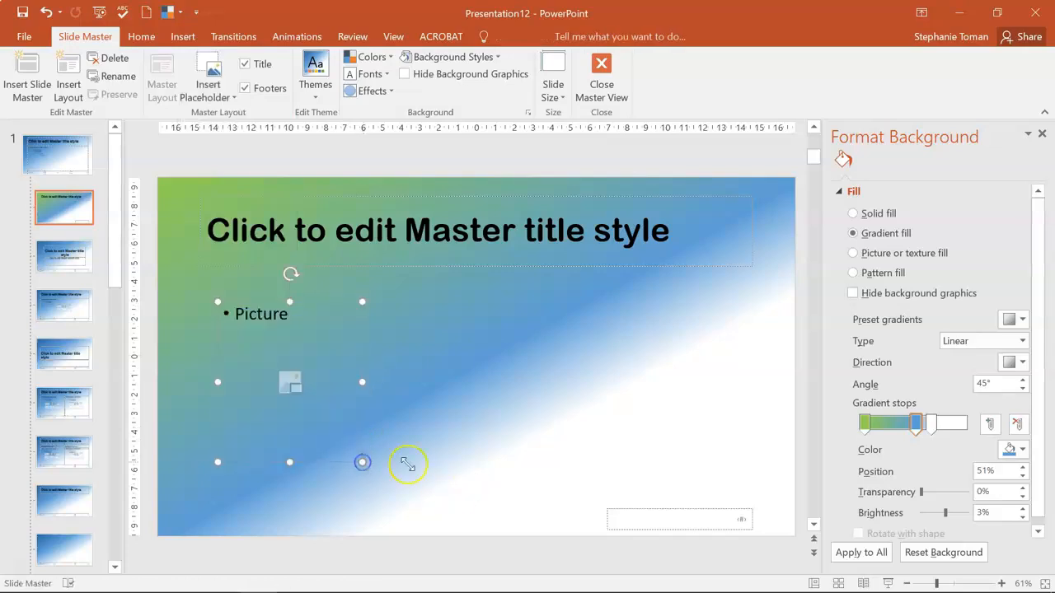
pyautogui.click(291, 382)
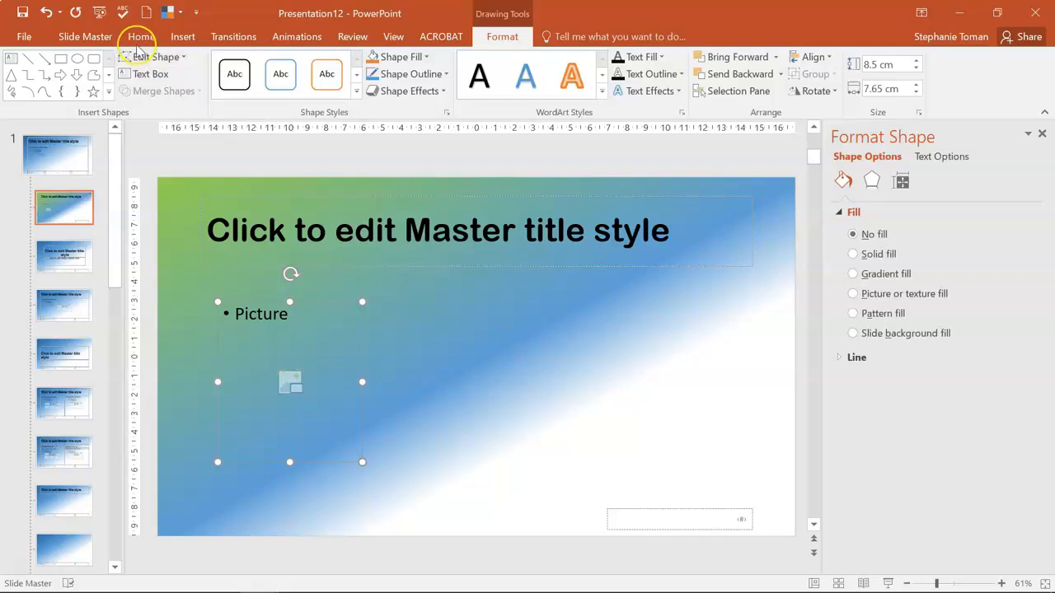
pyautogui.click(86, 36)
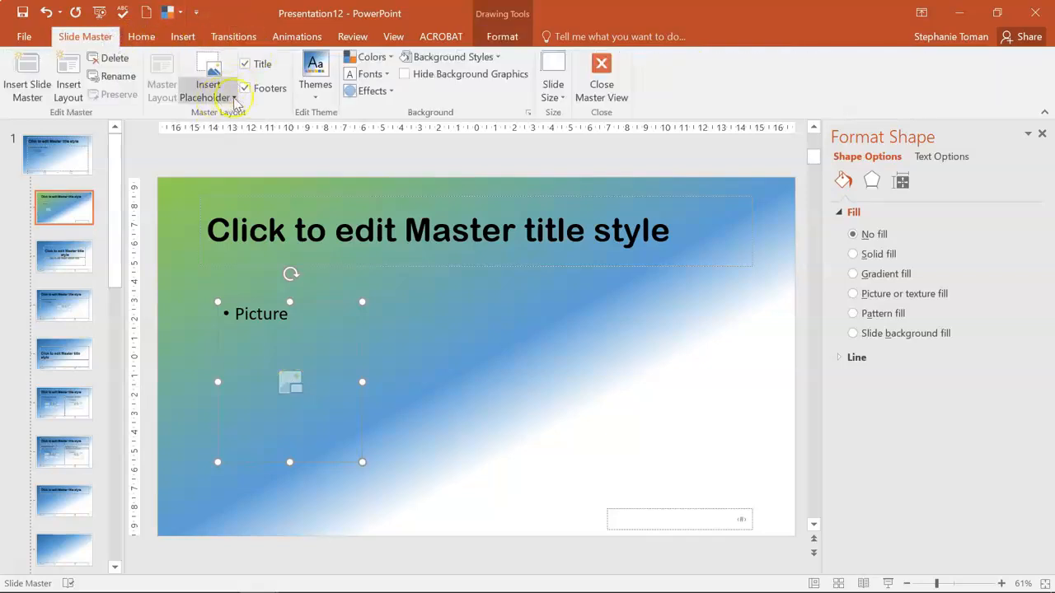
pyautogui.click(208, 89)
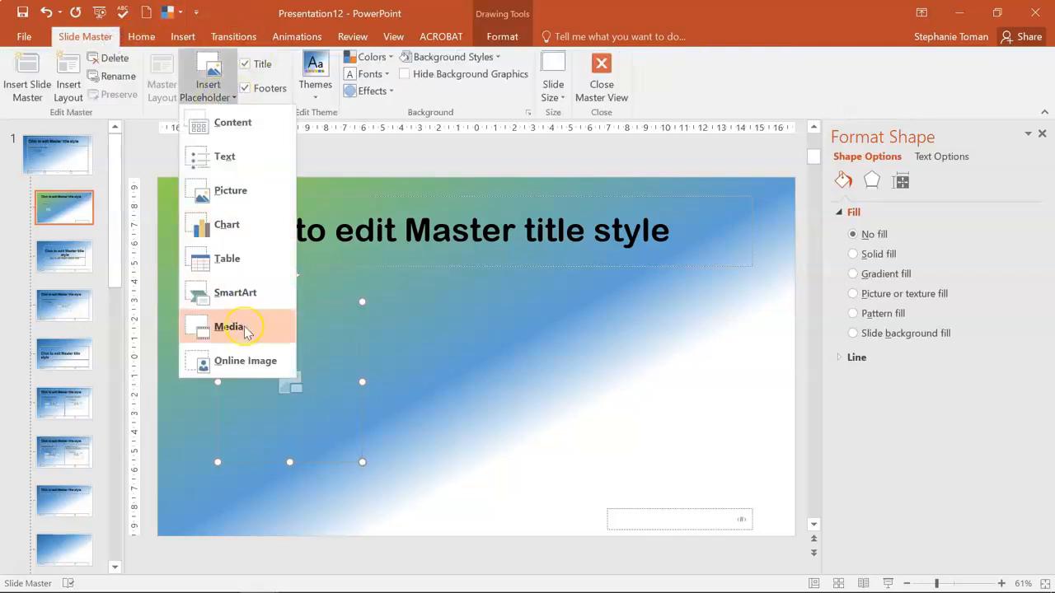
# Step: Draw a wide Media placeholder on the right and try its rotation options
pyautogui.click(230, 191)
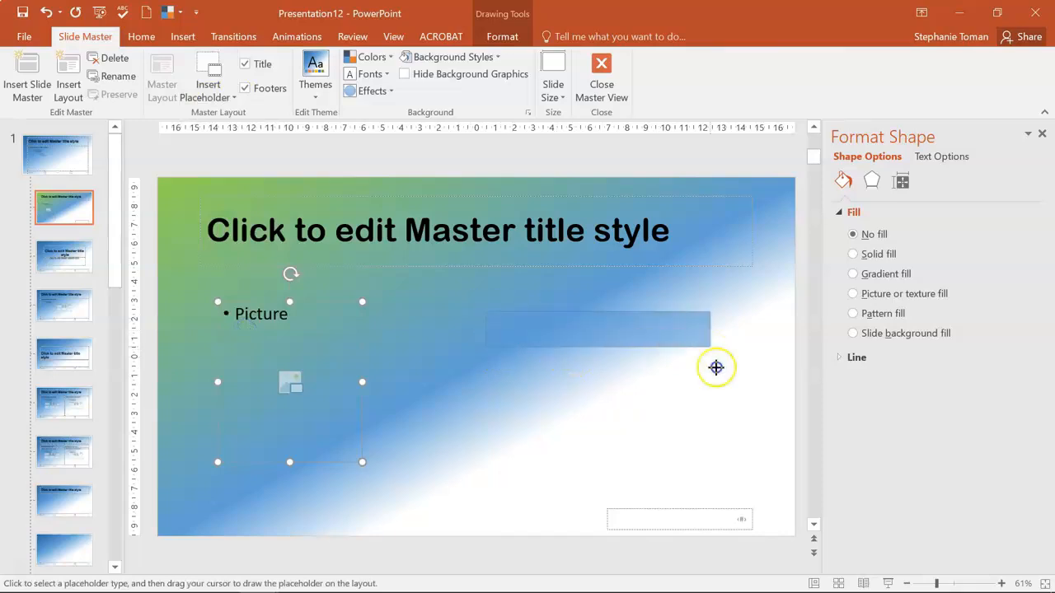
pyautogui.moveTo(486, 311); pyautogui.dragTo(757, 451)
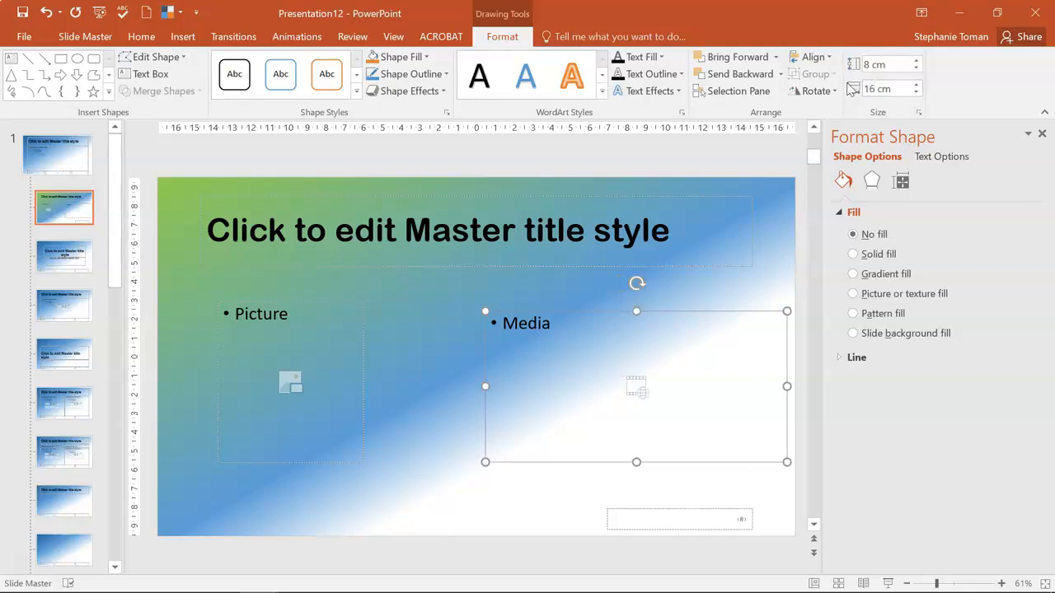
pyautogui.moveTo(716, 314)
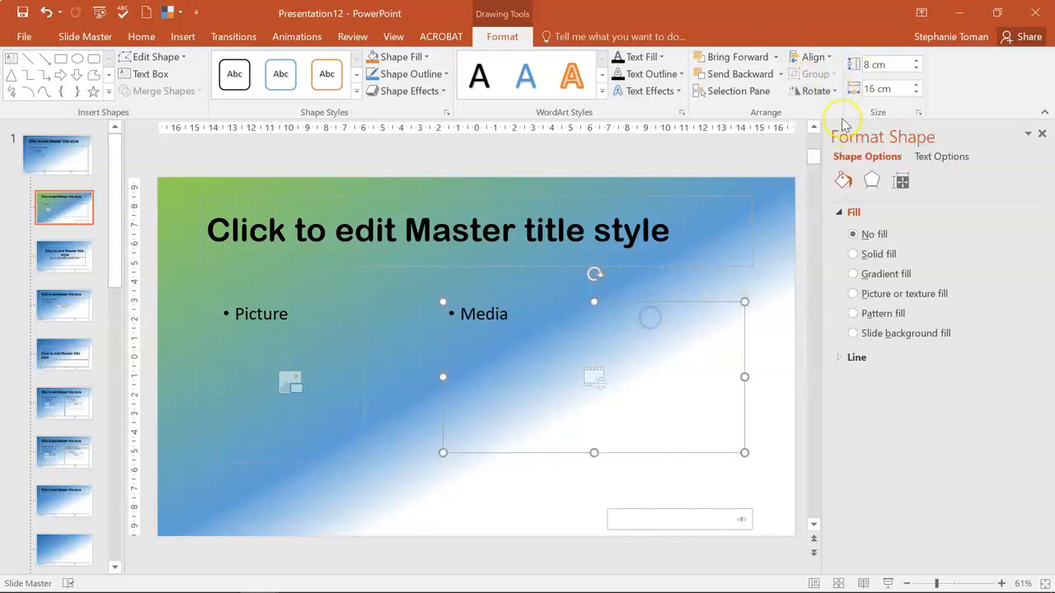
pyautogui.click(815, 91)
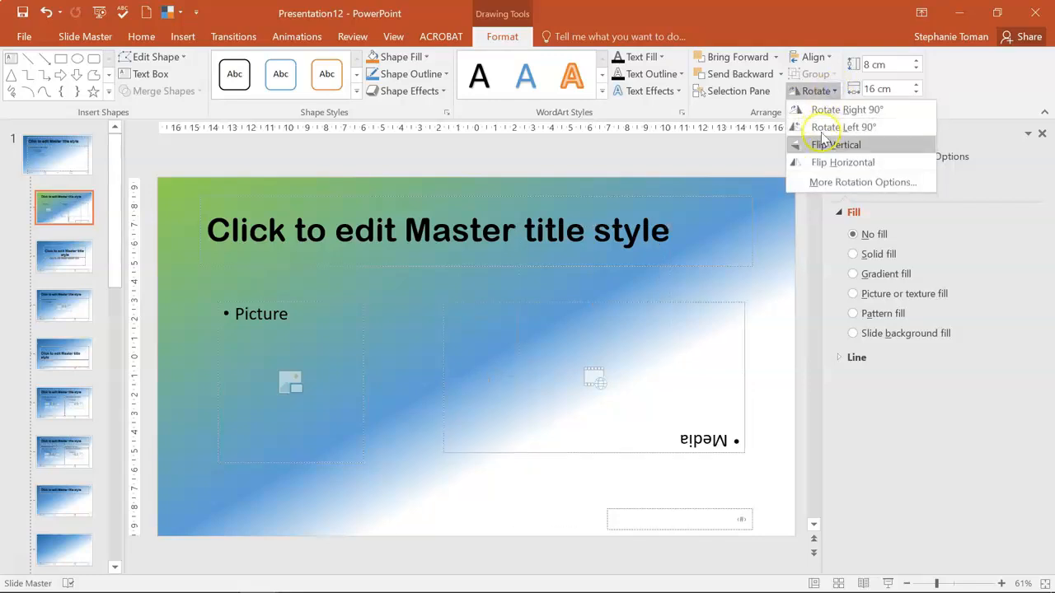
pyautogui.click(845, 127)
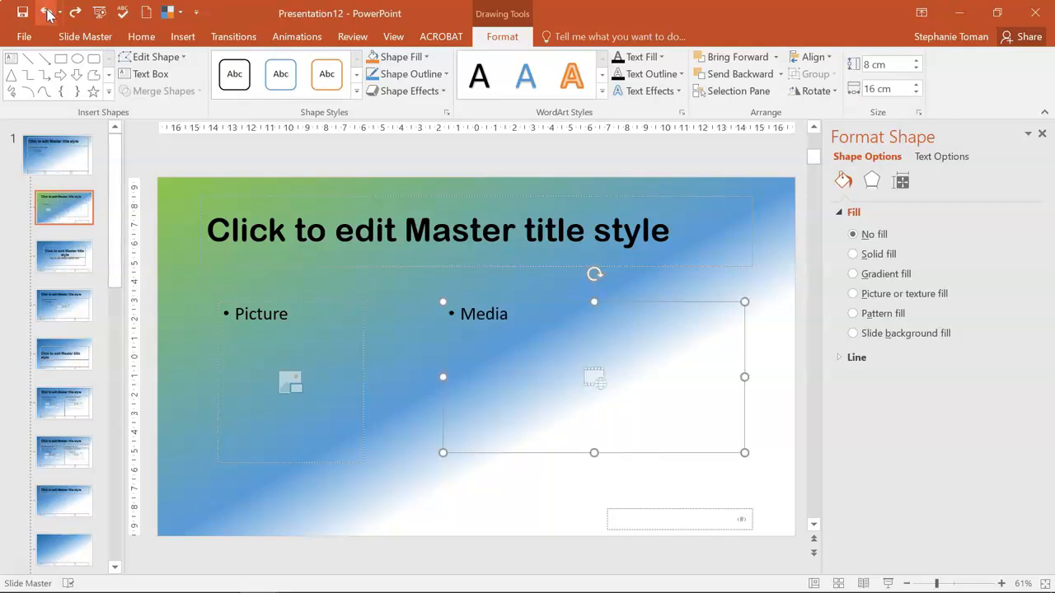
pyautogui.moveTo(740, 510)
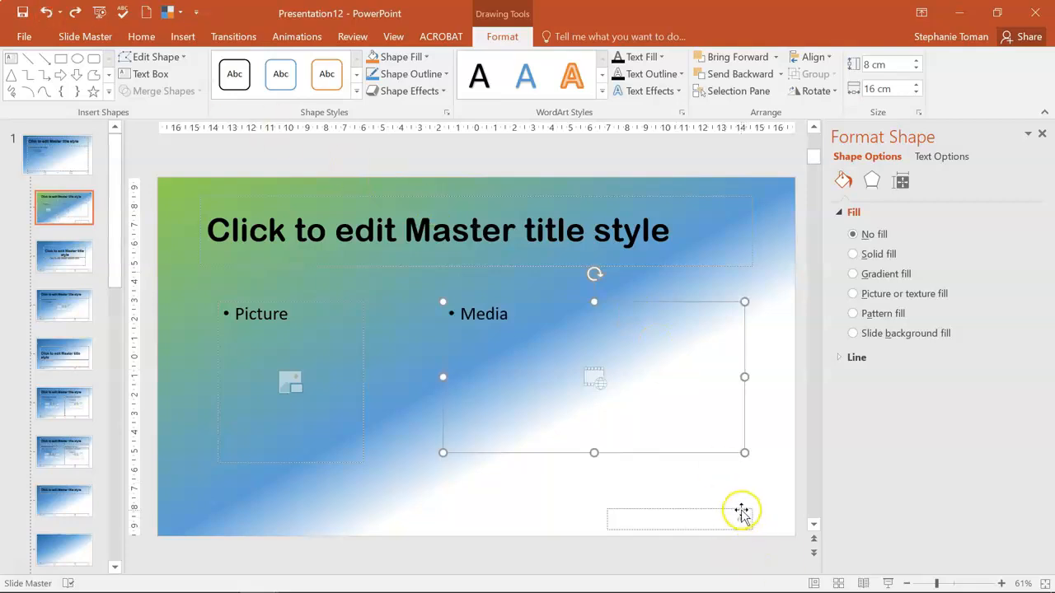
pyautogui.moveTo(326, 234)
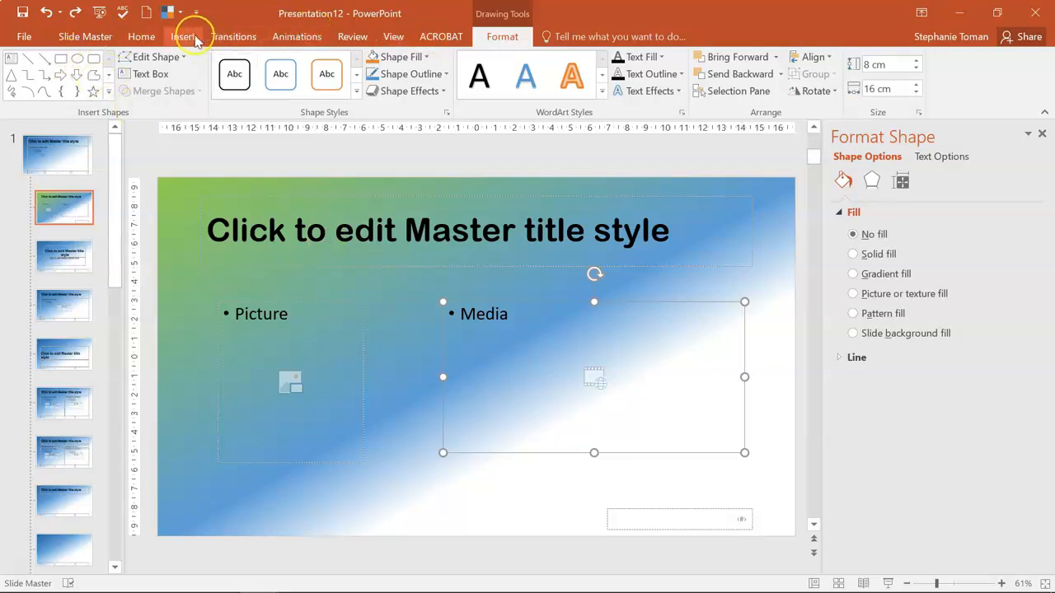
# Step: Close Master View and review the New Slide layout gallery without adding a slide
pyautogui.click(86, 37)
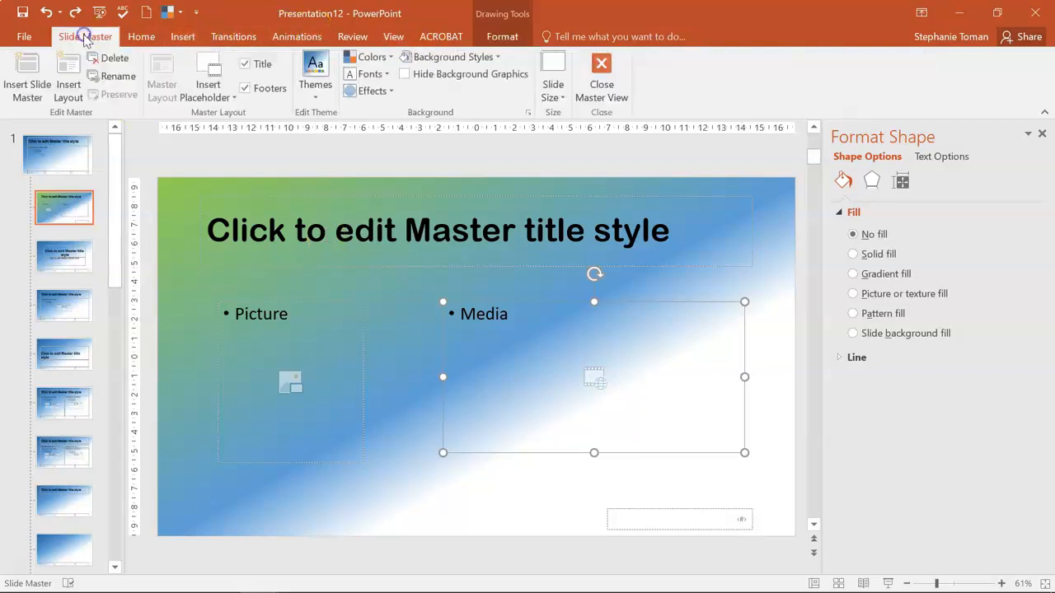
pyautogui.click(602, 74)
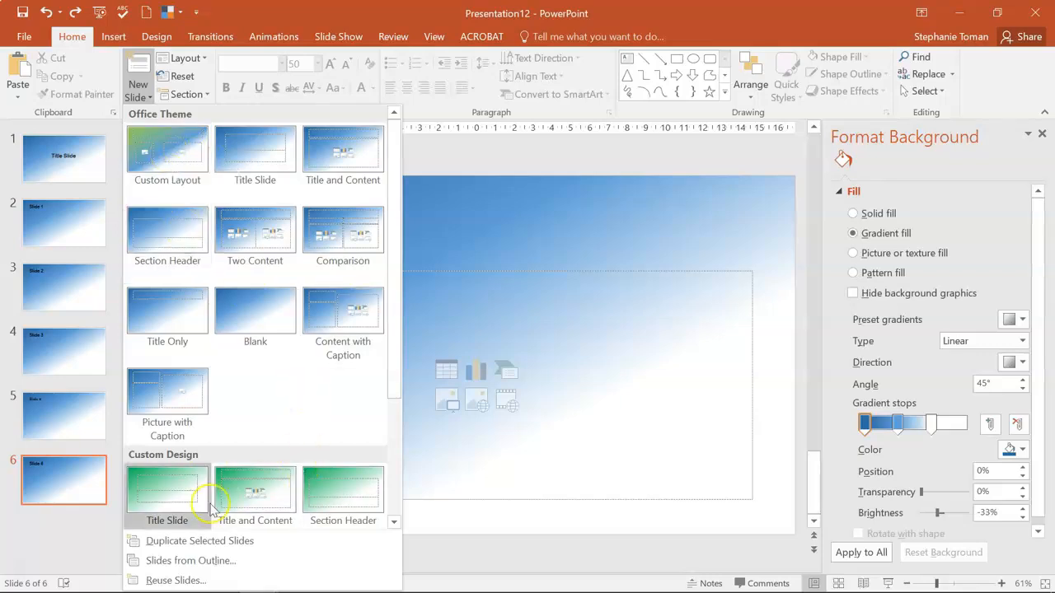
pyautogui.scroll(-3)
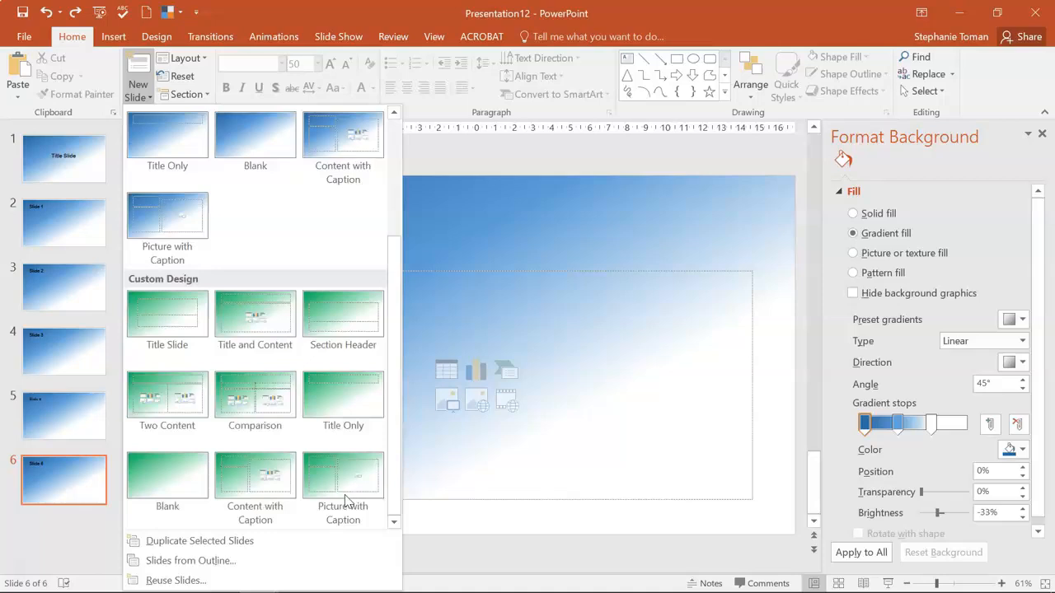
pyautogui.scroll(3)
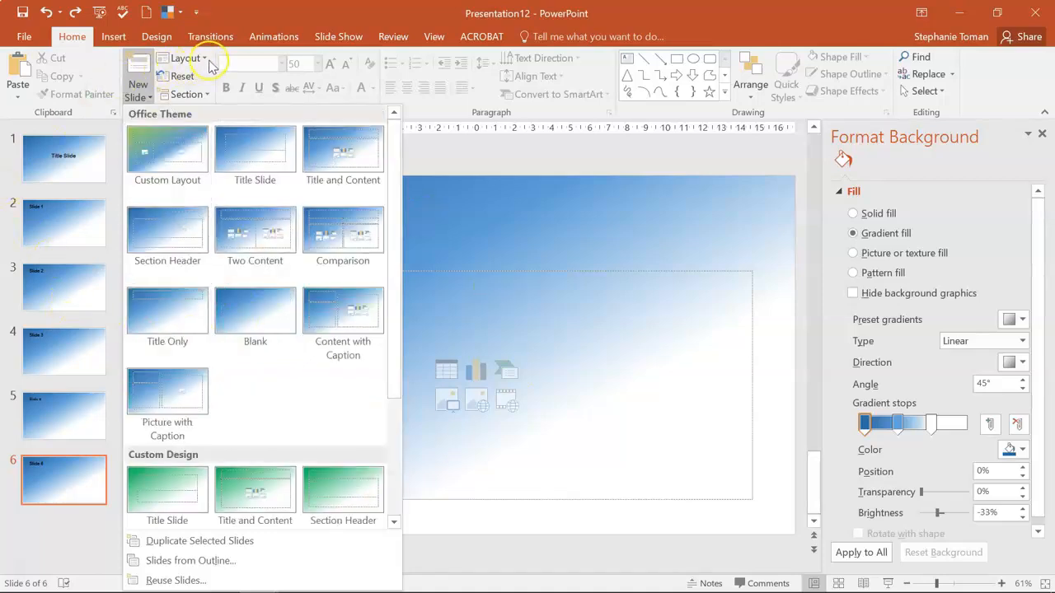
pyautogui.click(183, 58)
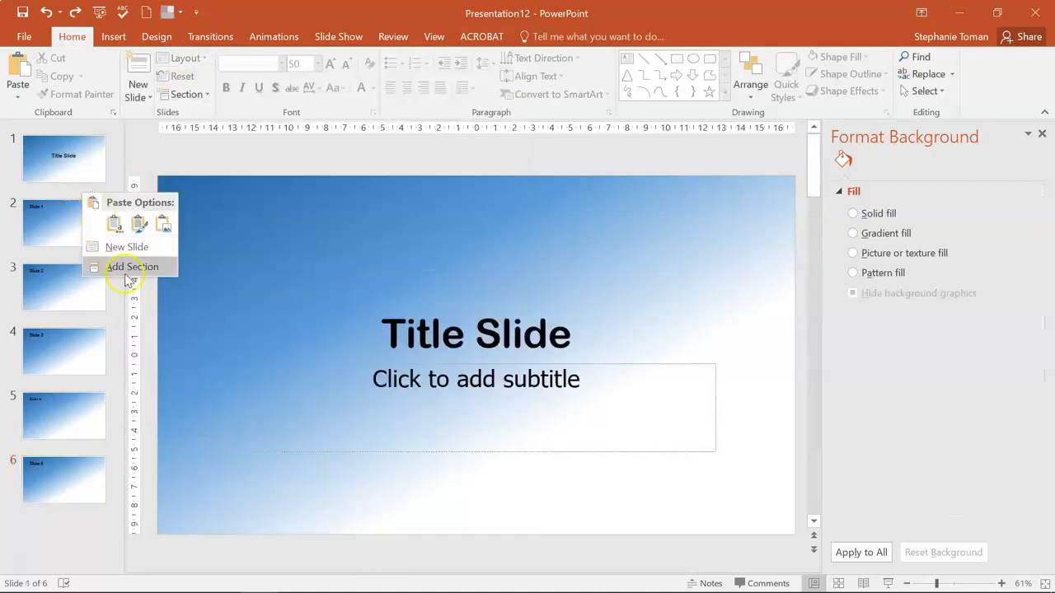
pyautogui.moveTo(129, 247)
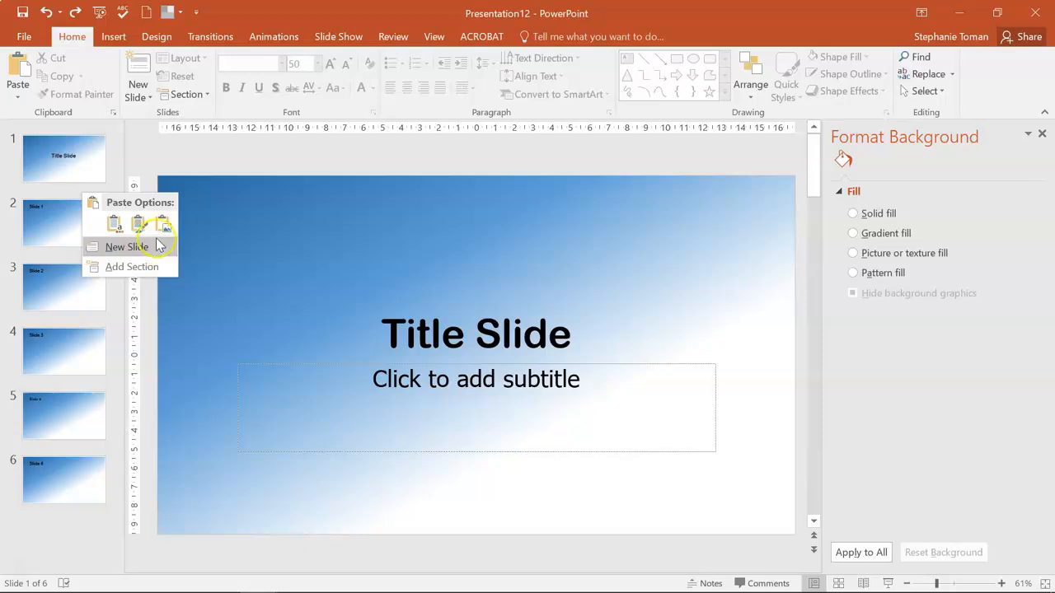
# Step: Add a new slide after the first, then a slide using the custom picture-and-media layout
pyautogui.click(125, 247)
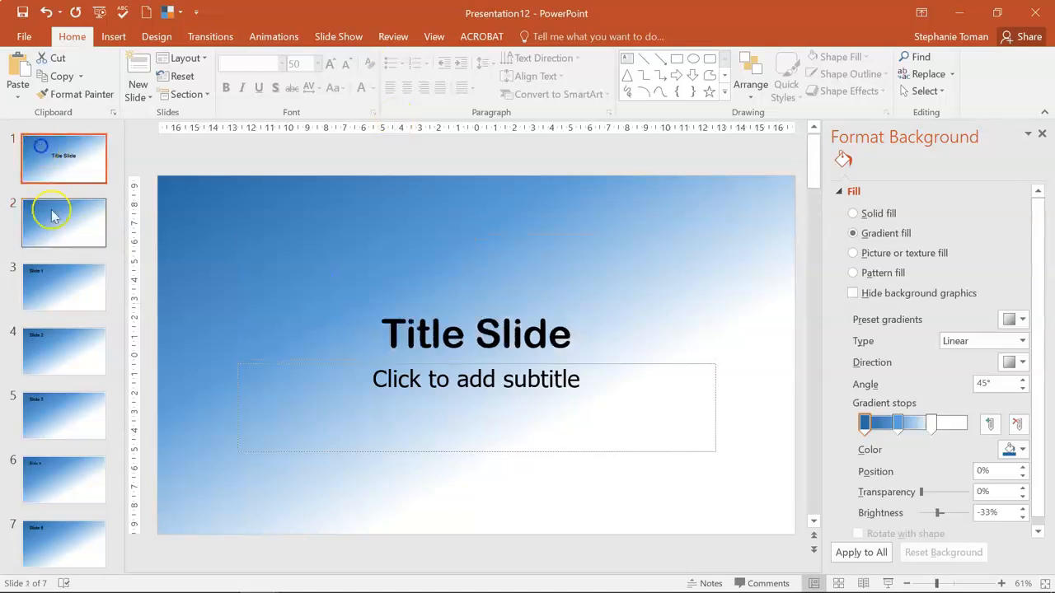
pyautogui.click(62, 158)
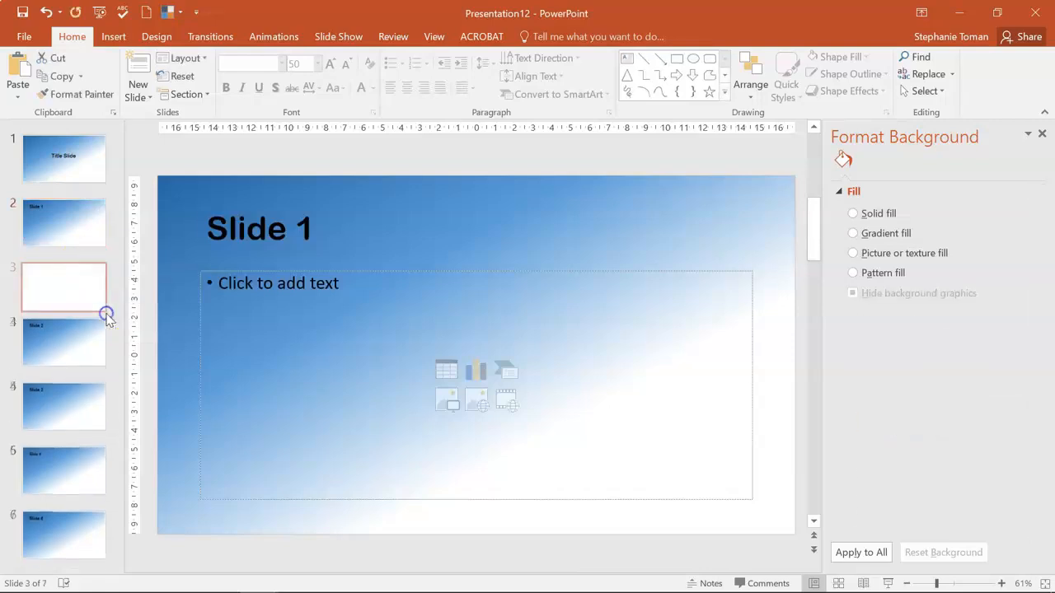
pyautogui.click(853, 234)
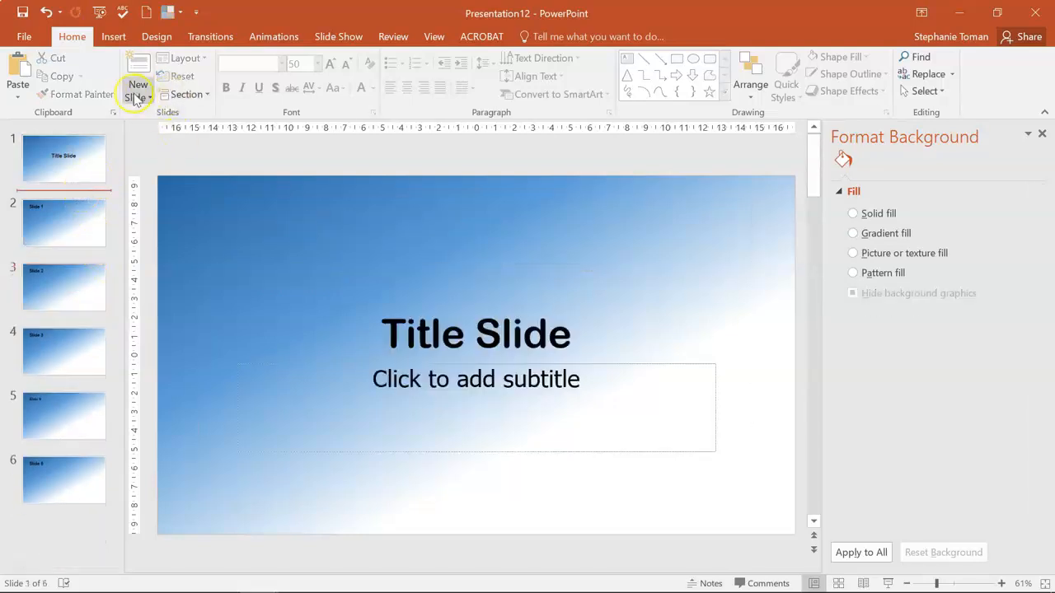
pyautogui.click(137, 86)
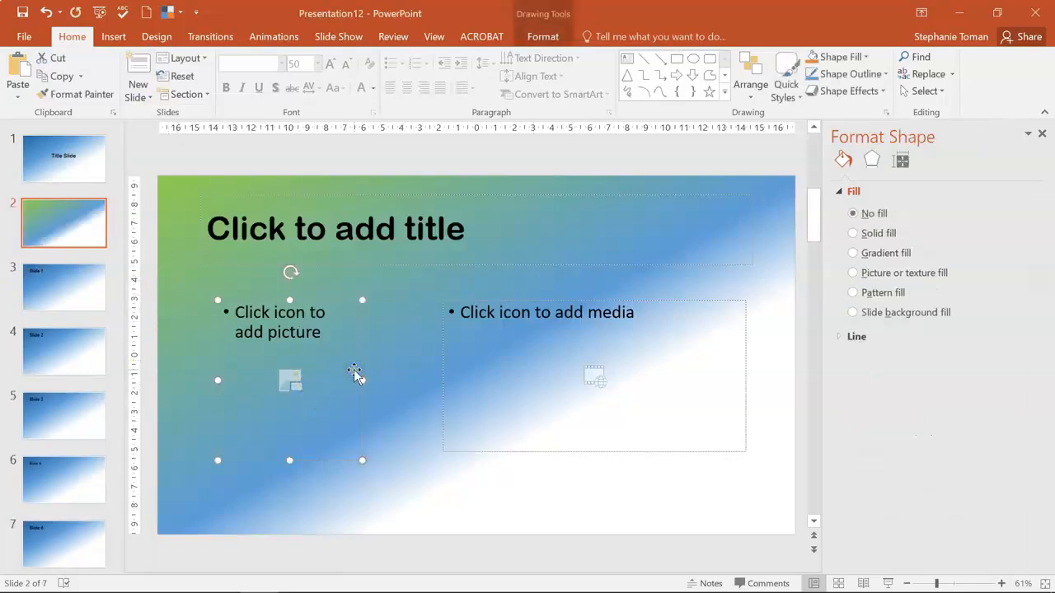
pyautogui.moveTo(435, 36)
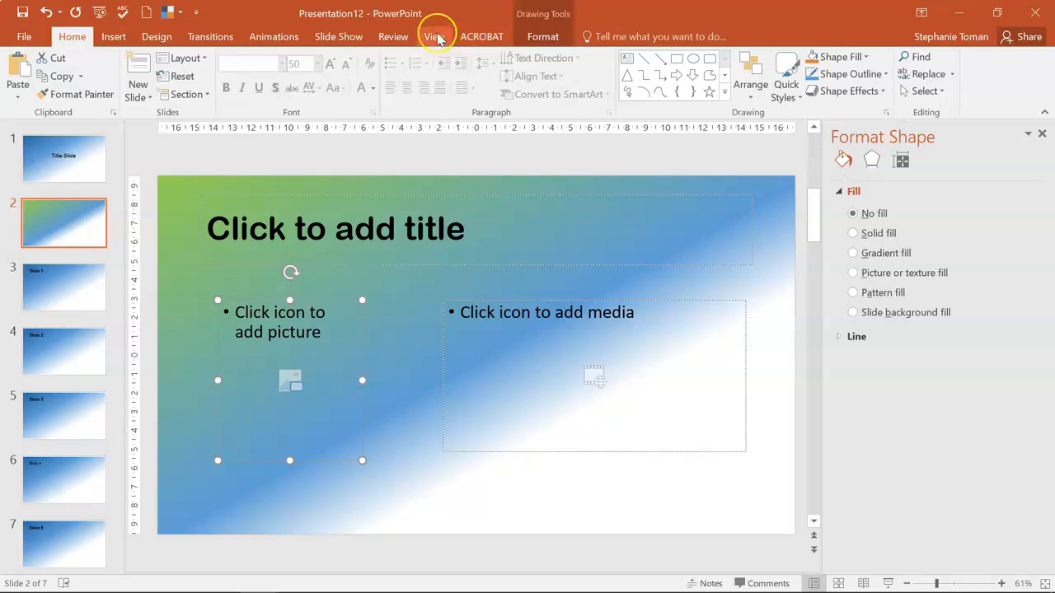
pyautogui.click(433, 36)
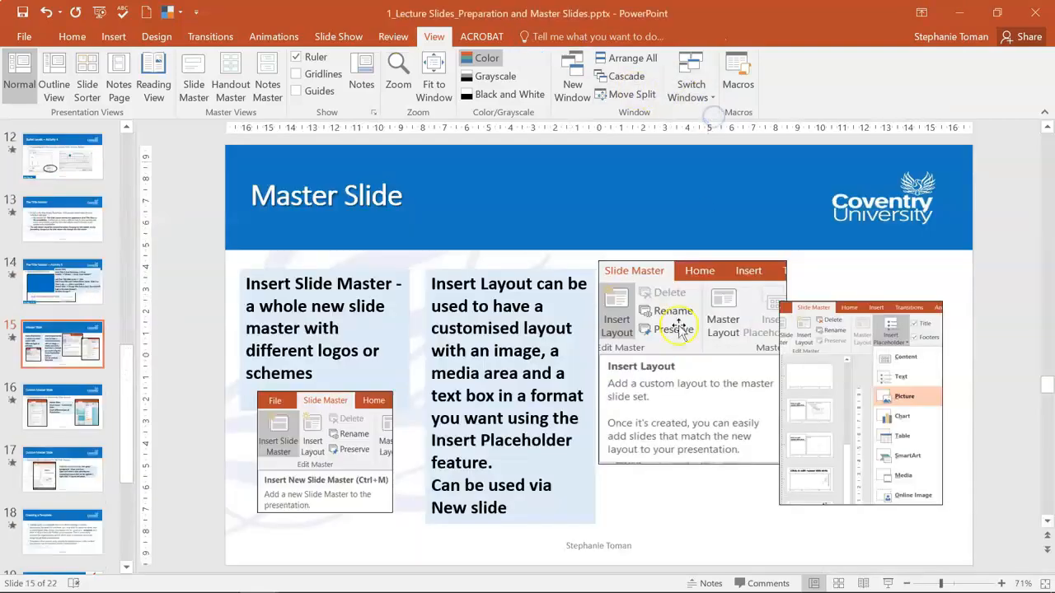
pyautogui.moveTo(684, 495)
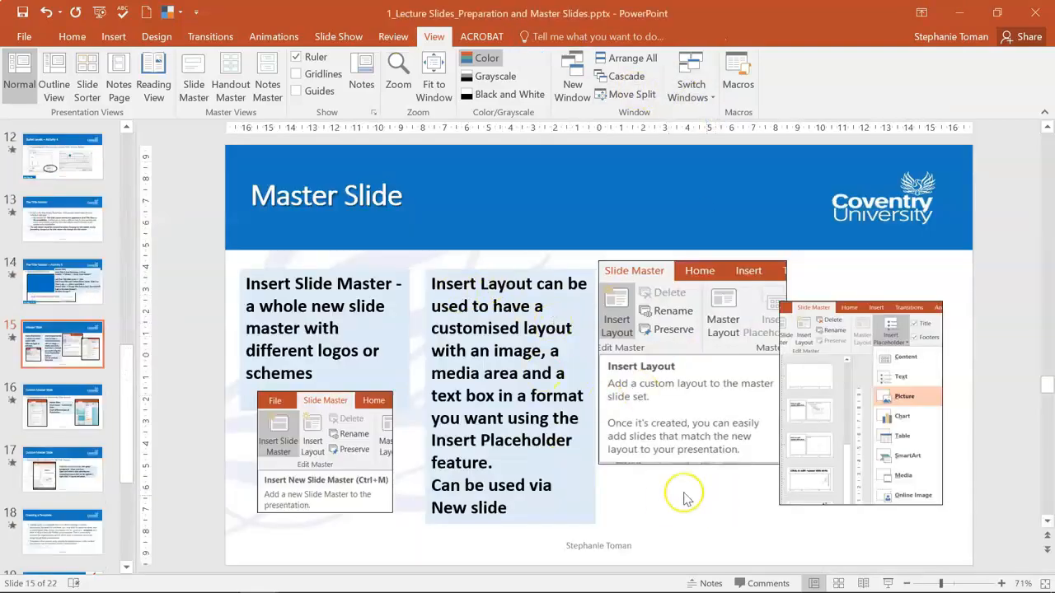
pyautogui.moveTo(675, 465)
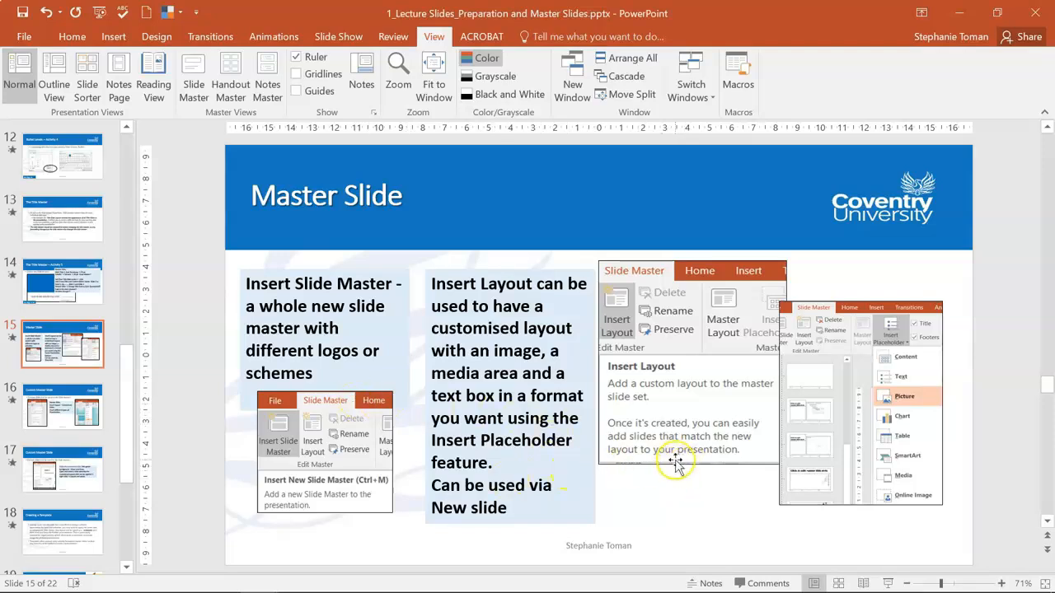
pyautogui.click(63, 408)
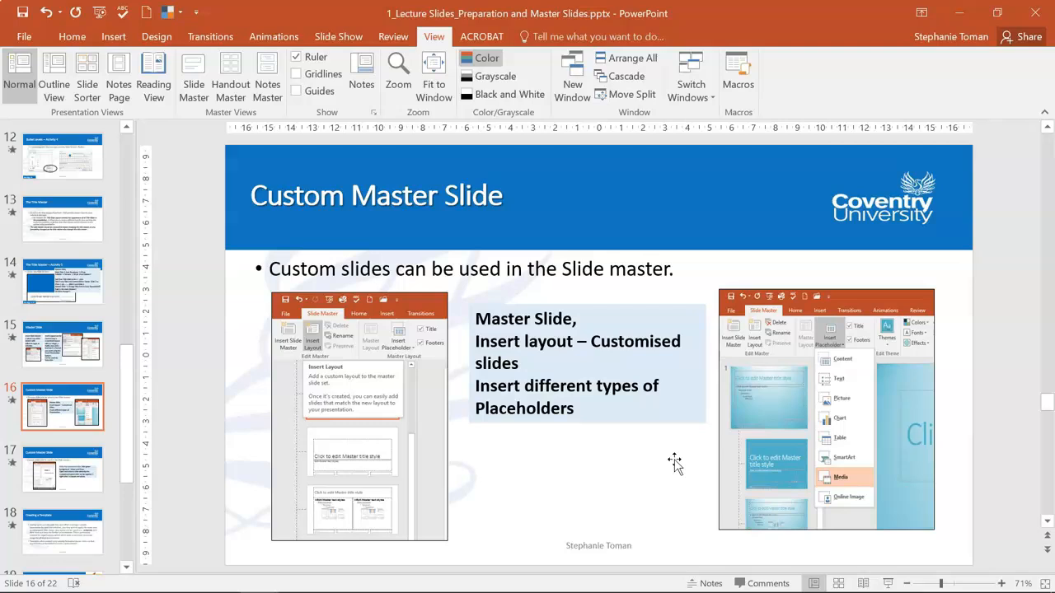
pyautogui.click(63, 468)
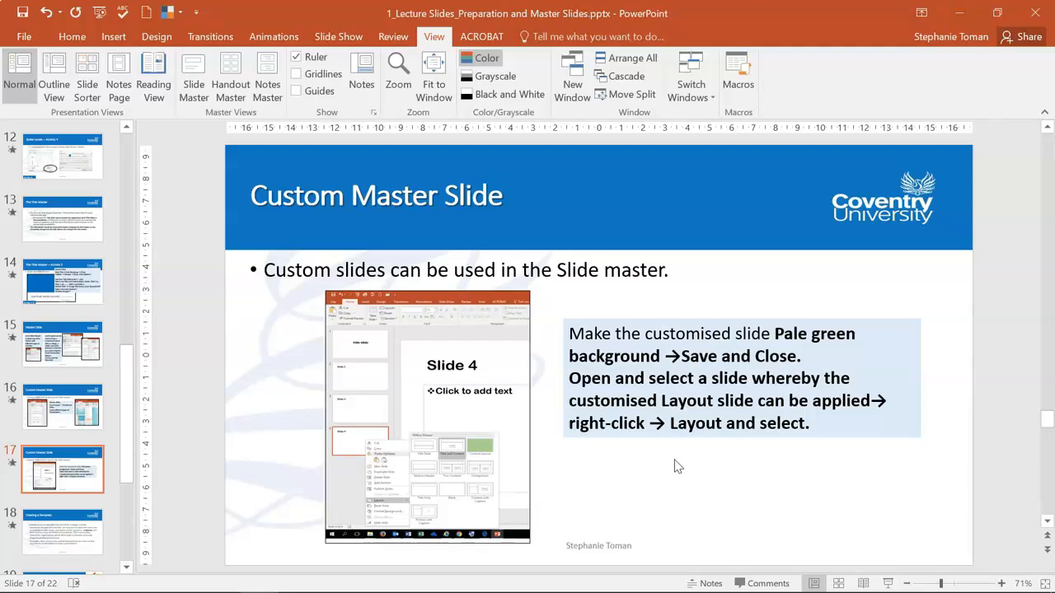
pyautogui.click(62, 531)
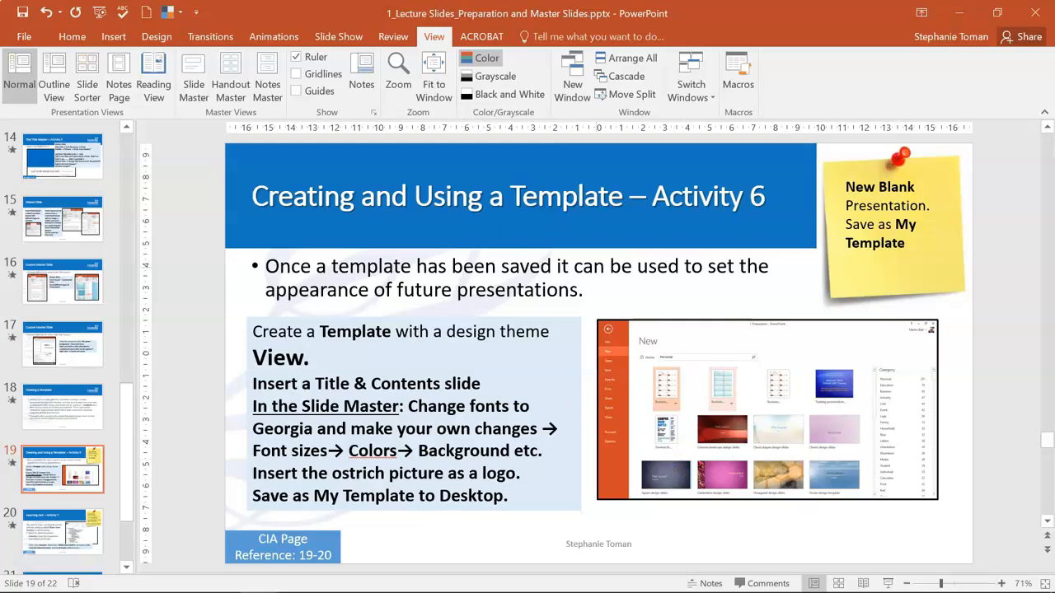
pyautogui.click(23, 37)
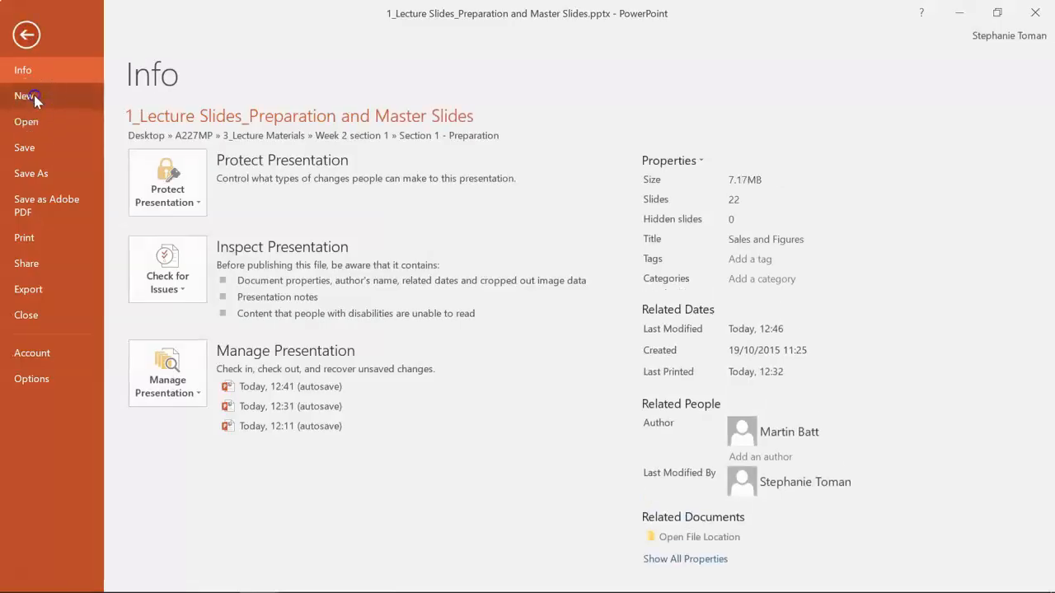
pyautogui.click(27, 96)
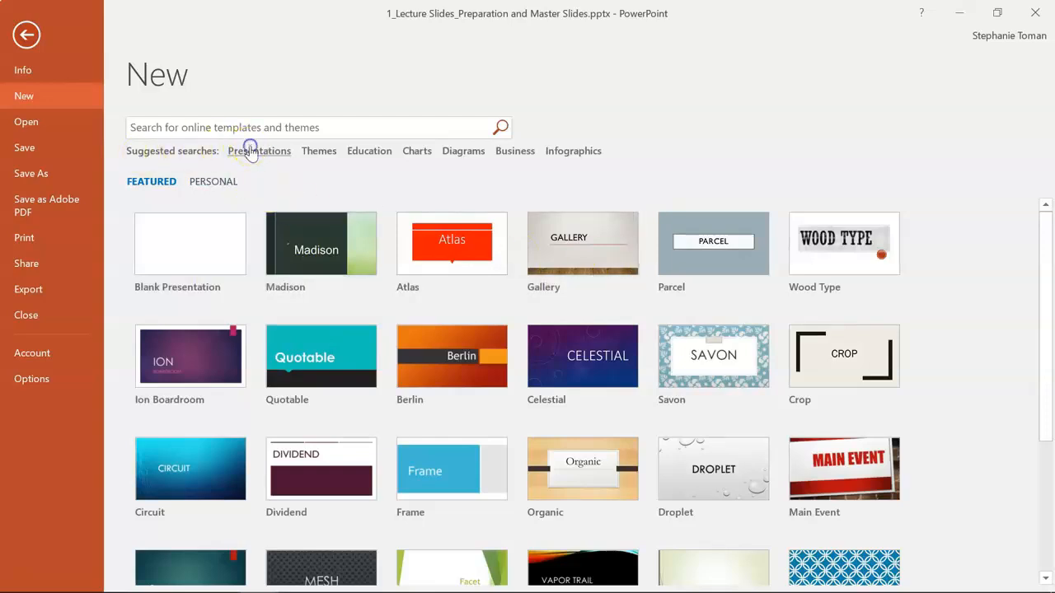
pyautogui.click(259, 151)
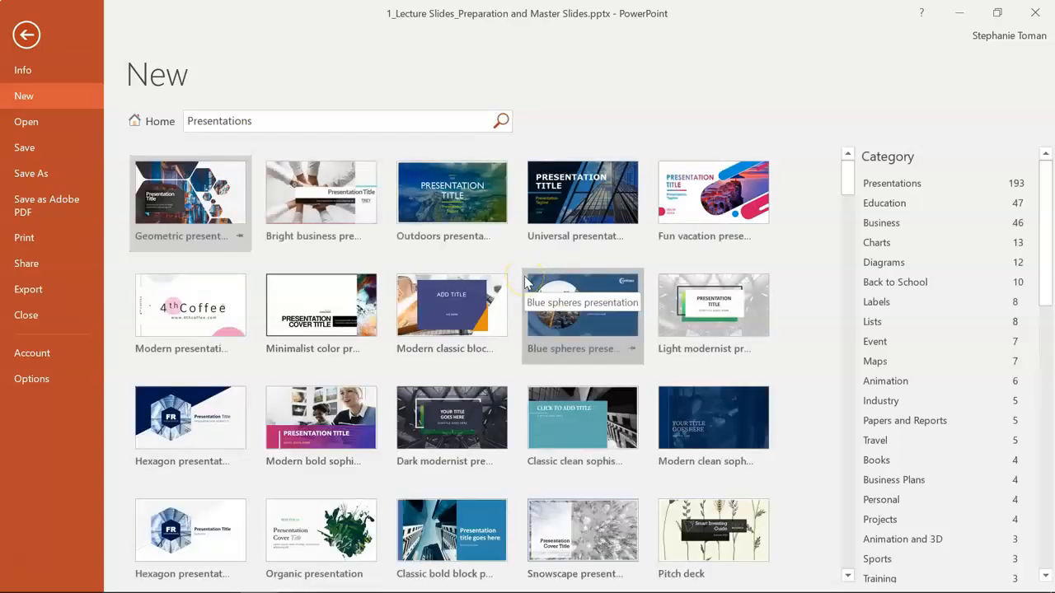
pyautogui.moveTo(772, 331)
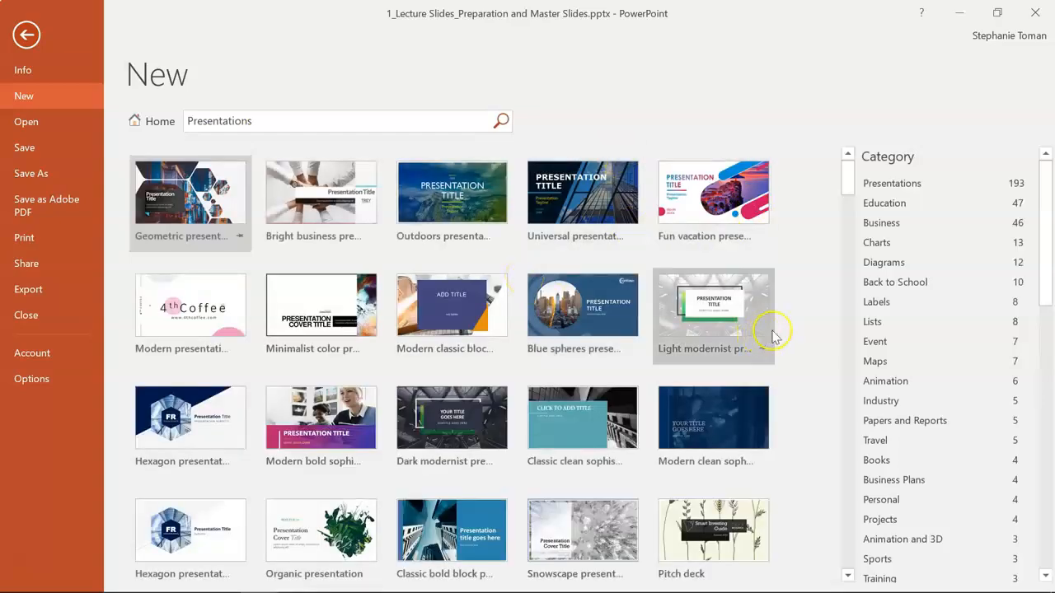
pyautogui.moveTo(805, 341)
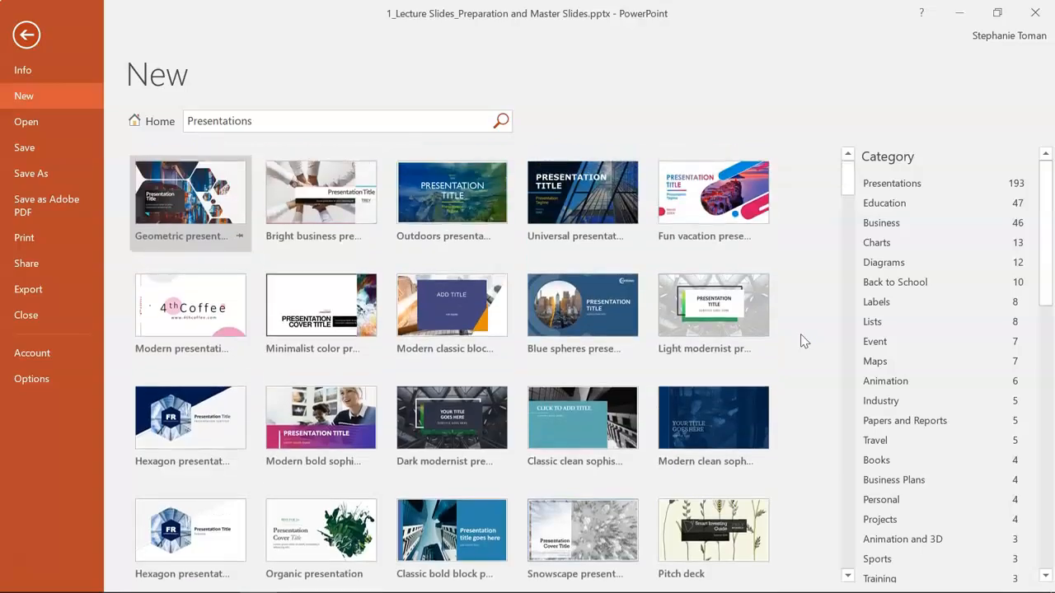
pyautogui.click(26, 33)
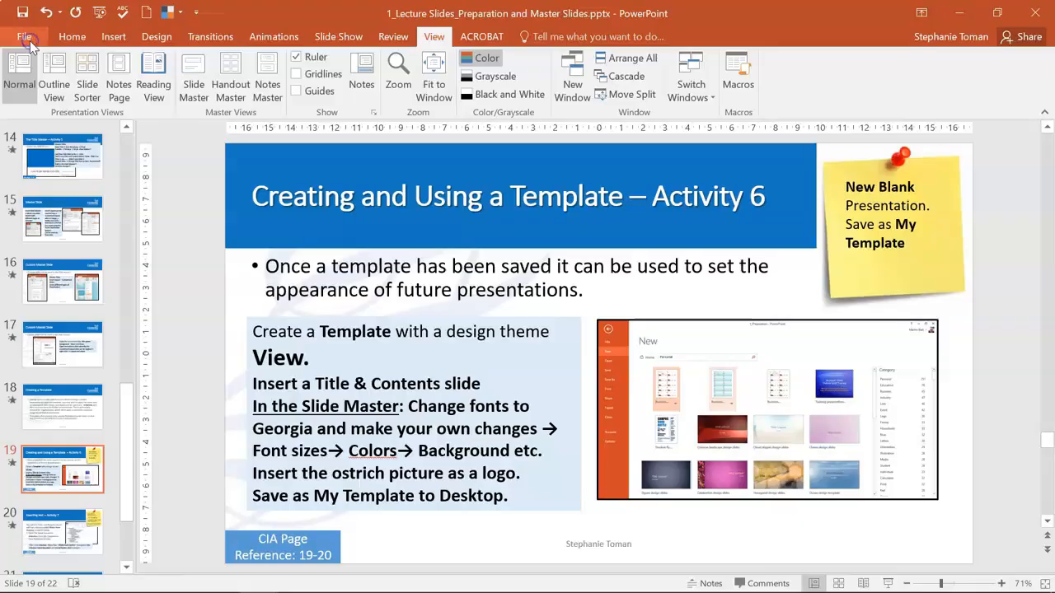
# Step: Expand the Design tab's full Themes gallery showing custom and Office themes
pyautogui.click(156, 36)
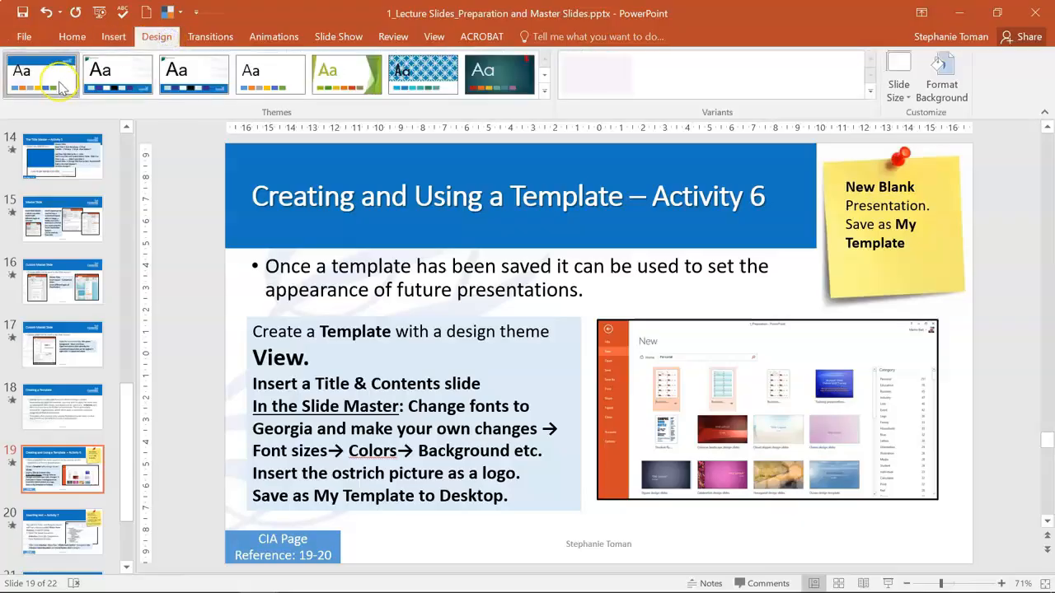
pyautogui.moveTo(41, 74)
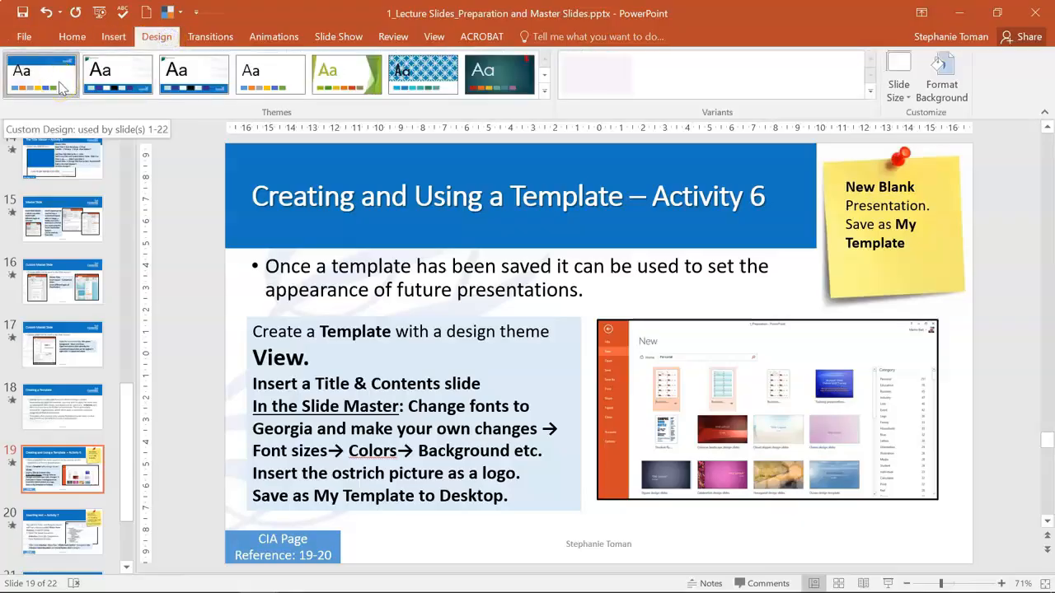
pyautogui.click(544, 91)
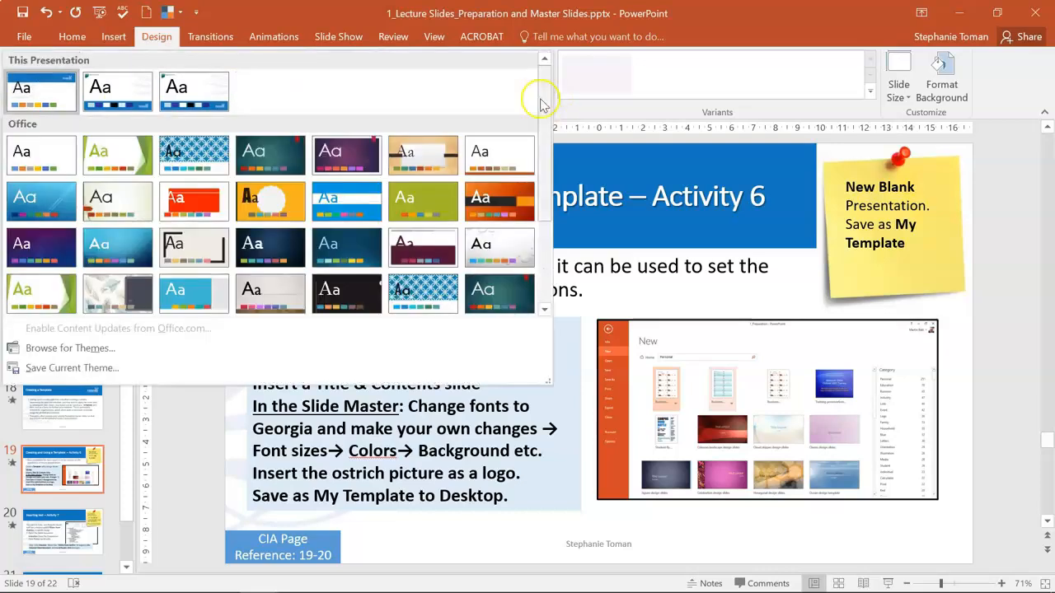
pyautogui.moveTo(99, 348)
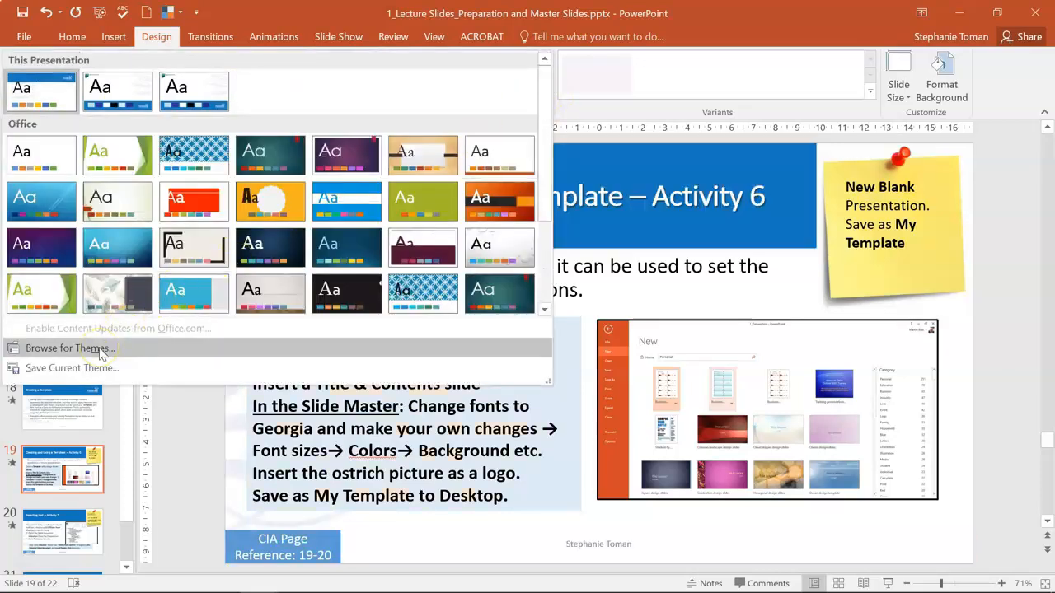
pyautogui.moveTo(145, 348)
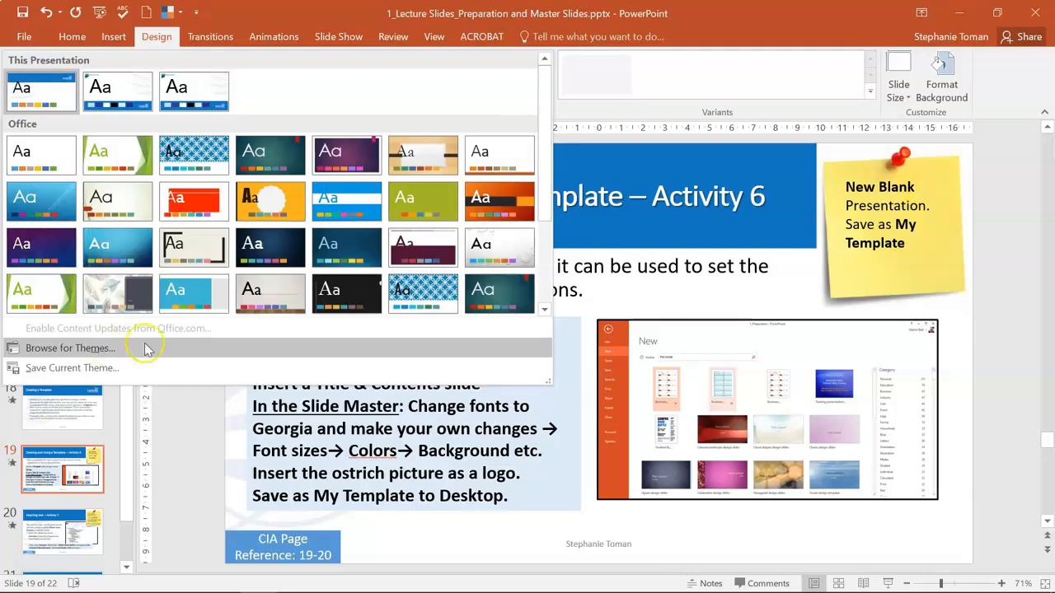
pyautogui.moveTo(41, 91)
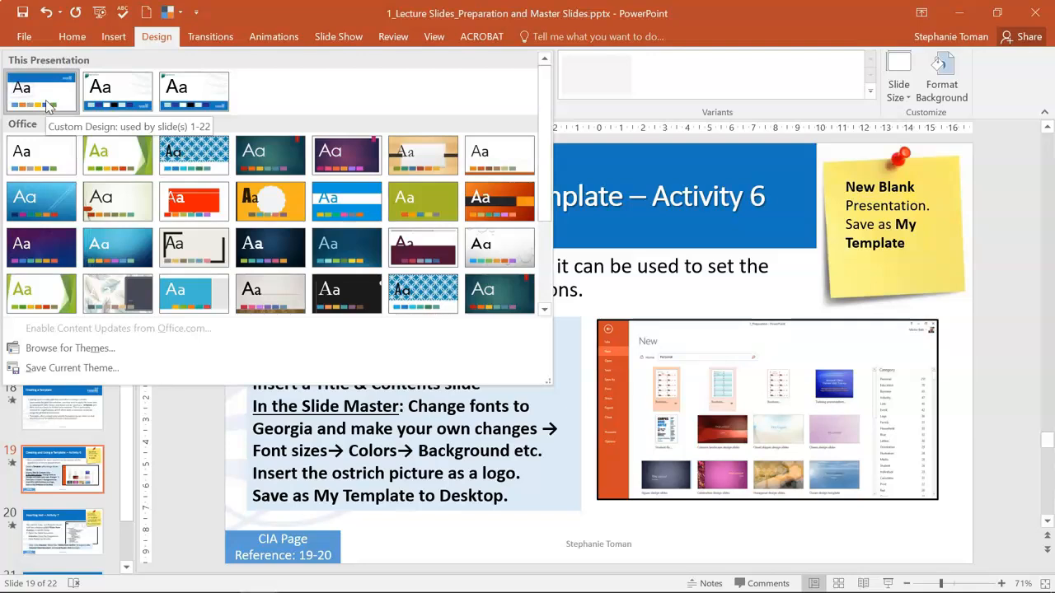
pyautogui.moveTo(25, 90)
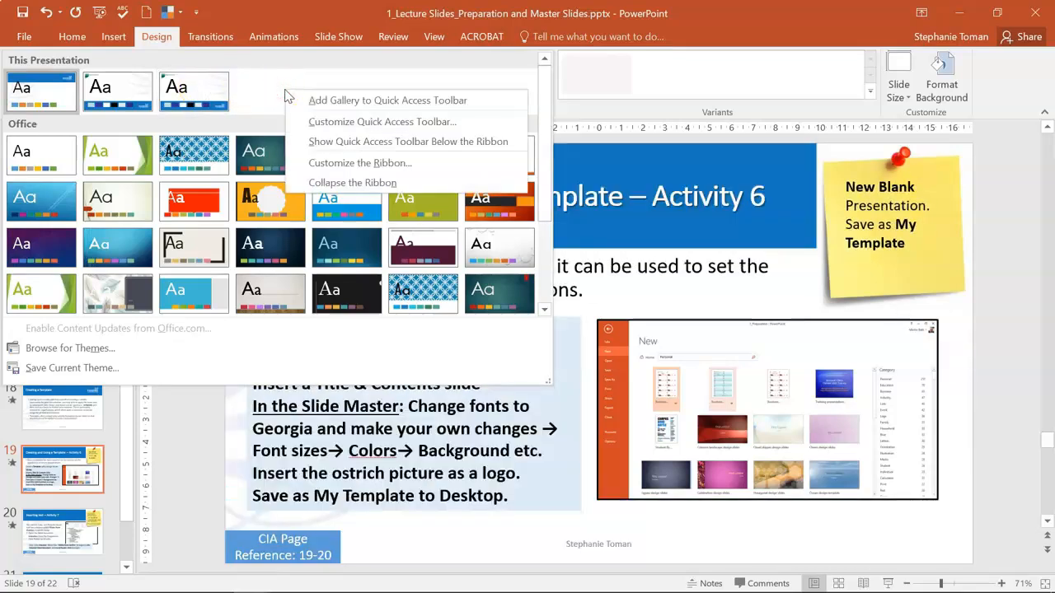
pyautogui.moveTo(267, 261)
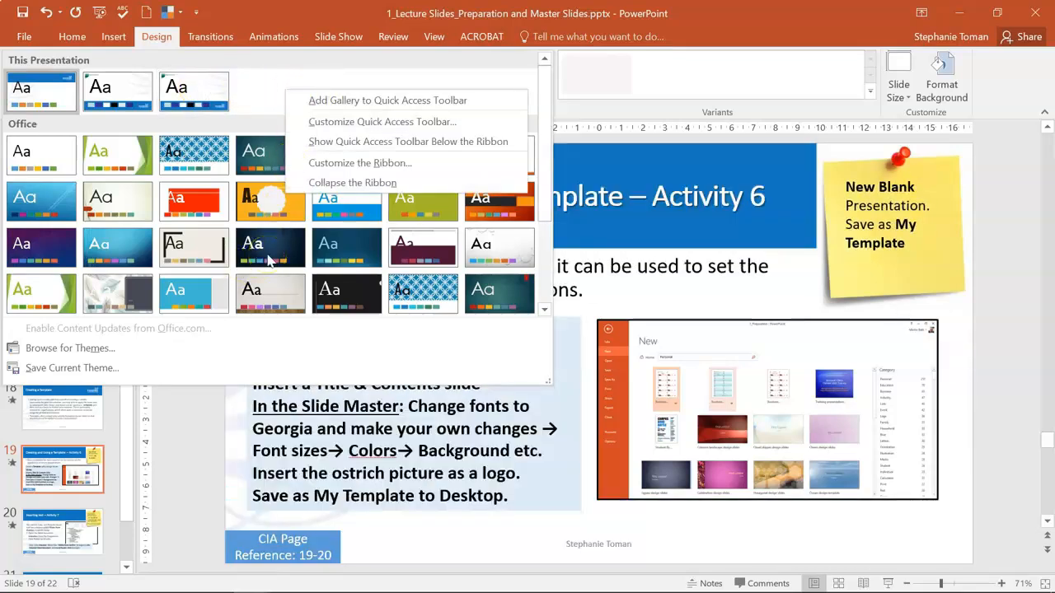
pyautogui.moveTo(272, 90)
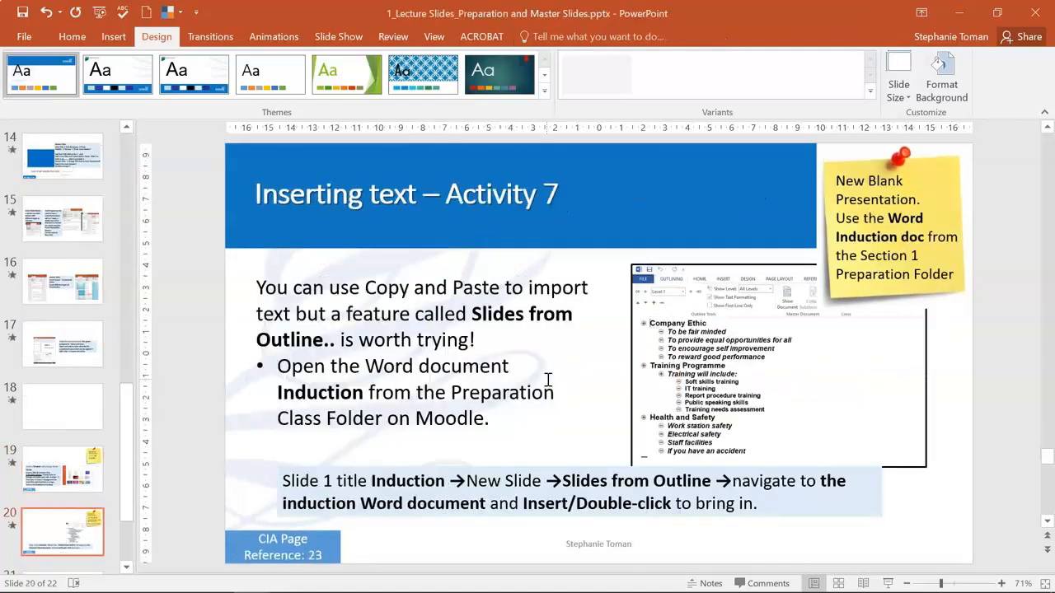
# Step: From the Activity 6 slide, start Save As and choose PowerPoint Template (*.potx) as the file type
pyautogui.click(63, 469)
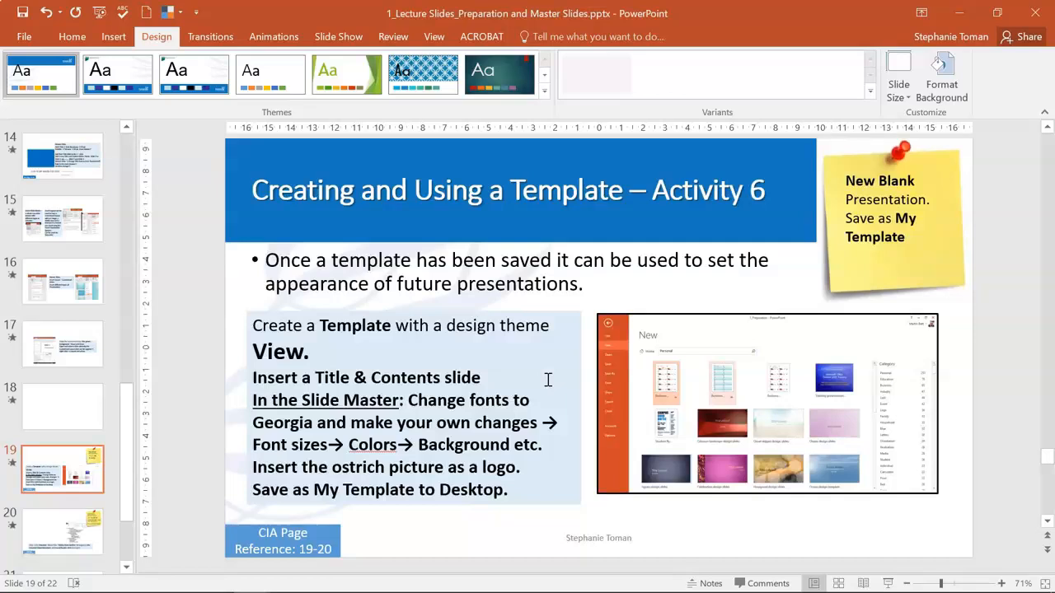
pyautogui.moveTo(564, 369)
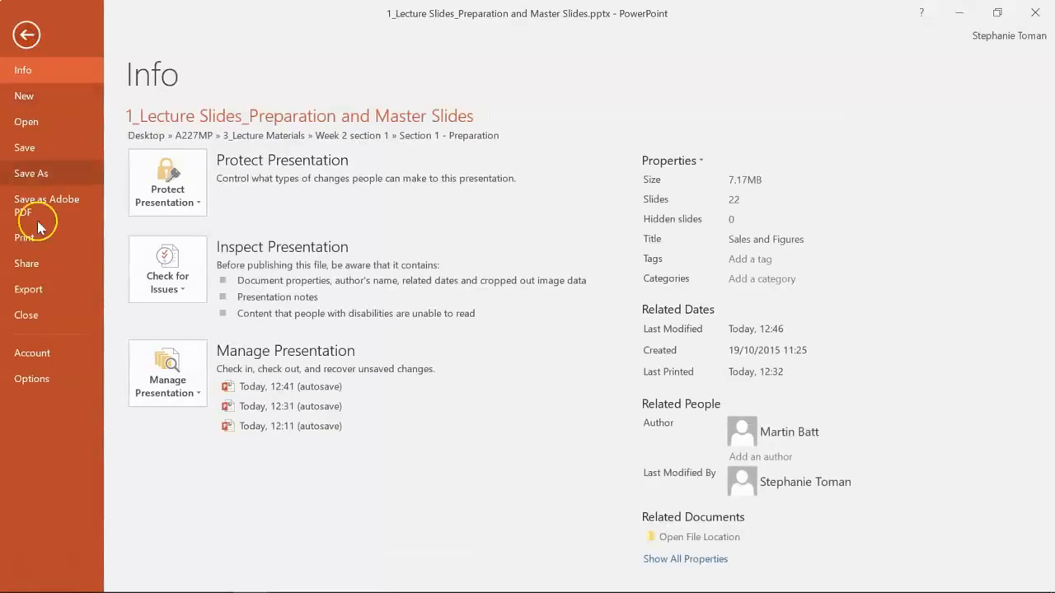
pyautogui.click(30, 173)
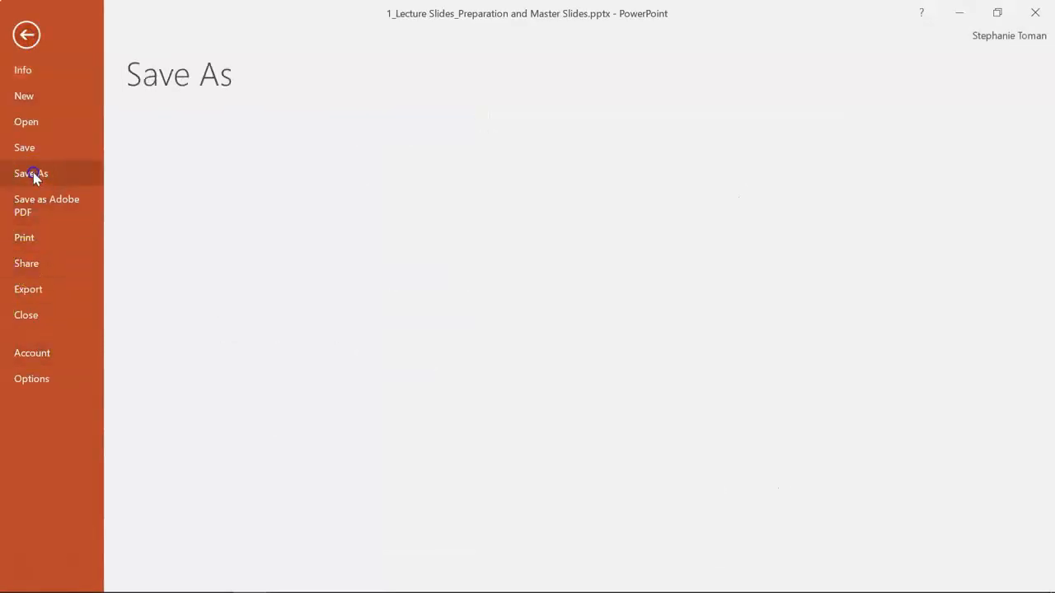
pyautogui.click(32, 173)
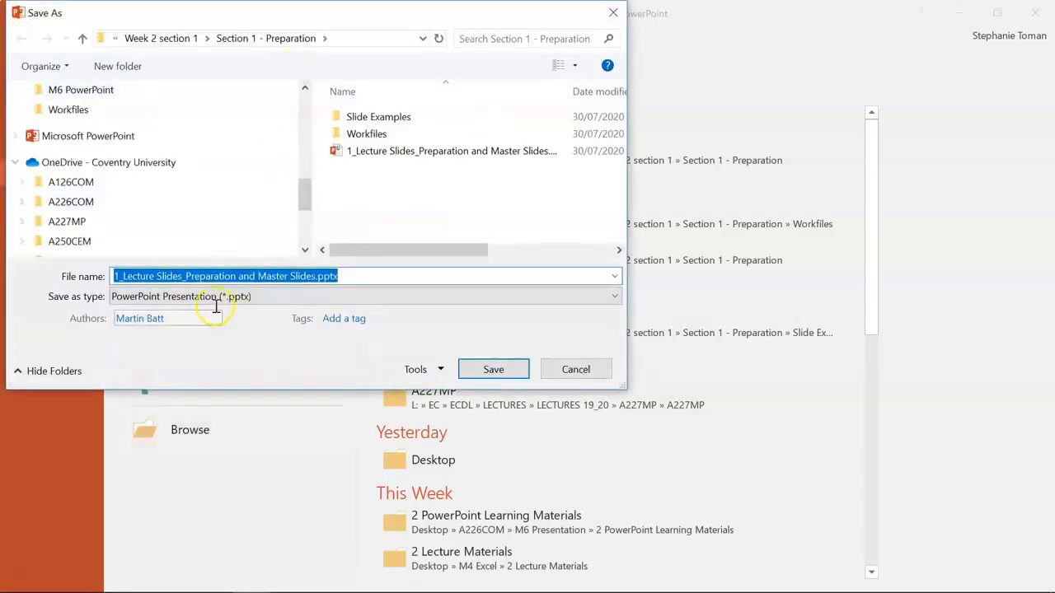
pyautogui.click(366, 297)
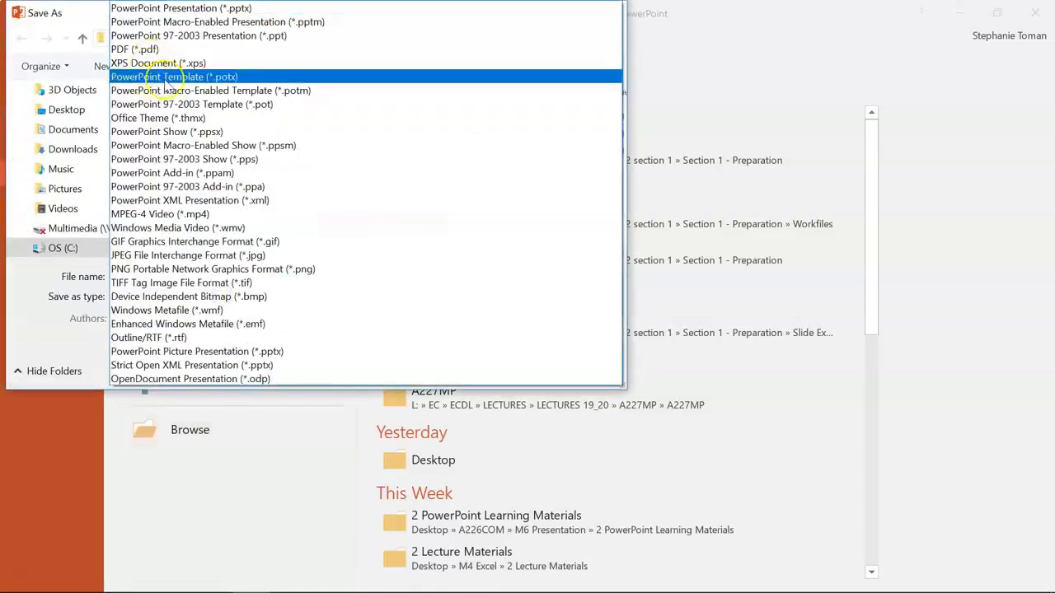
pyautogui.click(175, 77)
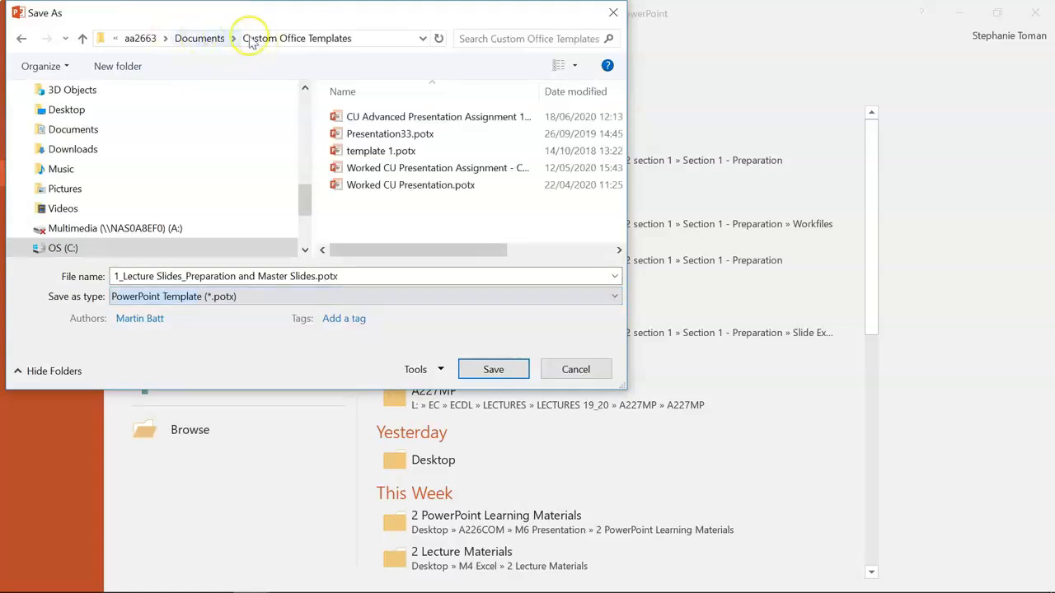
pyautogui.moveTo(359, 49)
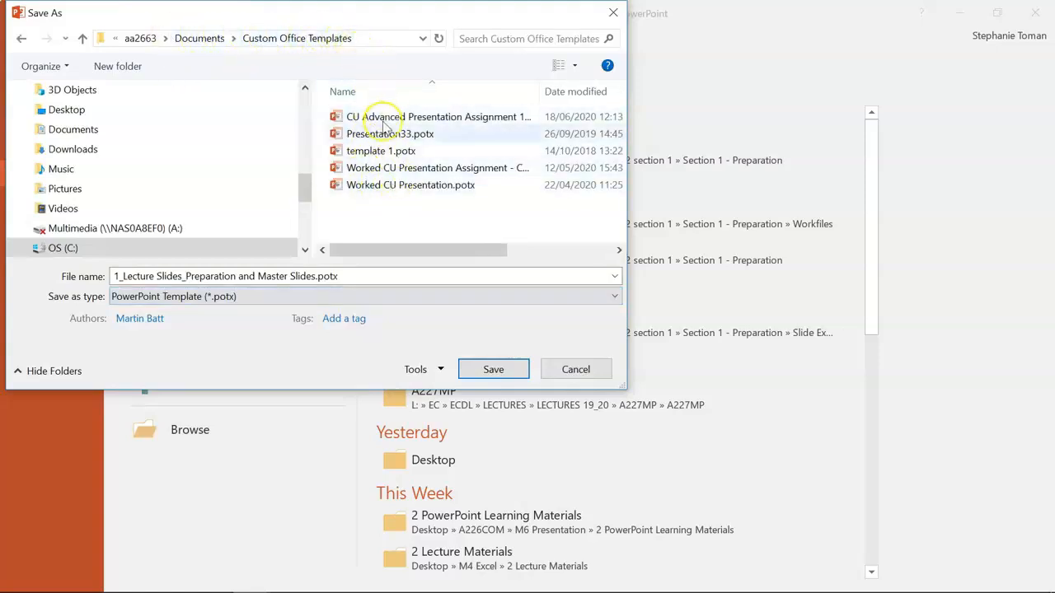
# Step: Save the deck as a template into the Custom Office Templates folder and return to the slide
pyautogui.click(63, 248)
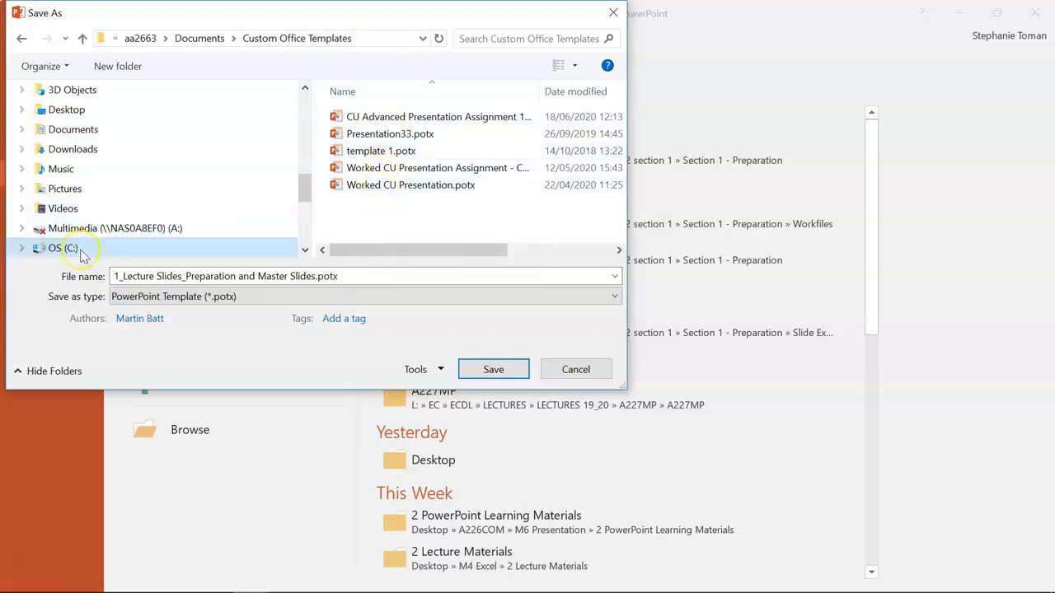
pyautogui.moveTo(359, 56)
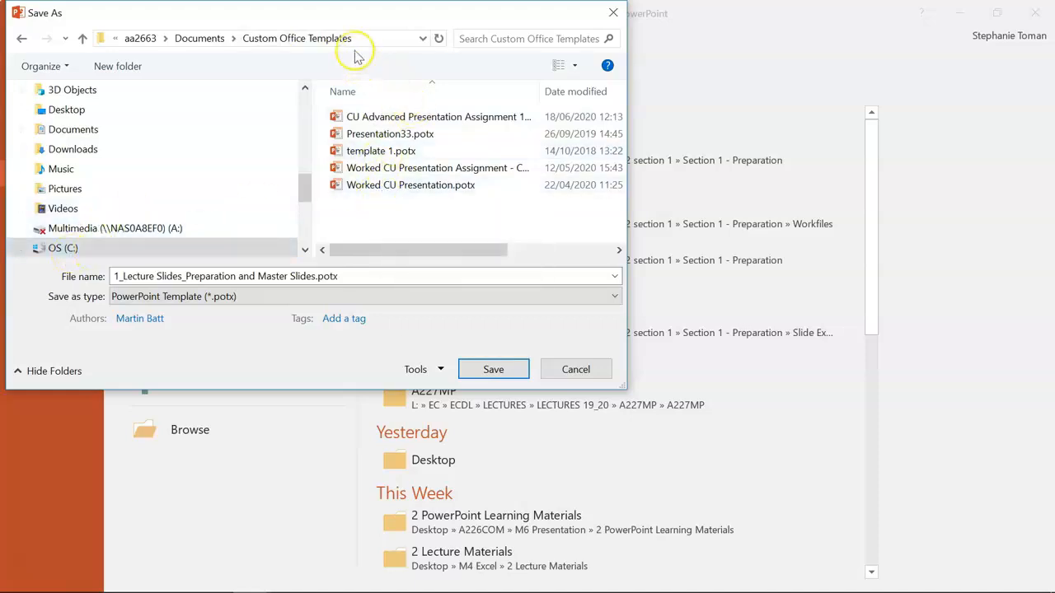
pyautogui.moveTo(358, 43)
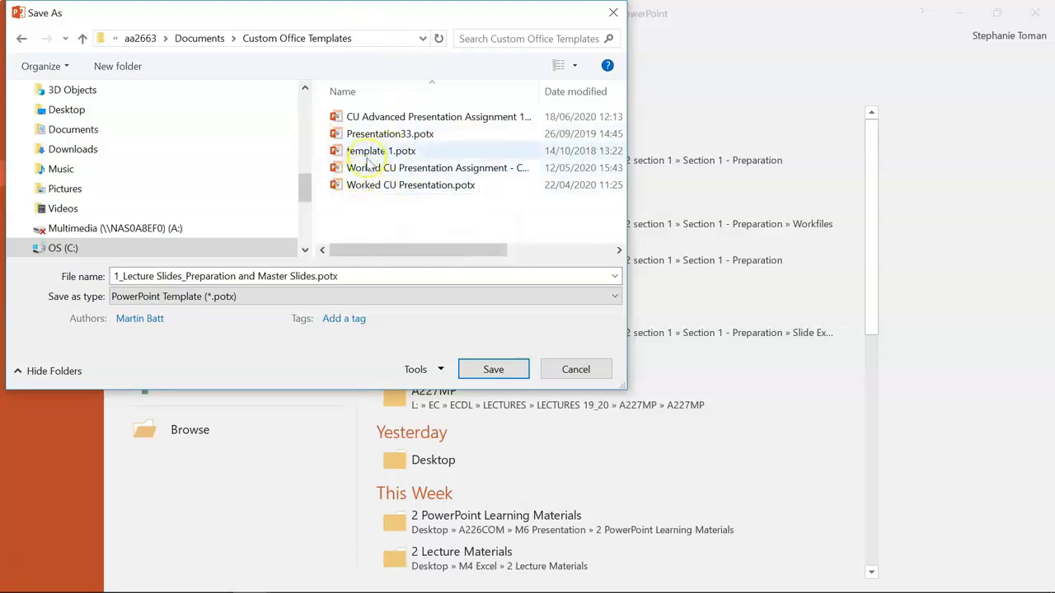
pyautogui.moveTo(388, 169)
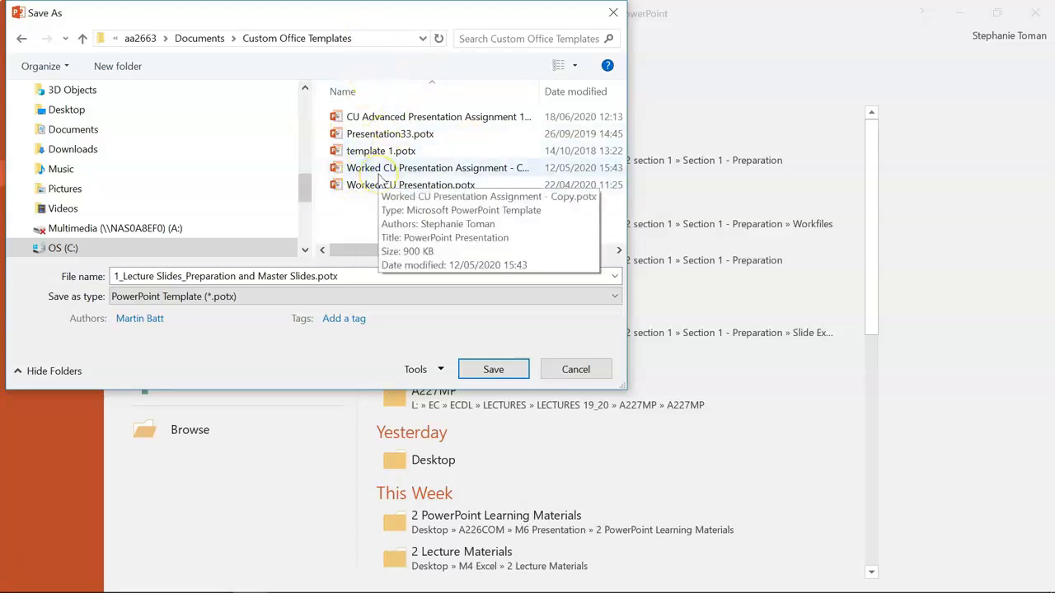
pyautogui.click(575, 370)
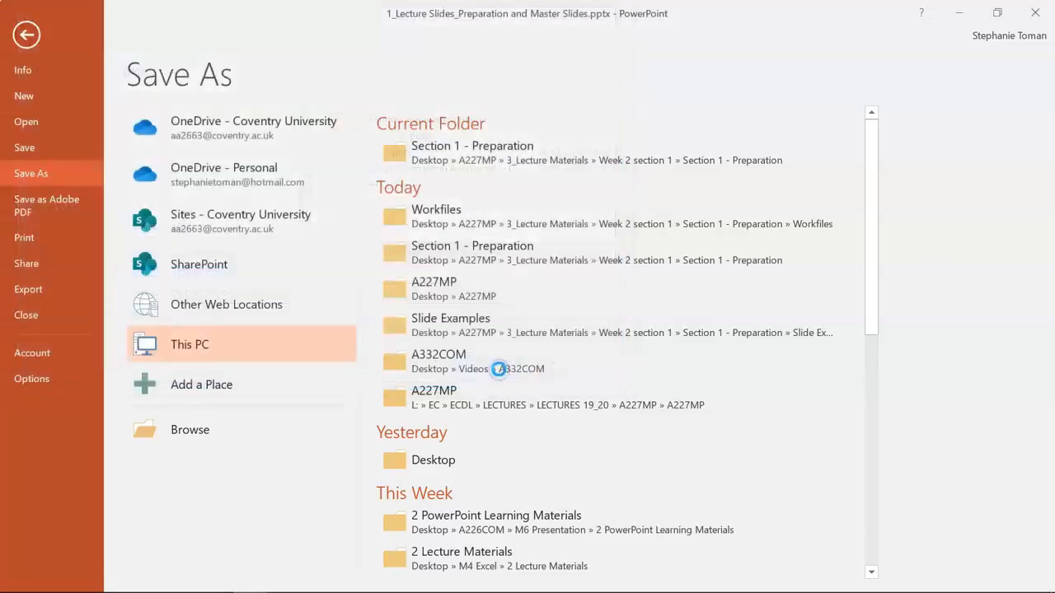
pyautogui.click(26, 33)
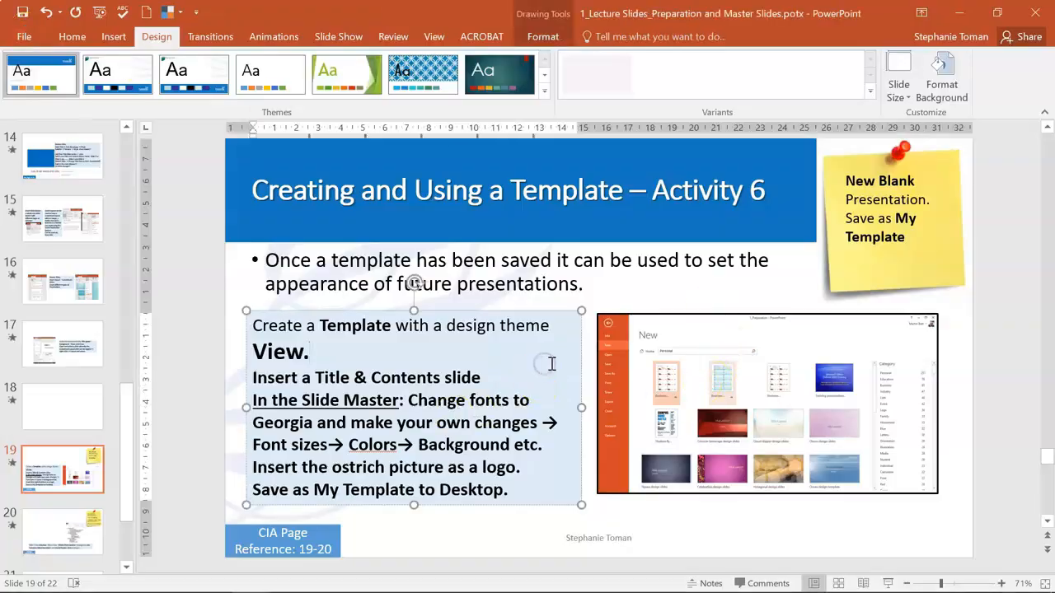
# Step: Move to the 'Inserting text – Activity 7' slide in the lecture deck
pyautogui.click(62, 531)
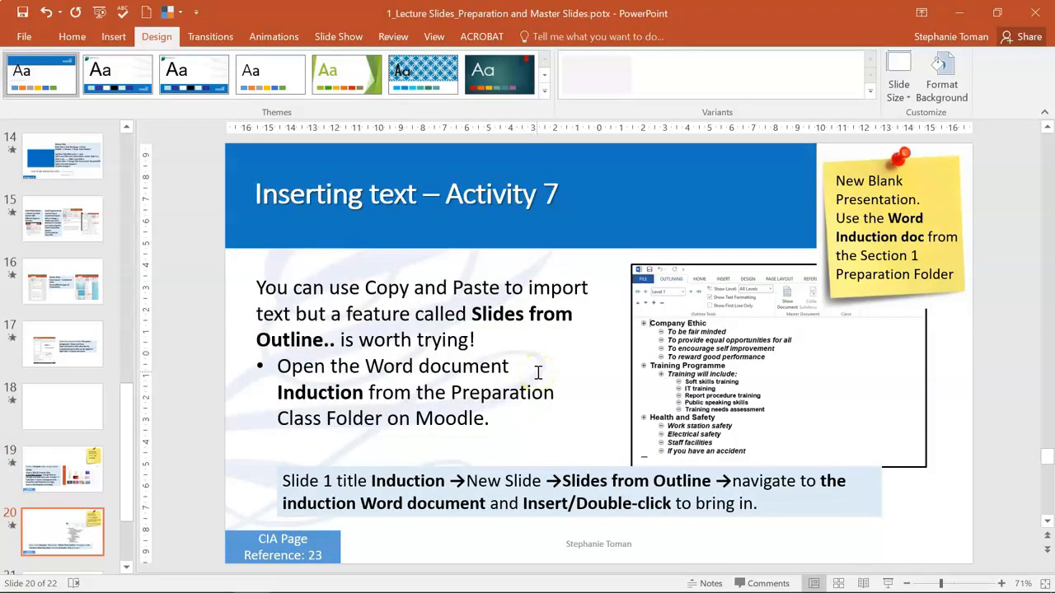
pyautogui.click(62, 468)
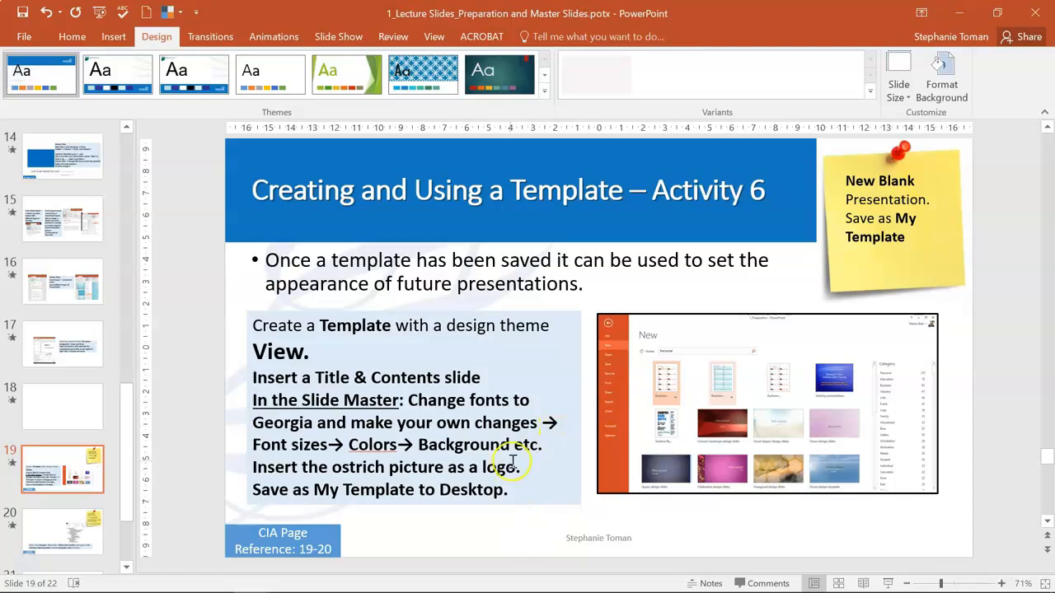
pyautogui.click(62, 531)
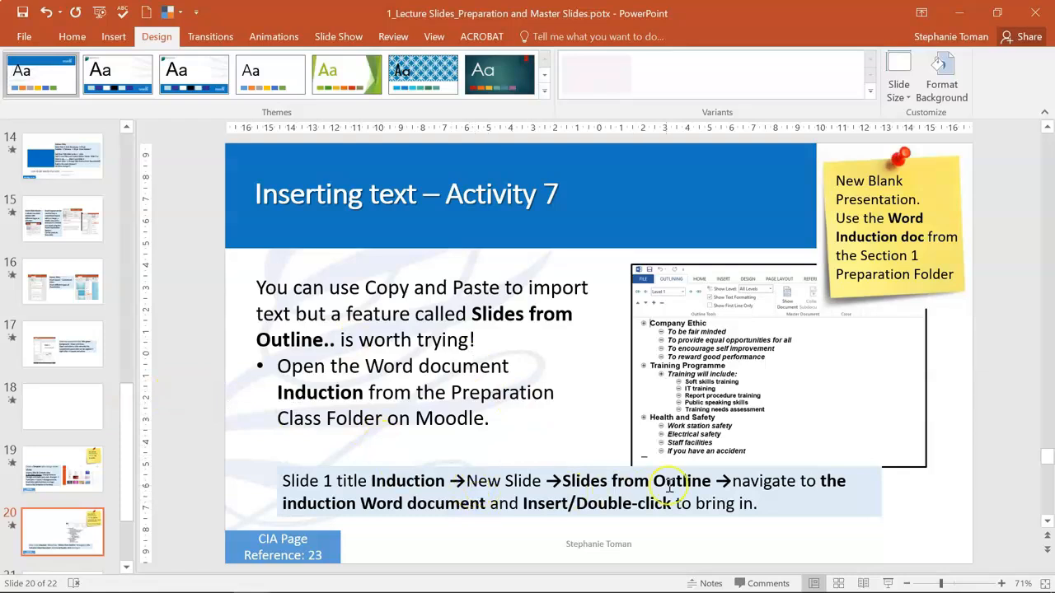
pyautogui.moveTo(857, 486)
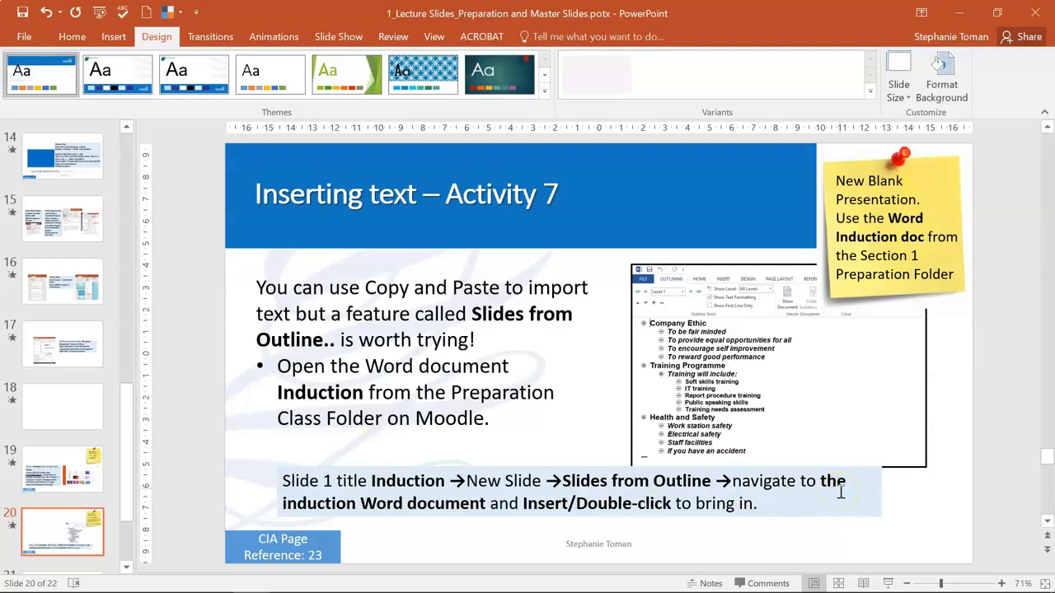
pyautogui.moveTo(876, 244)
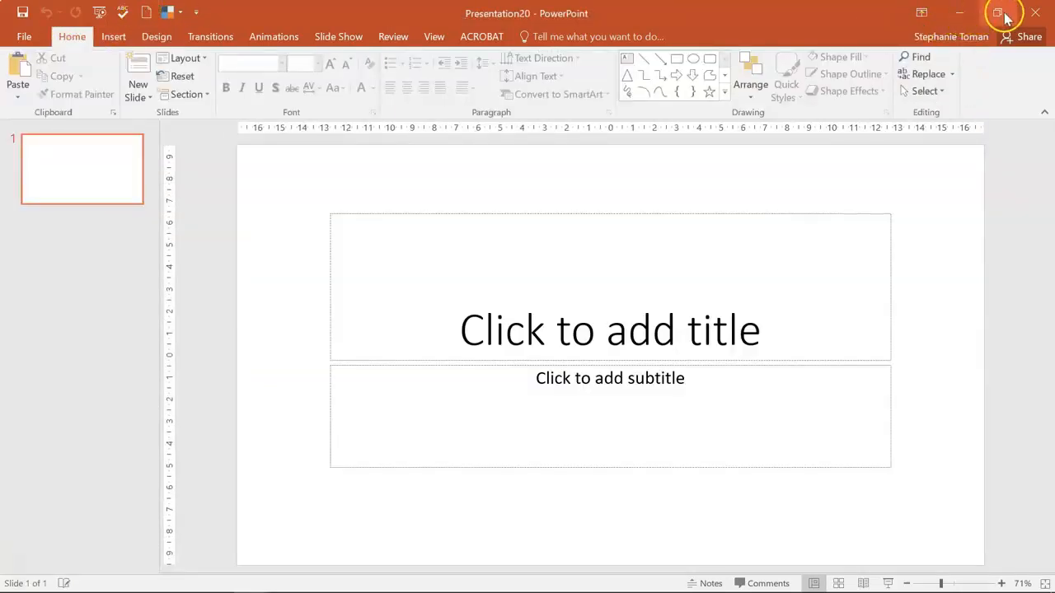
# Step: Restore the new presentation window and start Slides from Outline
pyautogui.click(997, 13)
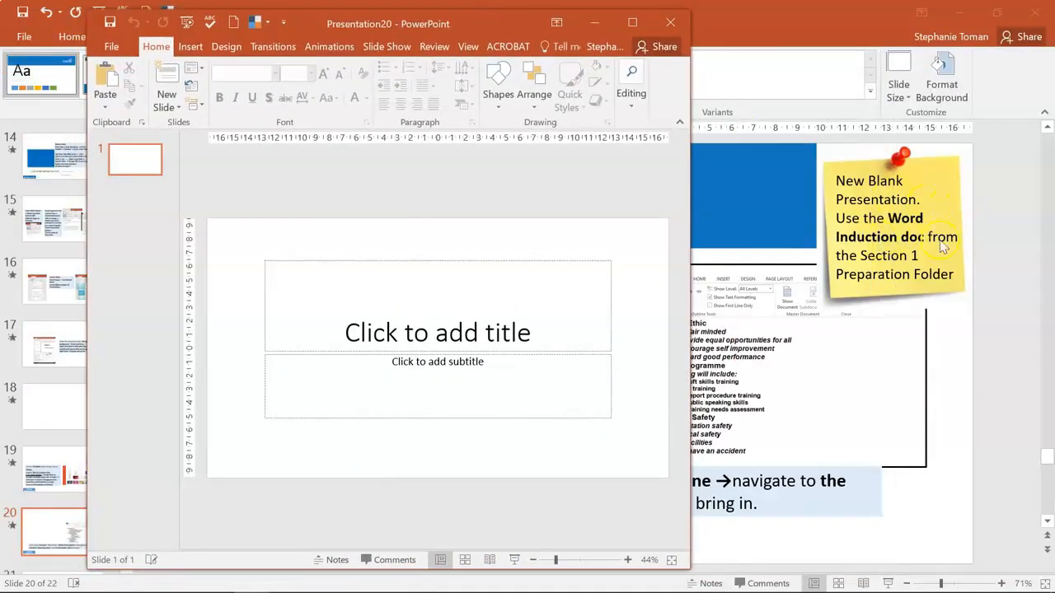
pyautogui.moveTo(936, 283)
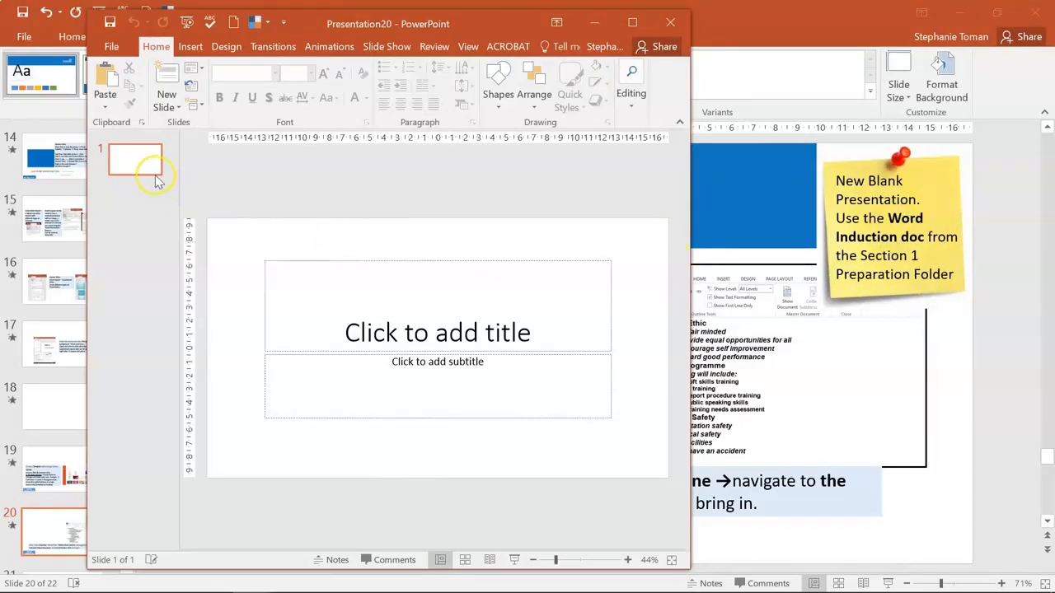
pyautogui.click(167, 102)
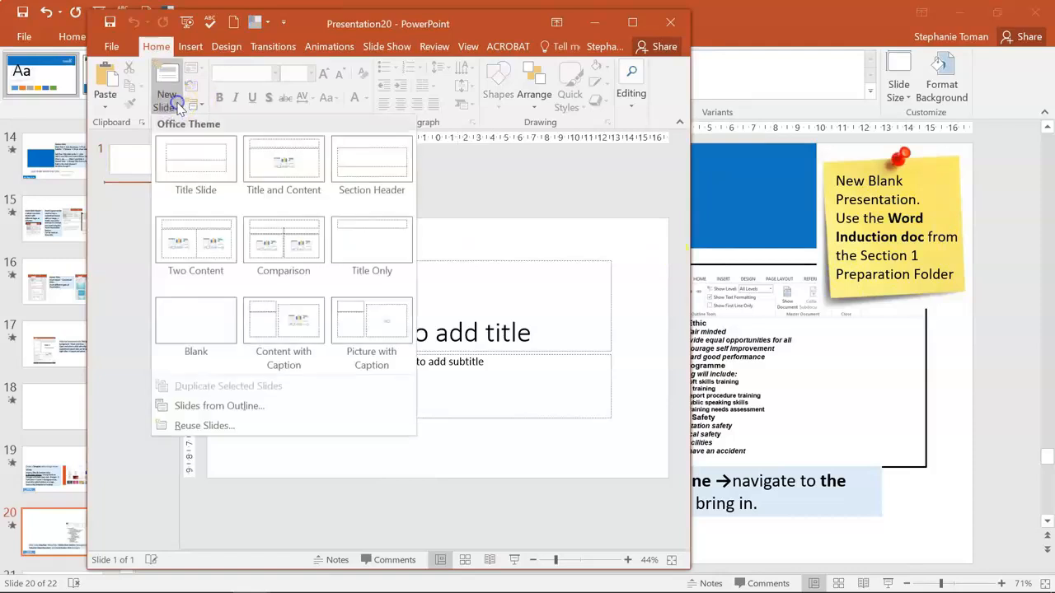
pyautogui.moveTo(234, 406)
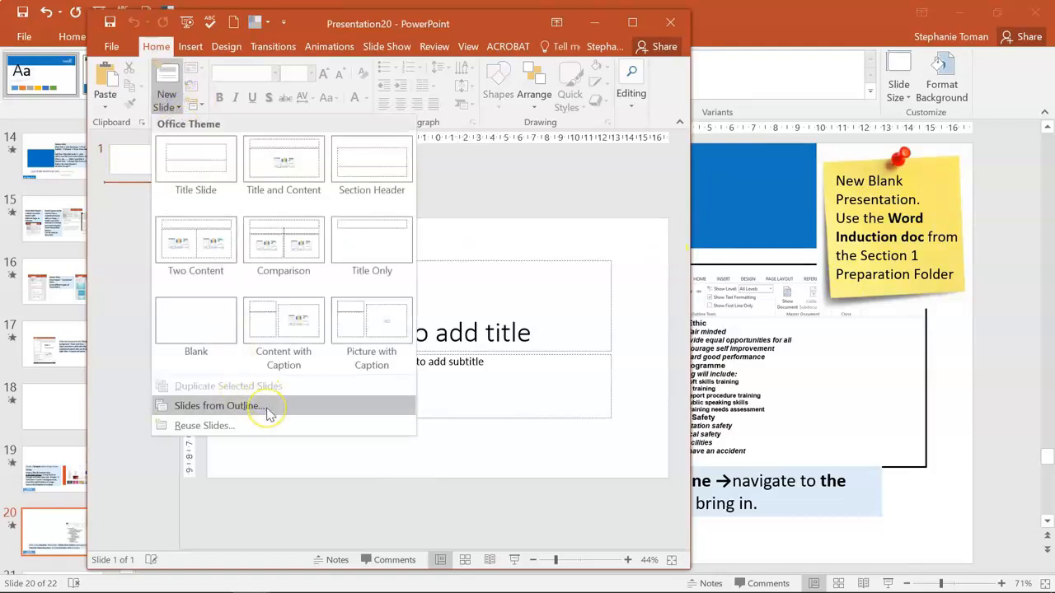
pyautogui.moveTo(267, 412)
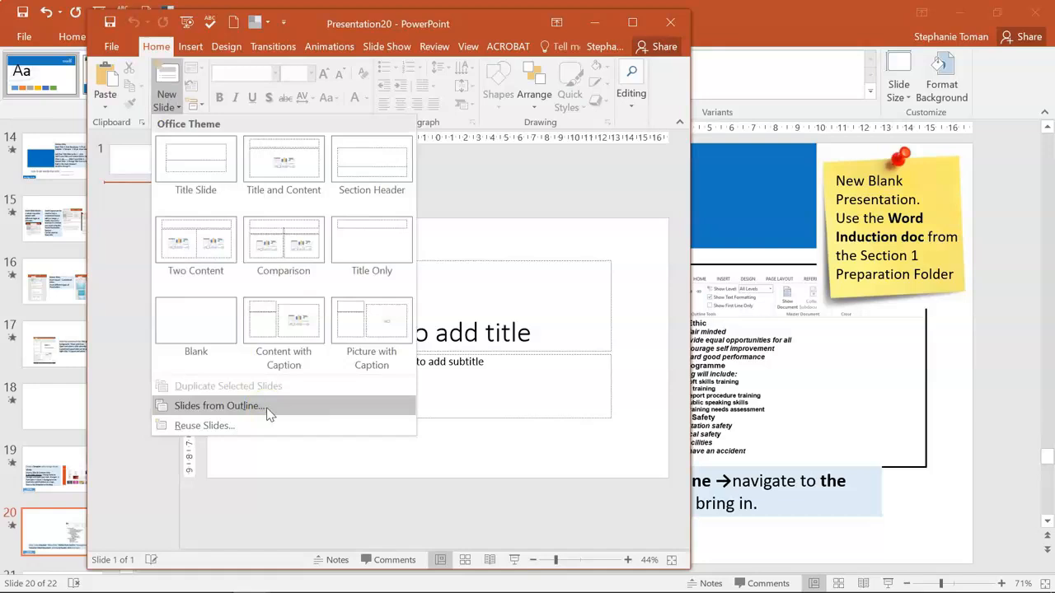
pyautogui.click(219, 405)
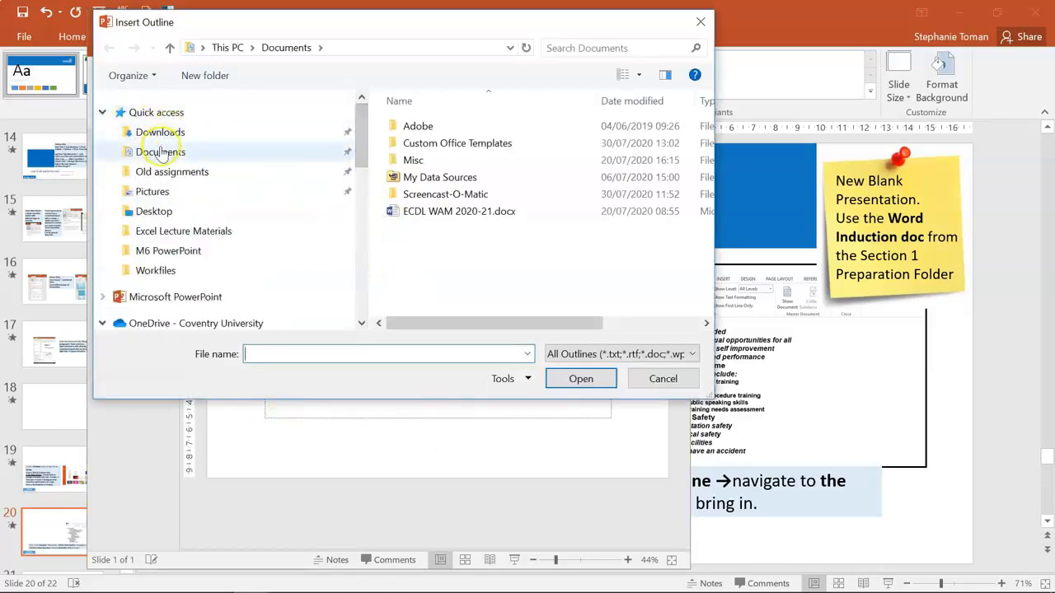
# Step: Browse to the Workfiles folder, insert induction.docx as slides and view the Health and Safety slide
pyautogui.click(161, 151)
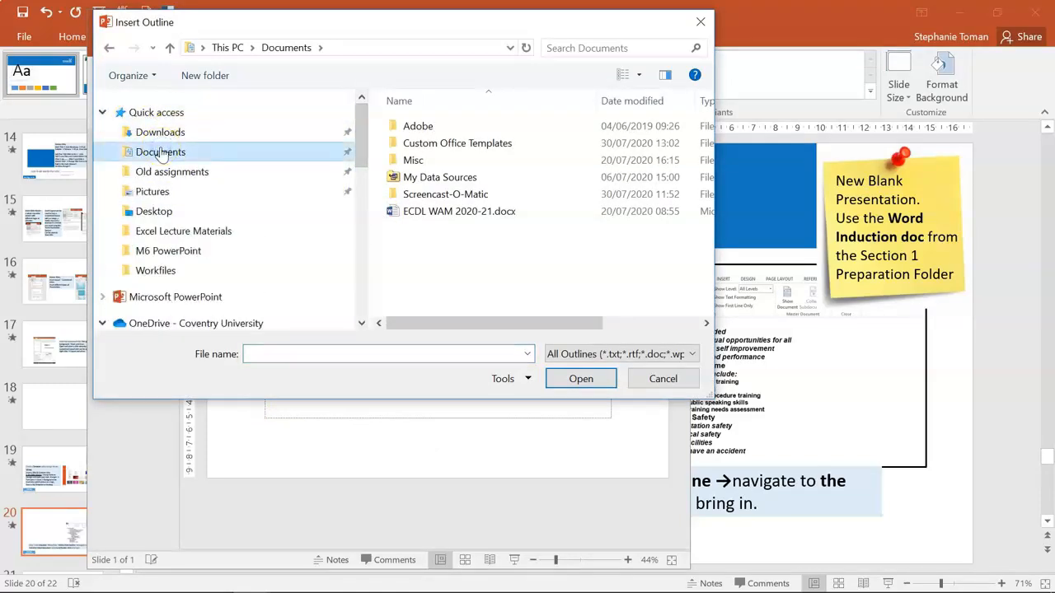
pyautogui.click(155, 211)
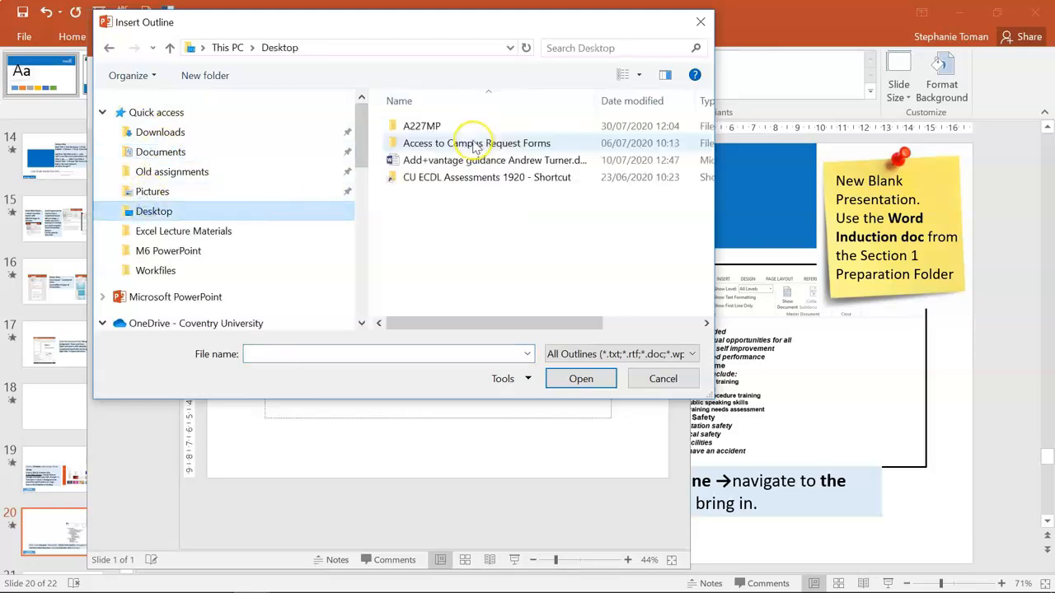
pyautogui.doubleClick(422, 126)
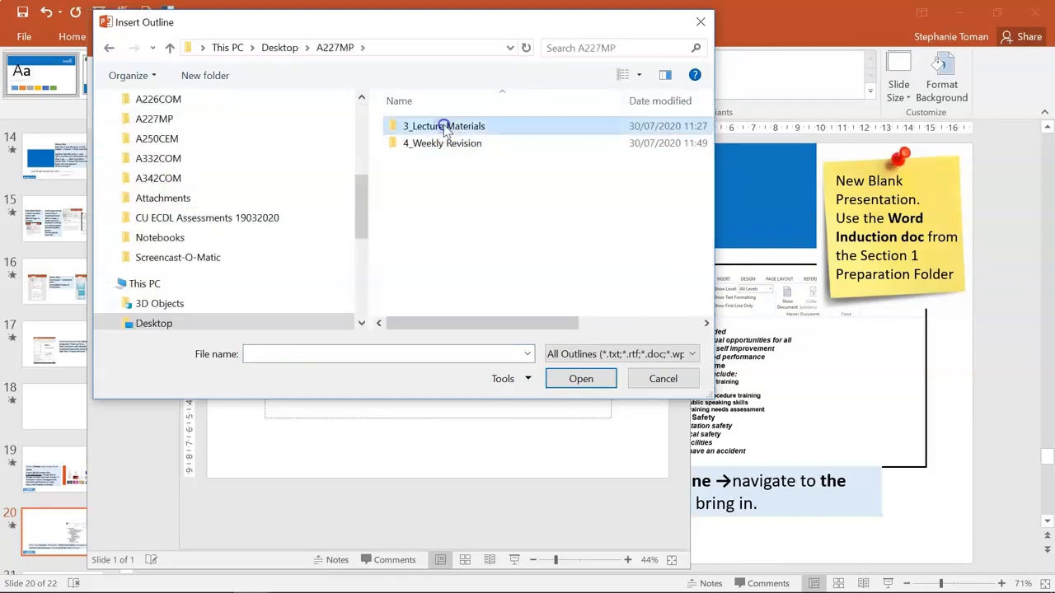
pyautogui.doubleClick(444, 125)
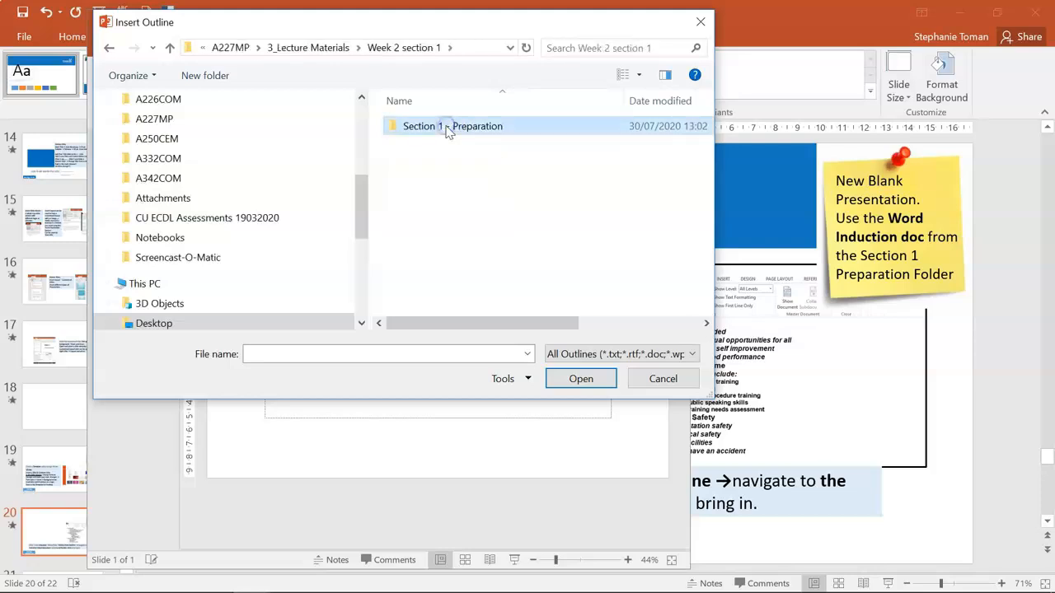
pyautogui.doubleClick(452, 126)
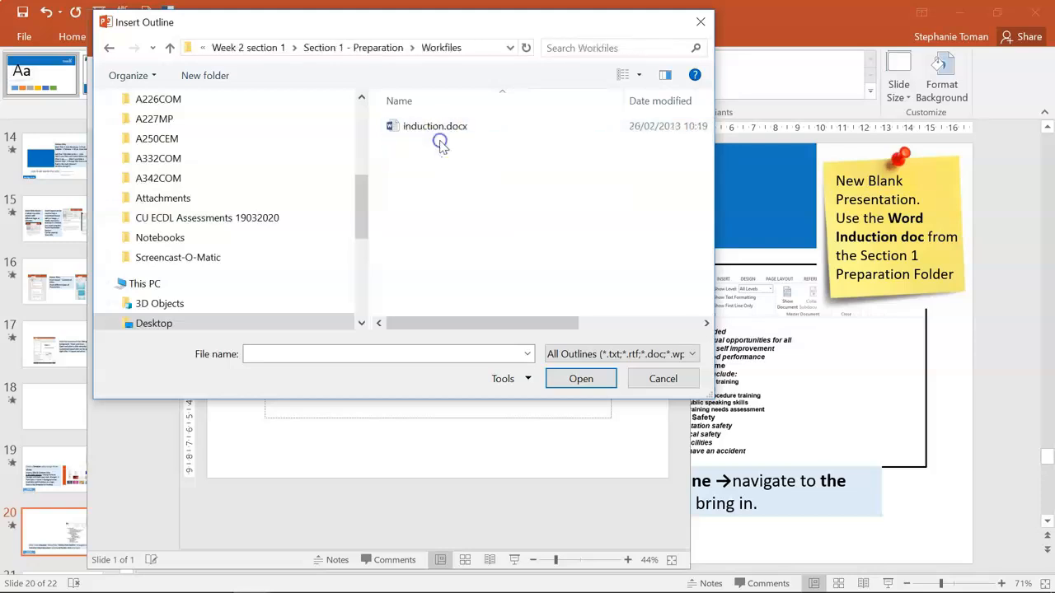
pyautogui.click(580, 378)
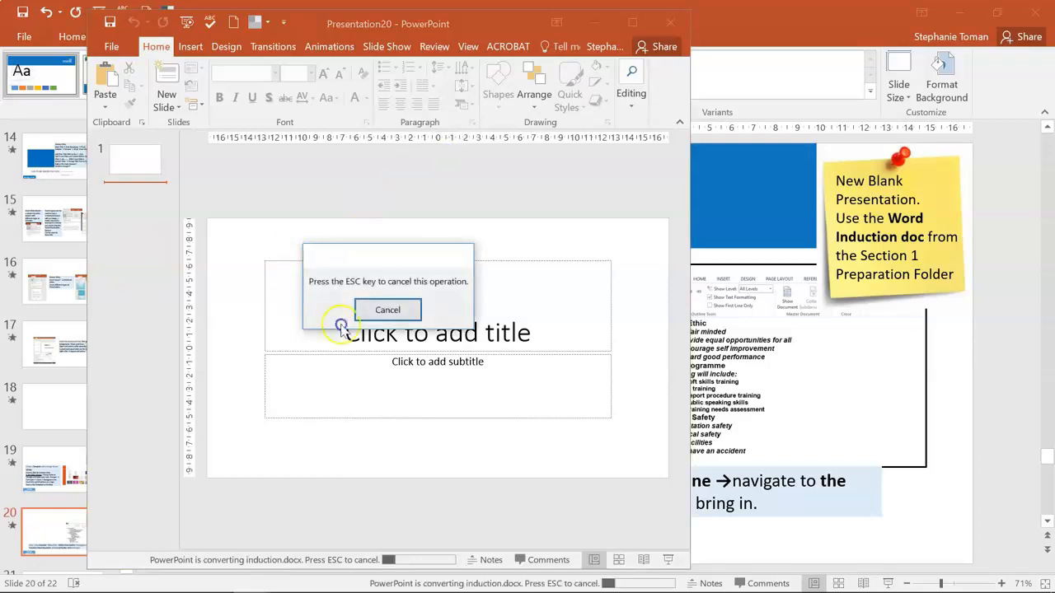
pyautogui.click(388, 310)
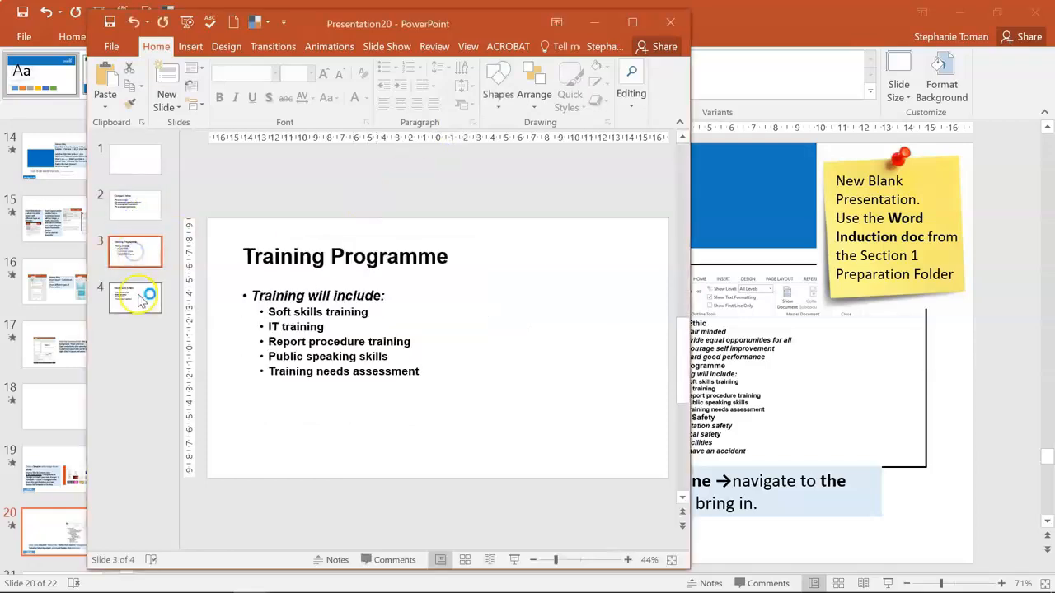
pyautogui.click(135, 297)
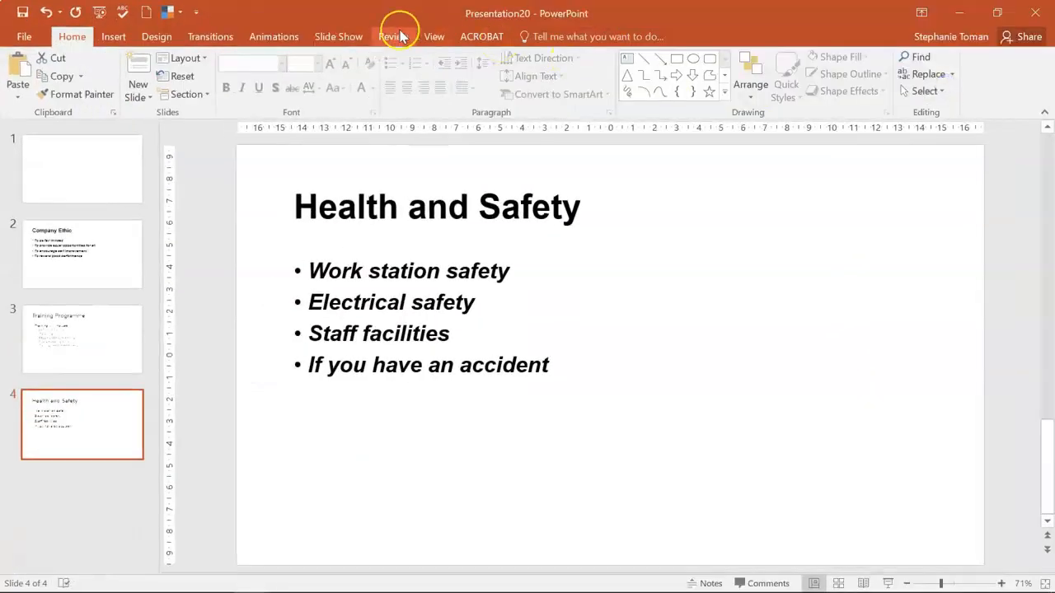
# Step: Switch the new deck to Outline View showing every slide heading and its bullets
pyautogui.click(433, 36)
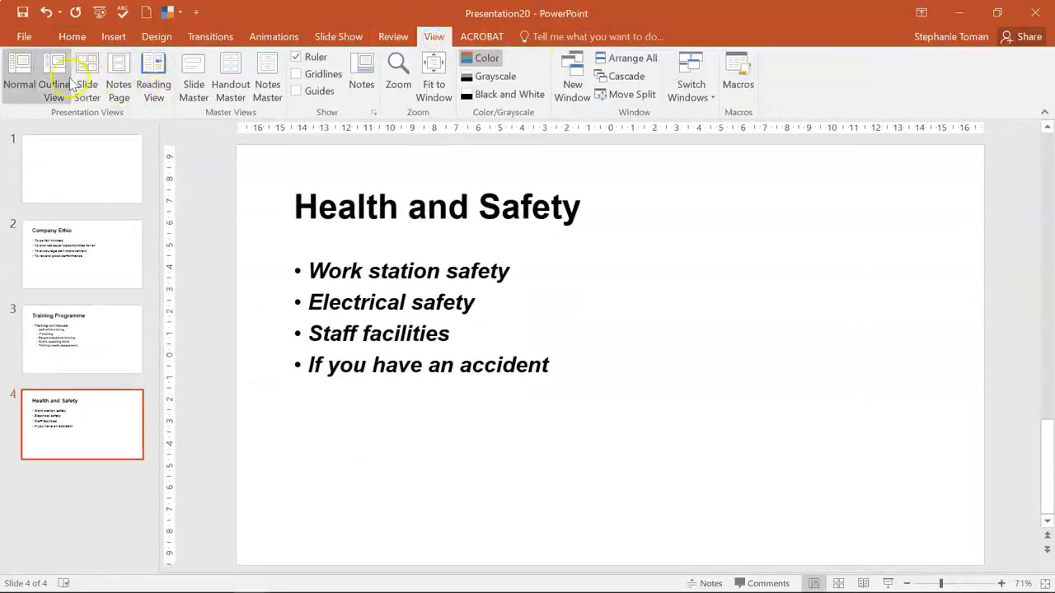
pyautogui.click(53, 74)
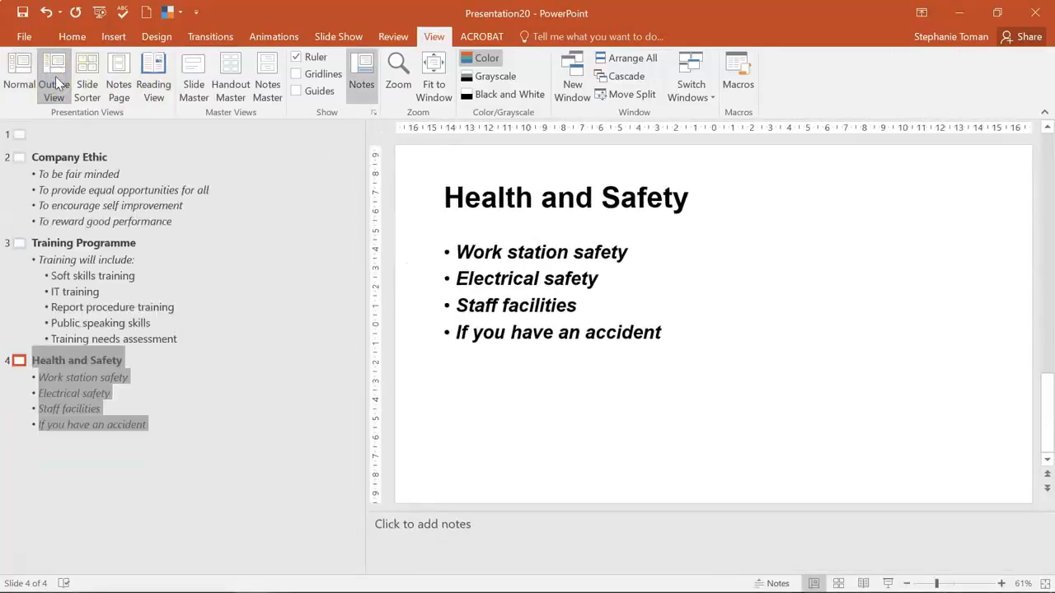
pyautogui.moveTo(691, 422)
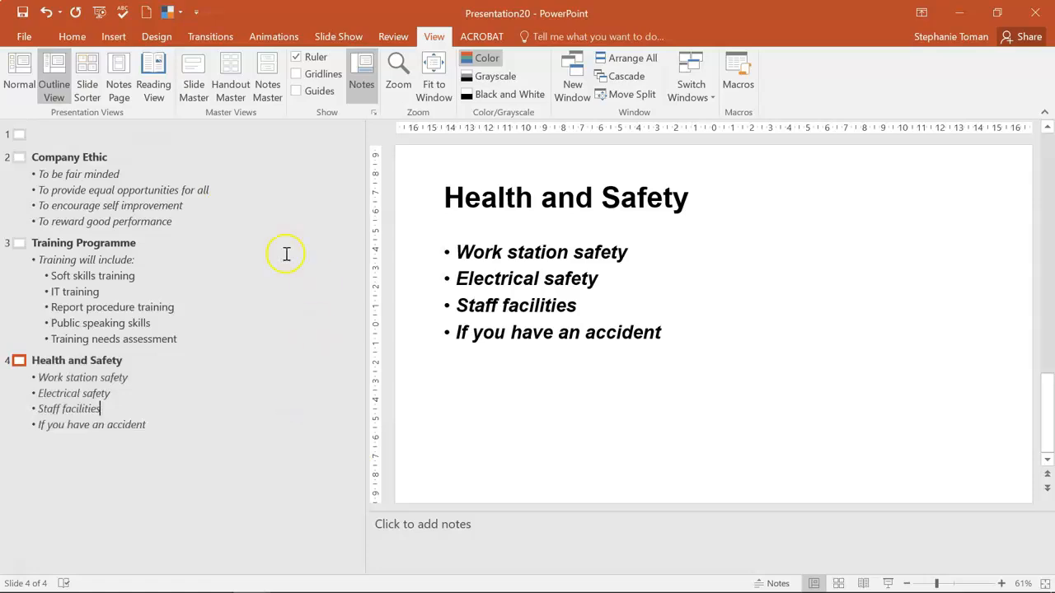
pyautogui.click(20, 135)
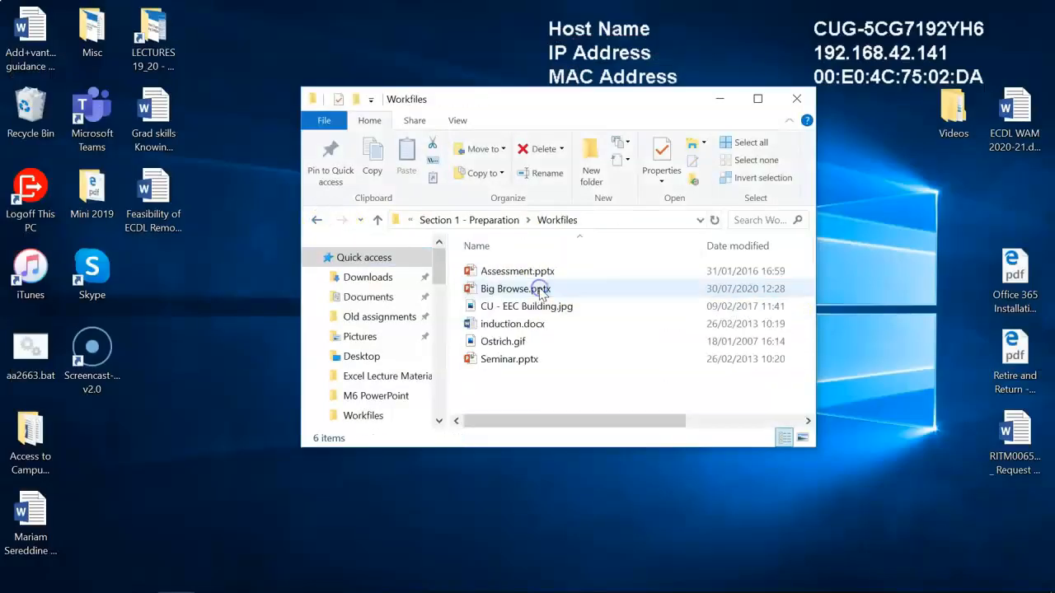
pyautogui.click(511, 324)
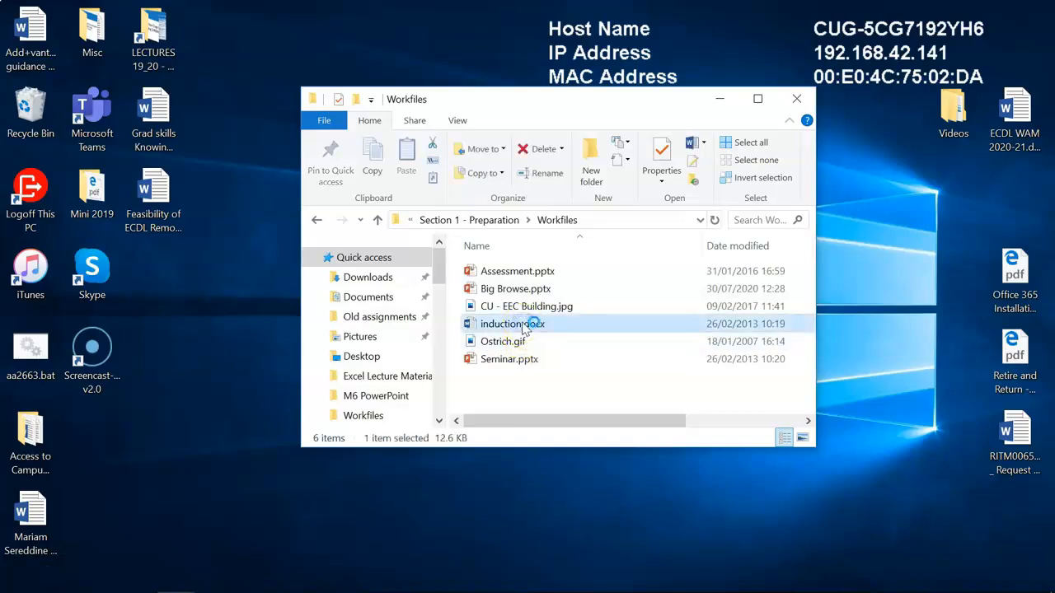
pyautogui.doubleClick(502, 323)
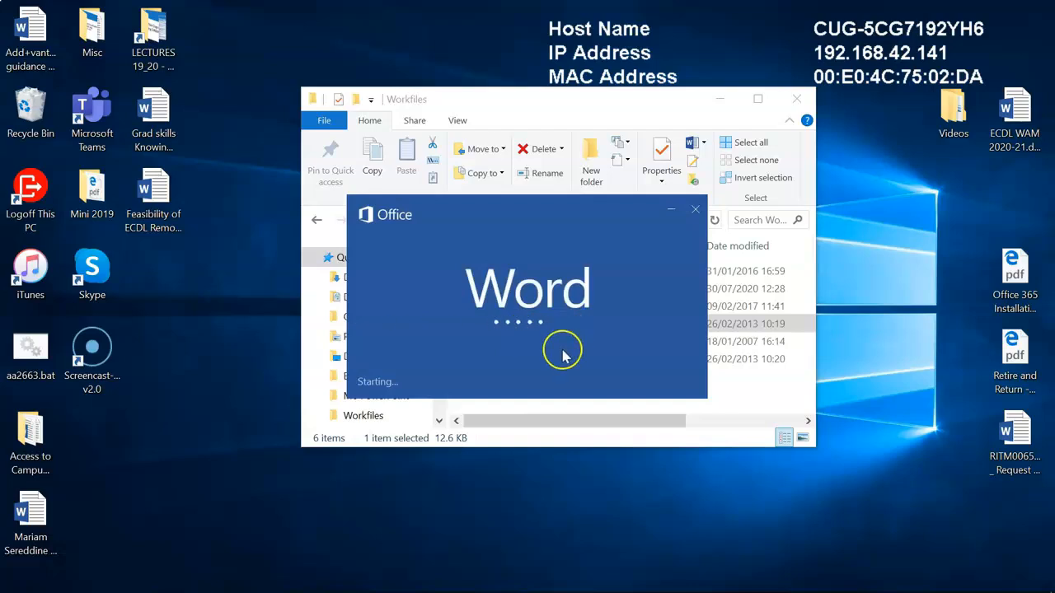
pyautogui.moveTo(623, 404)
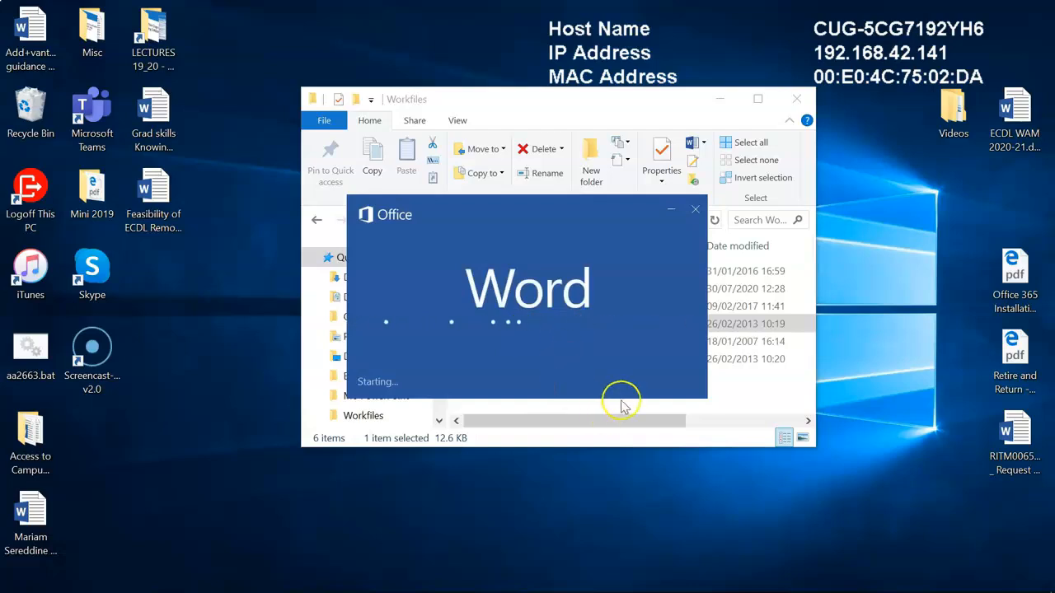
pyautogui.moveTo(684, 400)
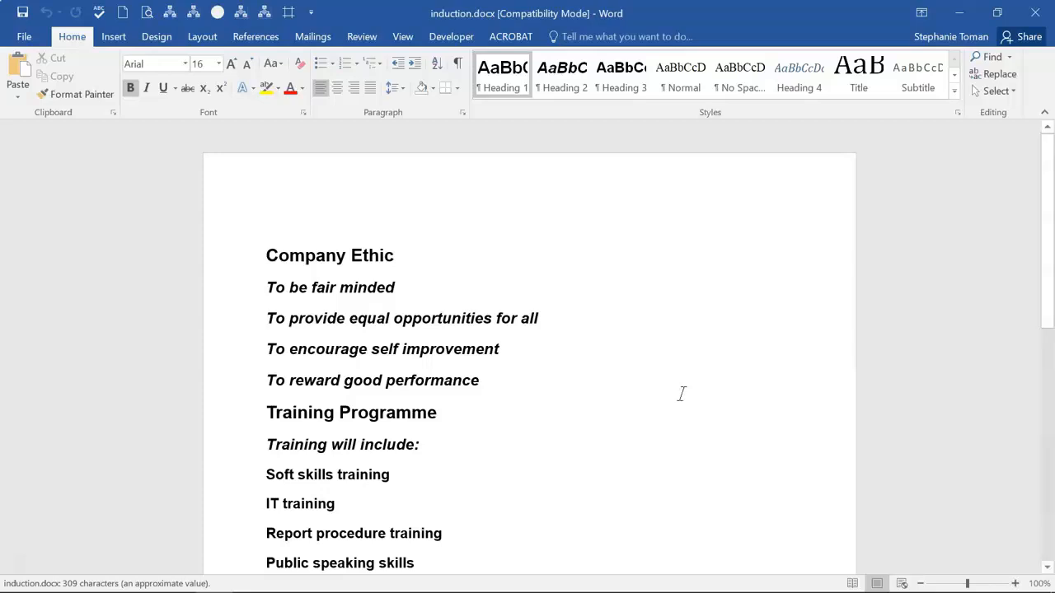
pyautogui.scroll(-3)
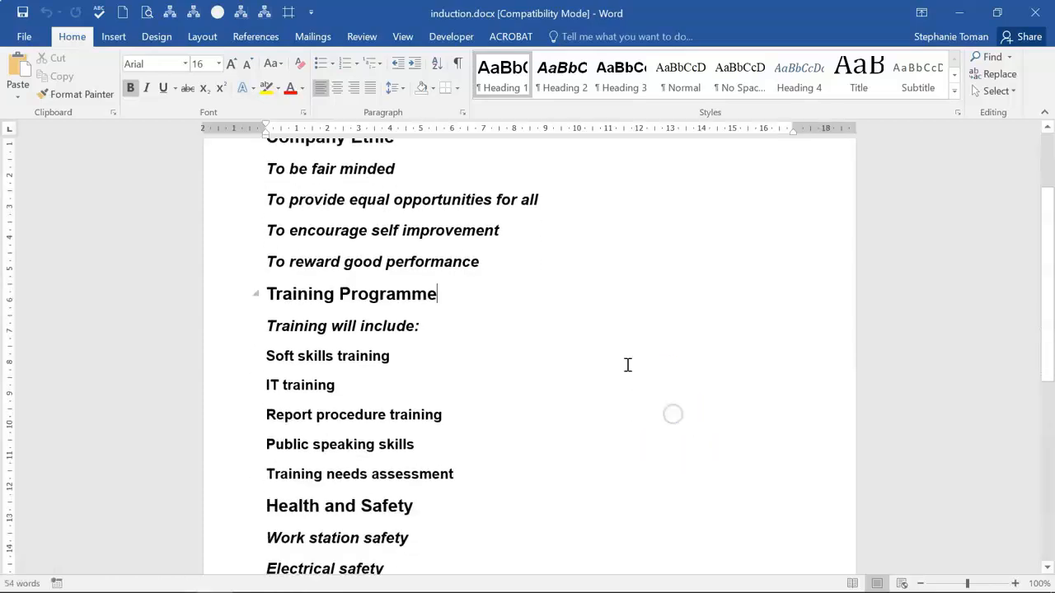
pyautogui.scroll(3)
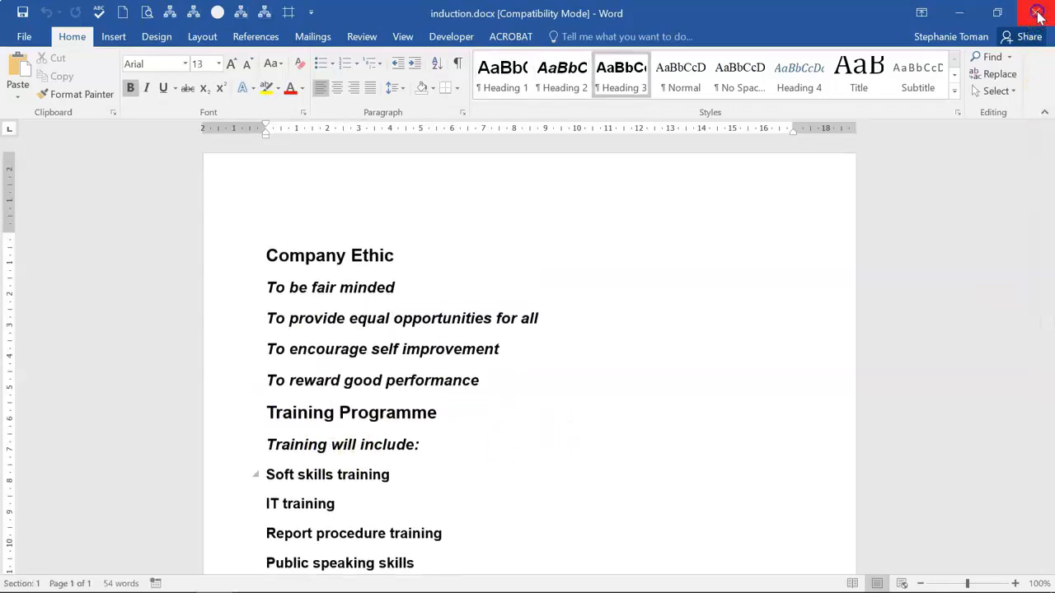
pyautogui.click(1038, 13)
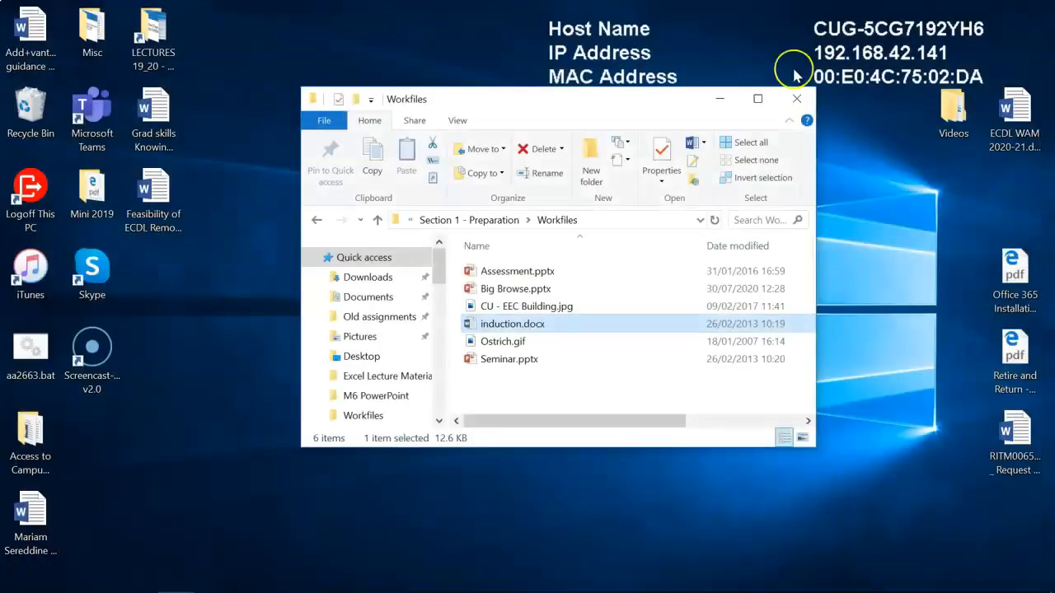
pyautogui.moveTo(273, 586)
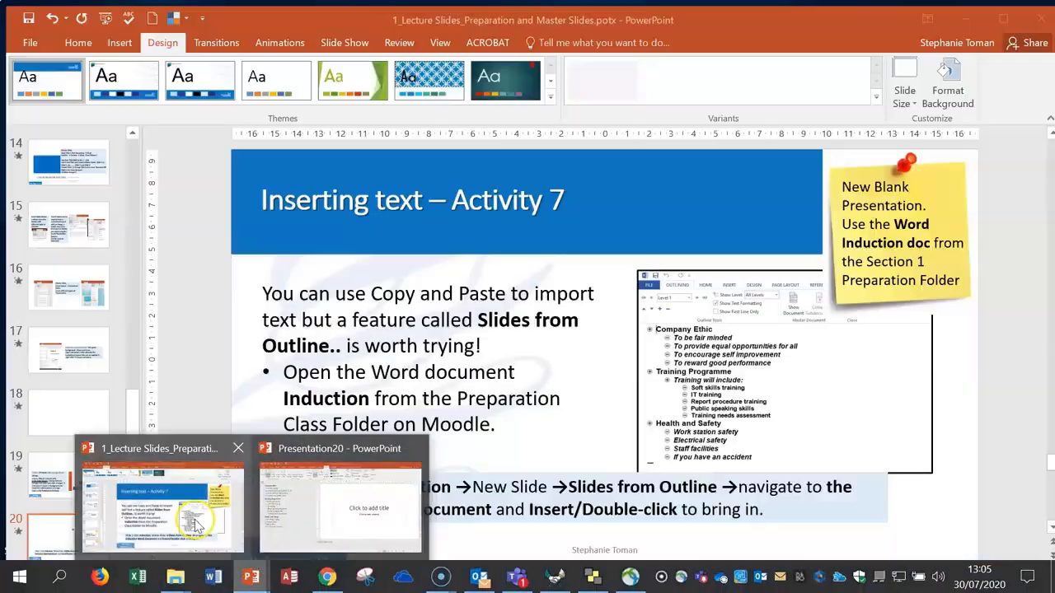
# Step: Scroll to the Activity 8 slide, then switch windows to Presentation20
pyautogui.click(161, 508)
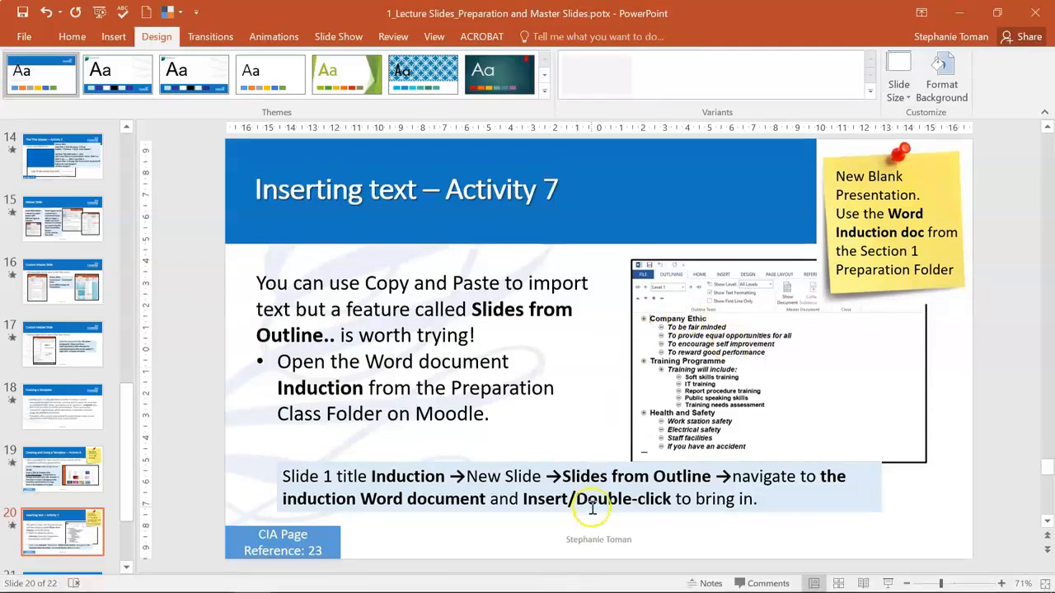
pyautogui.scroll(-3)
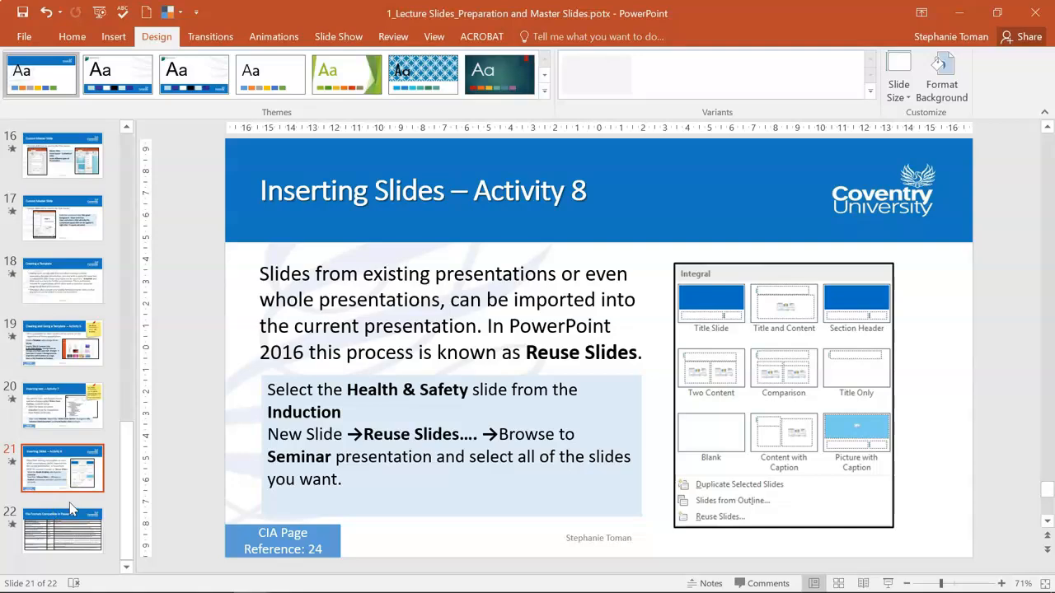
pyautogui.click(433, 36)
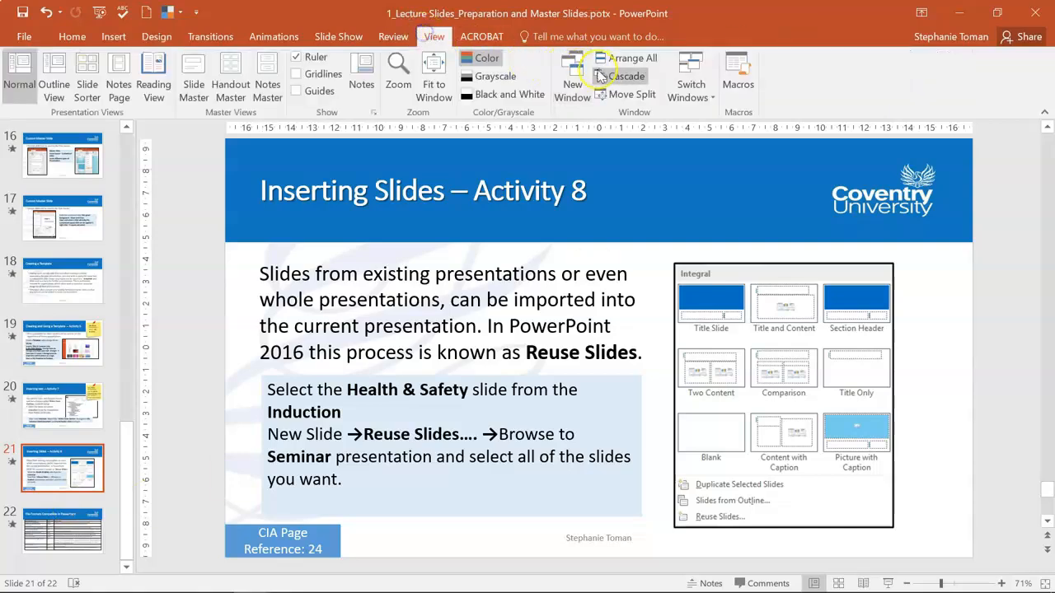
pyautogui.click(691, 79)
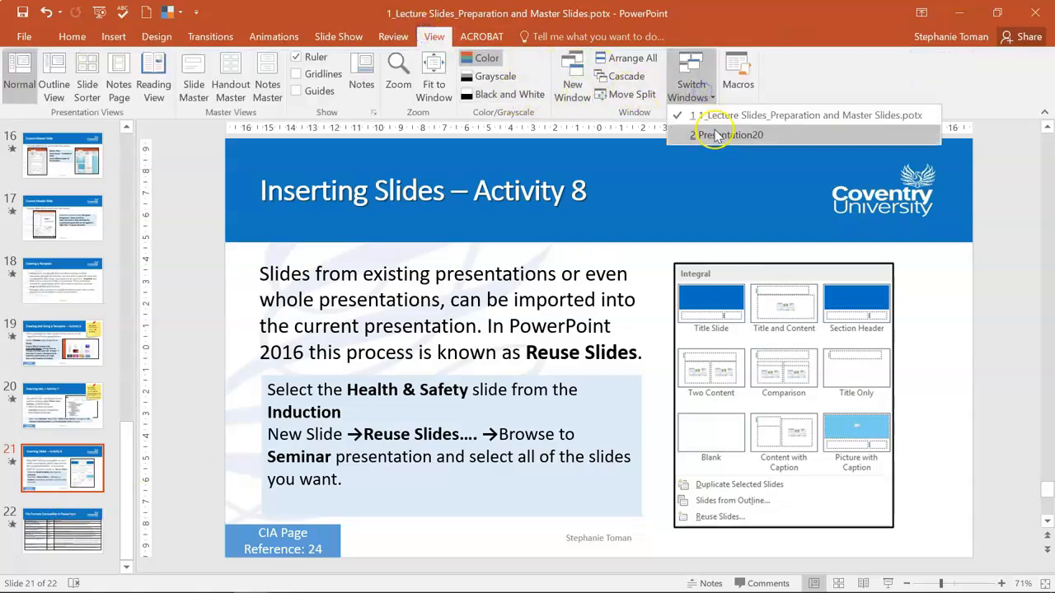
pyautogui.click(732, 135)
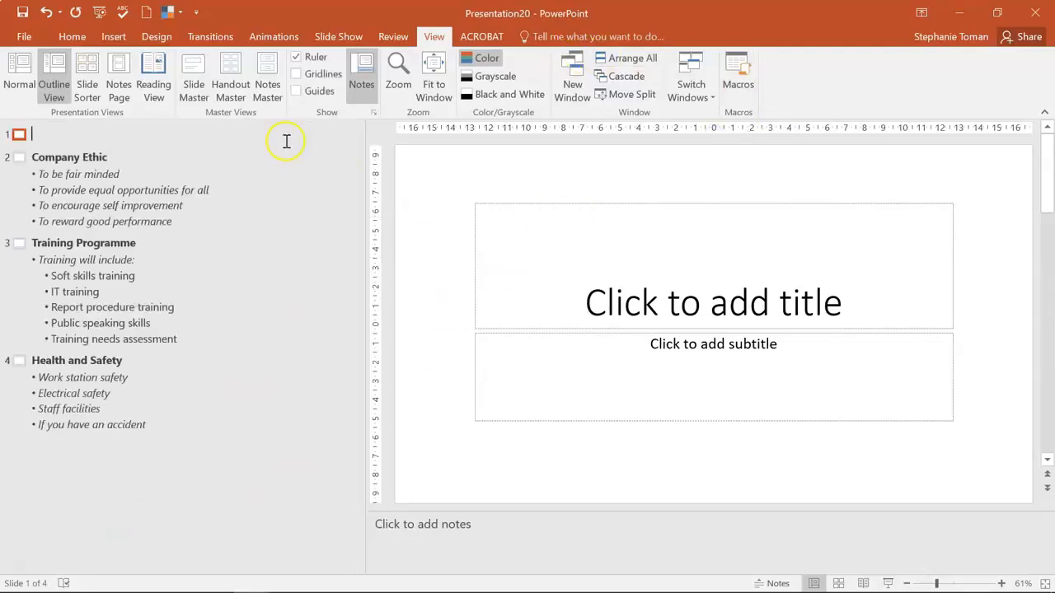
# Step: In Normal view select the Health and Safety slide and open the Reuse Slides pane
pyautogui.click(18, 69)
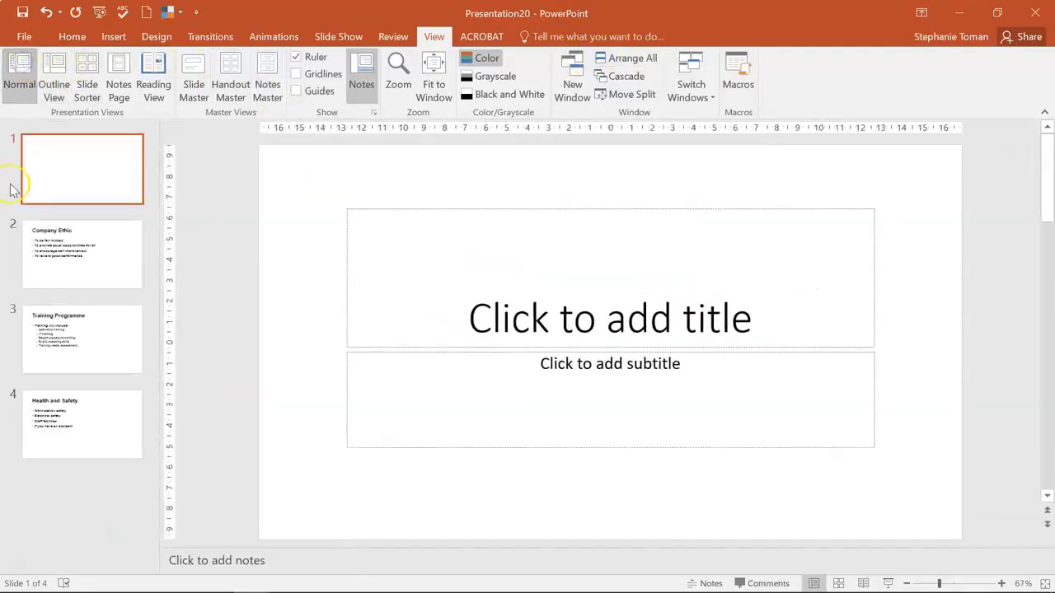
pyautogui.click(83, 425)
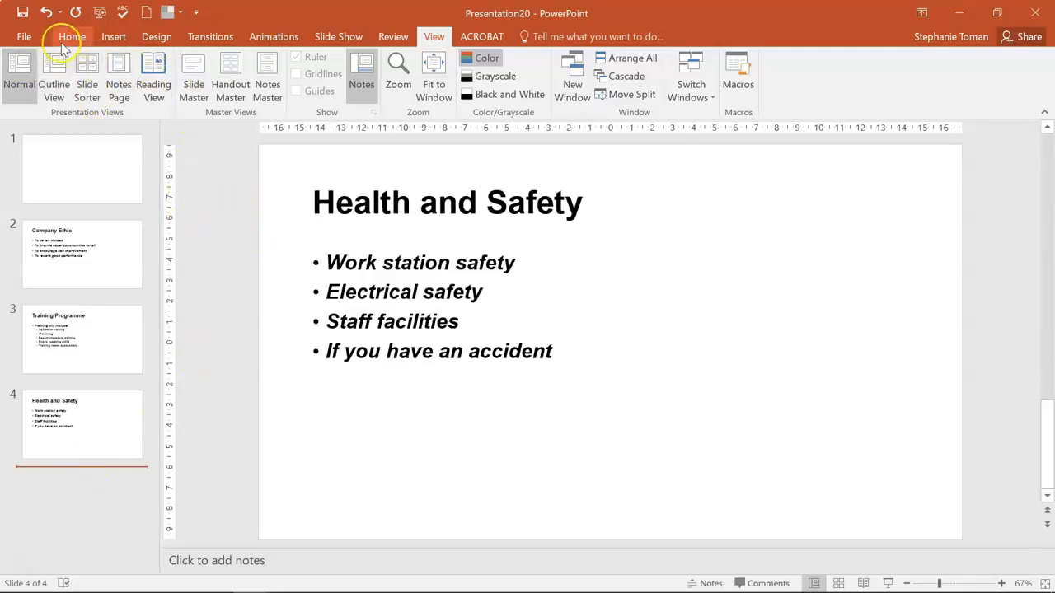
pyautogui.click(149, 98)
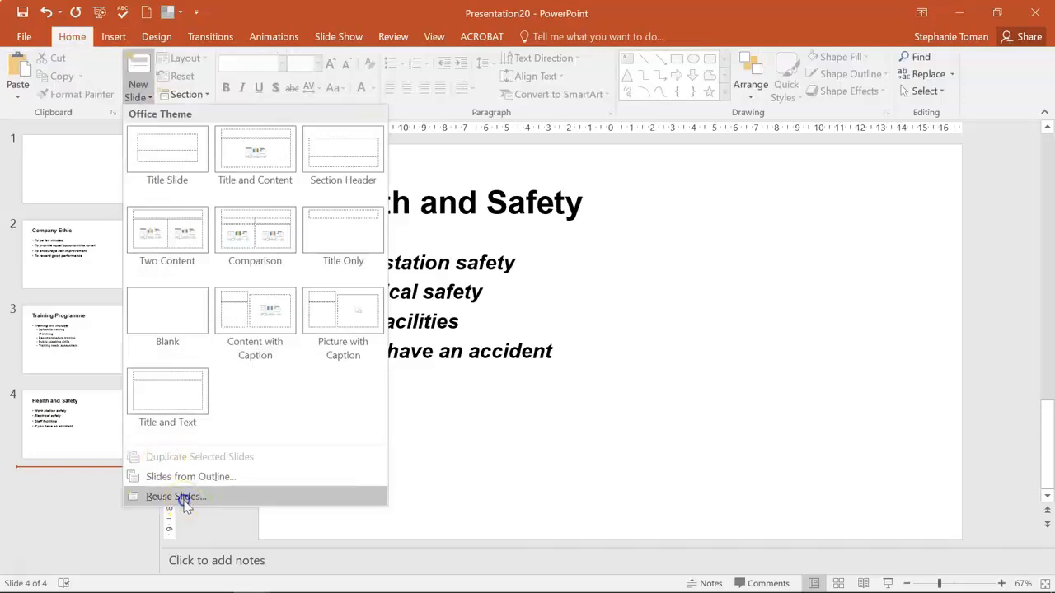
pyautogui.click(175, 496)
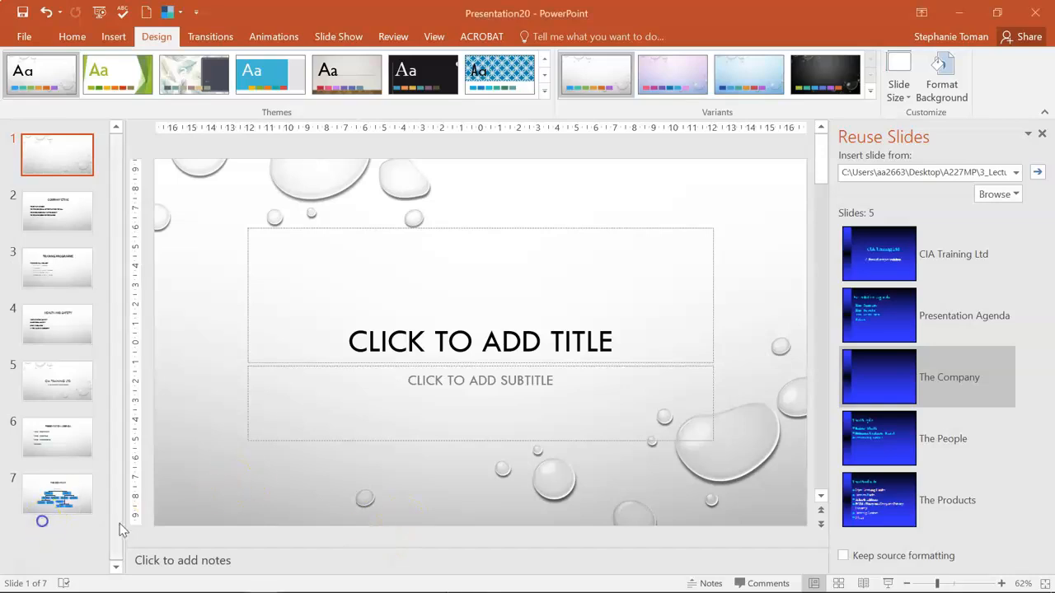
# Step: Insert the CIA Training Ltd and Presentation Agenda seminar slides, then again with Keep source formatting ticked
pyautogui.click(56, 495)
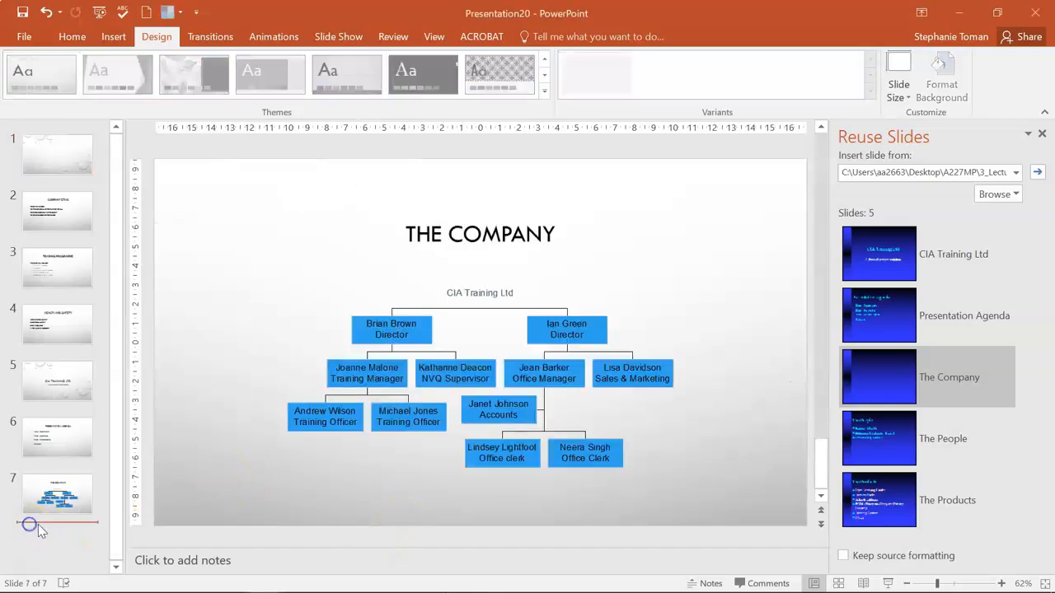
pyautogui.moveTo(85, 178)
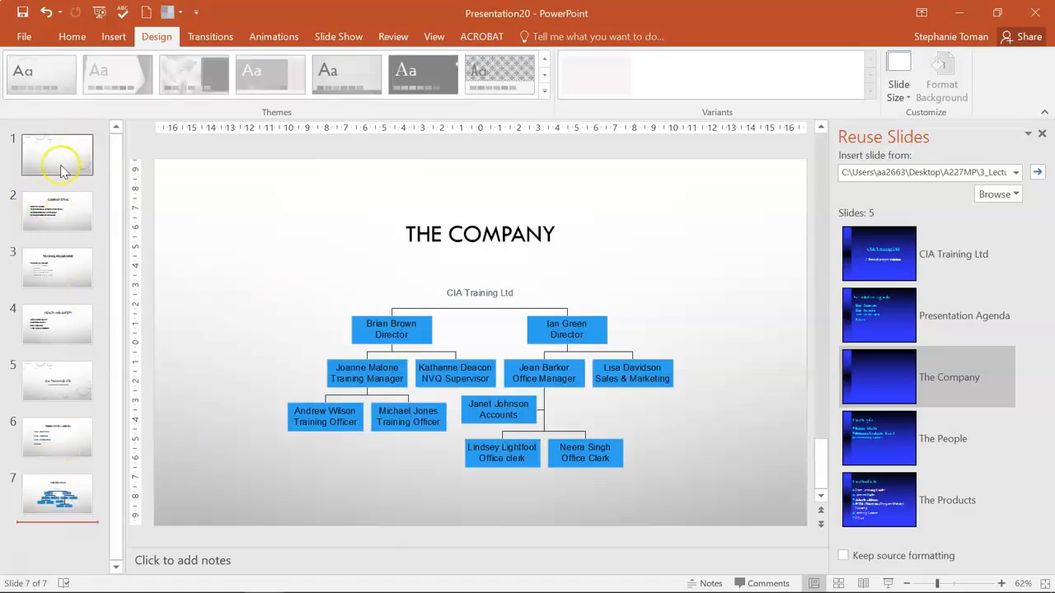
pyautogui.moveTo(66, 162)
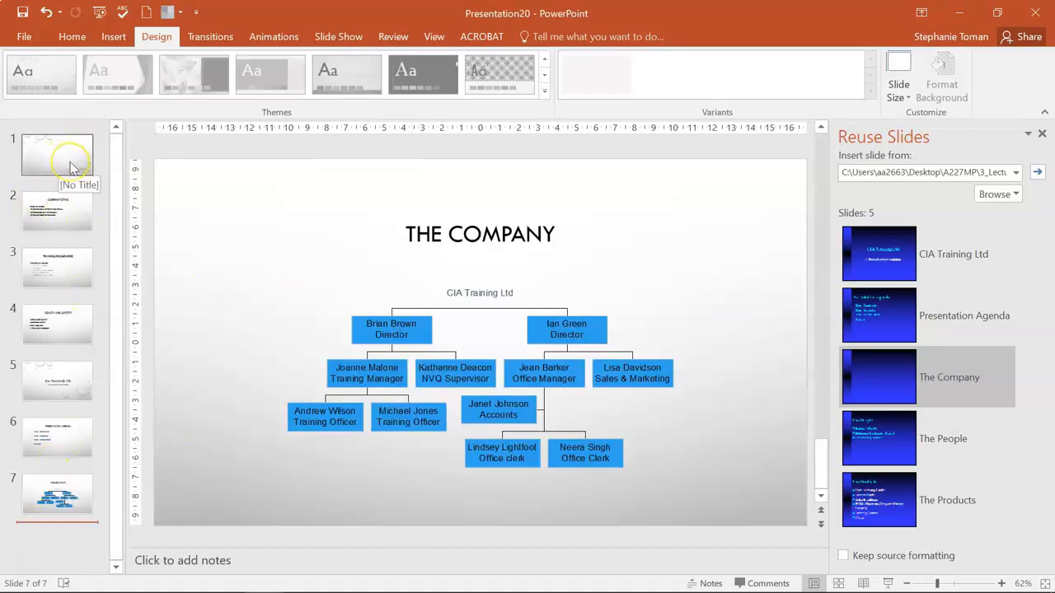
pyautogui.moveTo(878, 254)
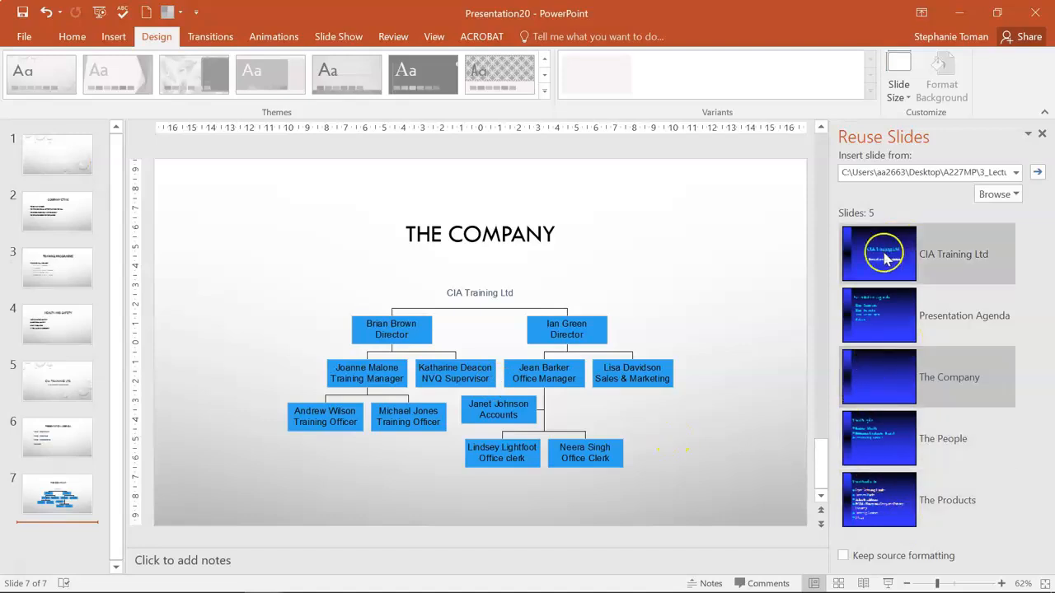
pyautogui.click(879, 254)
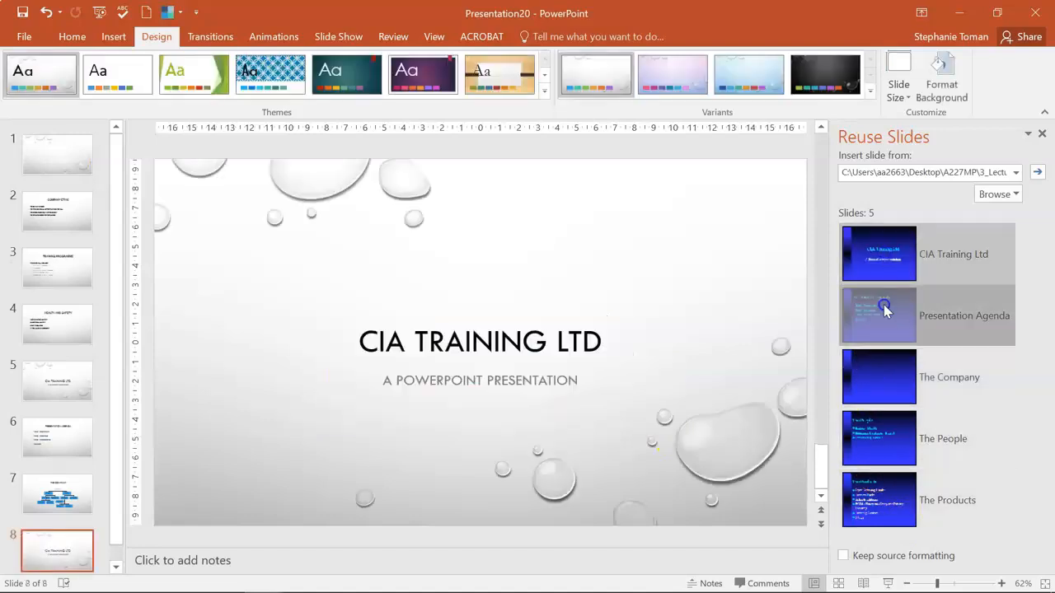
pyautogui.click(879, 315)
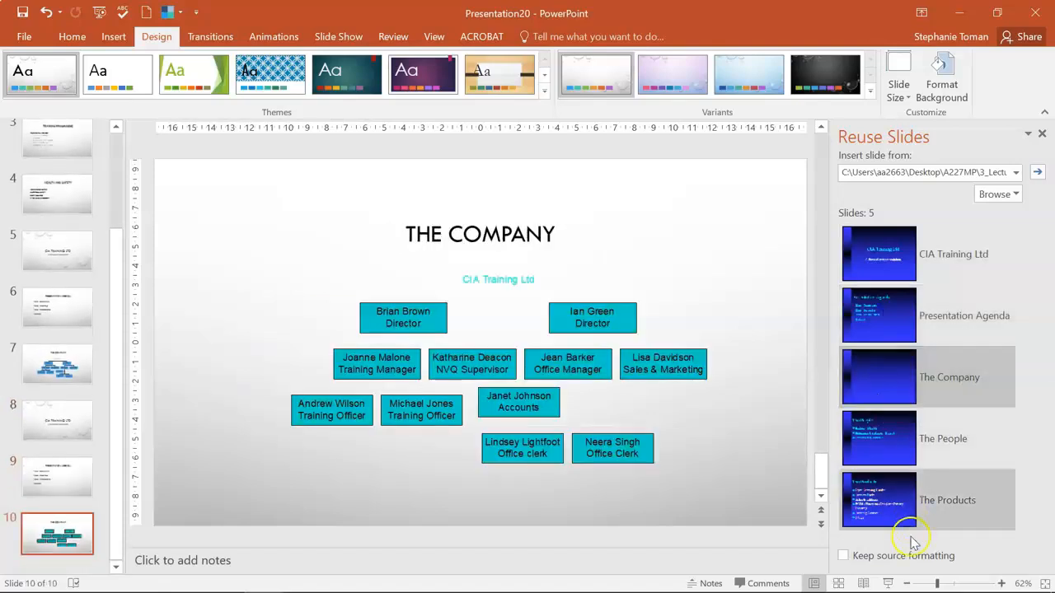
pyautogui.click(844, 553)
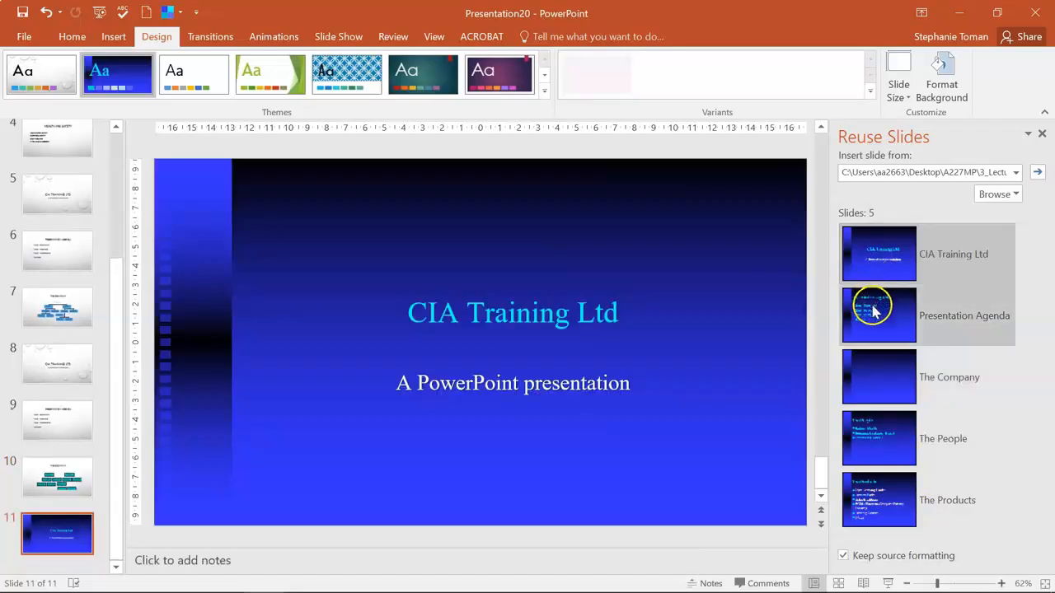
pyautogui.click(879, 375)
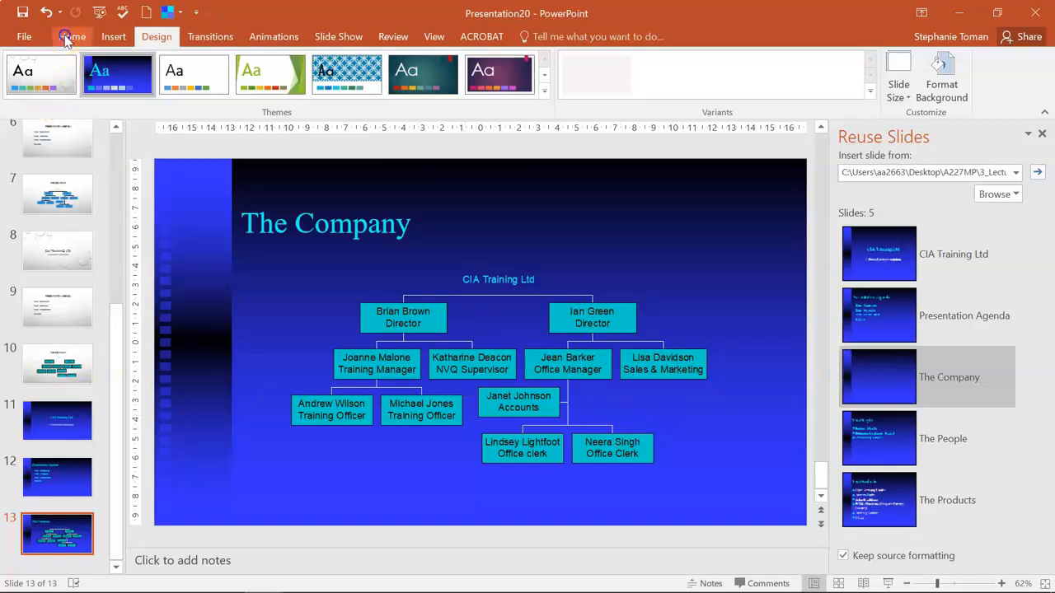
# Step: Review the new slide options and list the open presentation windows
pyautogui.click(72, 37)
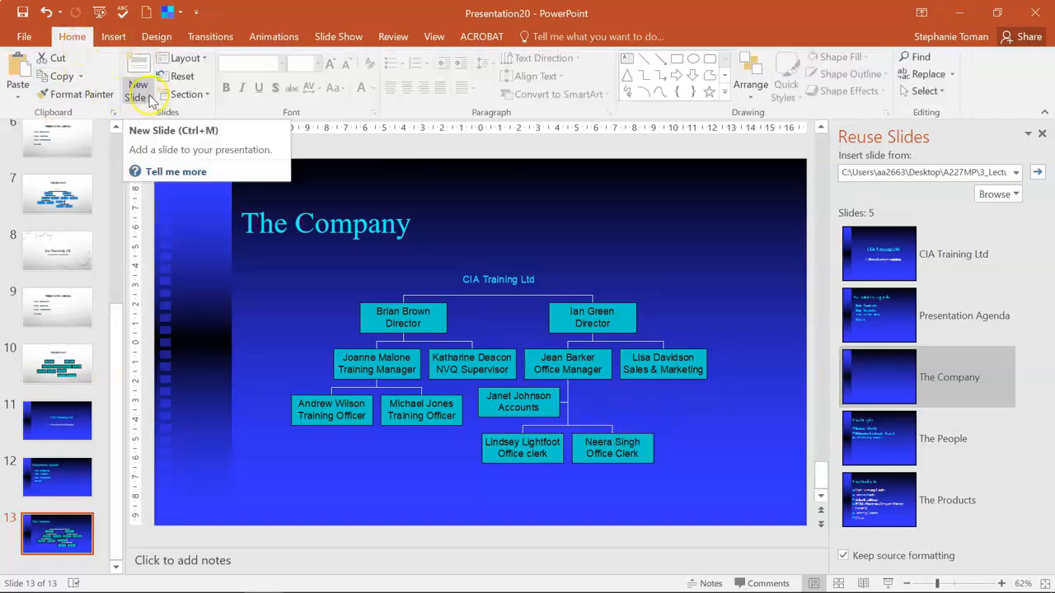
pyautogui.click(138, 86)
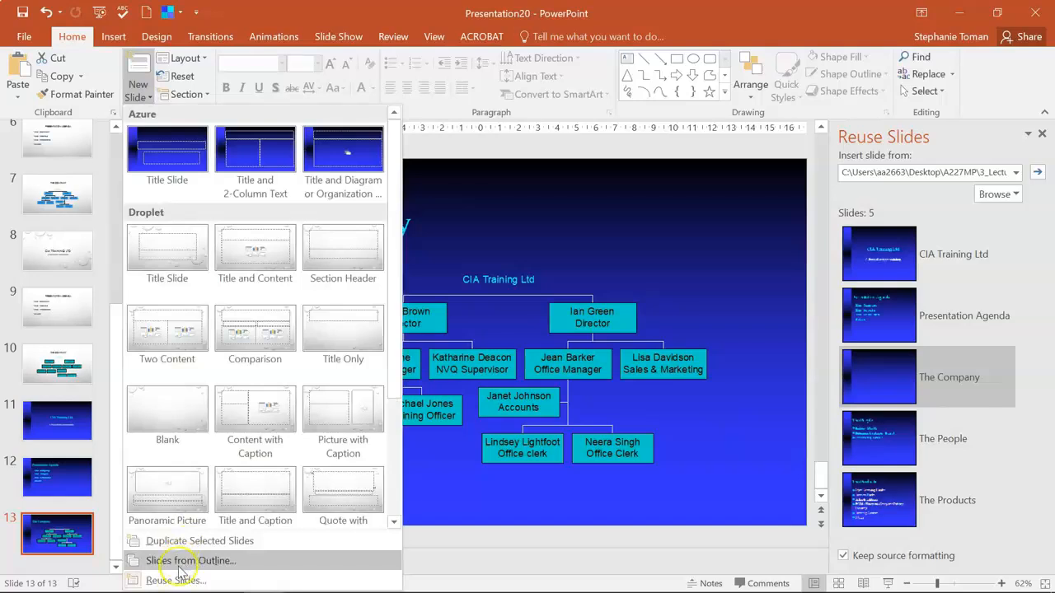
pyautogui.moveTo(173, 580)
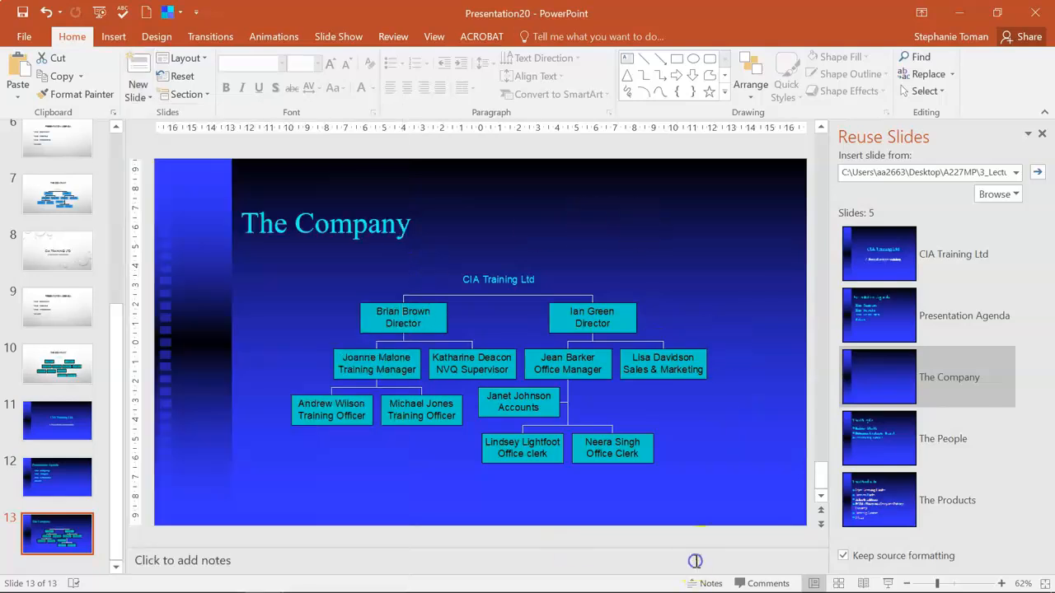
pyautogui.click(432, 36)
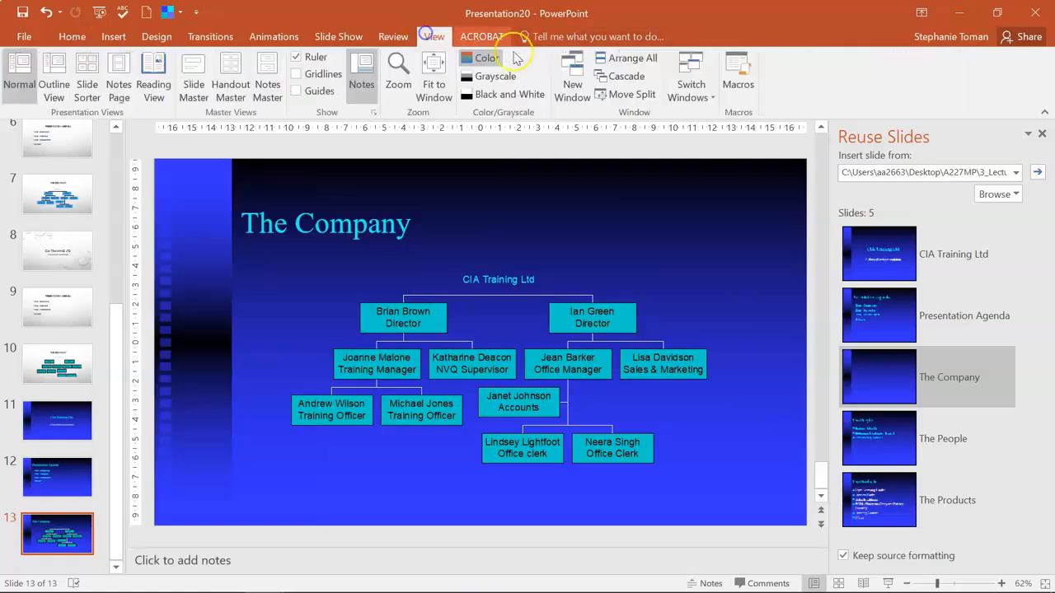
pyautogui.click(690, 79)
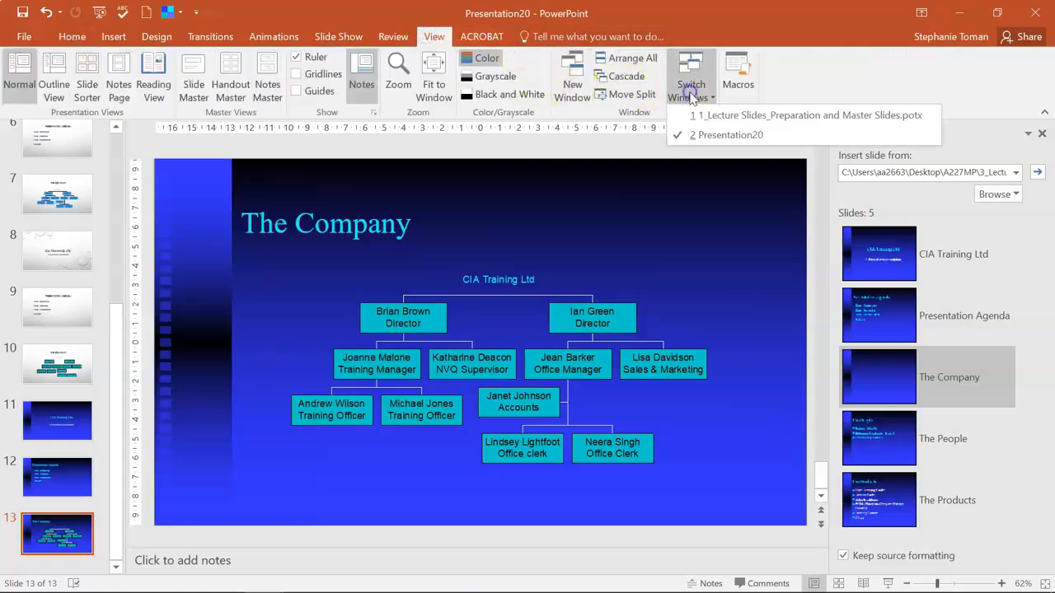
# Step: Switch back to the lecture deck and show the 'File Formats Compatible in PowerPoint' slide
pyautogui.click(805, 116)
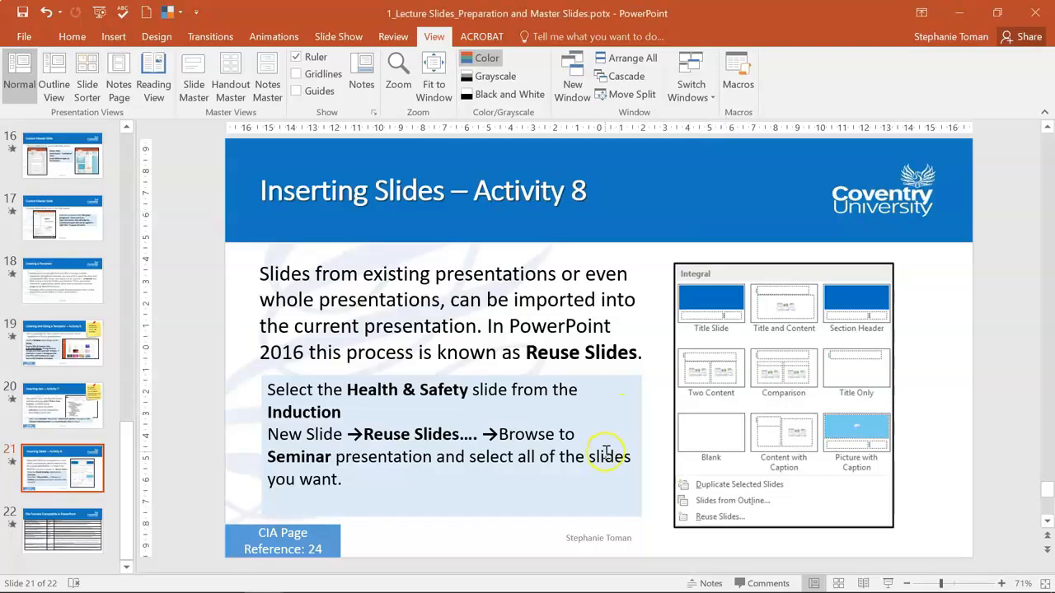
pyautogui.click(63, 531)
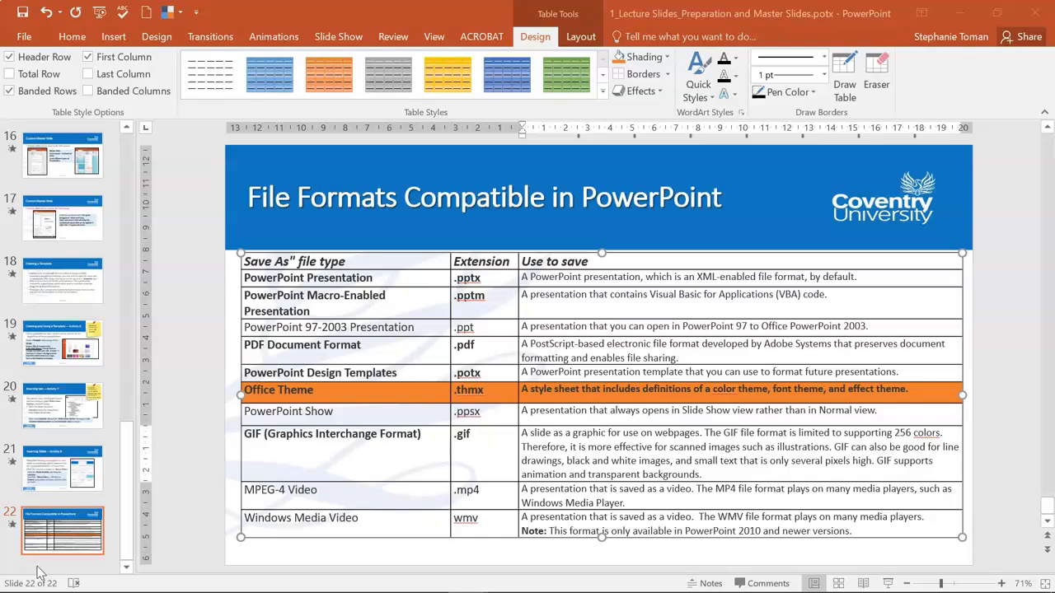
pyautogui.moveTo(587, 584)
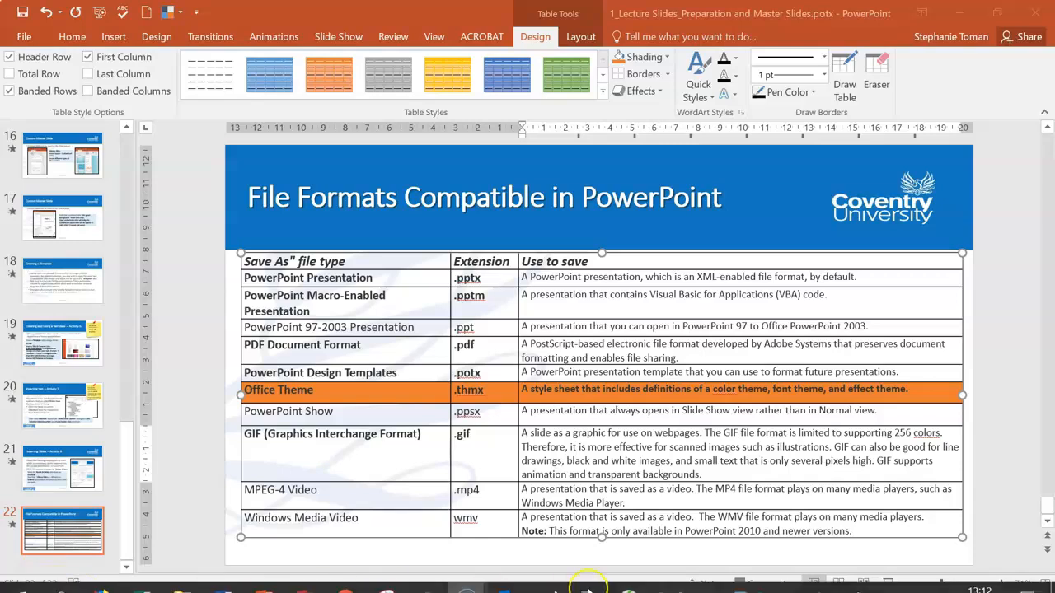
pyautogui.moveTo(1014, 493)
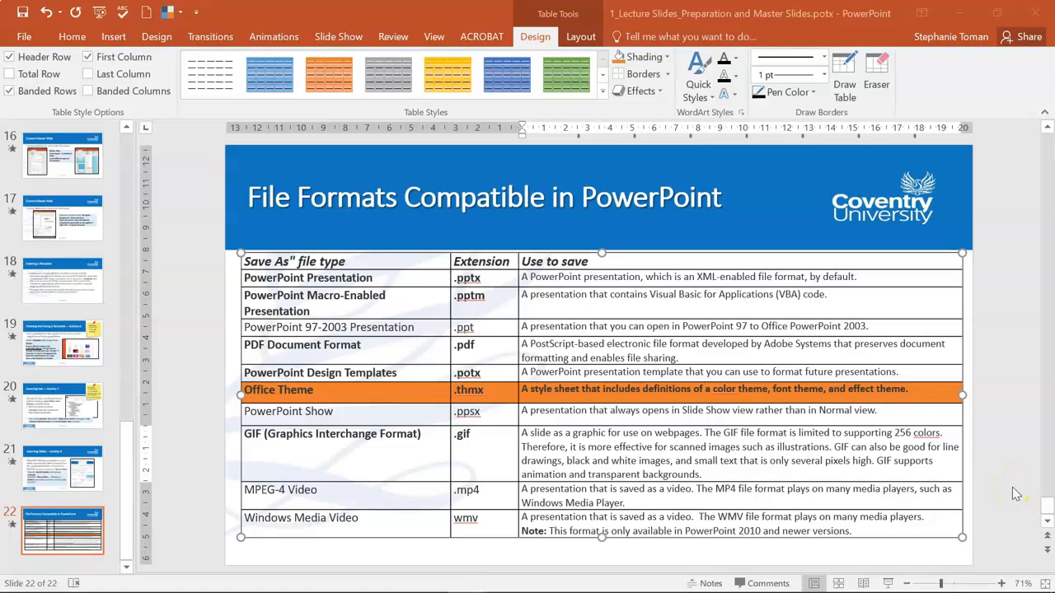
pyautogui.moveTo(816, 179)
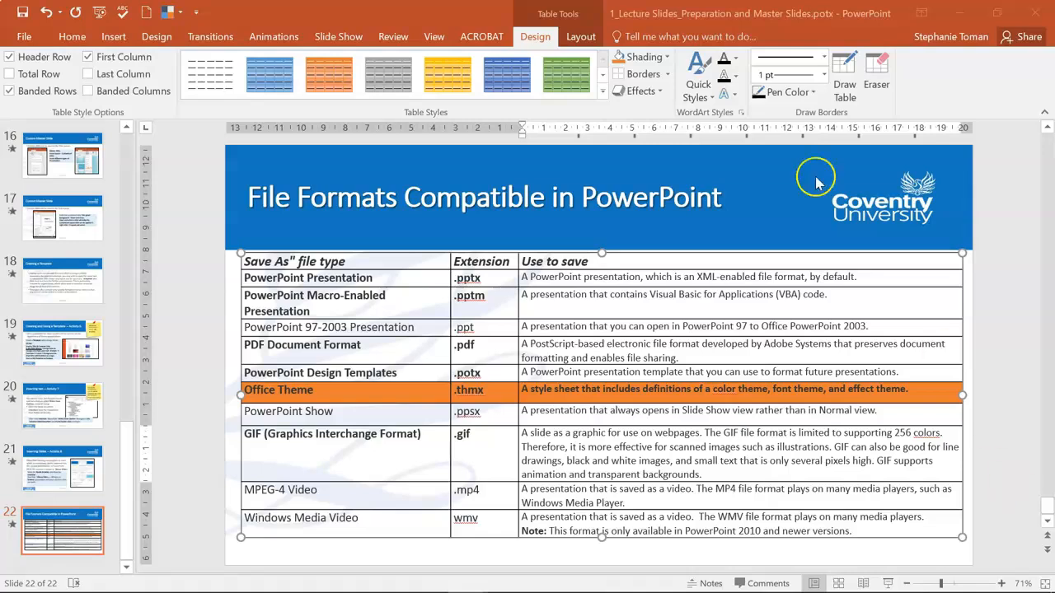
pyautogui.moveTo(662, 429)
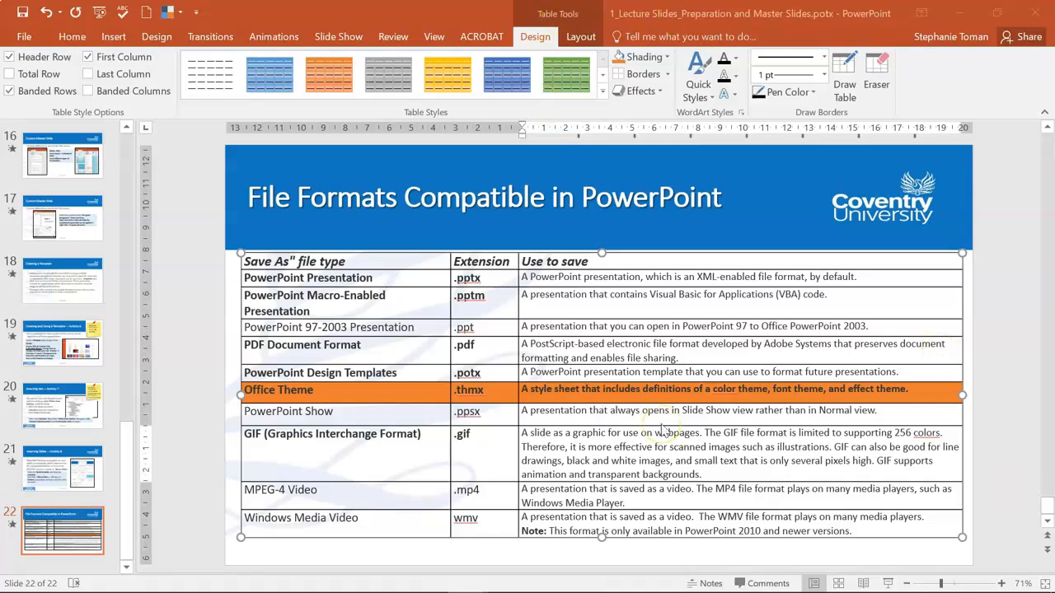